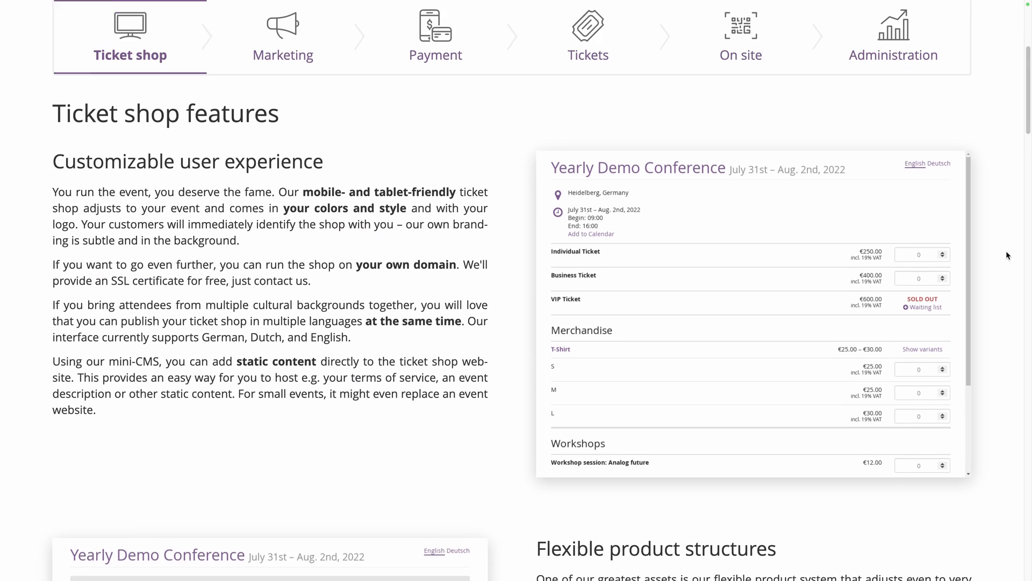
Browse the pretix Ticket shop features, then review the pricing comparison of editions.
scroll("down", 3)
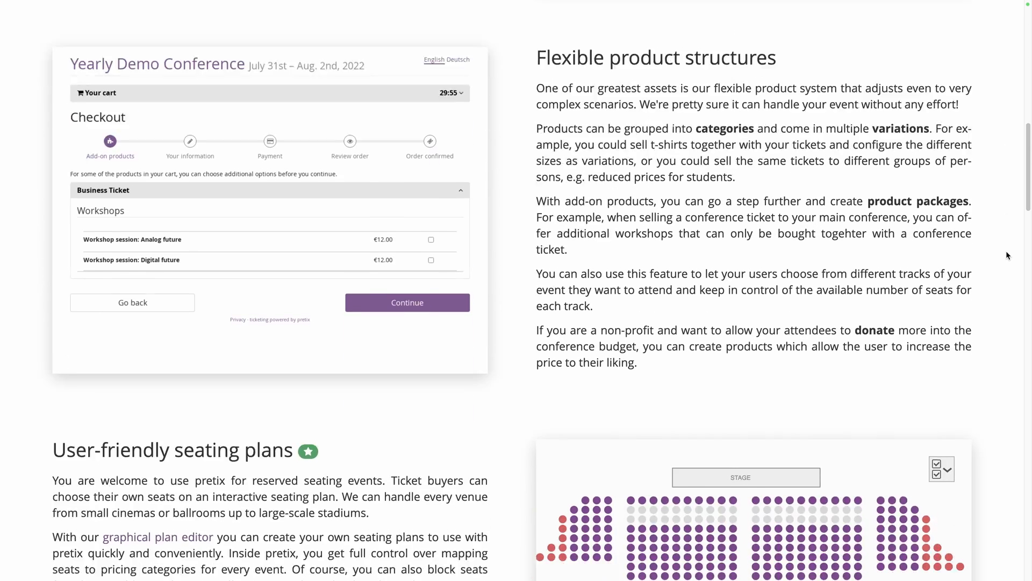
left_click(794, 31)
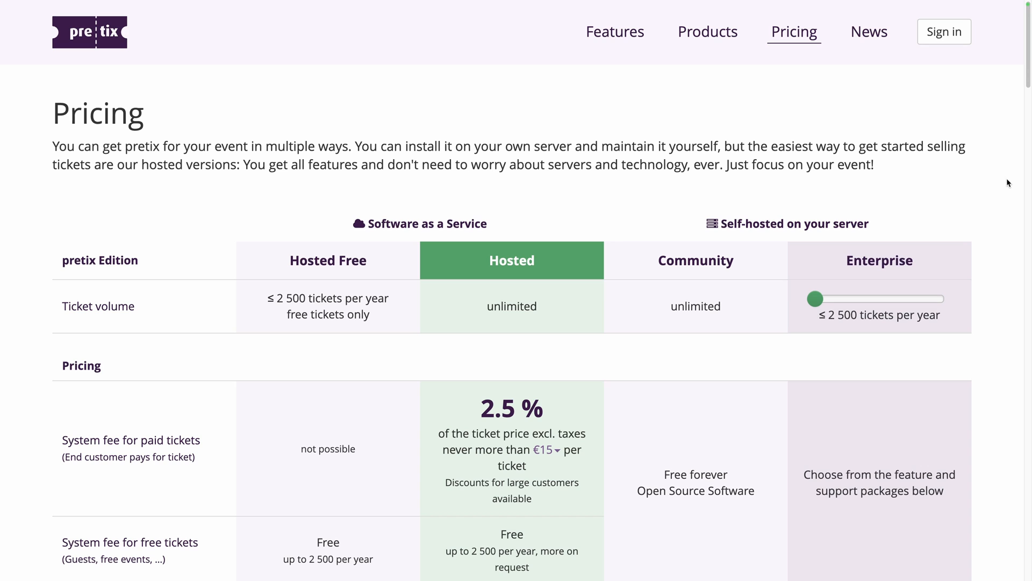
scroll("down", 3)
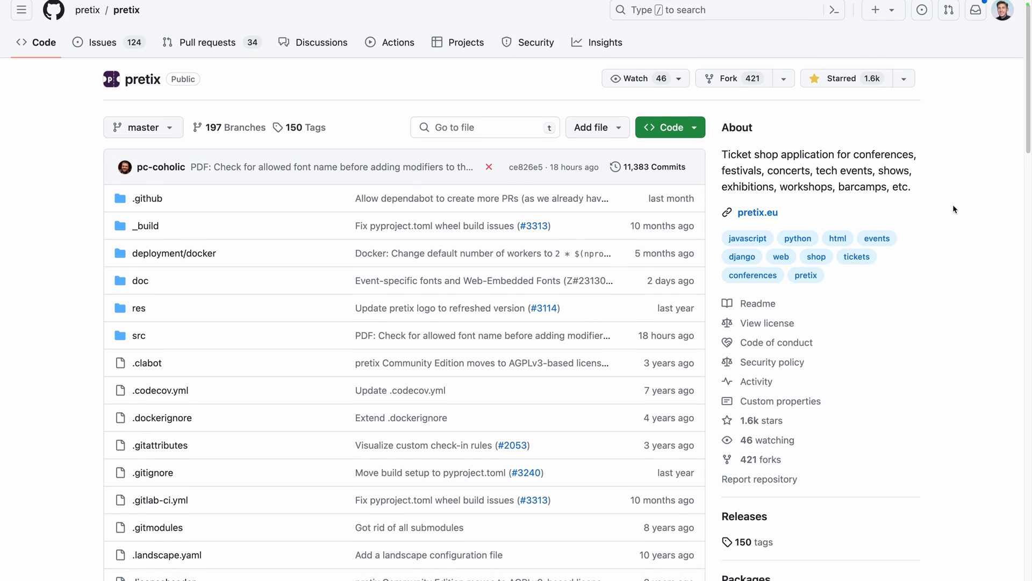
Scroll through the pretix/pretix repository code view on GitHub.
scroll("down", 3)
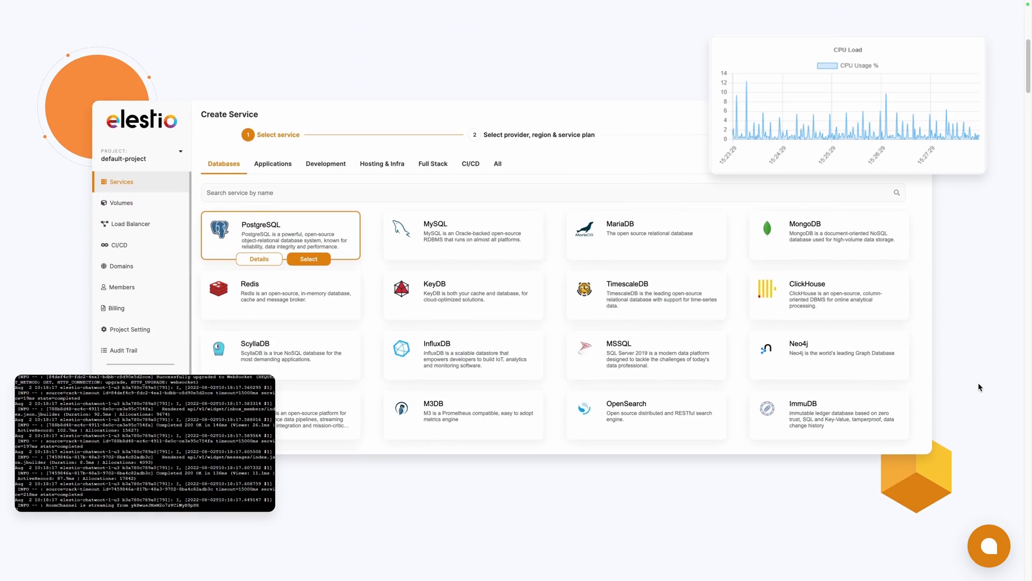
Start a new Elestio service and select Pretix by searching 'pret'.
scroll("down", 3)
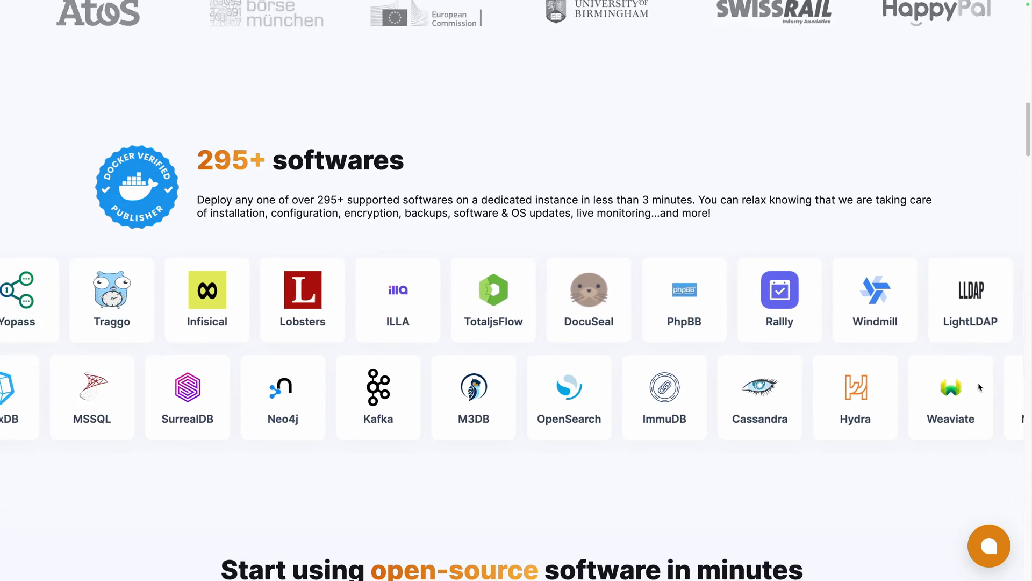
scroll("down", 3)
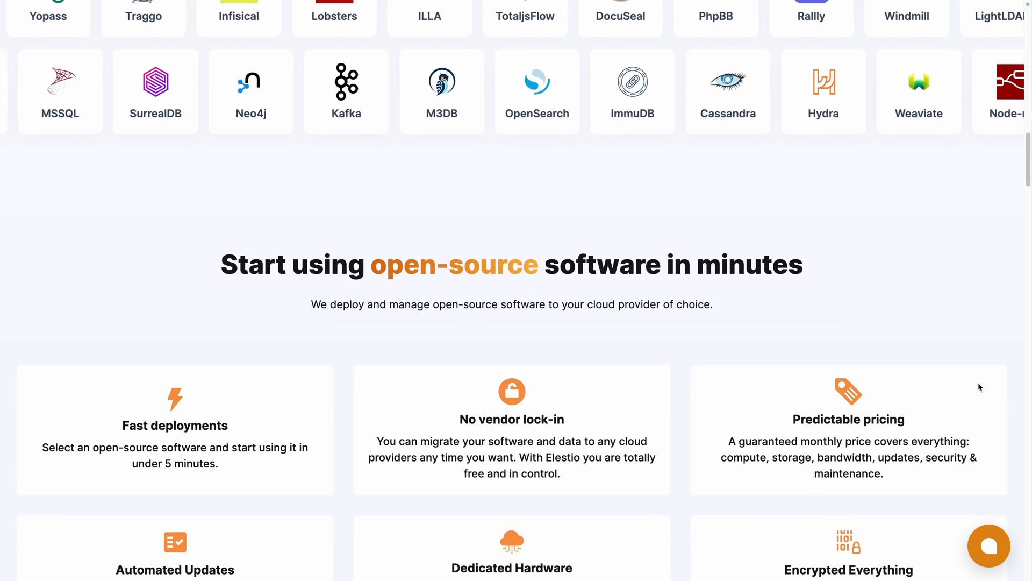
scroll("up", 3)
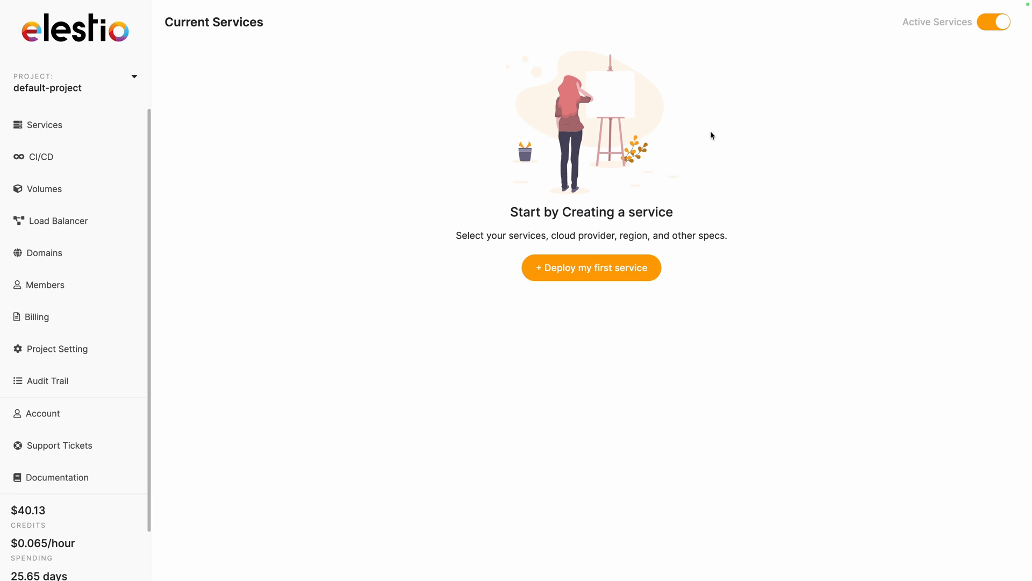
left_click(590, 268)
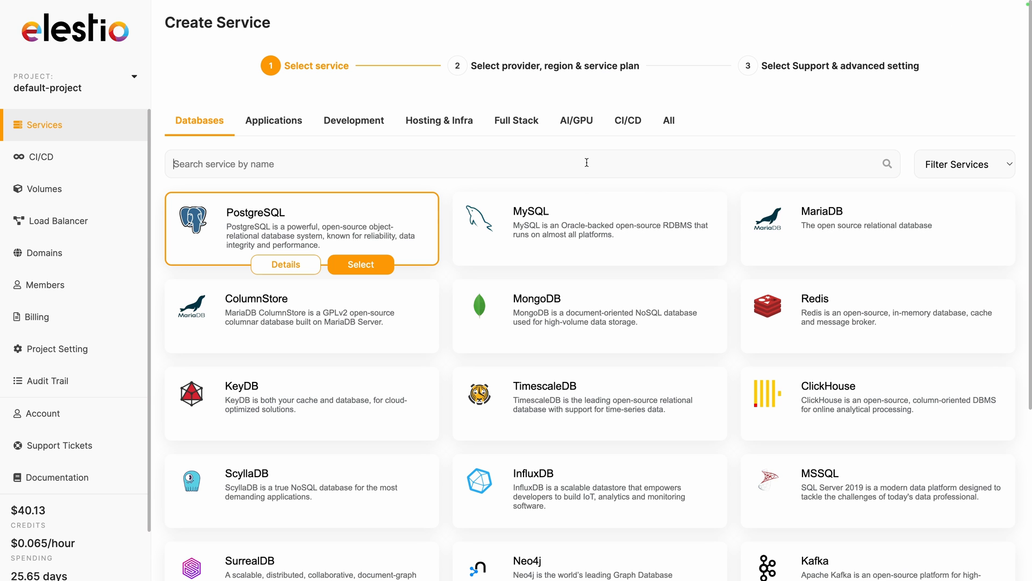
type("pret")
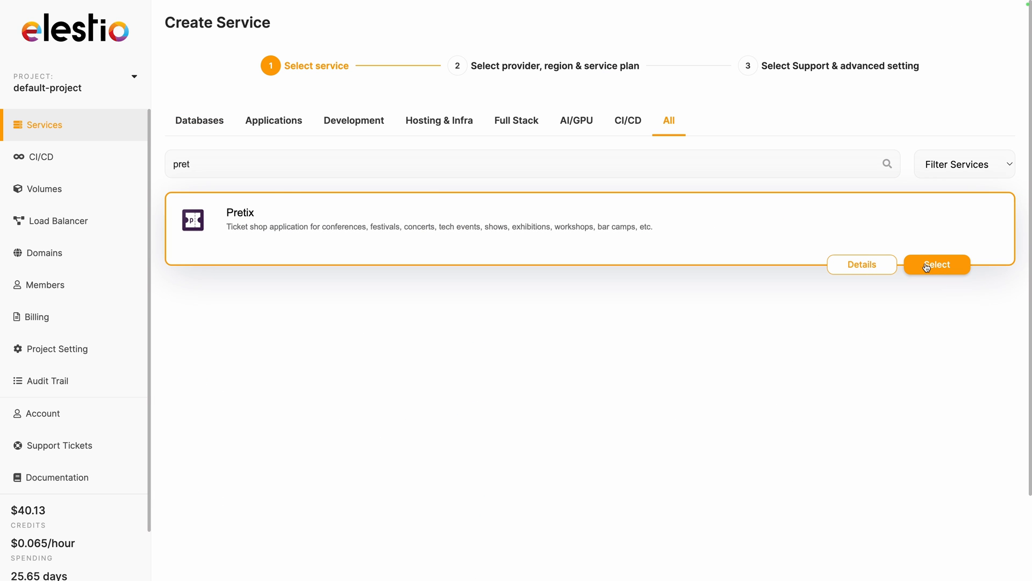
left_click(936, 264)
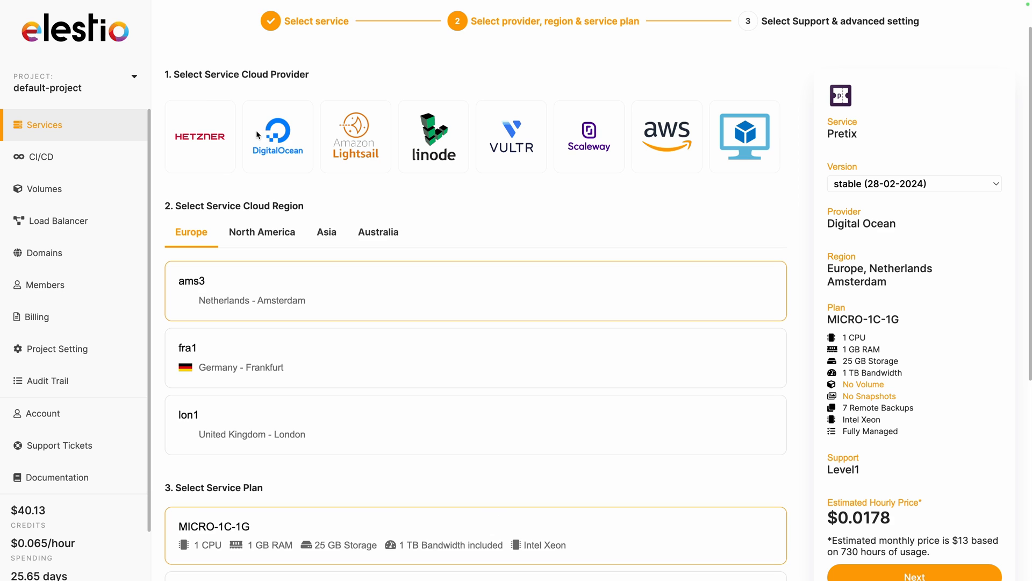
Deploy Pretix on Hetzner with the MEDIUM-2C-4G plan and create the service.
left_click(277, 136)
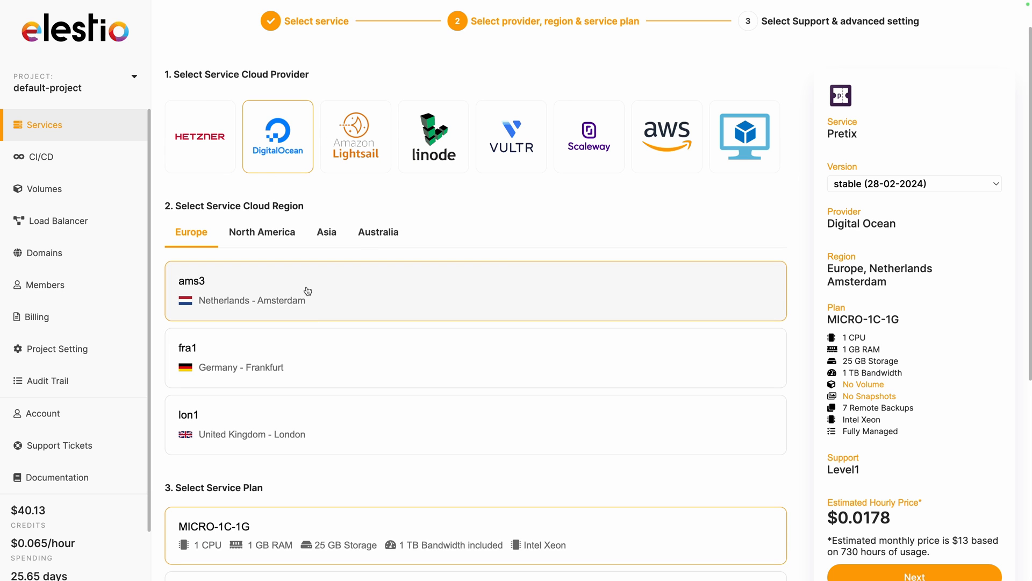
left_click(199, 136)
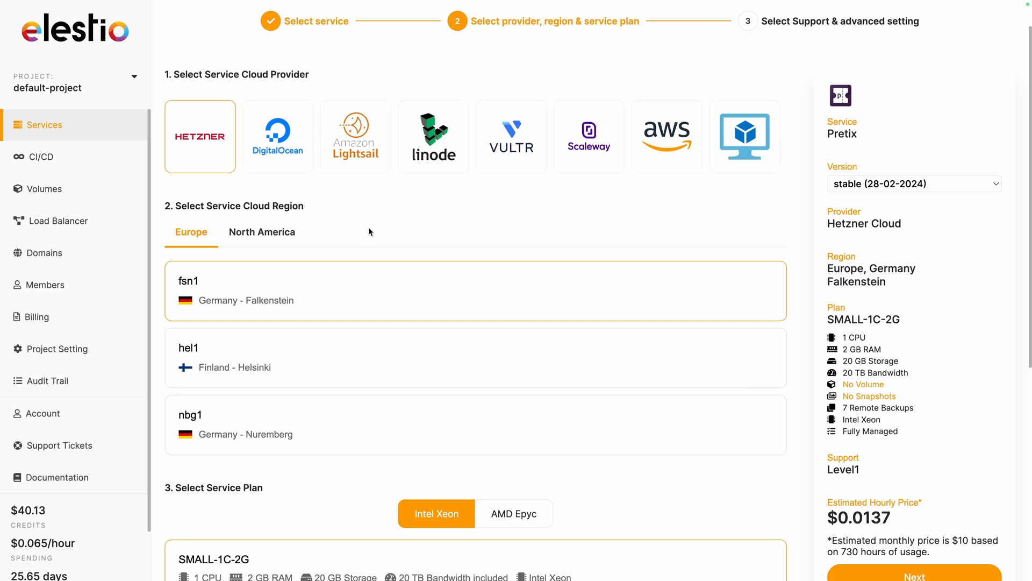
scroll("down", 3)
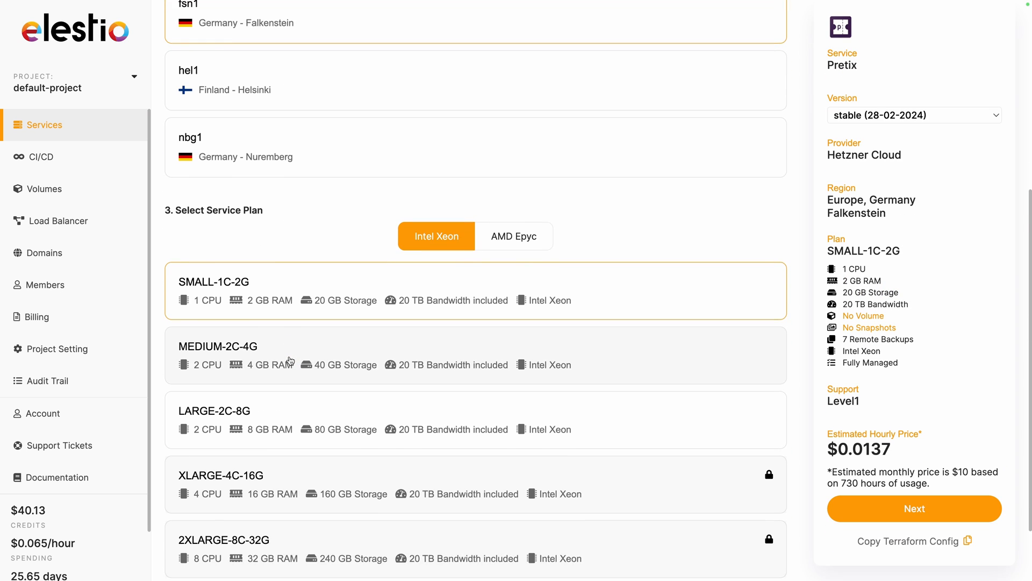
scroll("down", 3)
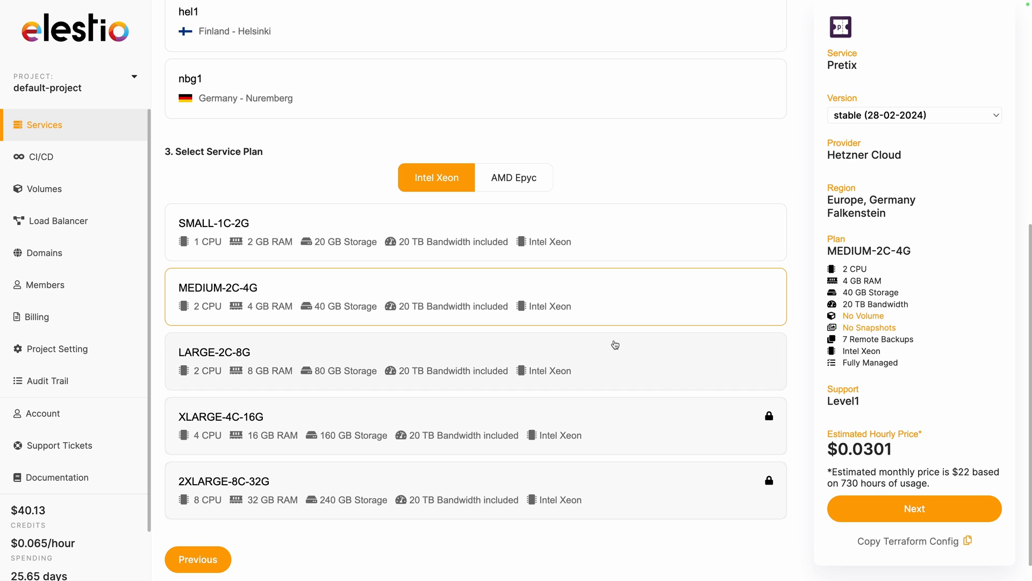
left_click(914, 508)
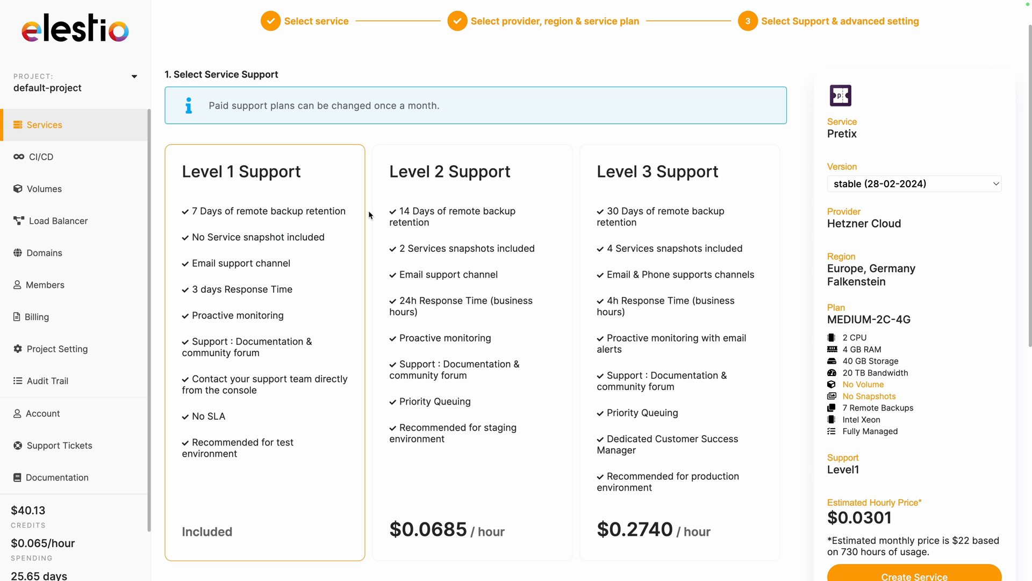
scroll("down", 3)
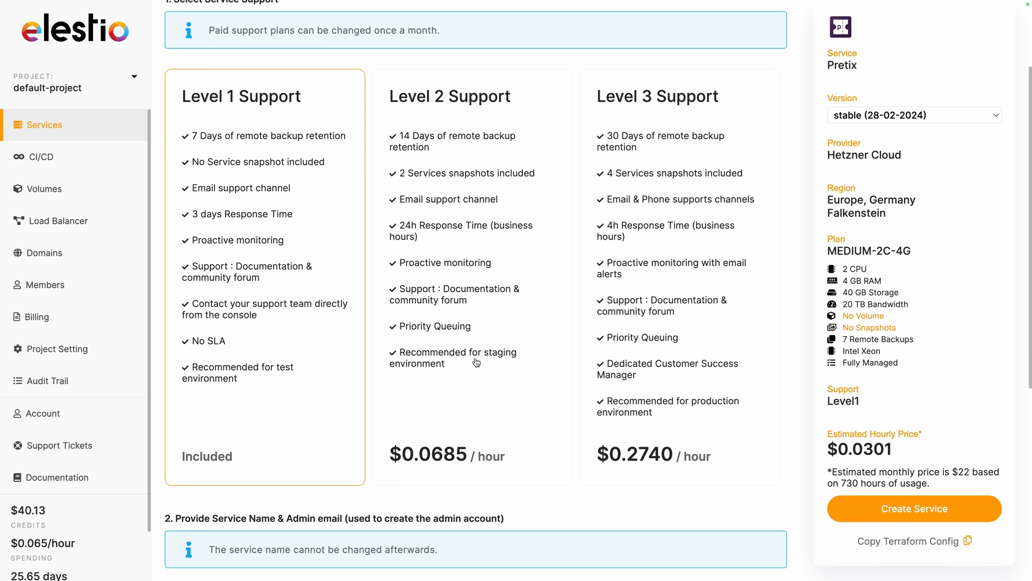
left_click(914, 508)
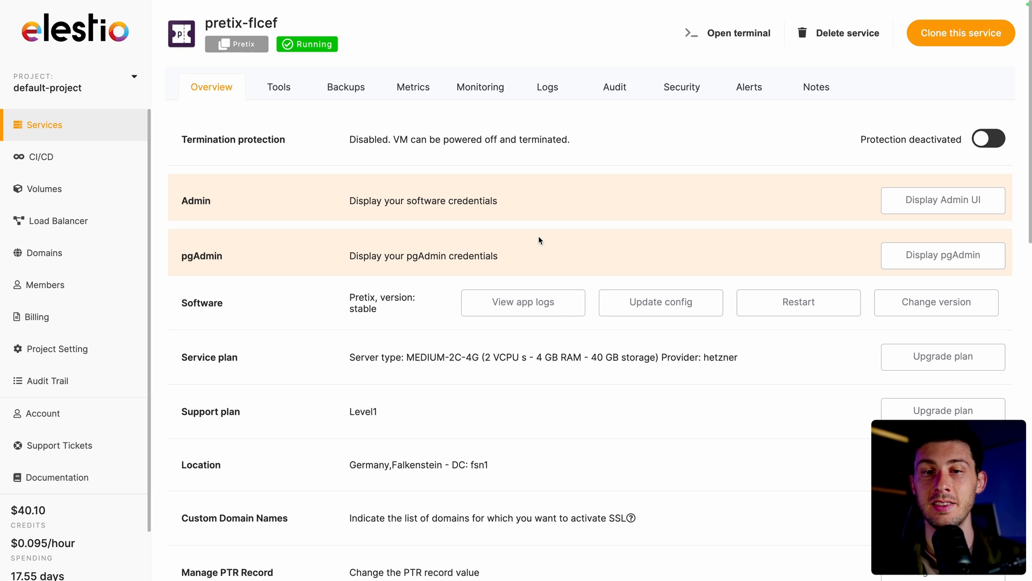
mouse_move(942, 200)
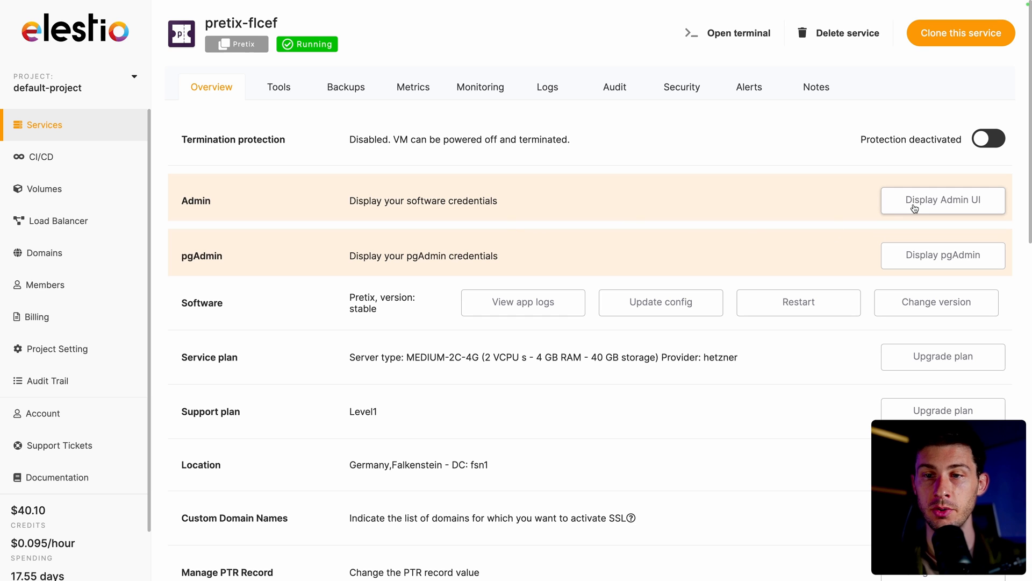
Reveal the pretix-flcef admin credentials and copy the admin password.
left_click(942, 200)
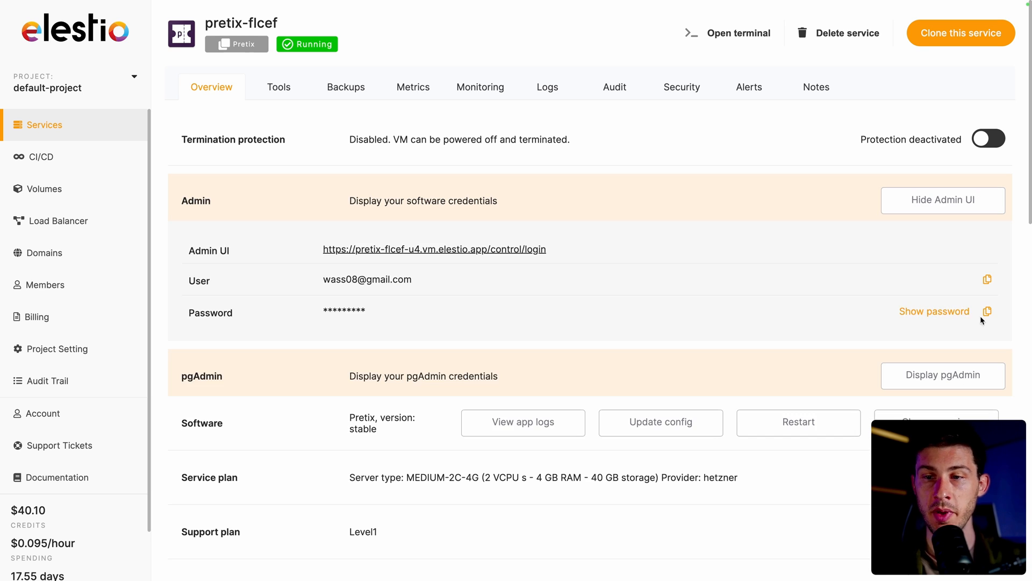
left_click(987, 278)
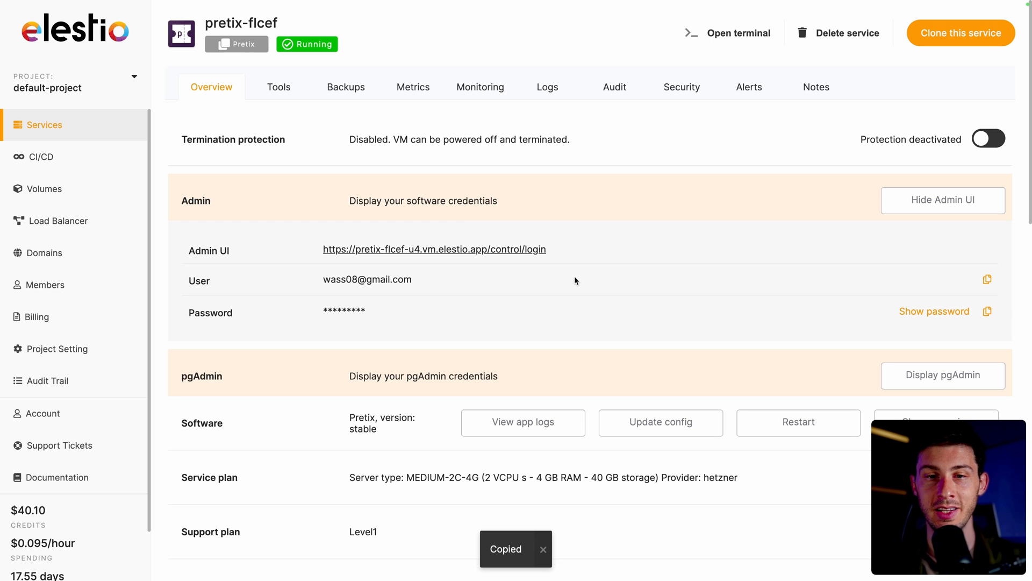
left_click(434, 249)
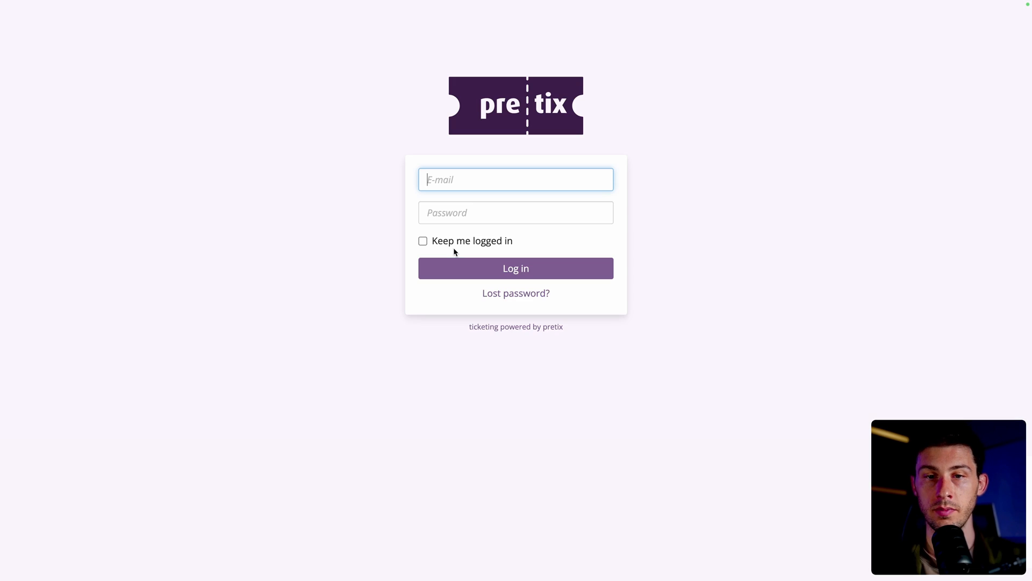
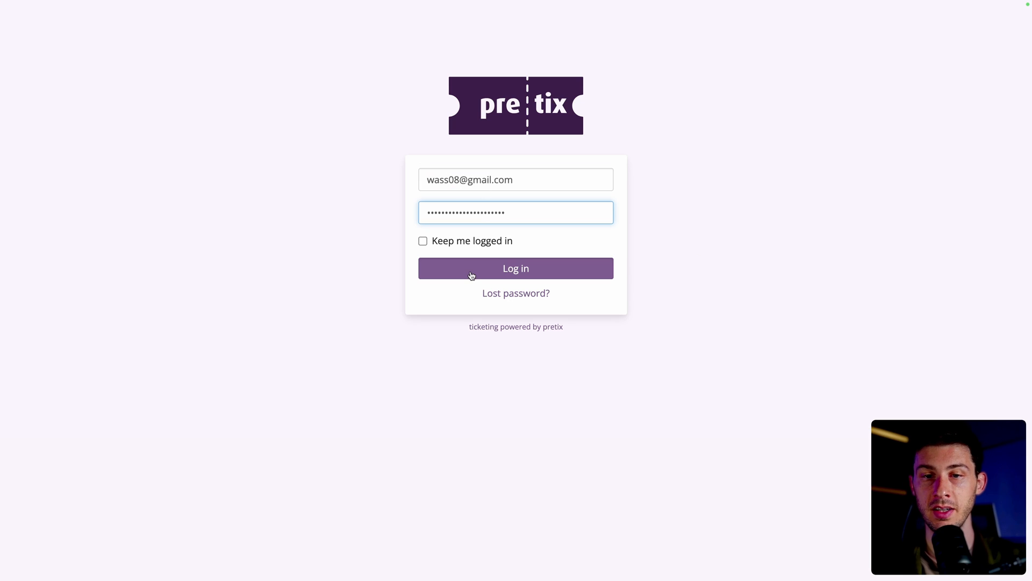
left_click(516, 267)
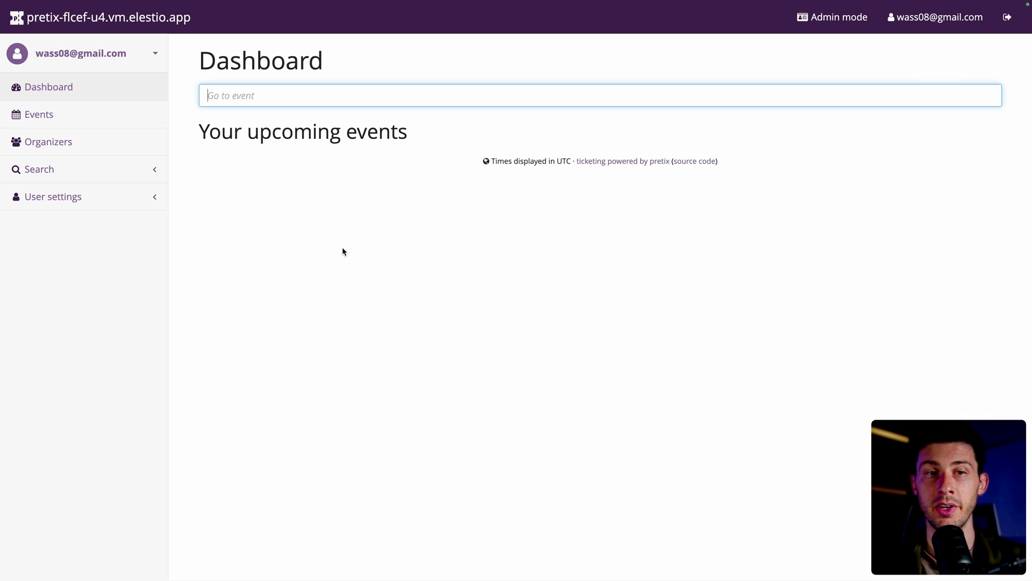
mouse_move(190, 154)
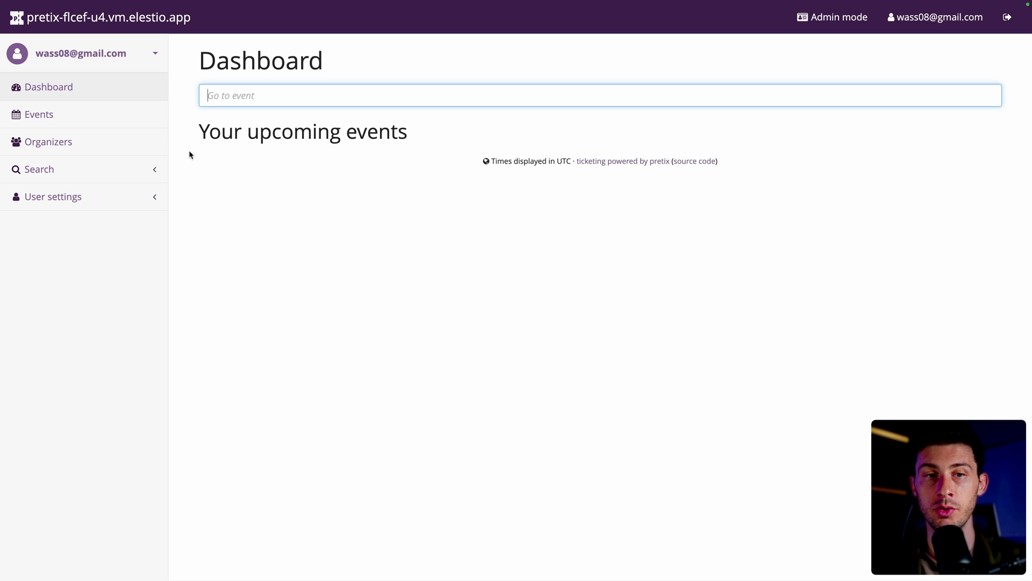
Try creating an event, then open the Organizers list and enable admin mode.
left_click(38, 114)
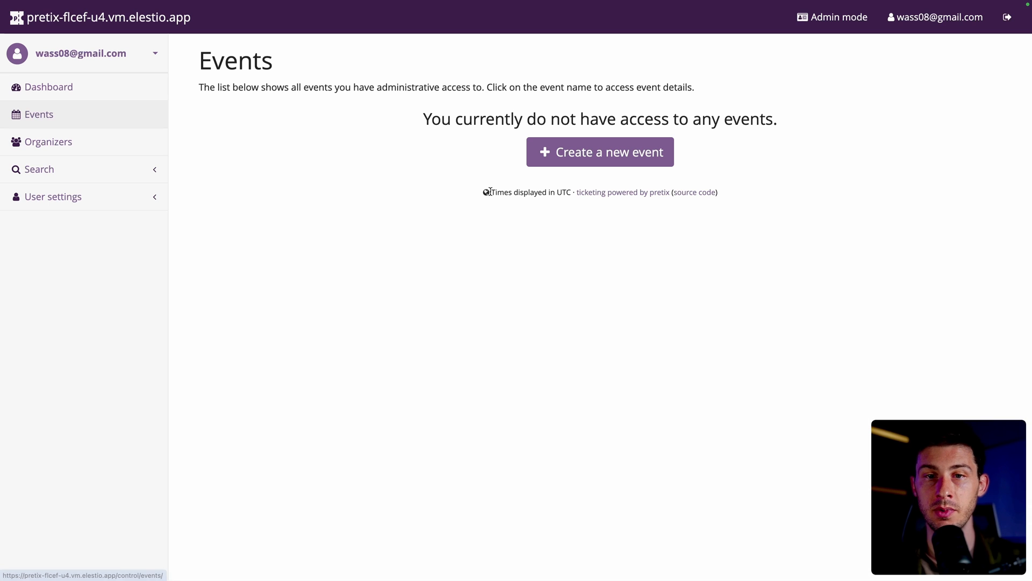
left_click(599, 151)
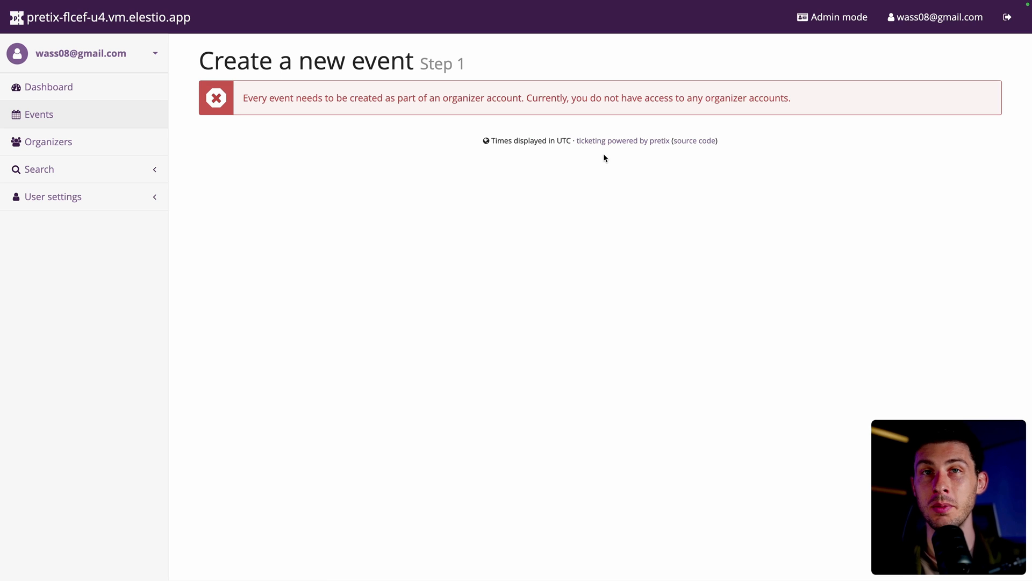
mouse_move(642, 97)
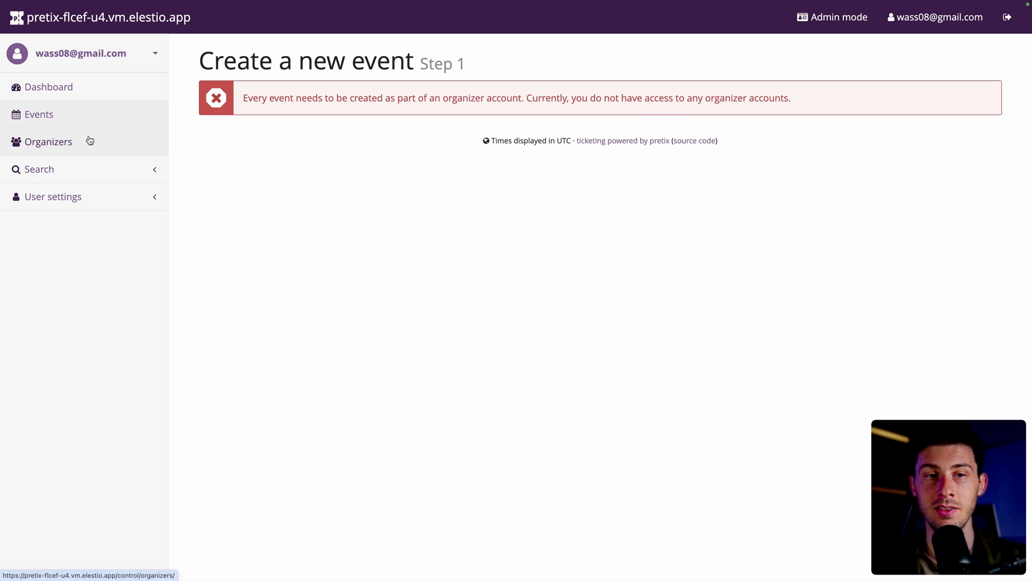
left_click(48, 141)
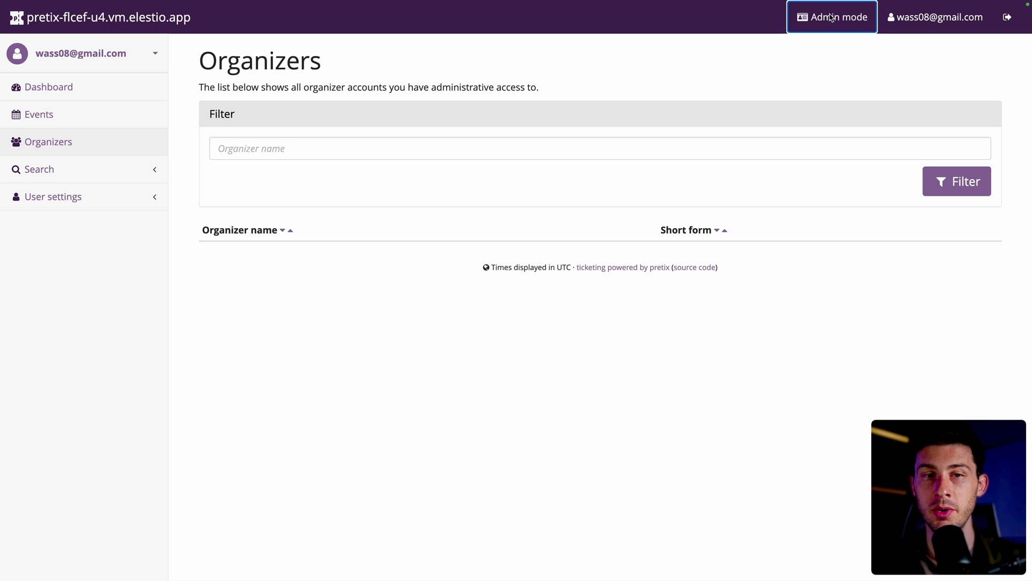
left_click(831, 16)
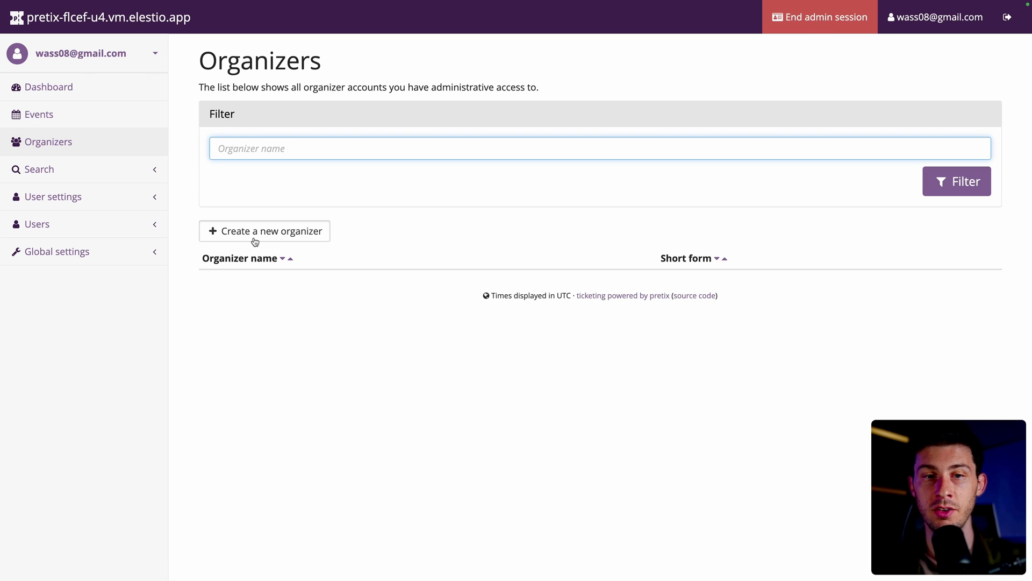
Create and save an organizer named Elestio with short form elestio.
left_click(264, 231)
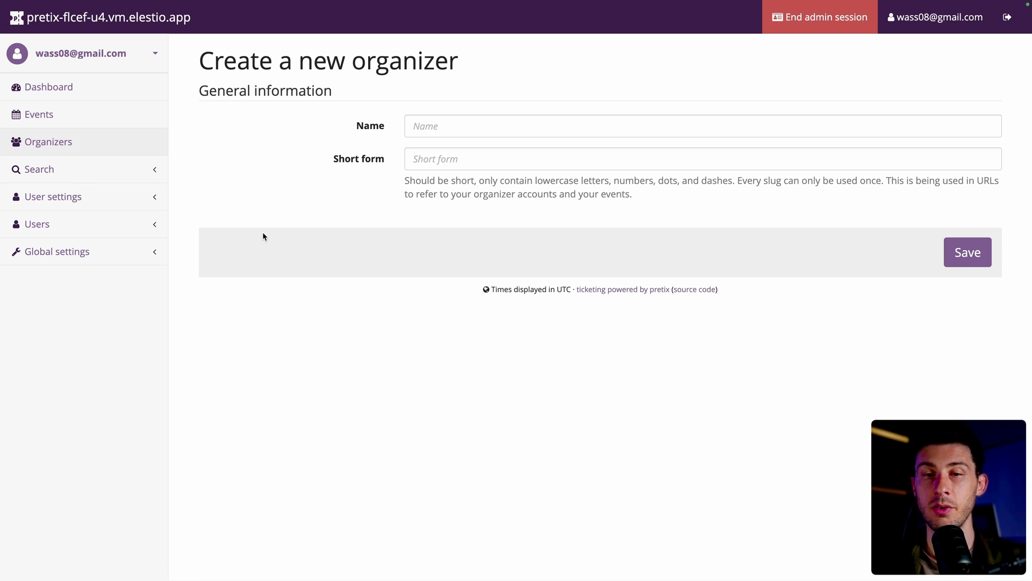
type("El")
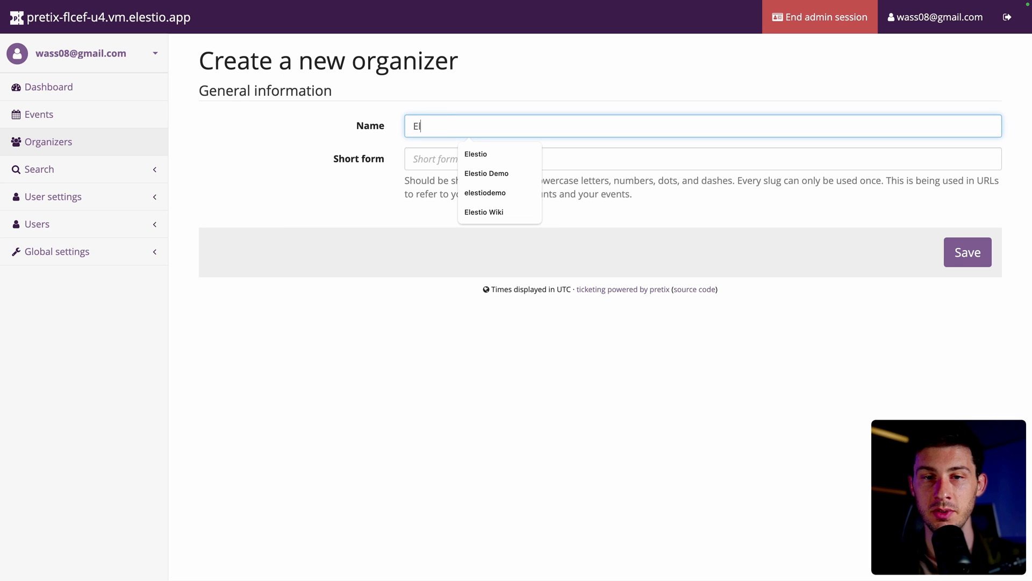
left_click(475, 154)
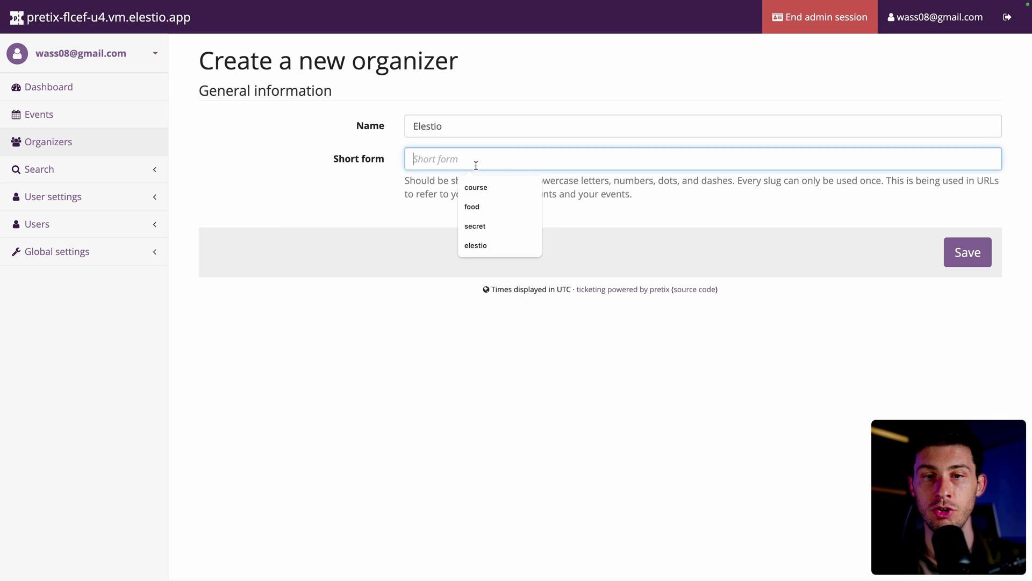
left_click(475, 246)
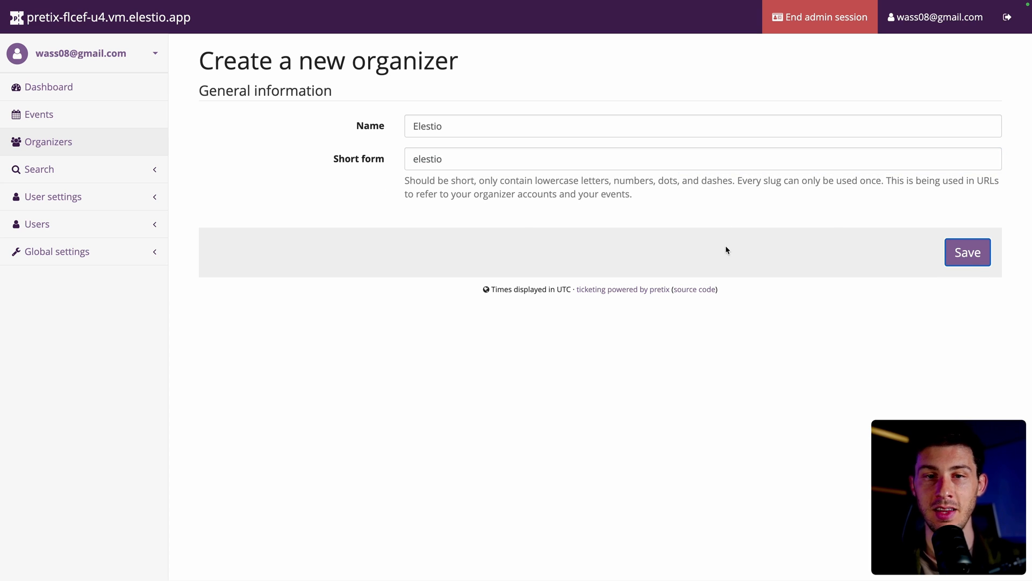
left_click(967, 252)
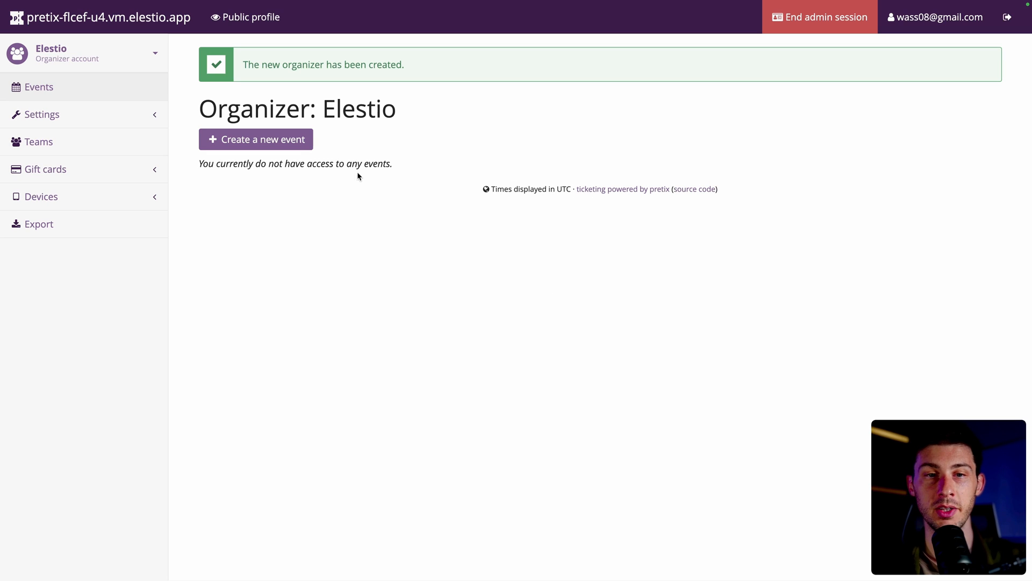
Start a singular Elestio event with English and French as event languages.
left_click(256, 138)
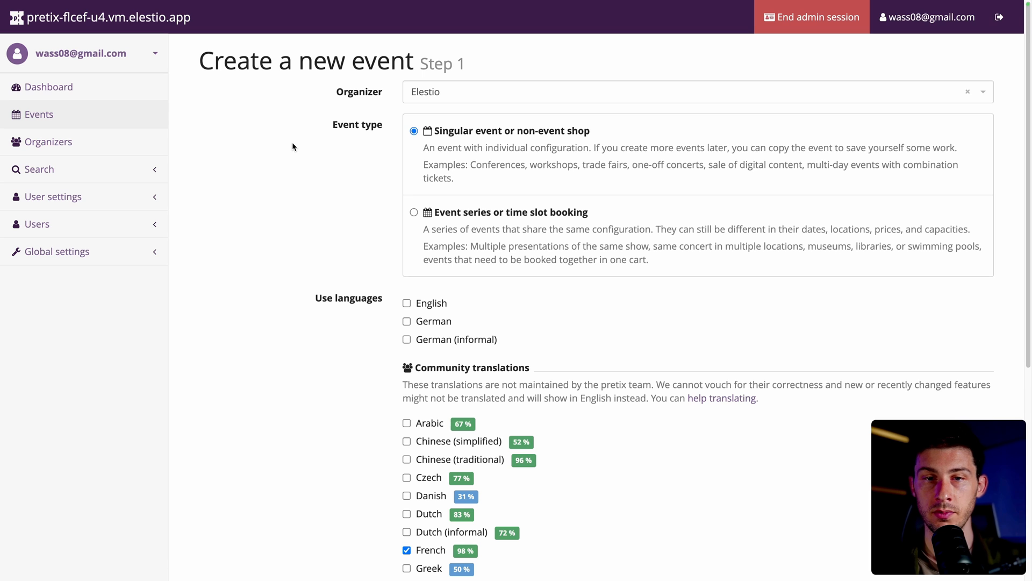
left_click(982, 91)
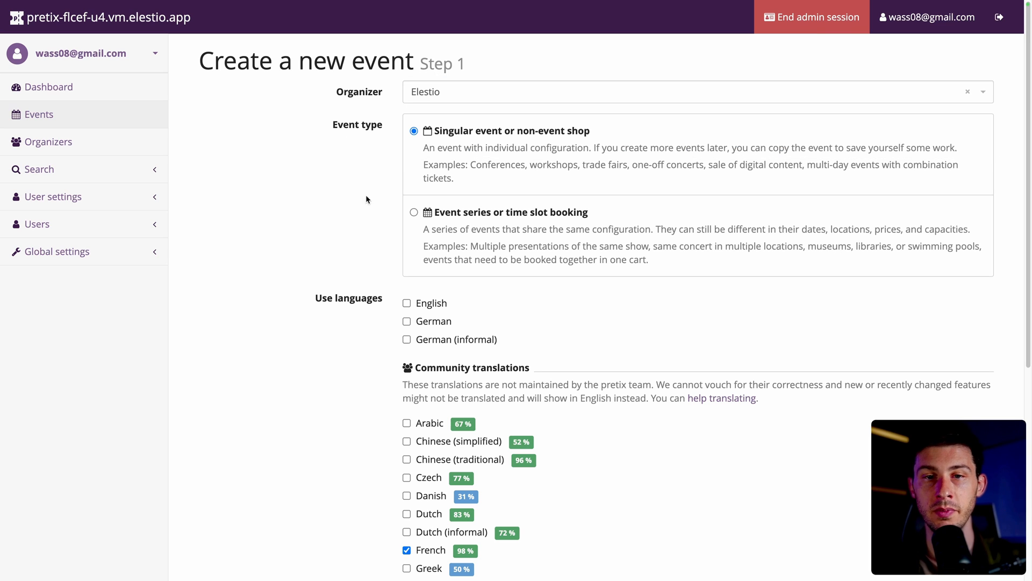
mouse_move(366, 229)
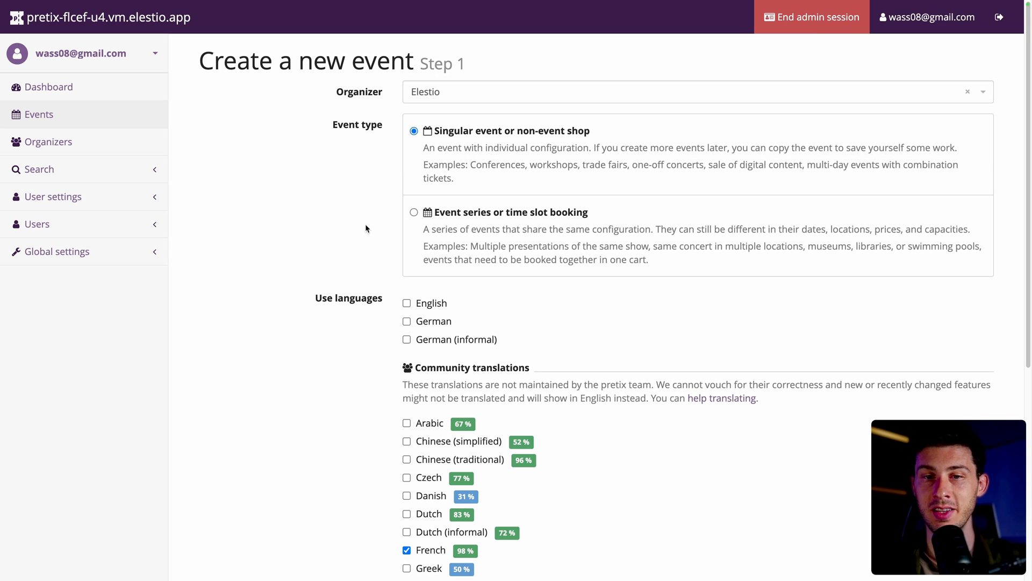
mouse_move(470, 144)
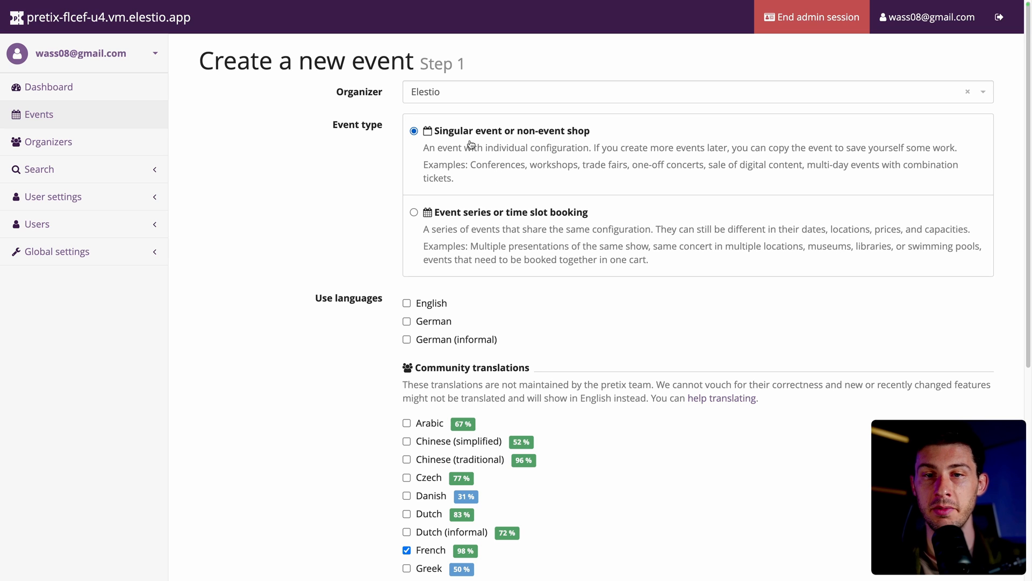
mouse_move(522, 148)
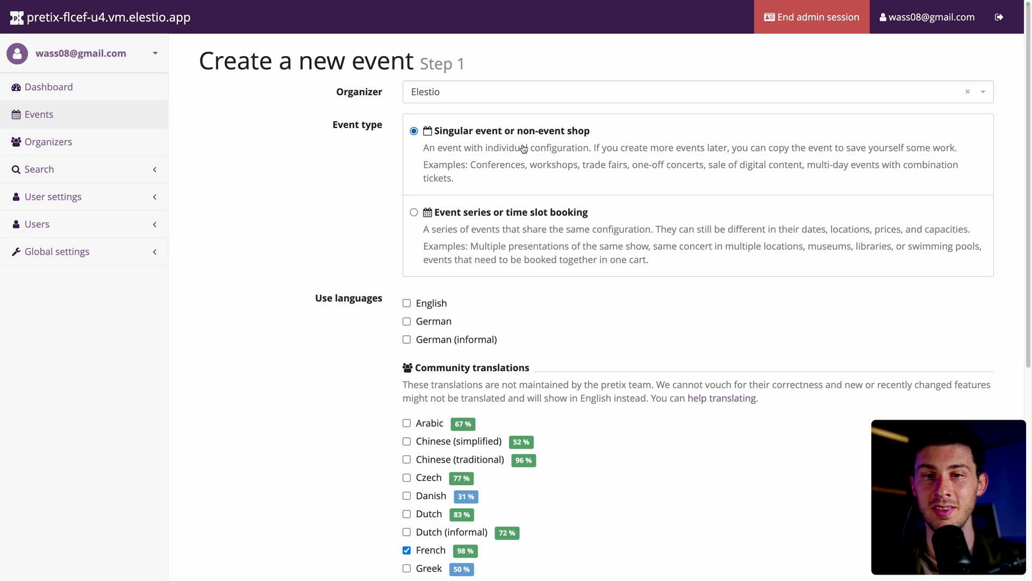
mouse_move(621, 176)
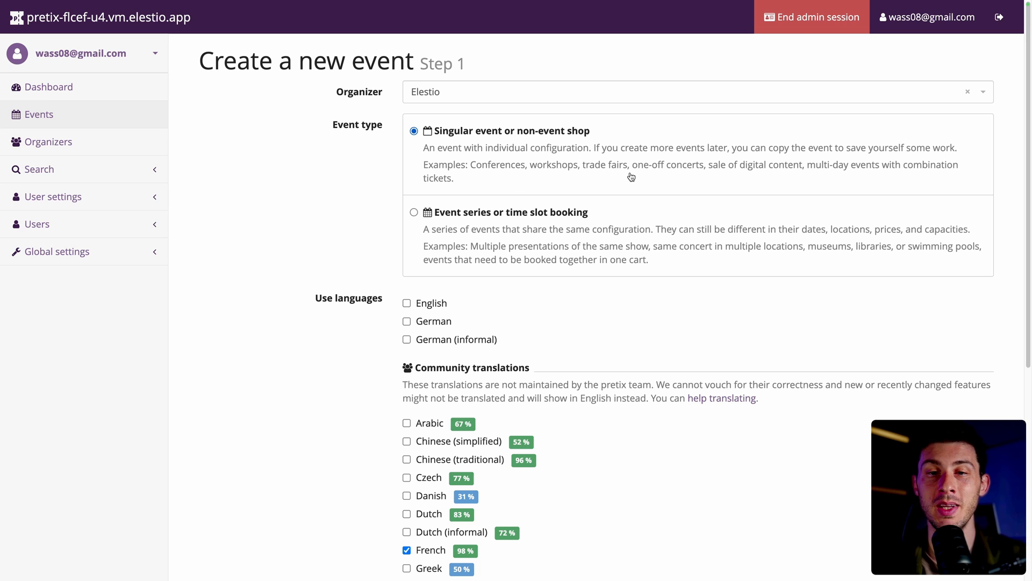
mouse_move(524, 238)
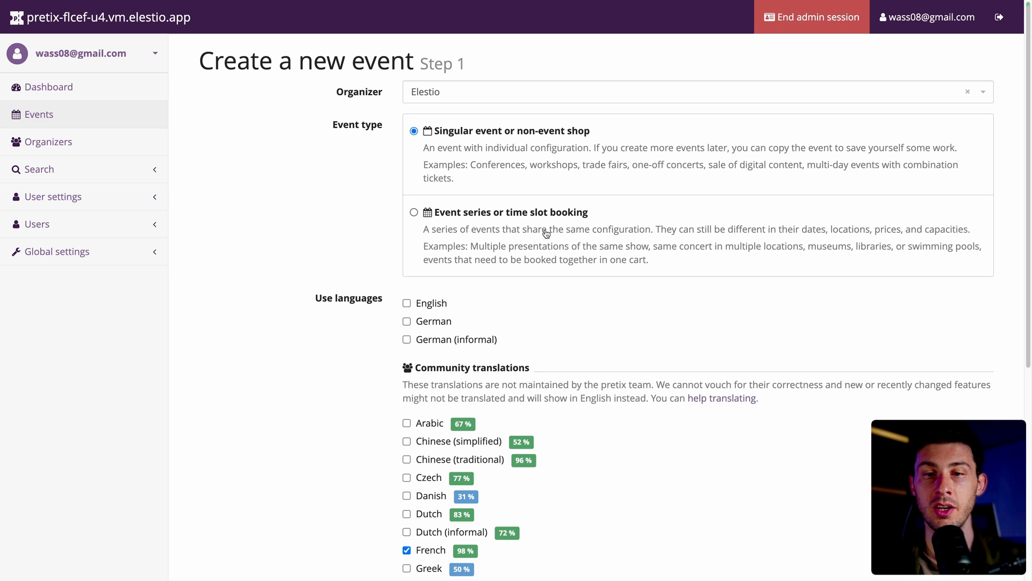
mouse_move(392, 241)
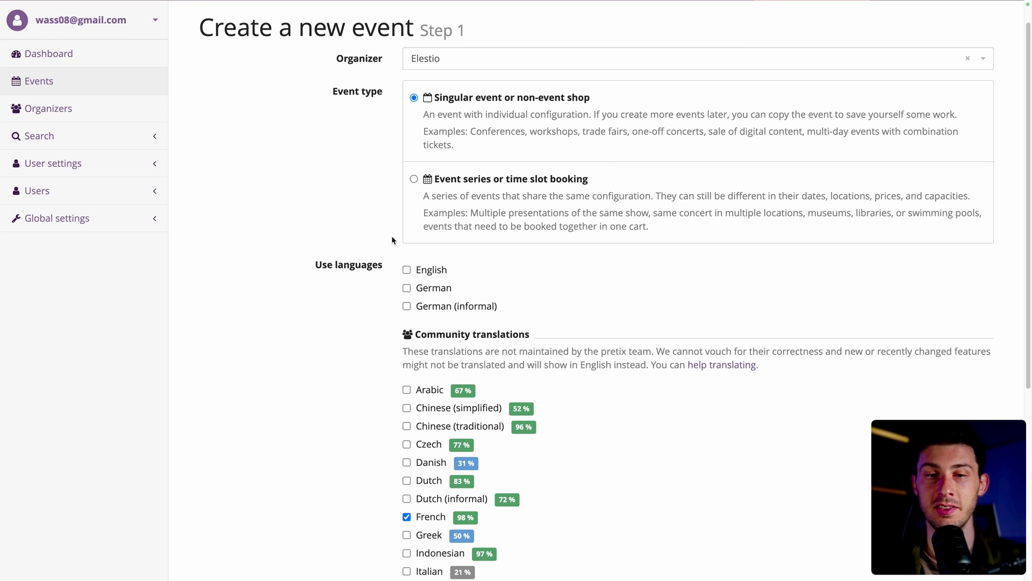
scroll("down", 3)
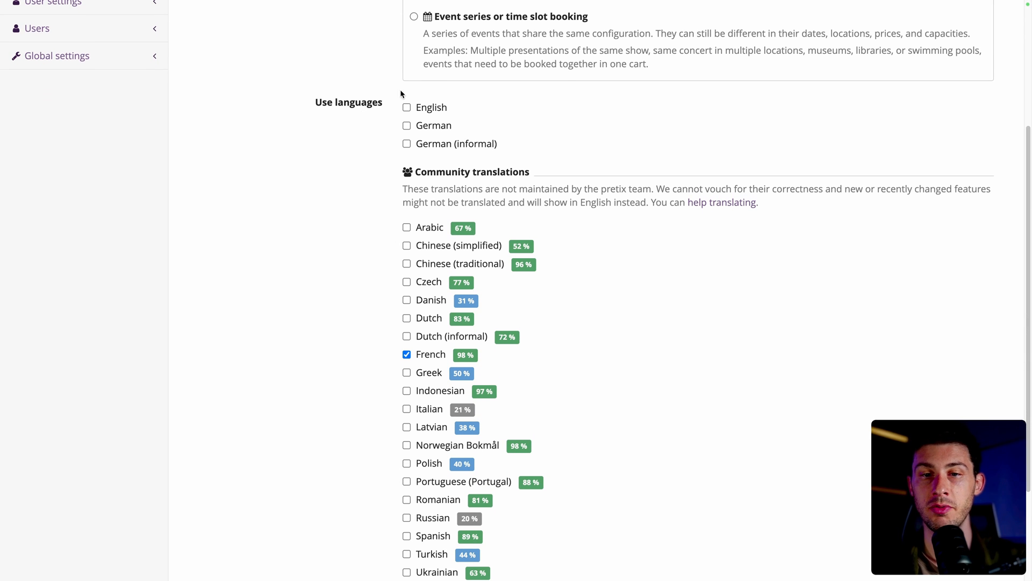
mouse_move(316, 168)
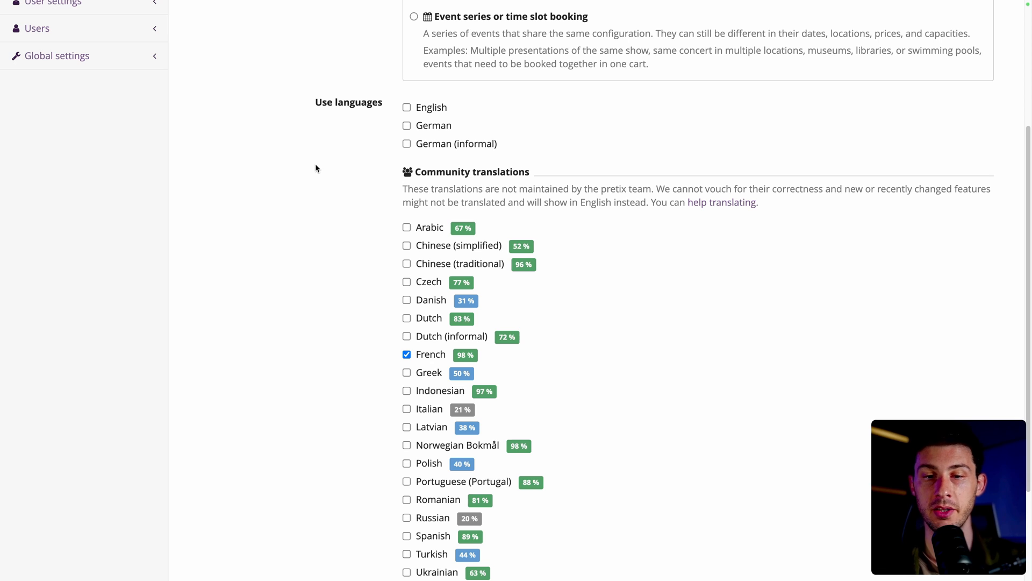
left_click(406, 107)
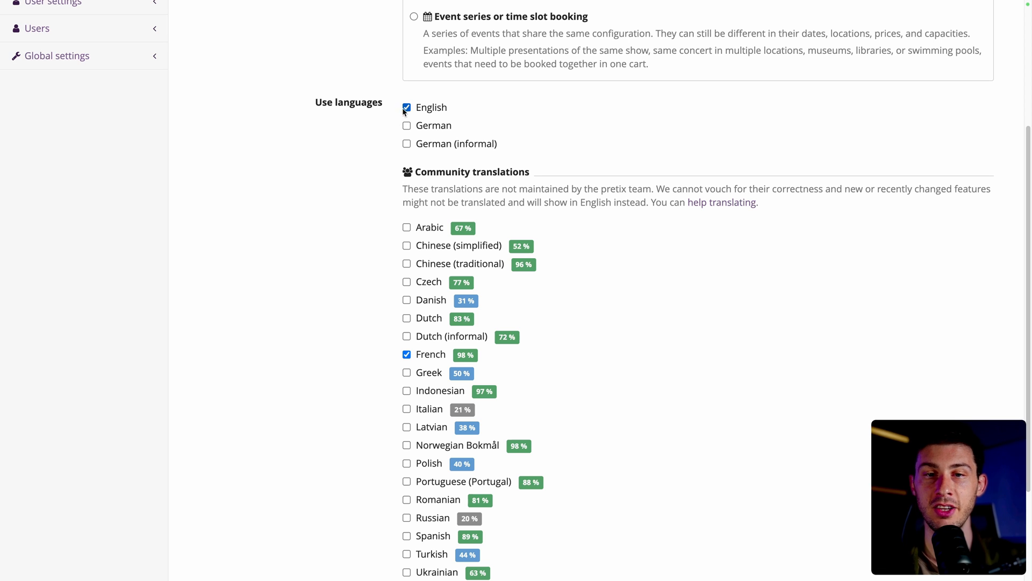
scroll("down", 3)
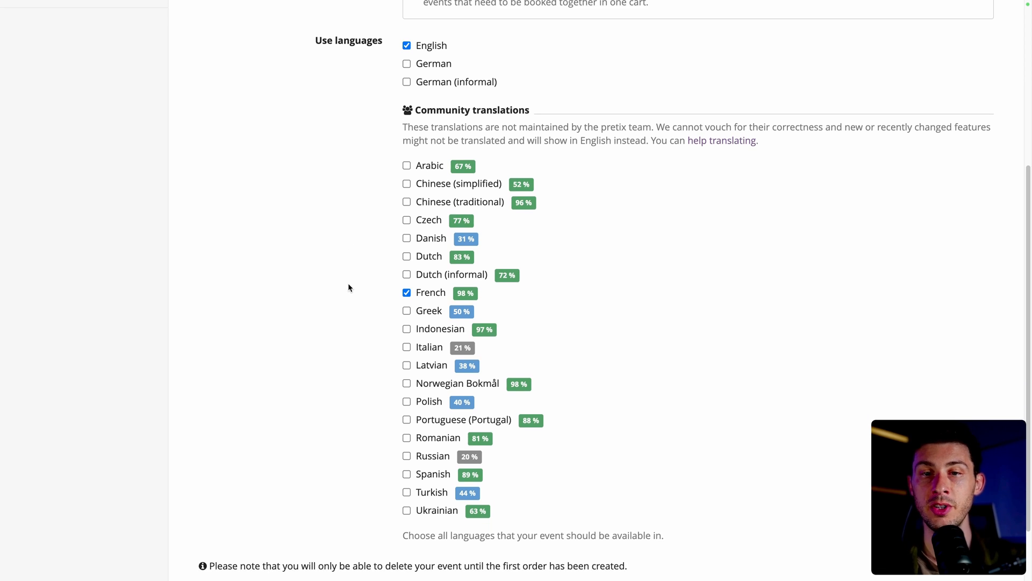
mouse_move(507, 290)
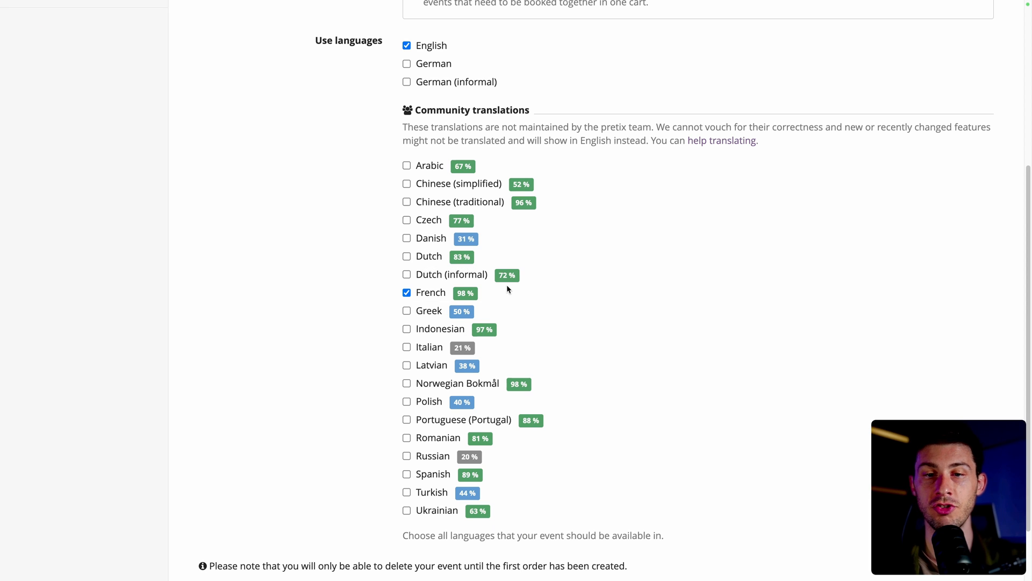
mouse_move(517, 293)
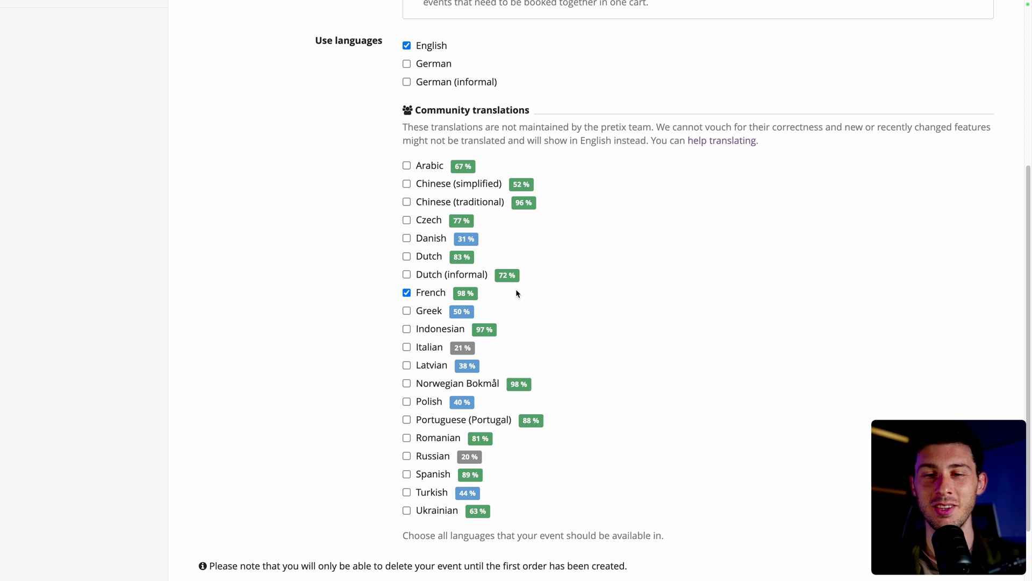
scroll("down", 3)
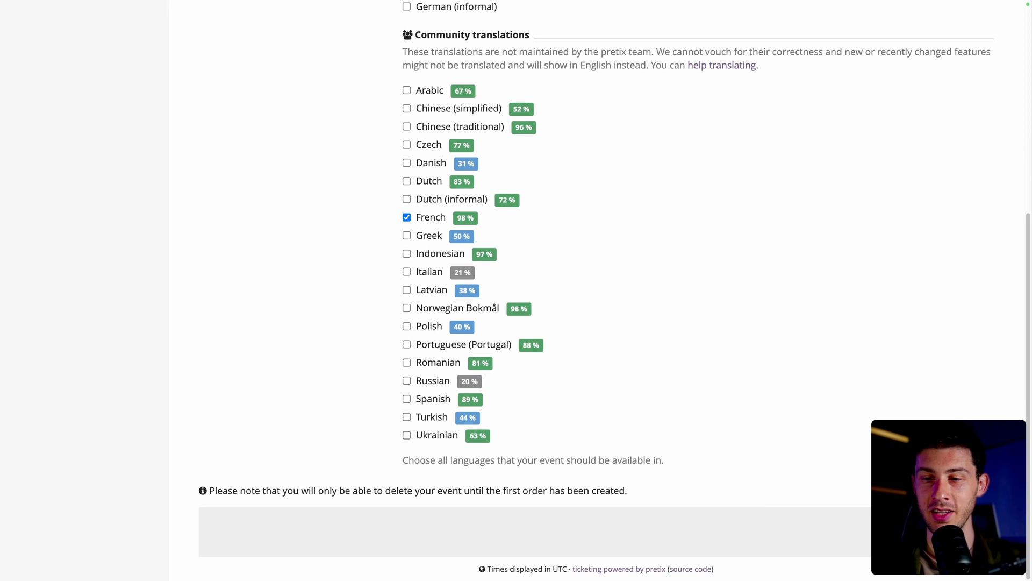
scroll("up", 3)
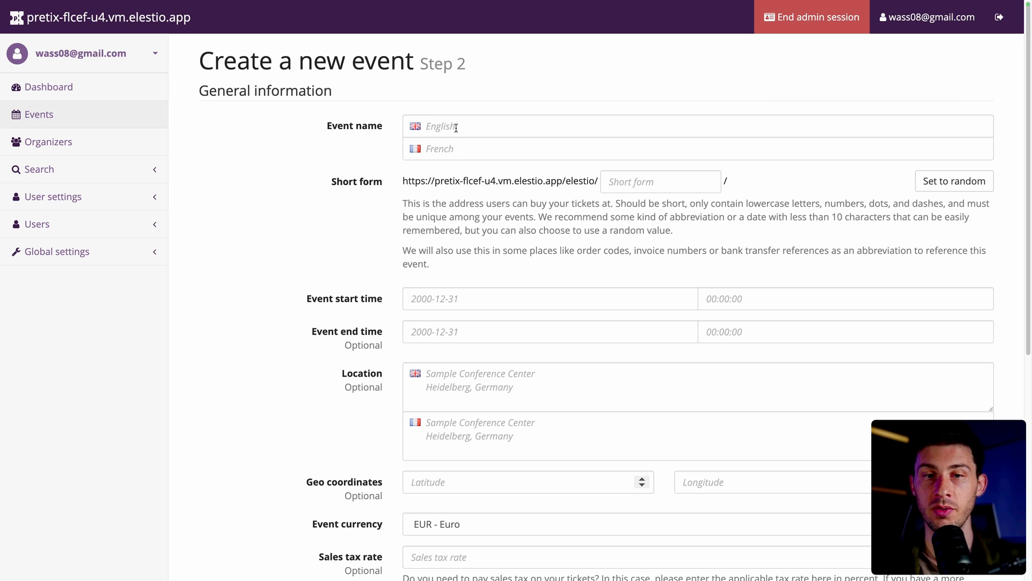
Name the event 'Webinar: how to use Corteza Low Code Plateform' with short form webinar-corteza.
type("Webinar: how to use Corteza Low Code Plateform")
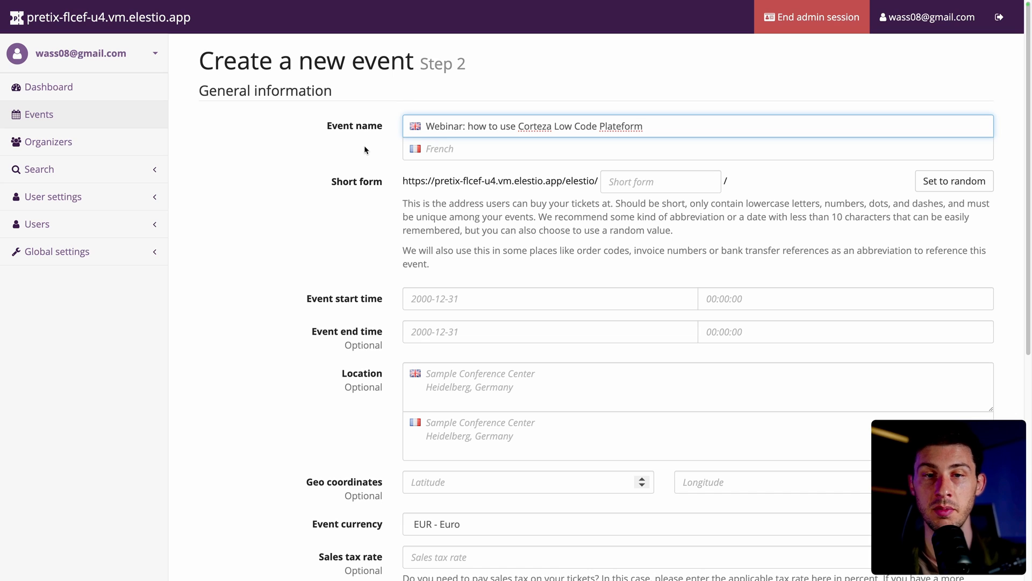
mouse_move(358, 138)
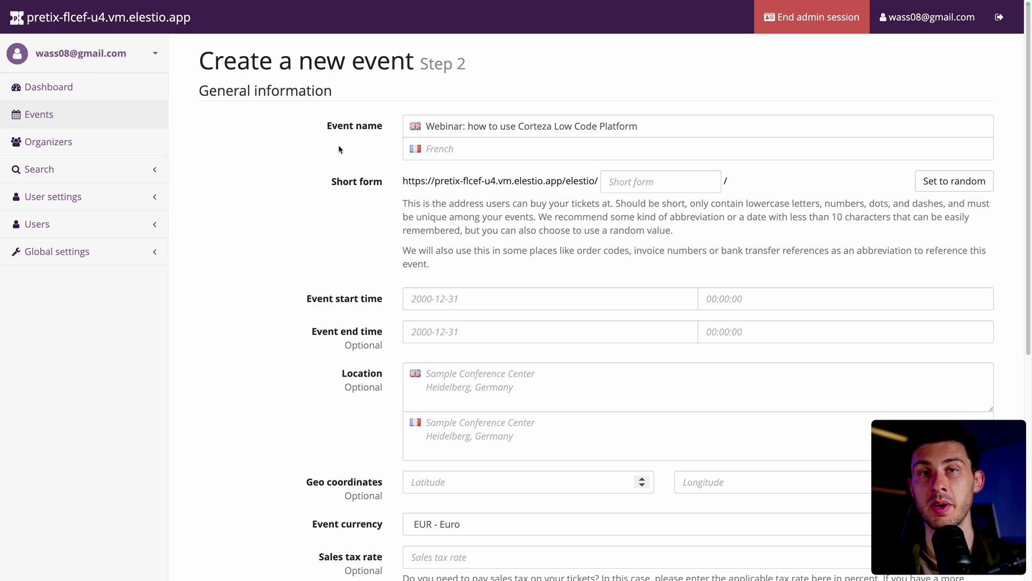
mouse_move(343, 176)
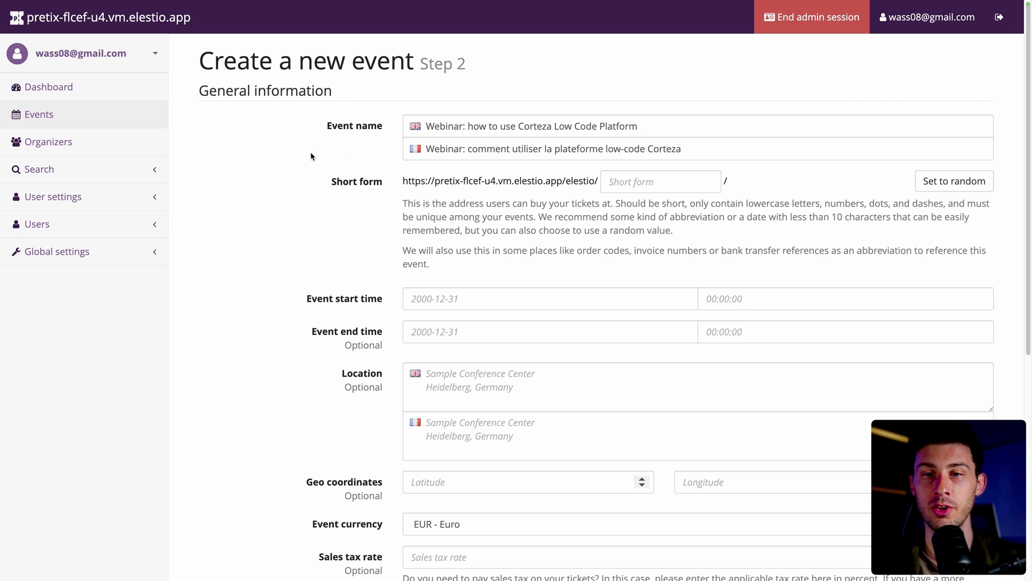
mouse_move(763, 275)
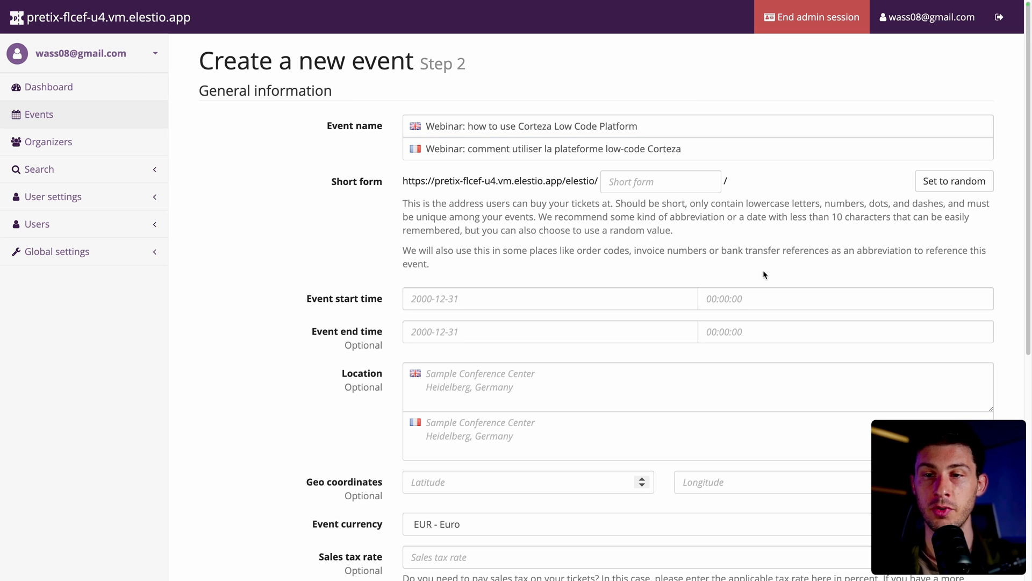
left_click(660, 181)
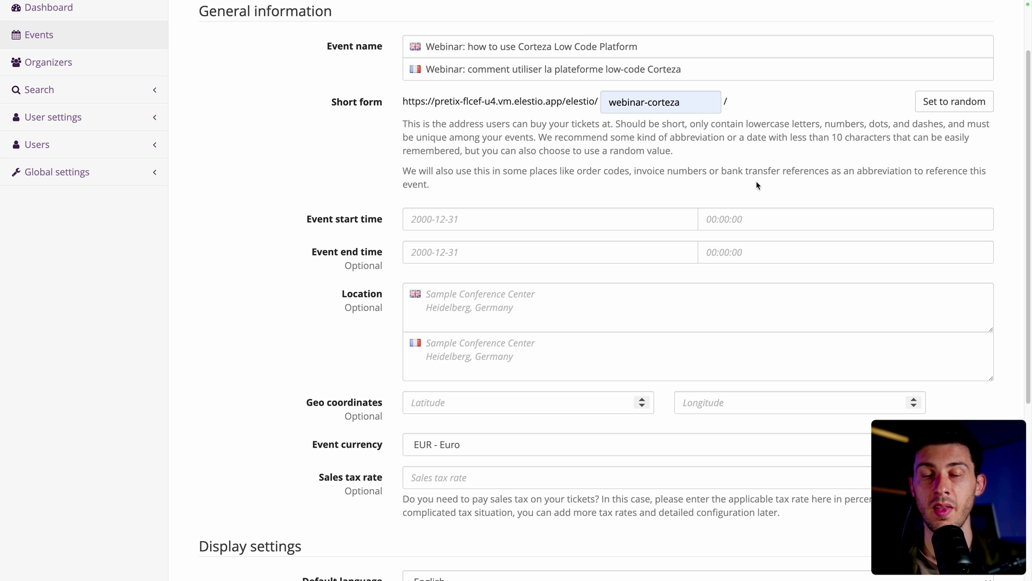
mouse_move(272, 203)
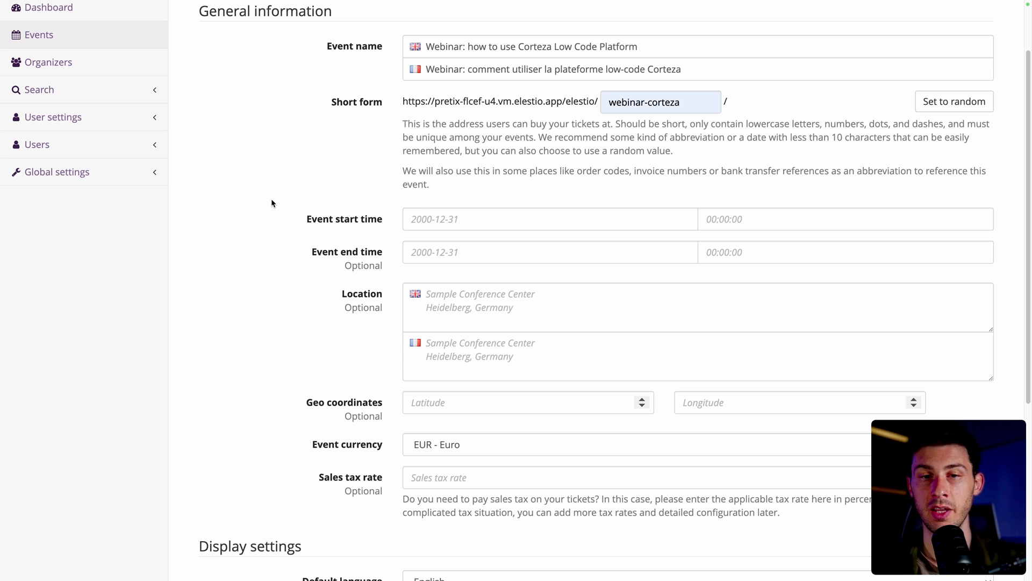
Schedule the event on 2024-03-28 from 10:00 to 11:00, located Online.
left_click(550, 219)
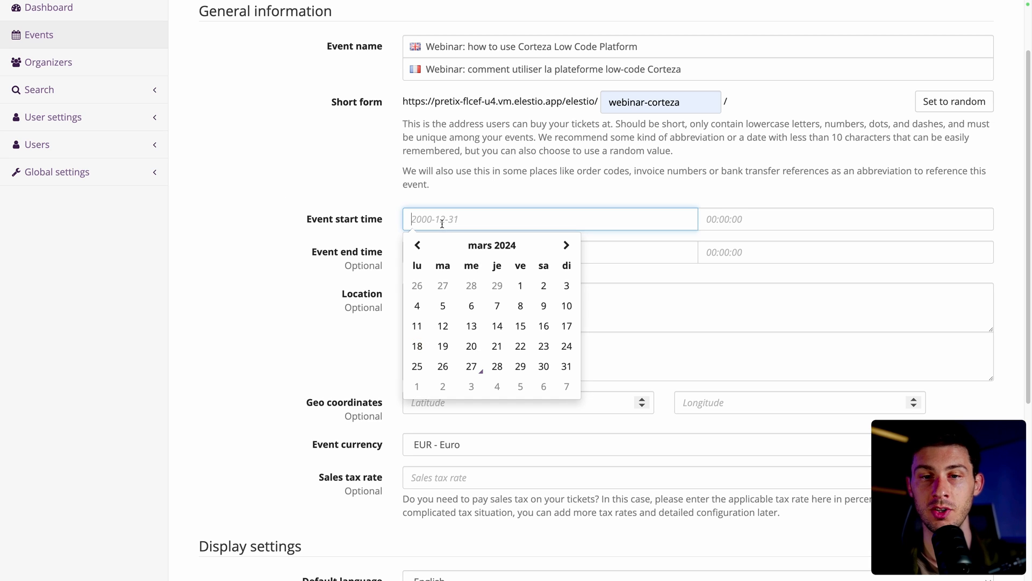
mouse_move(471, 366)
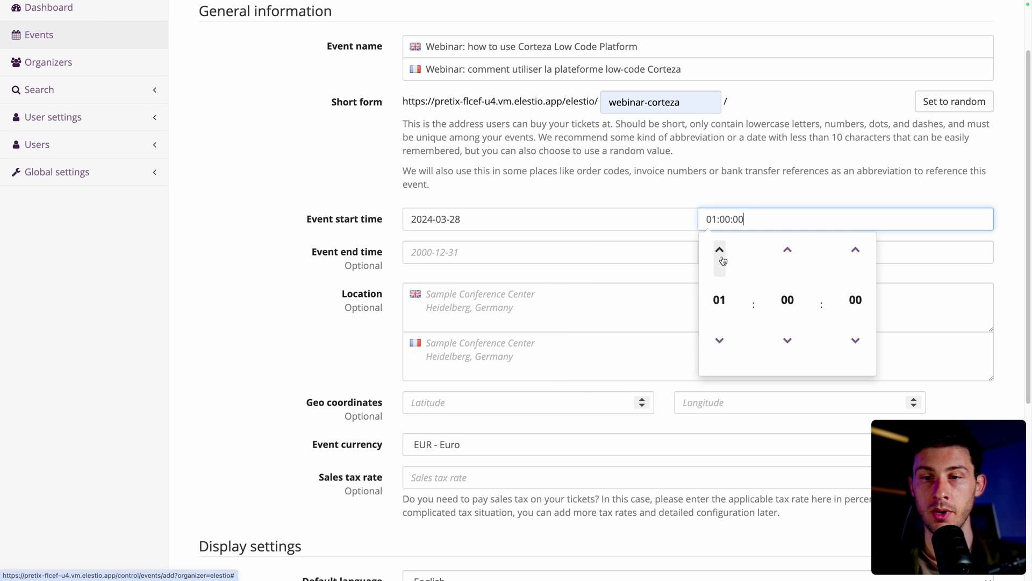
left_click(550, 252)
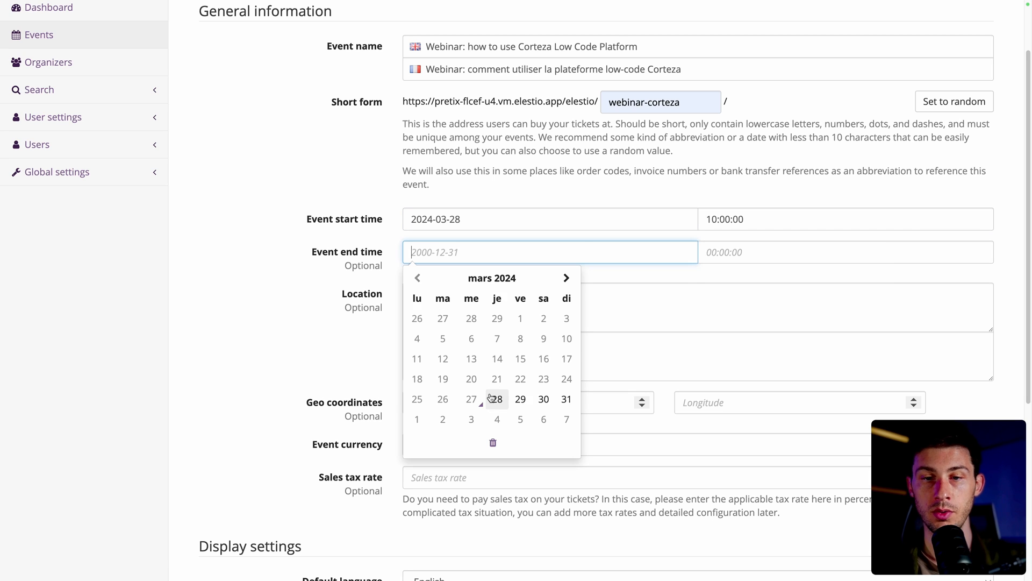
left_click(496, 399)
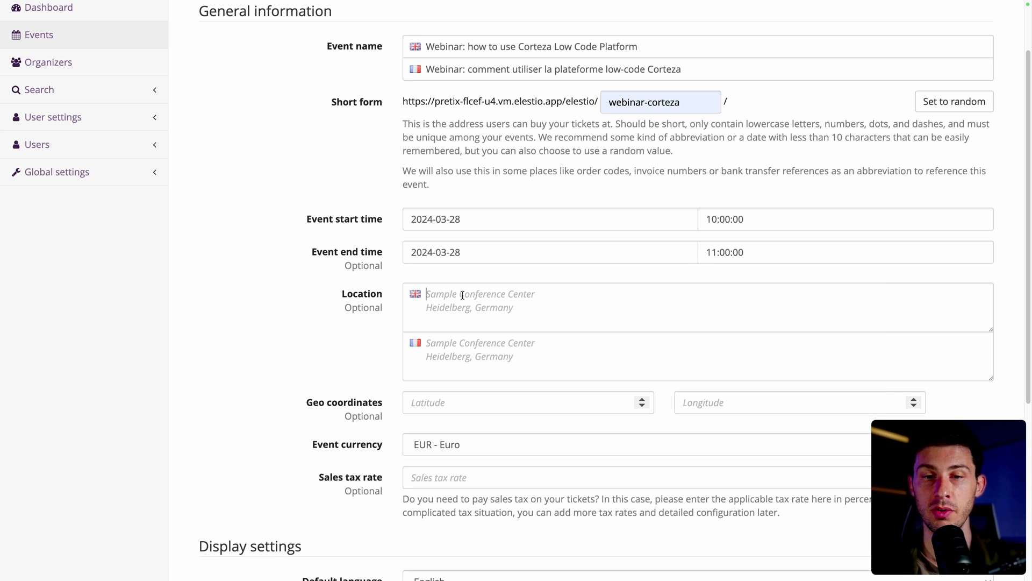
type("Online")
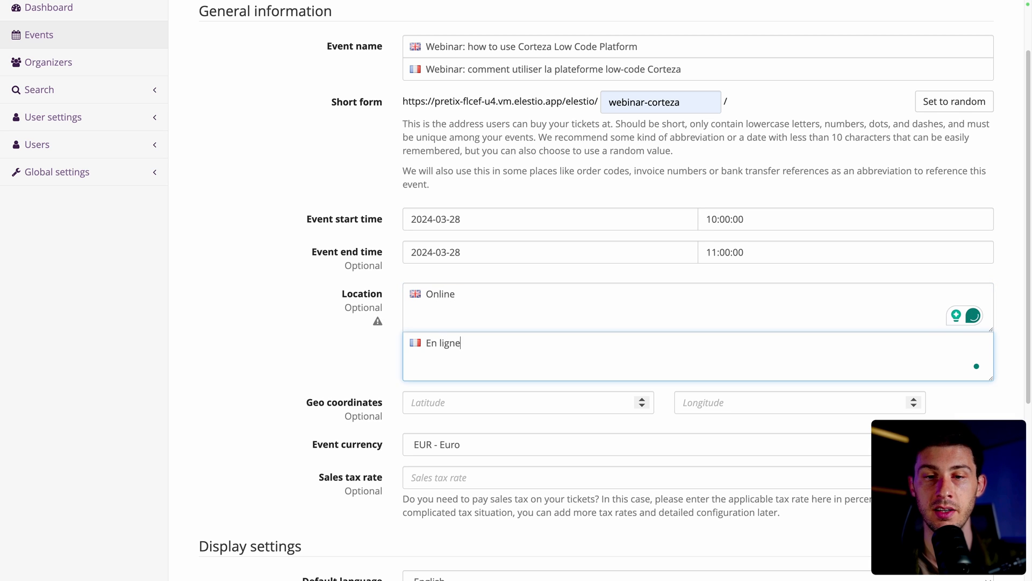
Set the sales tax rate to 20% and submit the event details.
scroll("down", 3)
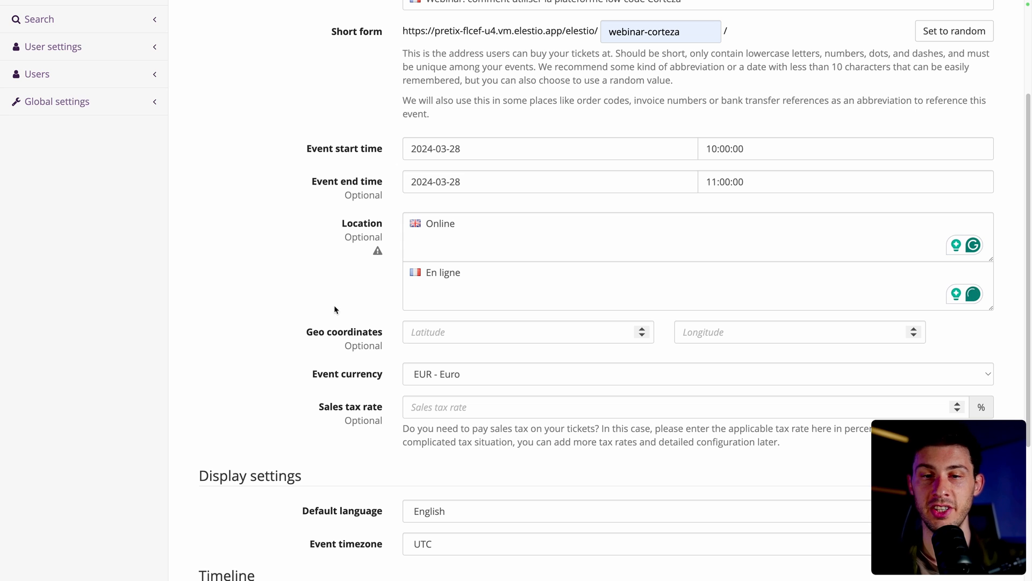
mouse_move(485, 322)
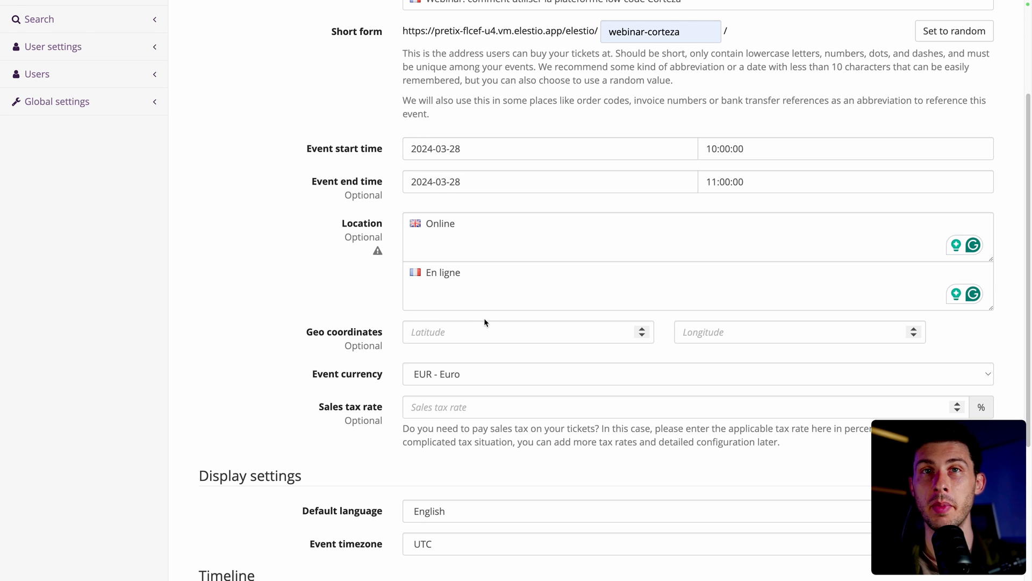
scroll("down", 3)
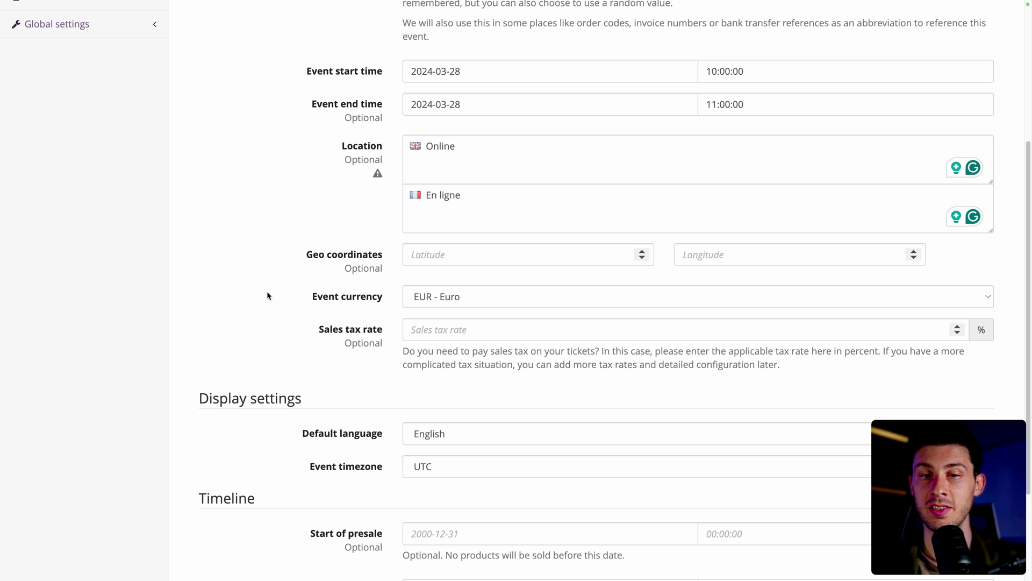
scroll("down", 3)
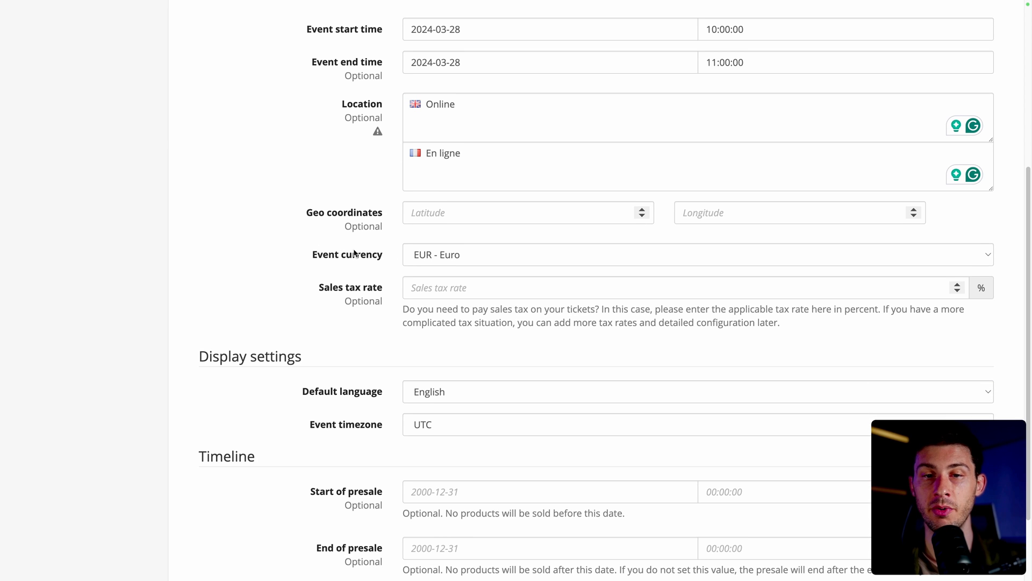
mouse_move(371, 276)
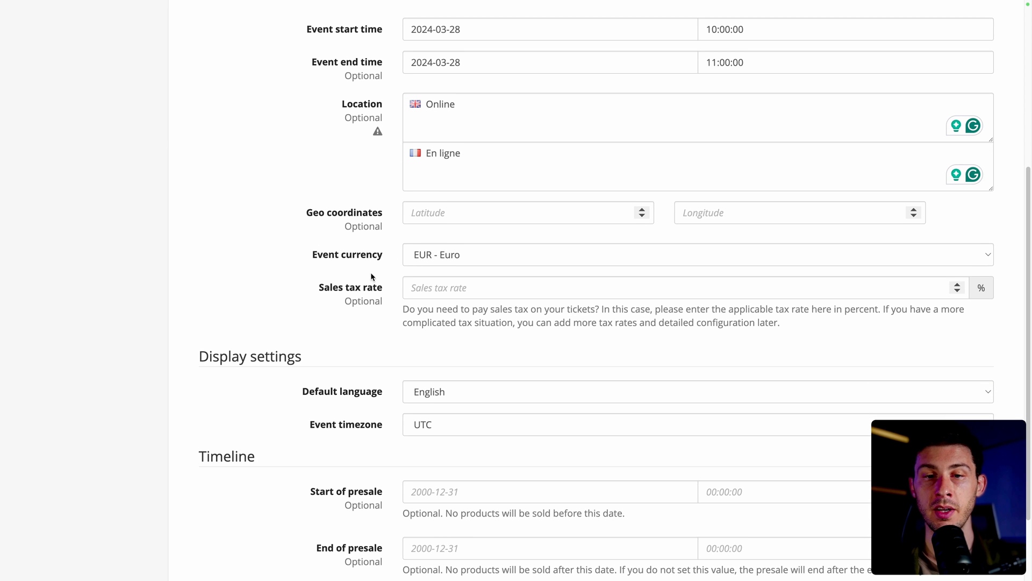
type("20")
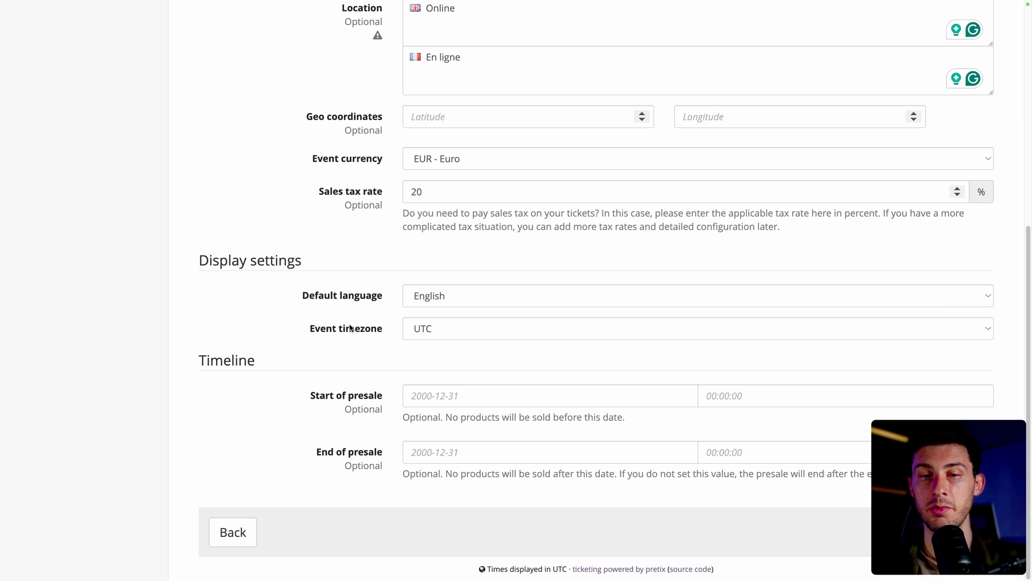
mouse_move(381, 332)
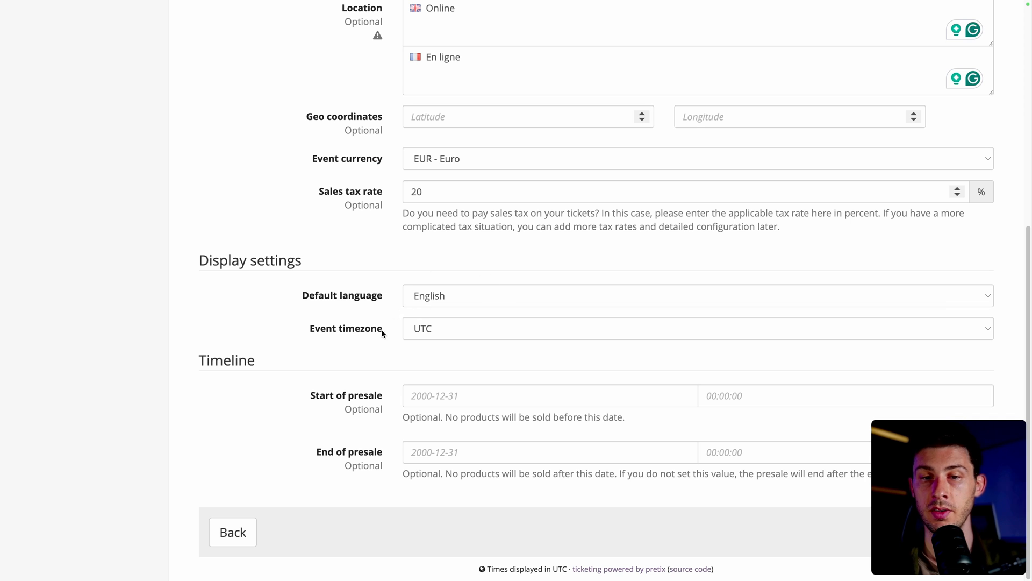
mouse_move(354, 352)
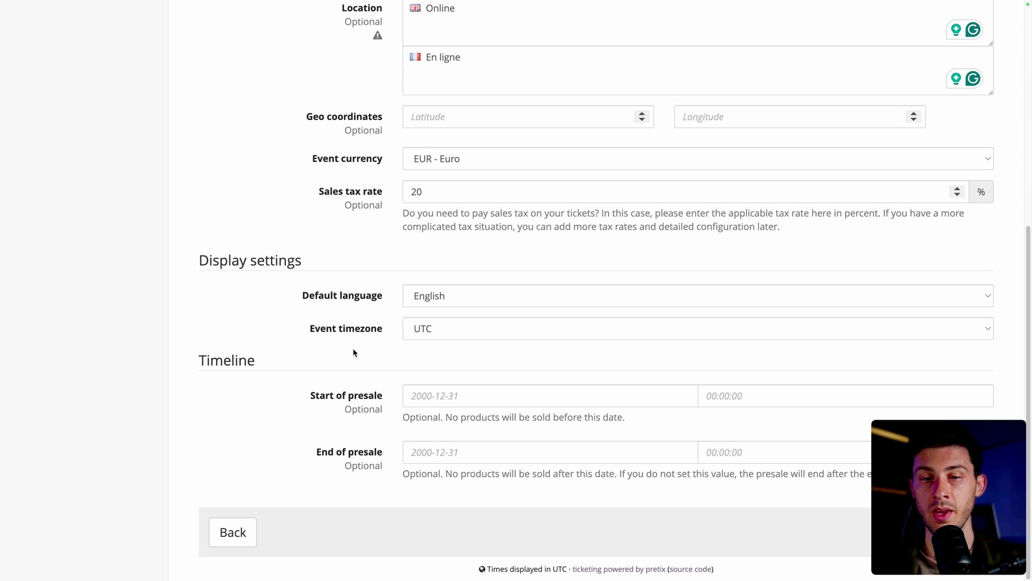
mouse_move(240, 355)
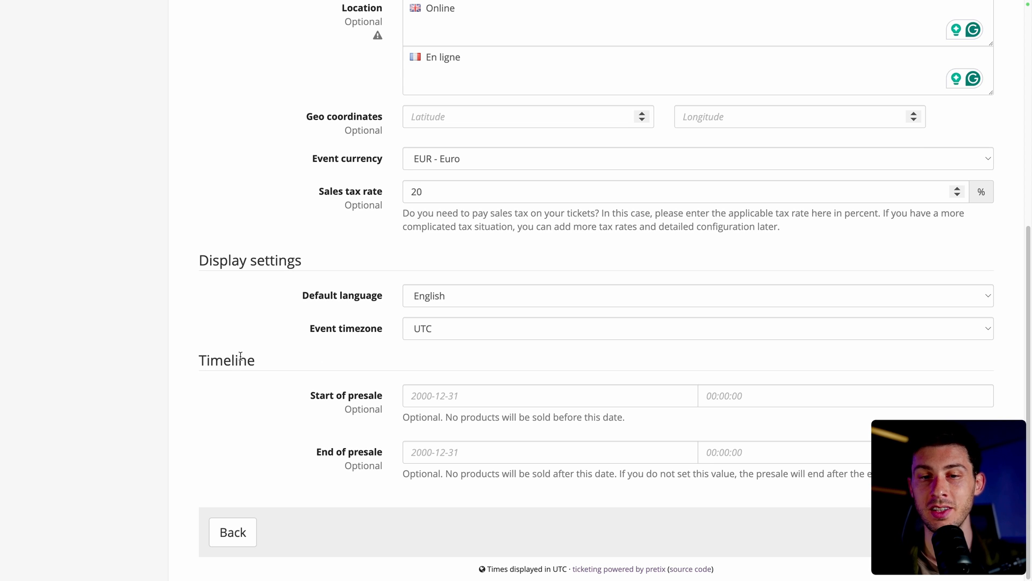
mouse_move(364, 432)
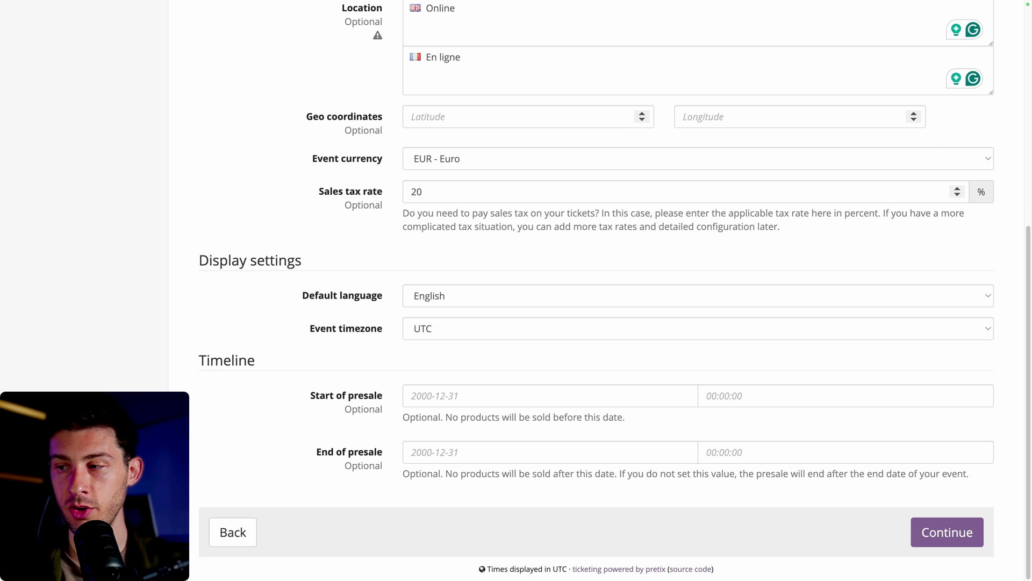
left_click(946, 532)
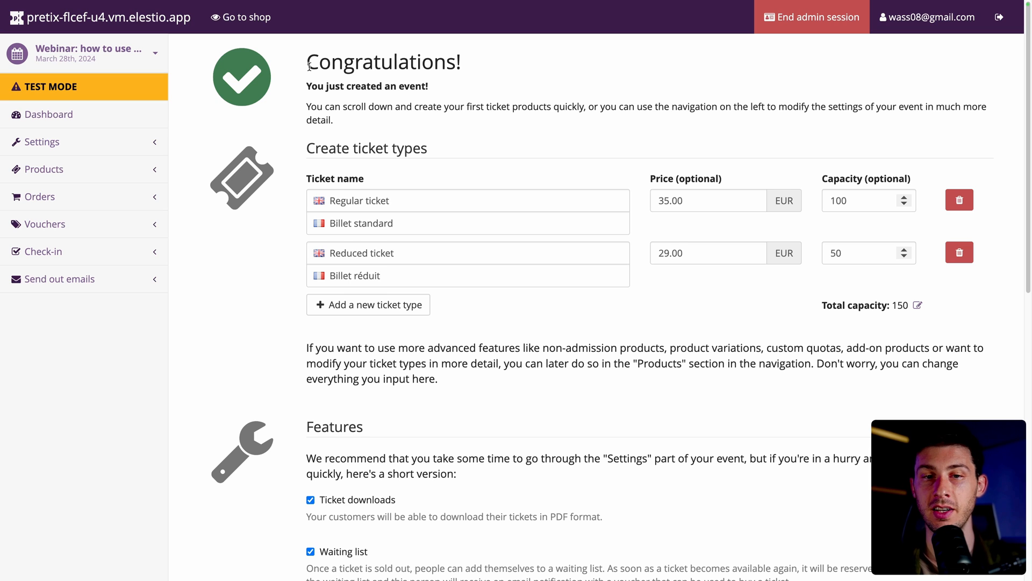
mouse_move(410, 150)
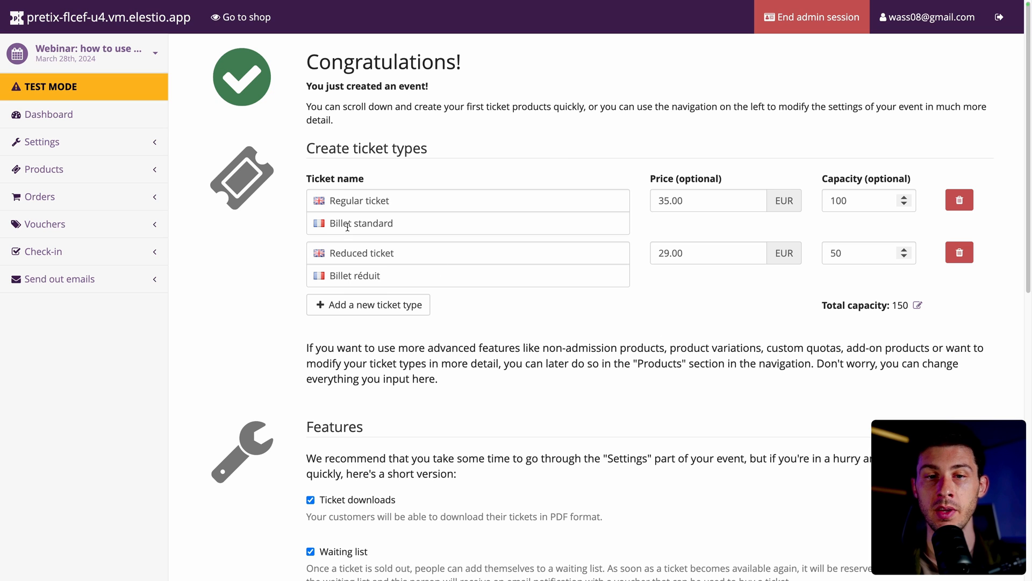
mouse_move(405, 187)
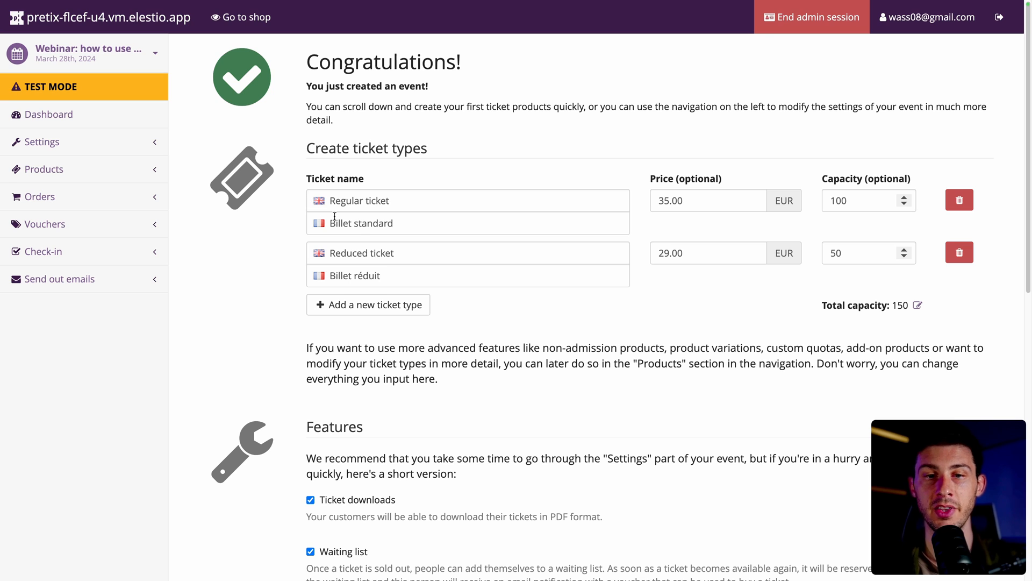
mouse_move(639, 191)
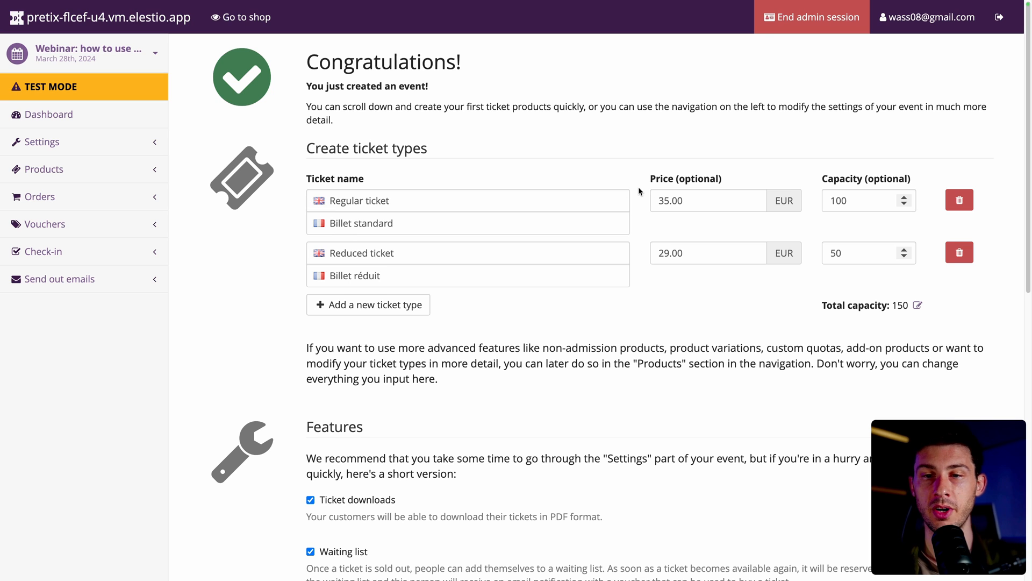
mouse_move(774, 179)
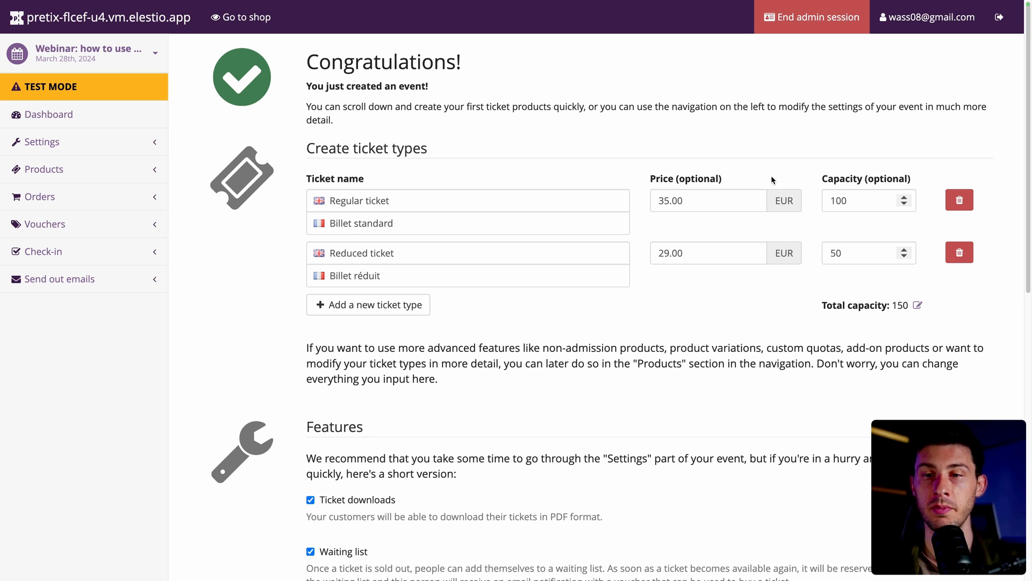
mouse_move(884, 162)
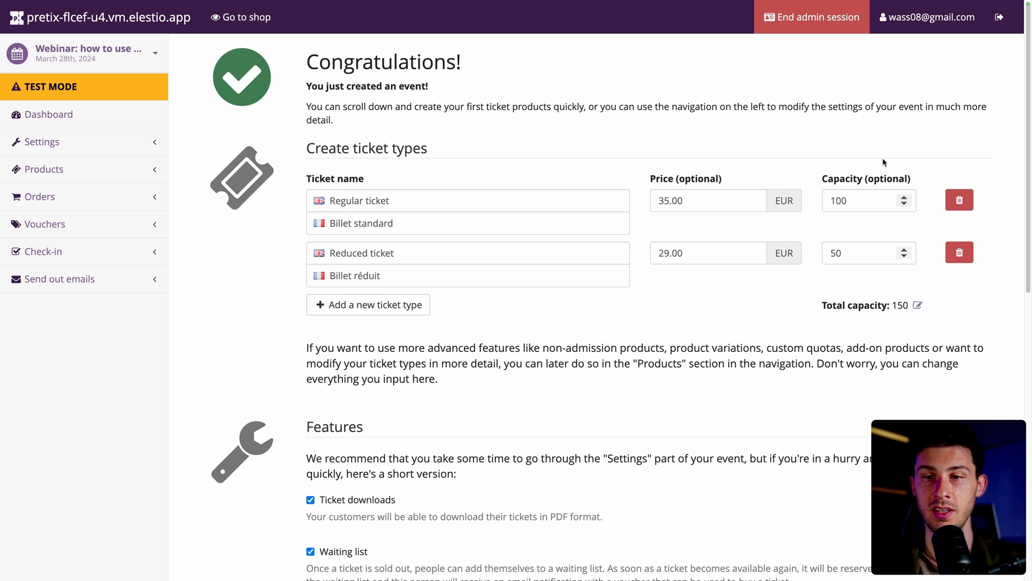
mouse_move(256, 210)
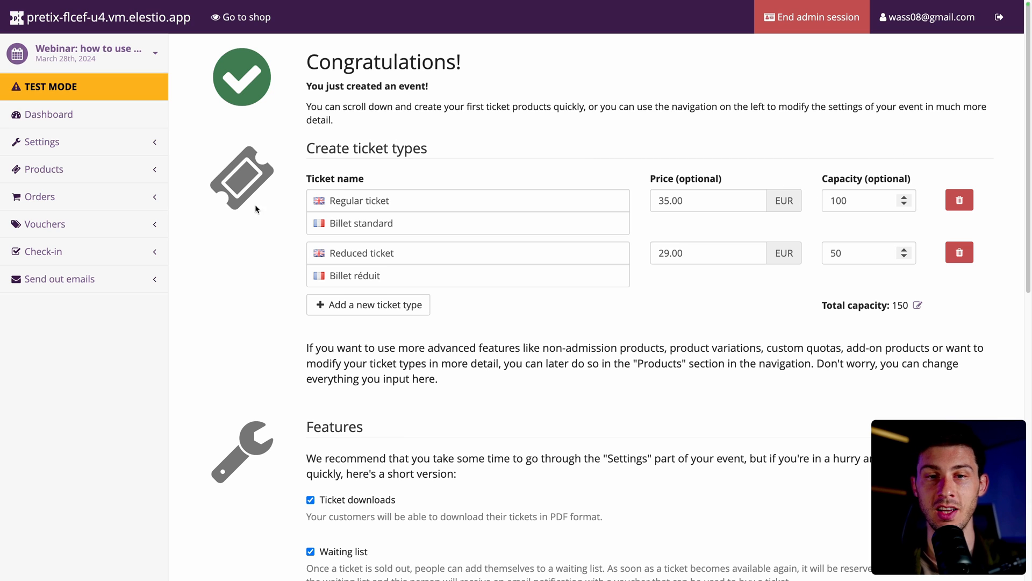
mouse_move(247, 167)
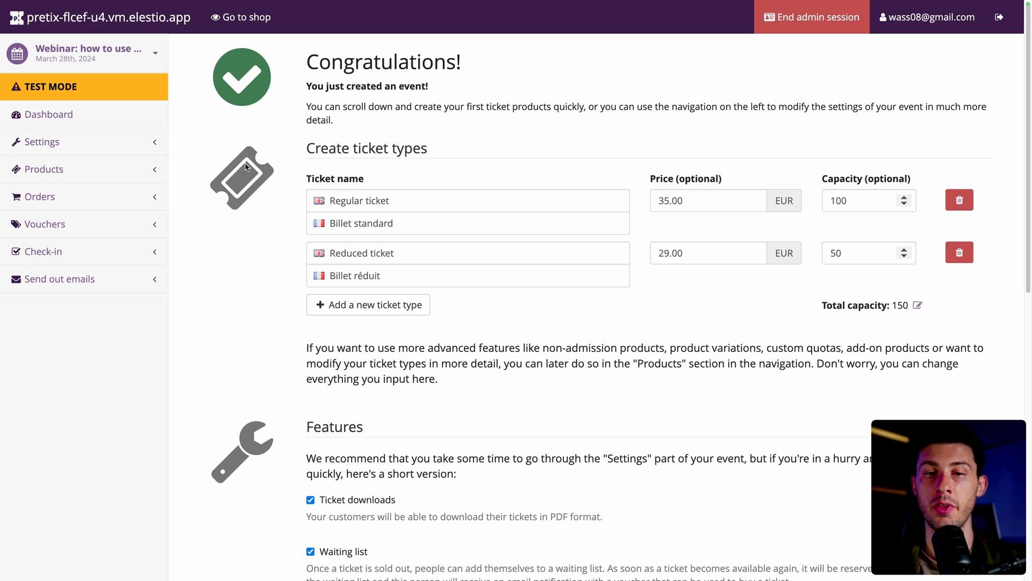
mouse_move(674, 247)
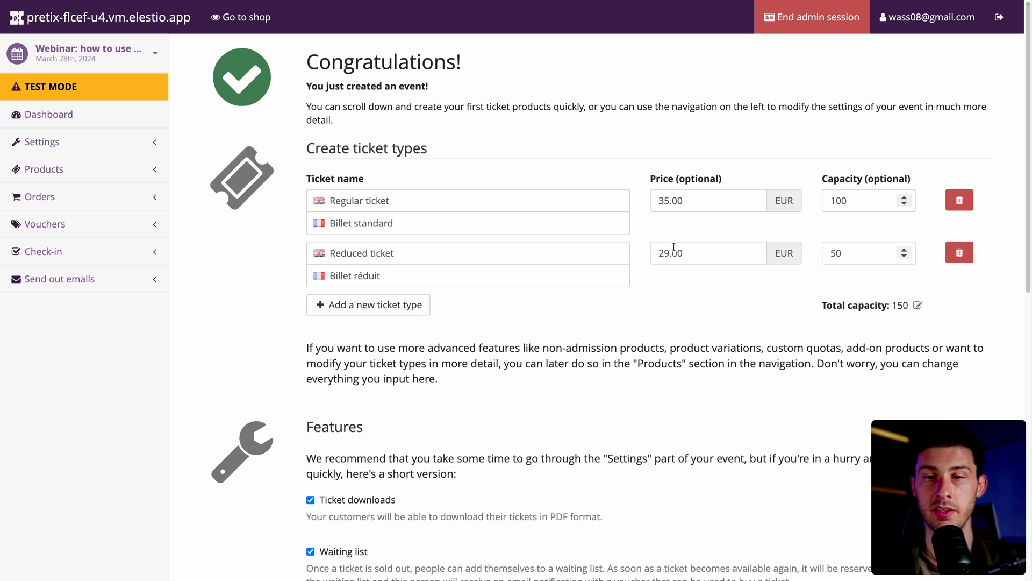
mouse_move(774, 296)
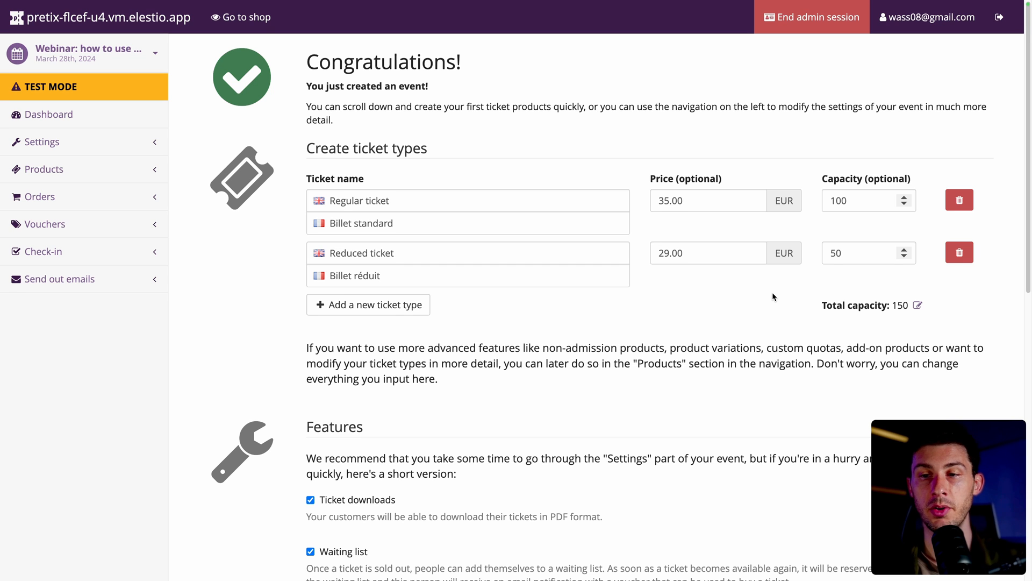
Under Features, tick 'Show number of tickets left' and 'Require all attendees to fill in their names'.
scroll("down", 3)
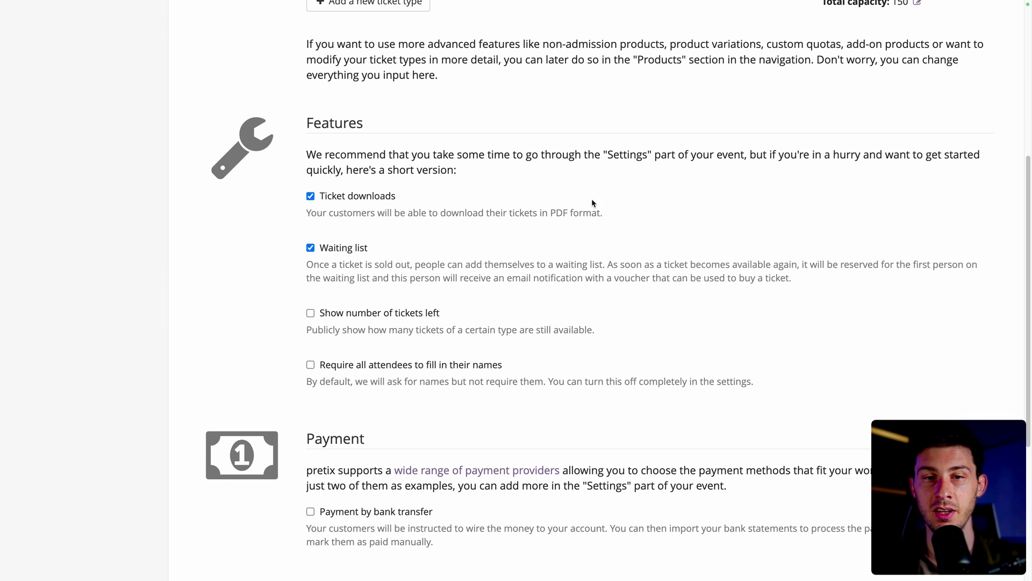
mouse_move(390, 156)
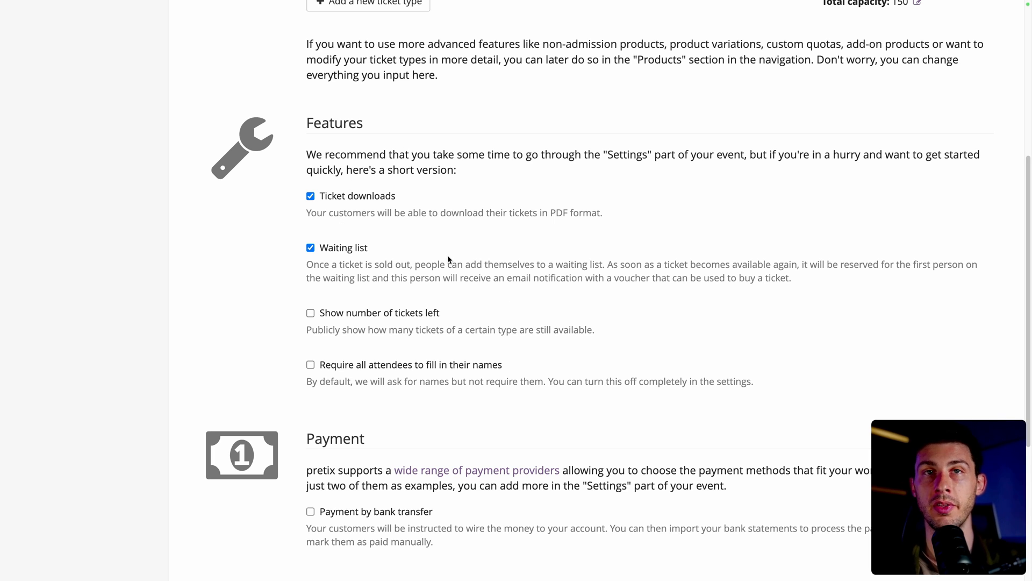
scroll("down", 3)
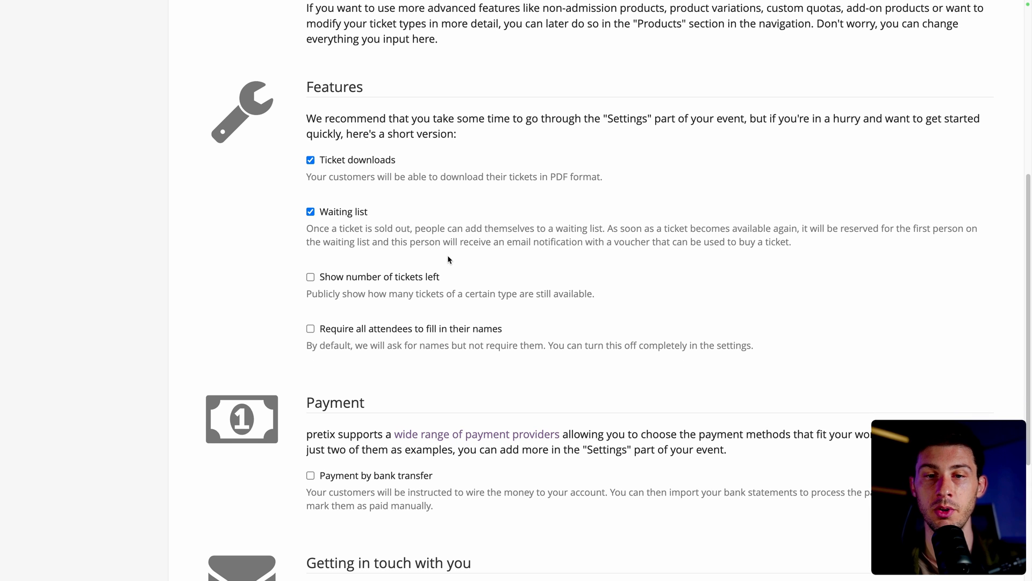
scroll("down", 3)
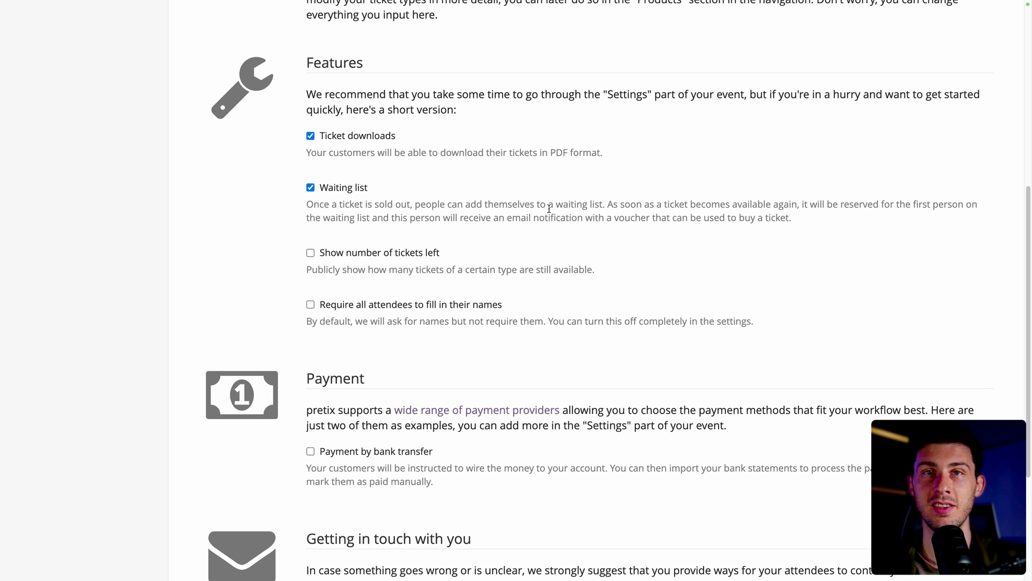
mouse_move(404, 314)
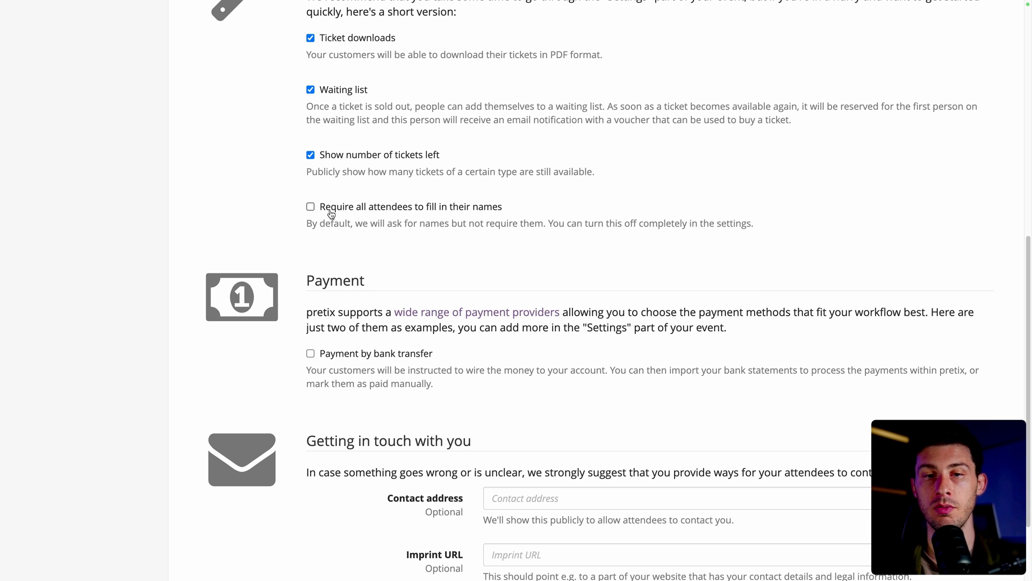
mouse_move(337, 210)
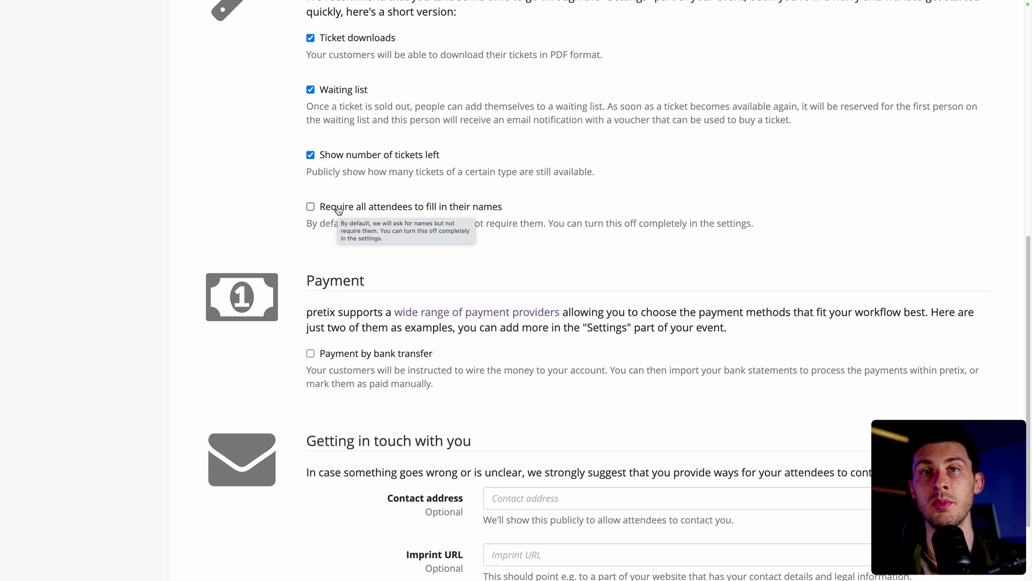
left_click(310, 205)
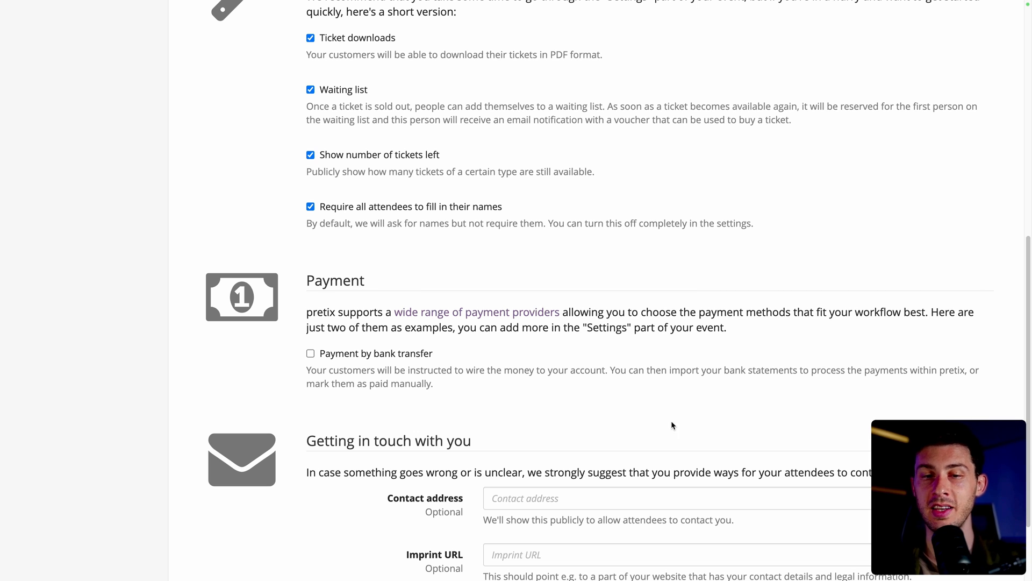
mouse_move(313, 238)
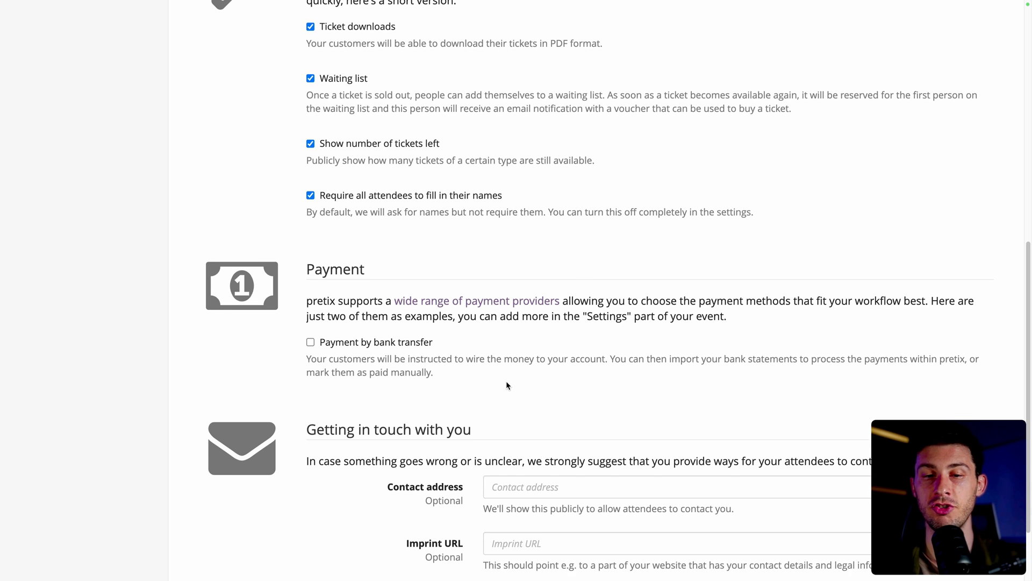
scroll("down", 3)
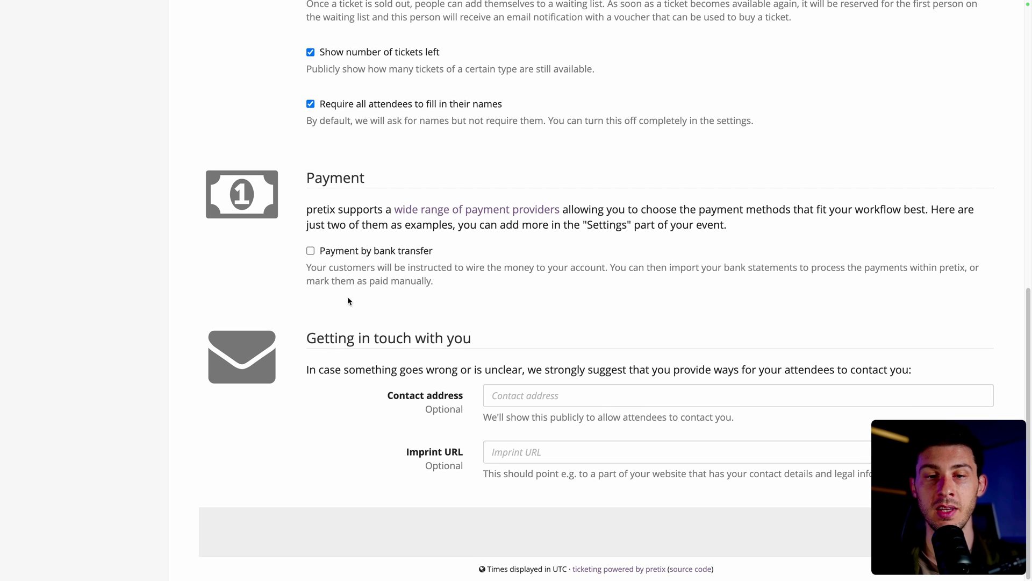
mouse_move(303, 393)
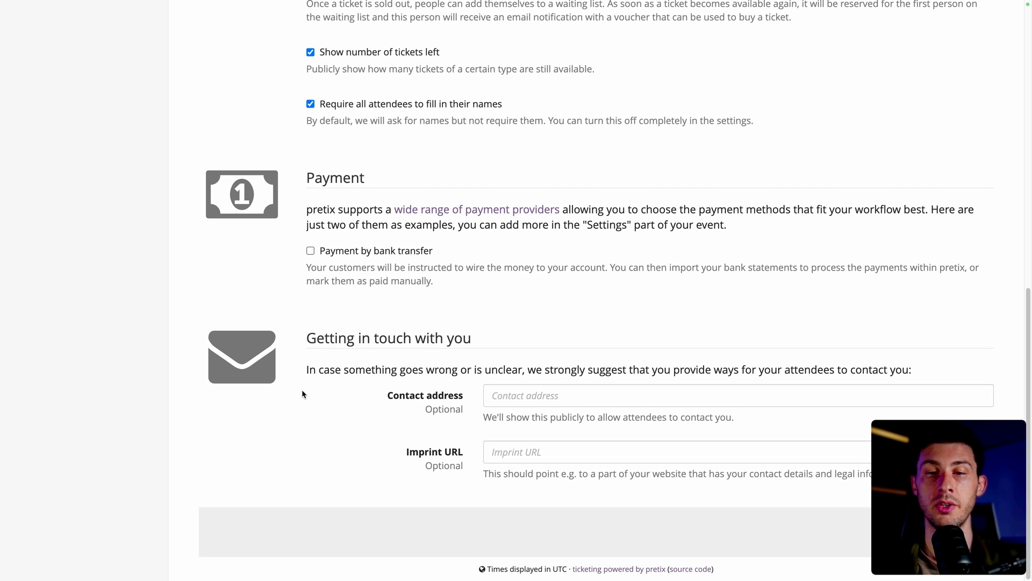
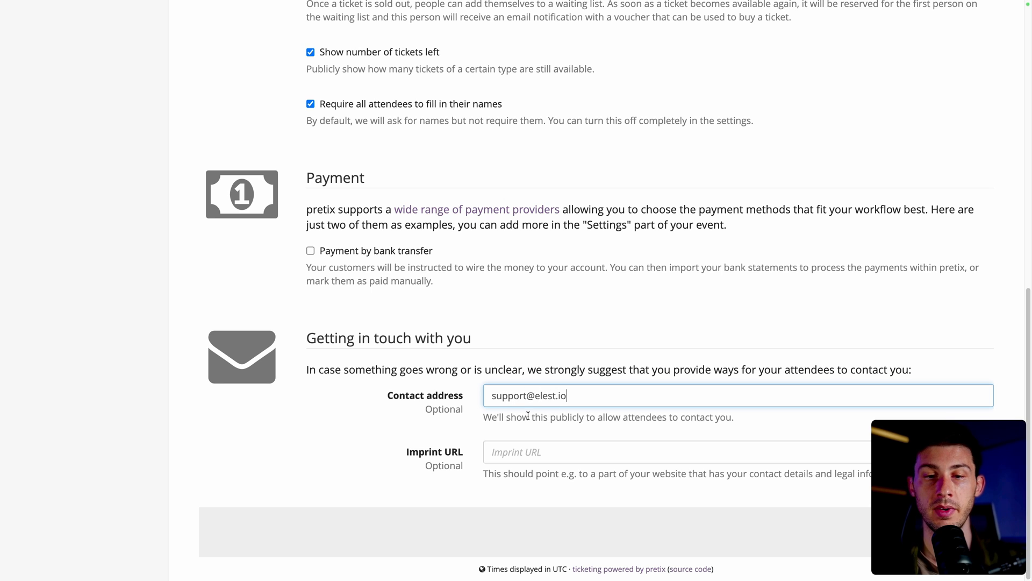
mouse_move(480, 426)
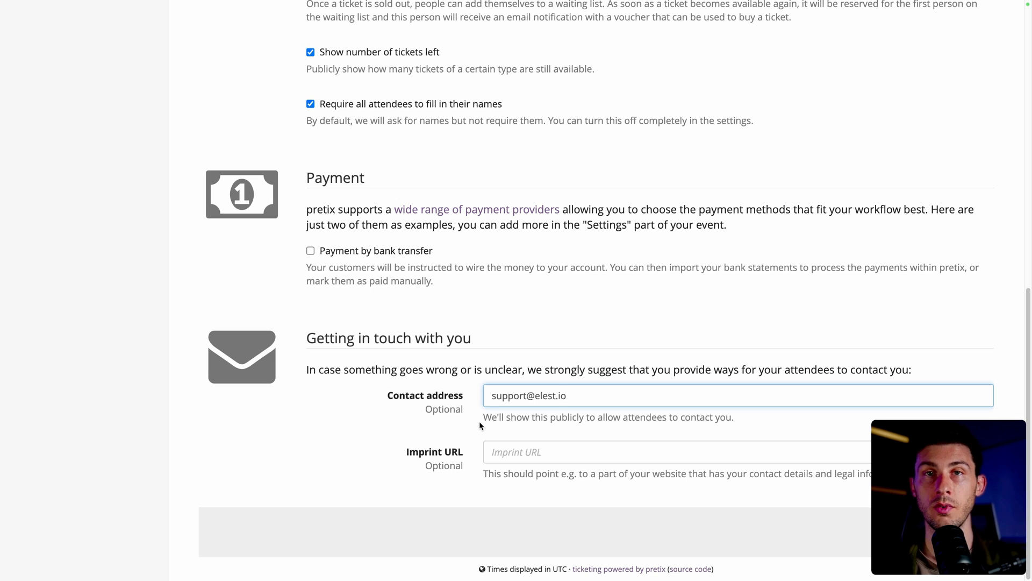
left_click(678, 452)
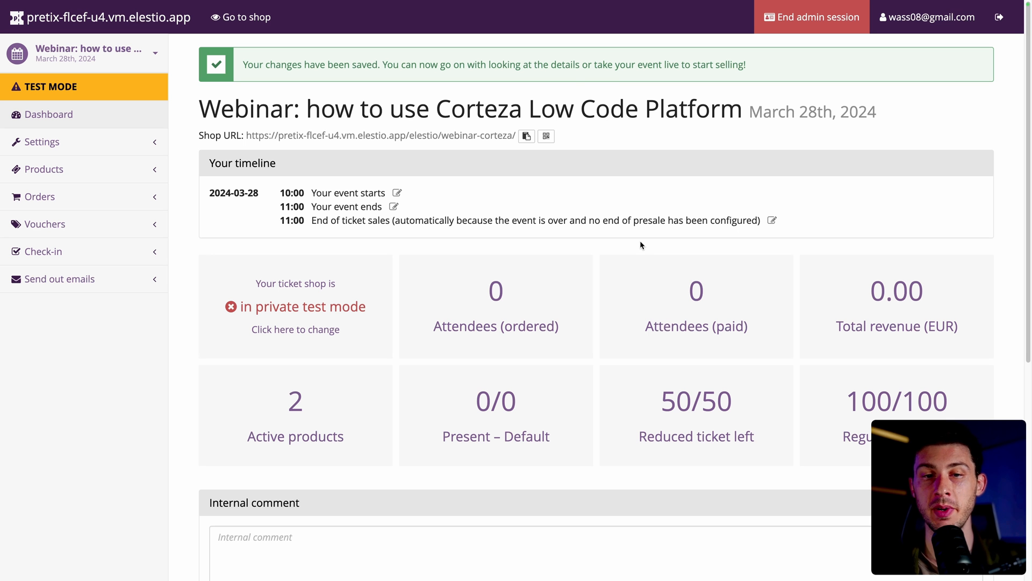
mouse_move(696, 321)
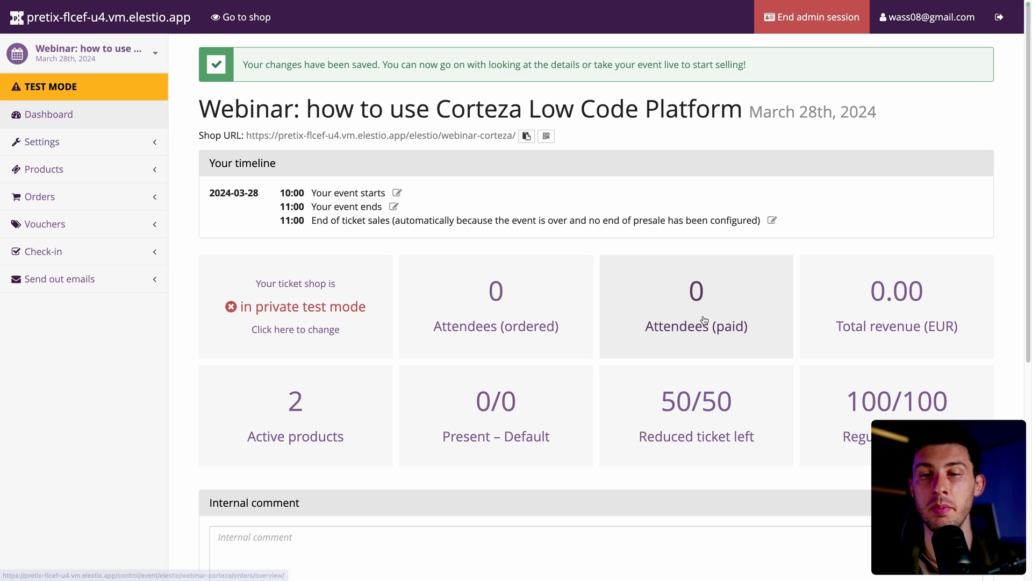
mouse_move(231, 402)
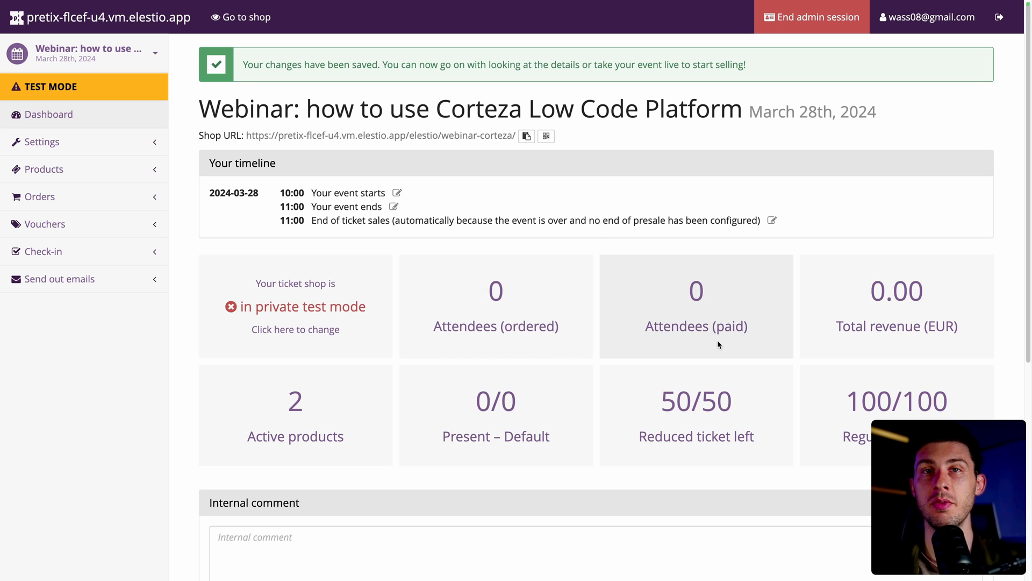
mouse_move(540, 237)
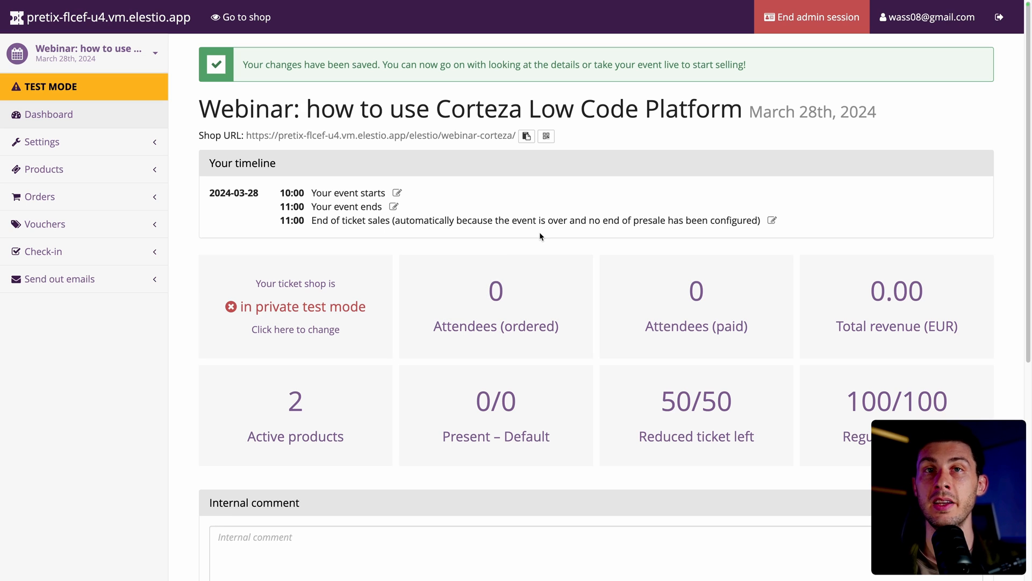
mouse_move(415, 211)
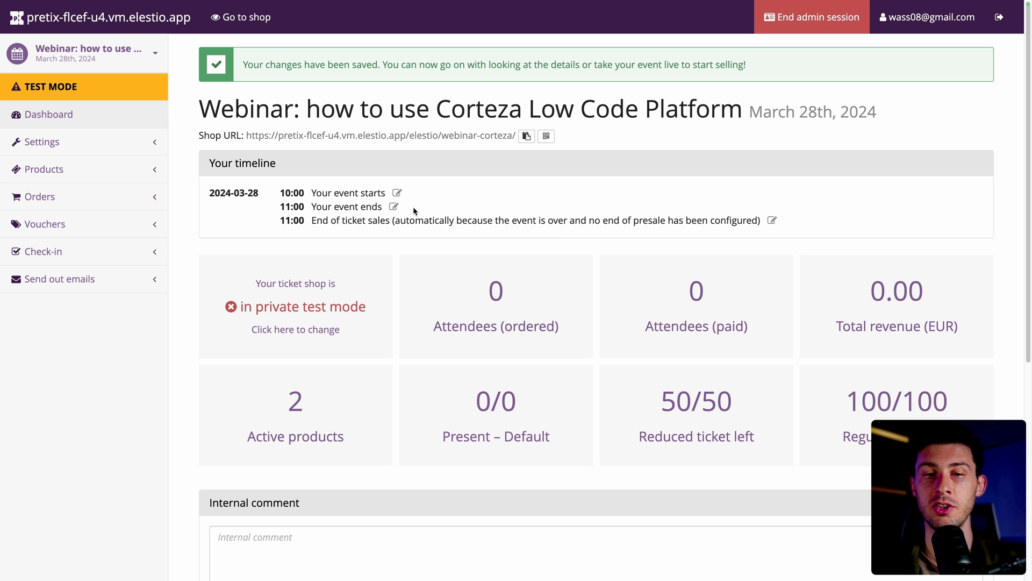
mouse_move(305, 254)
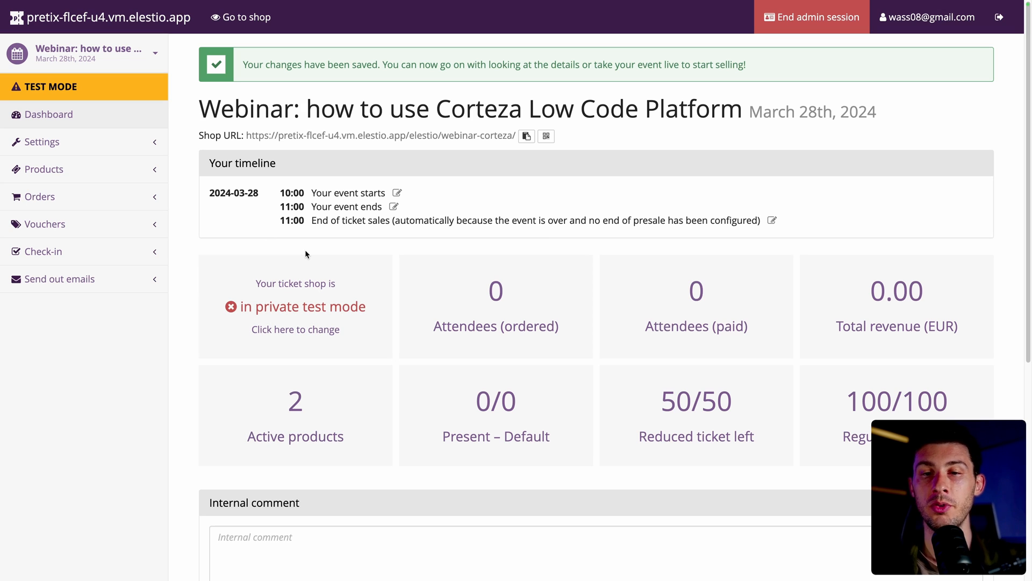
mouse_move(64, 278)
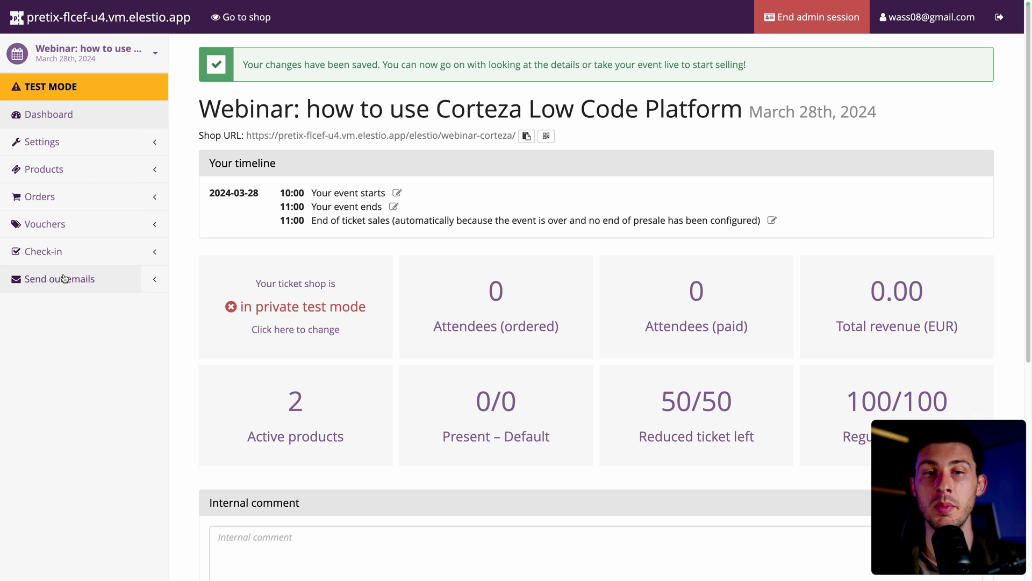
mouse_move(326, 306)
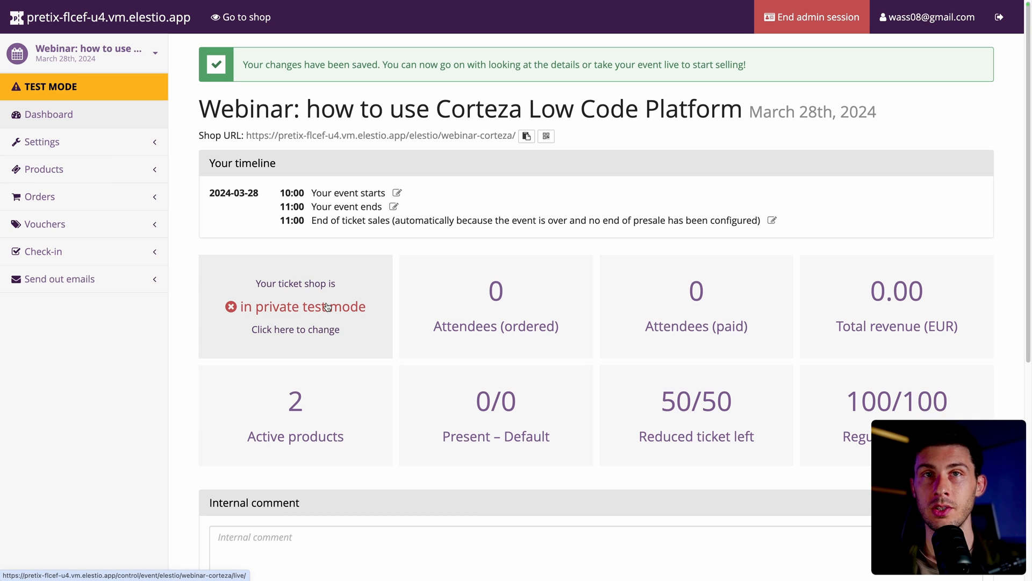
mouse_move(407, 249)
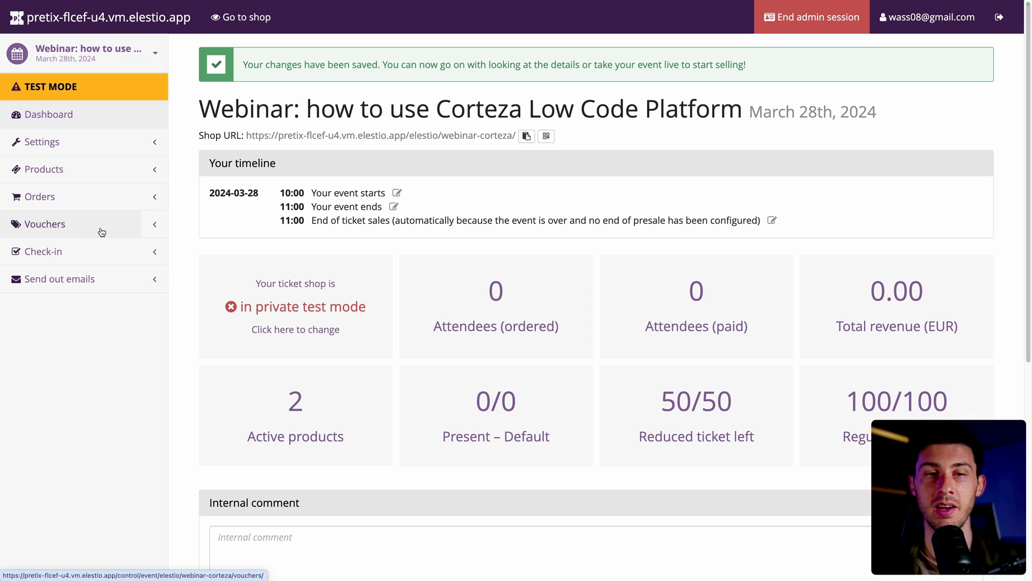
mouse_move(116, 327)
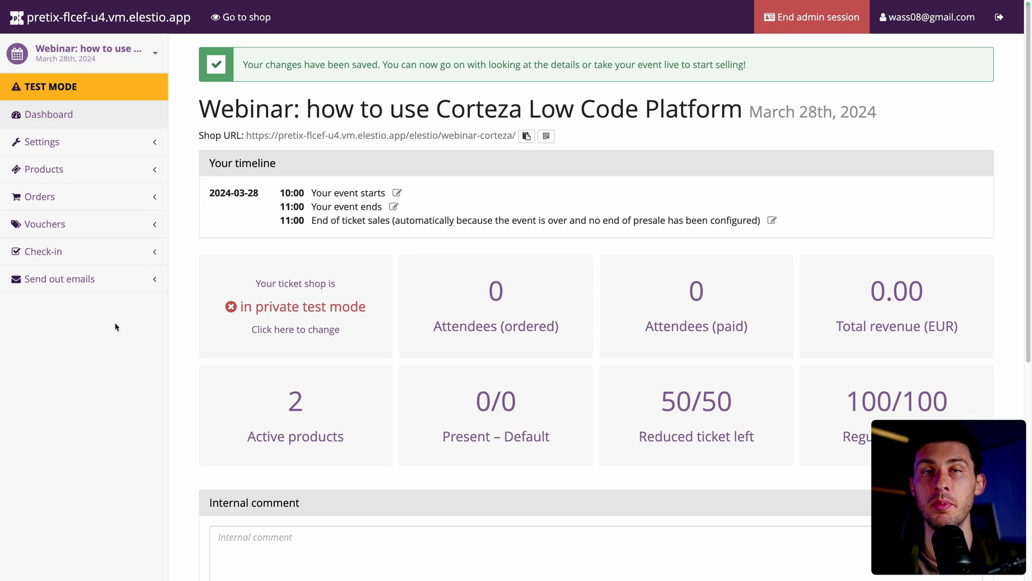
mouse_move(178, 289)
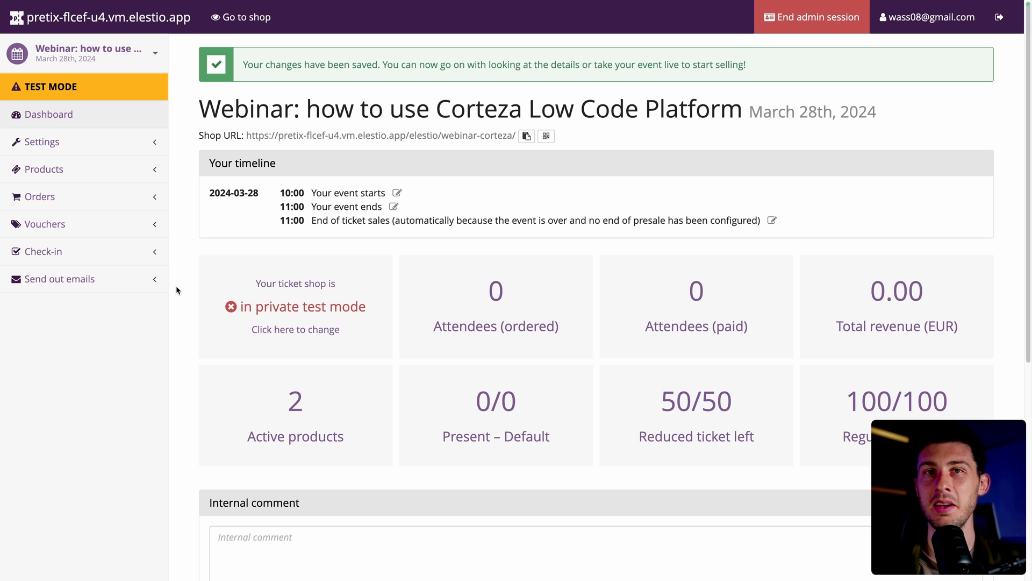
mouse_move(464, 96)
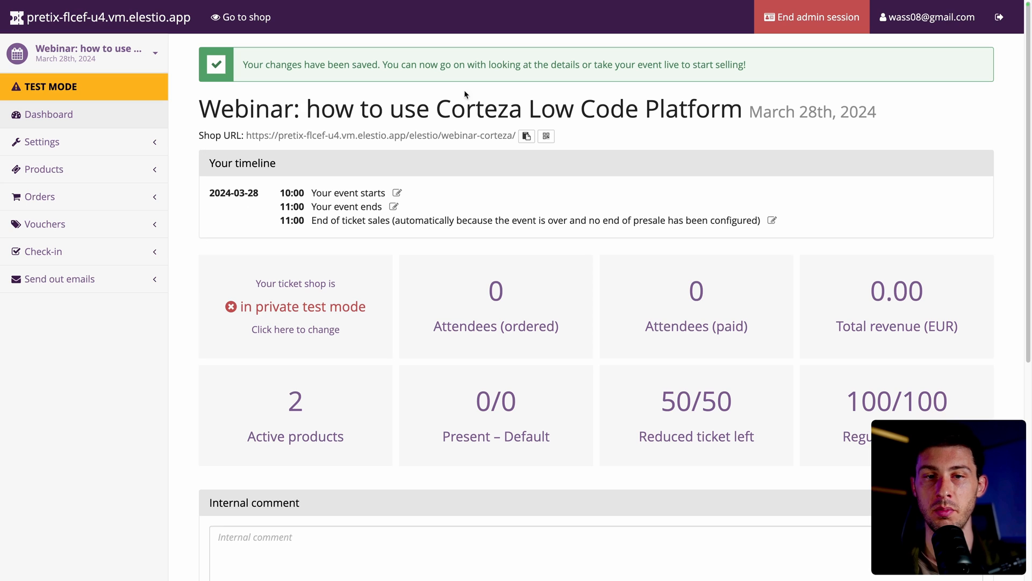
mouse_move(590, 175)
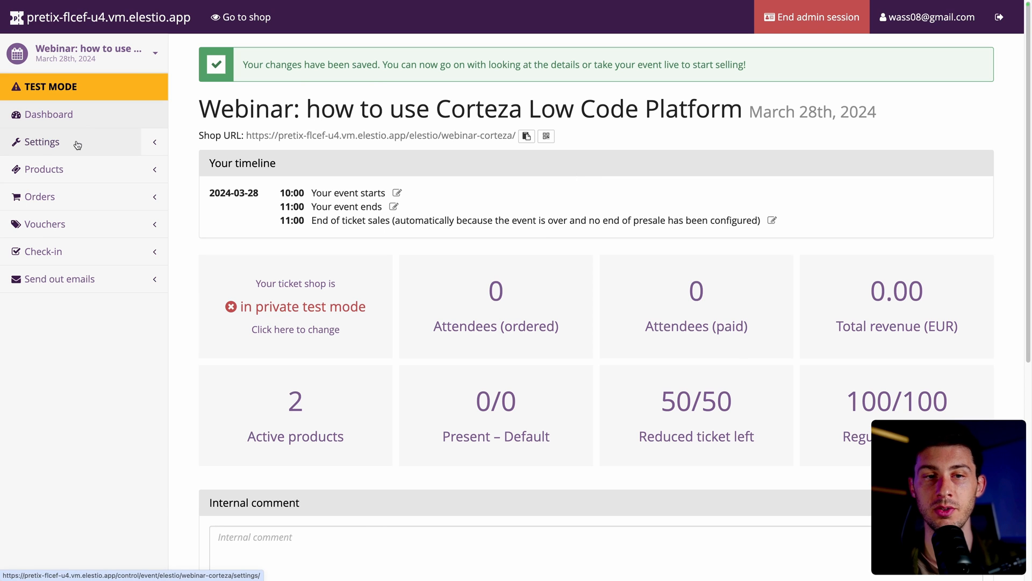
Enable the Stripe plugin under Payment providers and return to Payment settings.
left_click(42, 141)
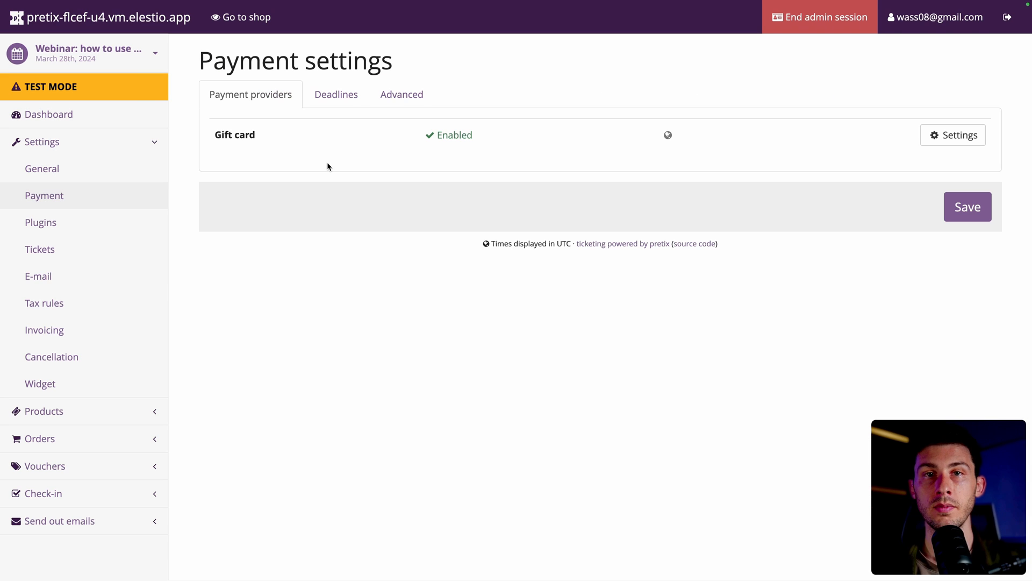
mouse_move(181, 124)
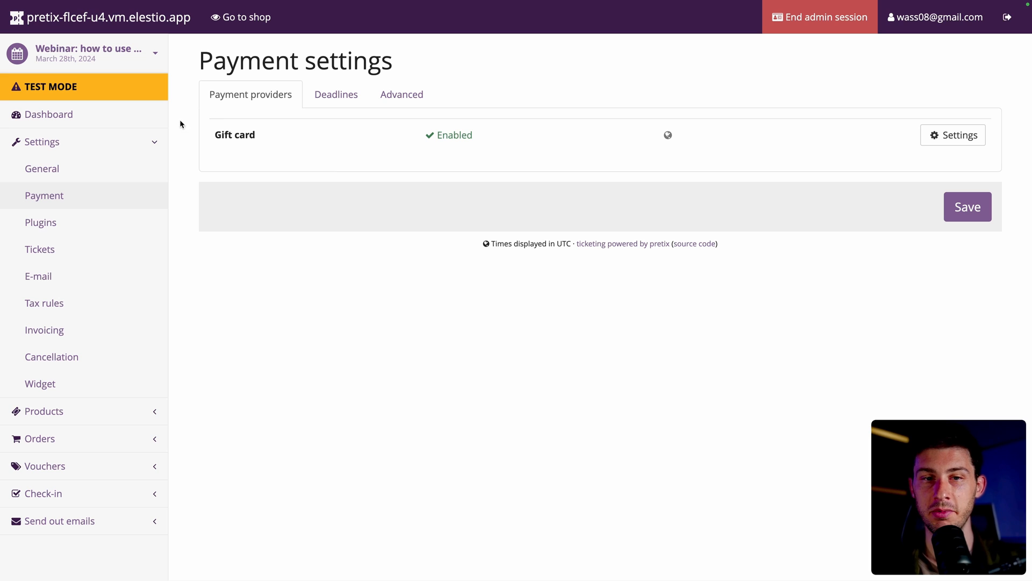
mouse_move(41, 222)
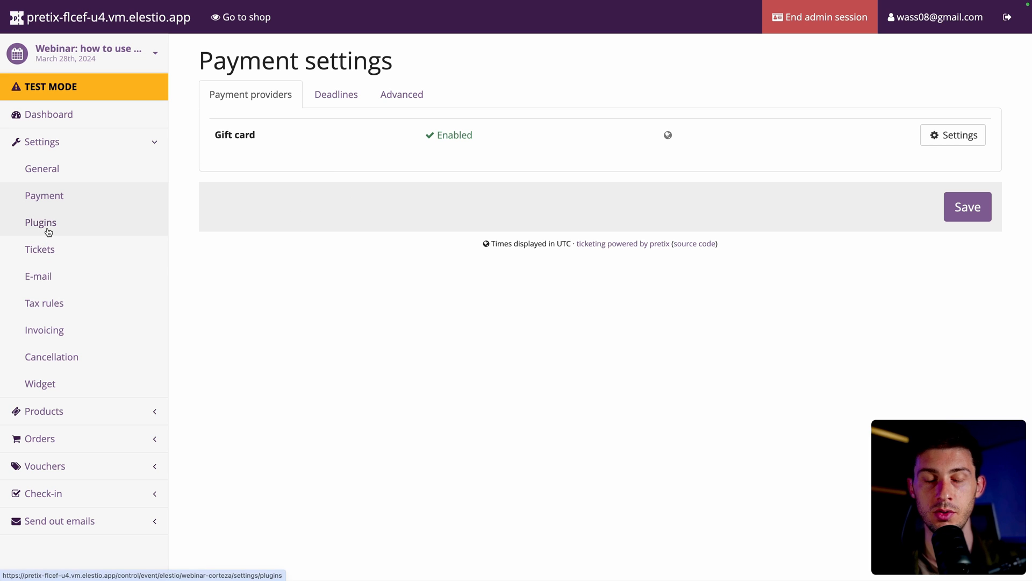
left_click(41, 222)
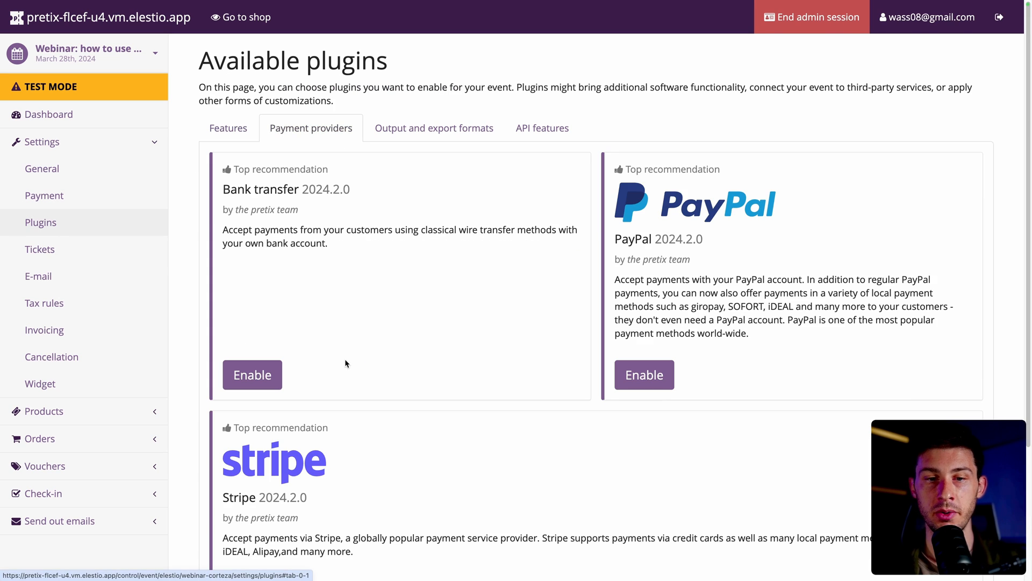
left_click(228, 128)
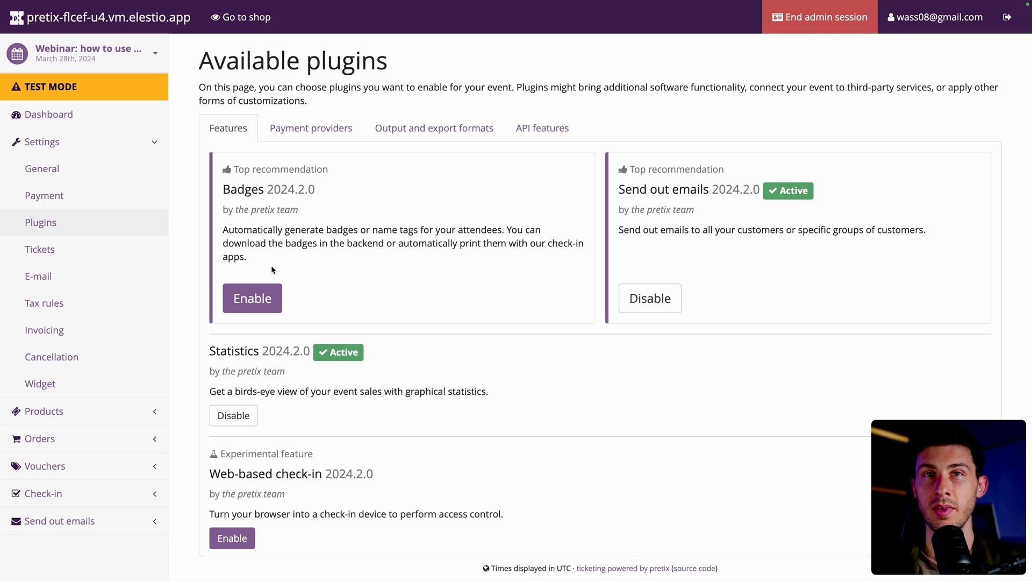
left_click(44, 194)
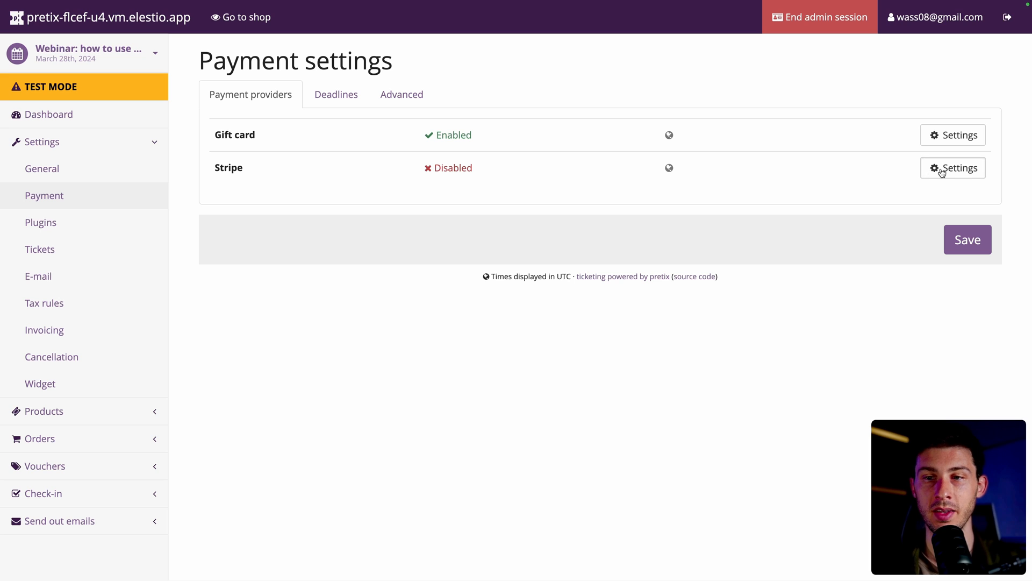
left_click(952, 168)
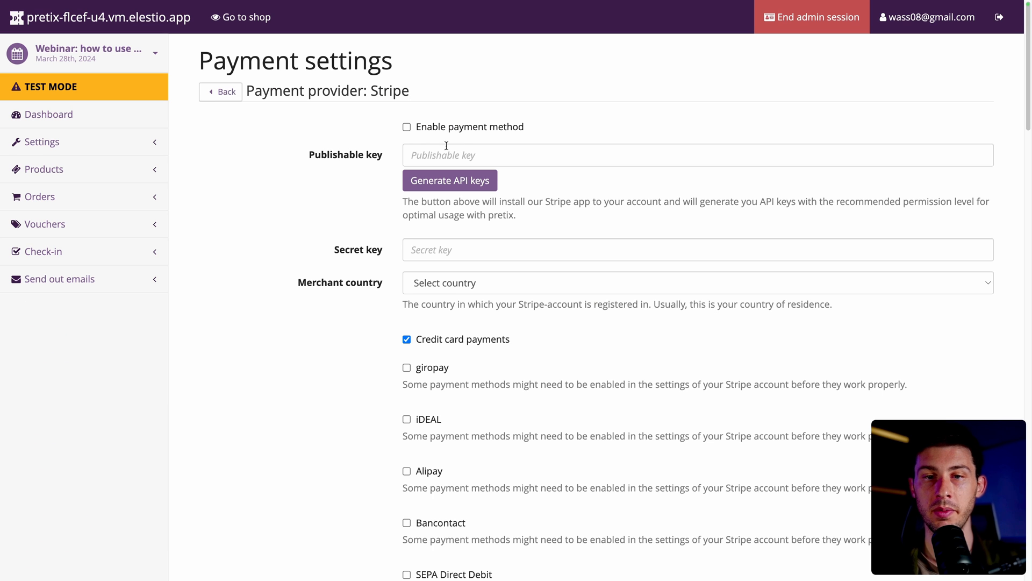
left_click(407, 126)
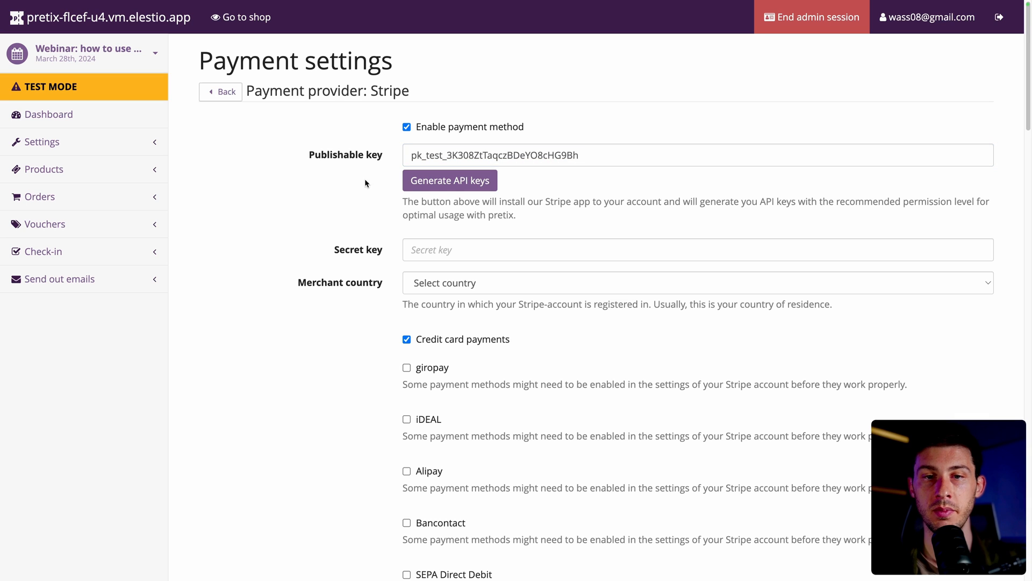
mouse_move(354, 204)
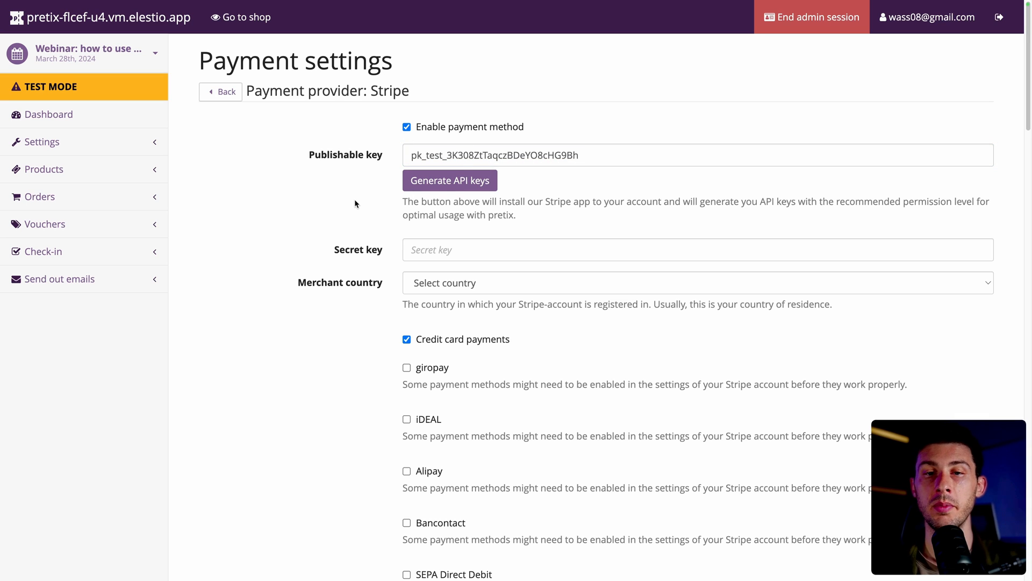
mouse_move(332, 145)
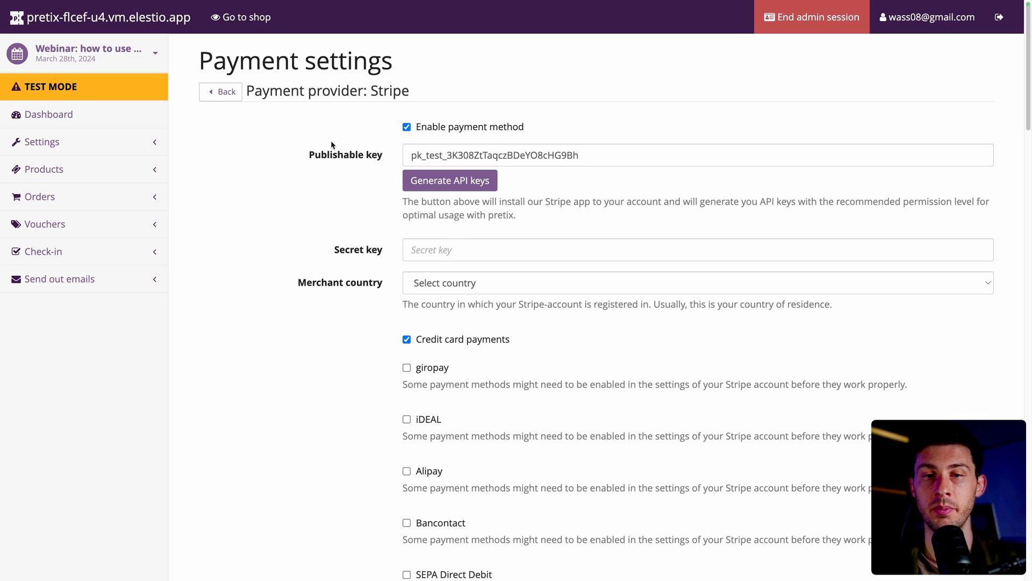
left_click(658, 249)
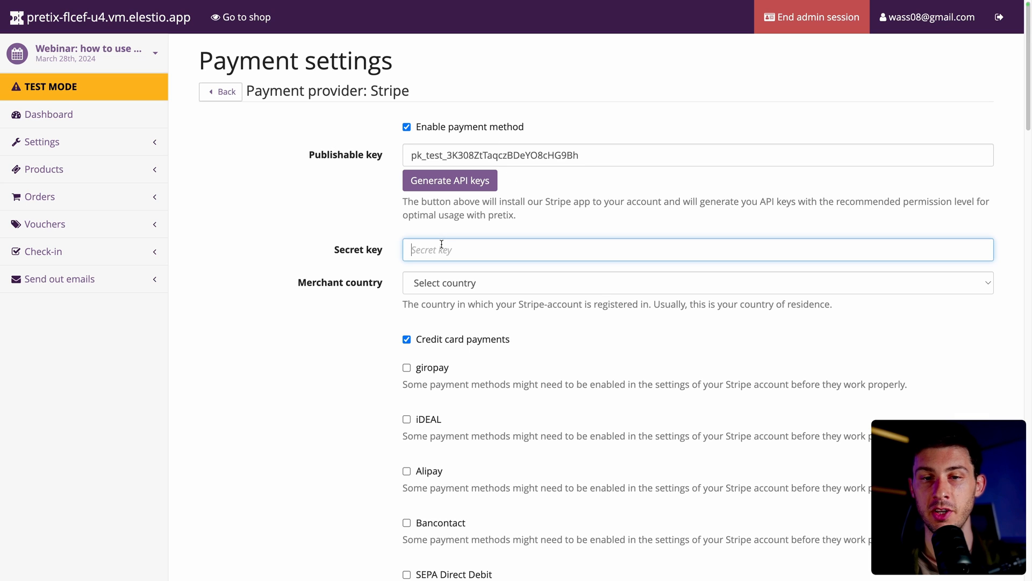
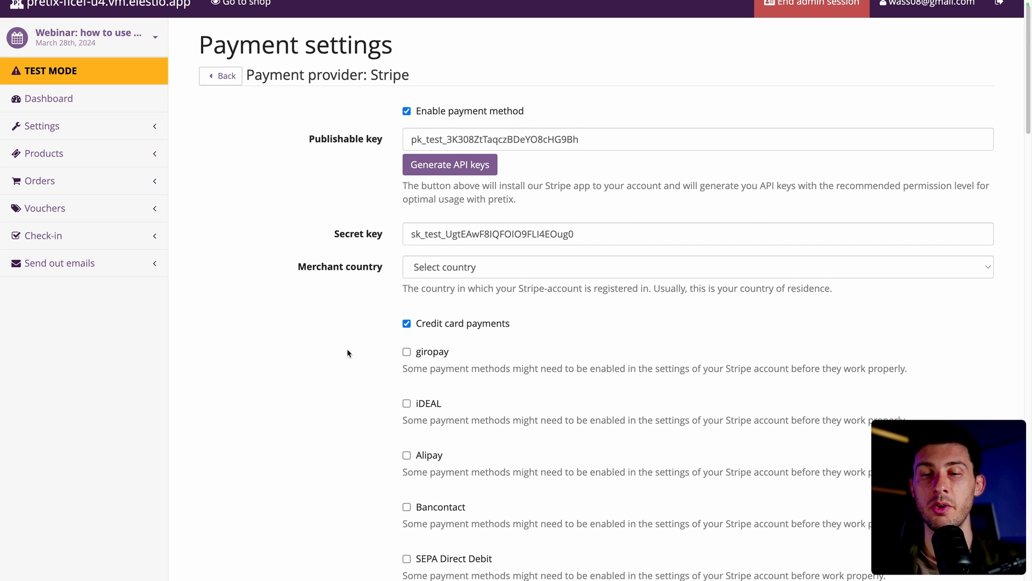
scroll("down", 3)
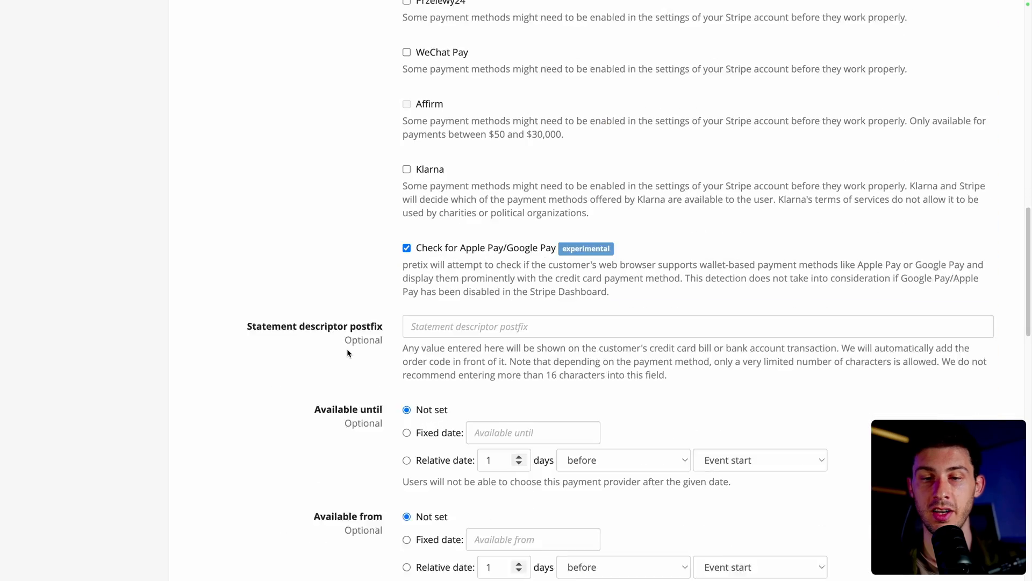
scroll("down", 3)
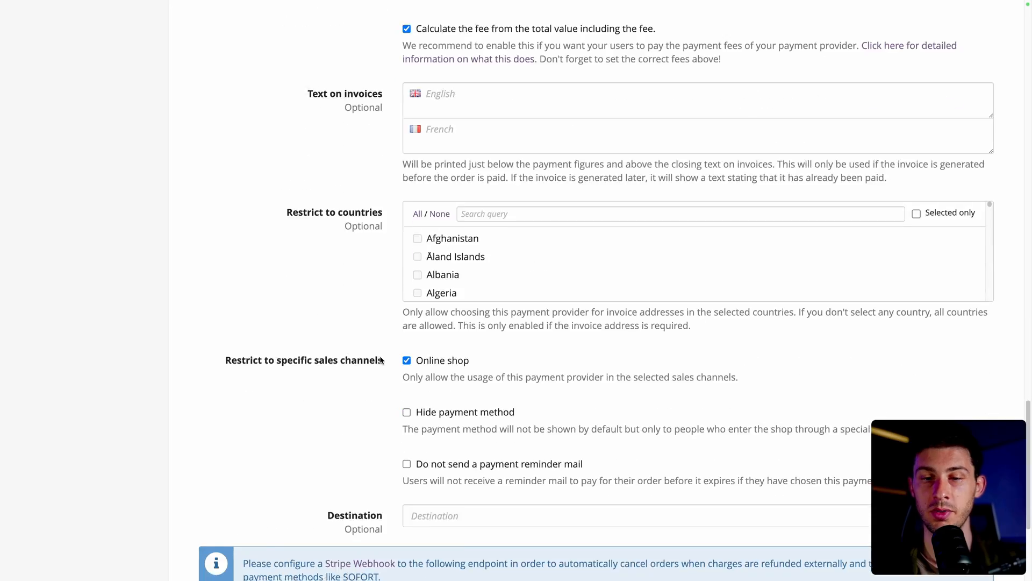
scroll("down", 3)
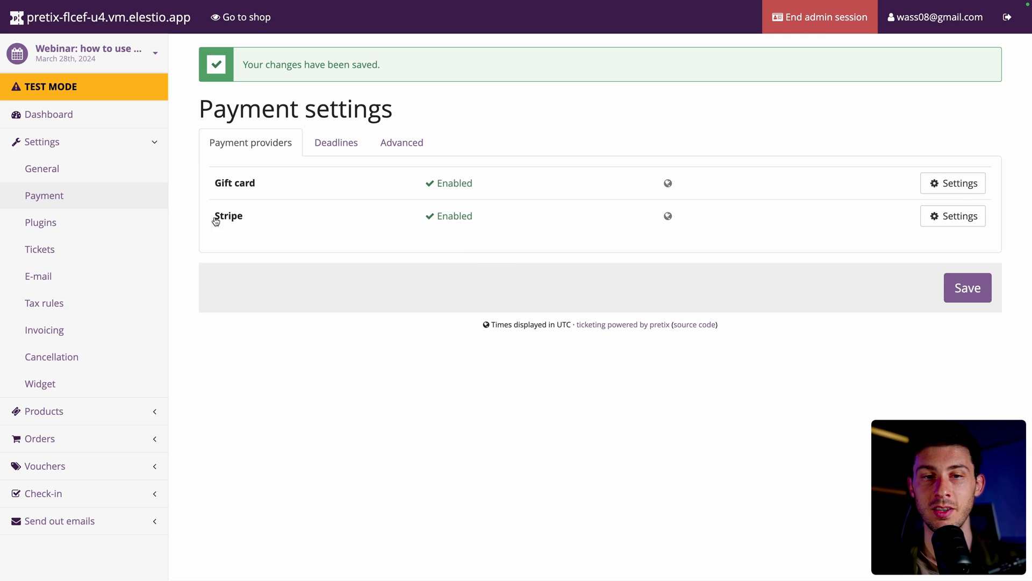
mouse_move(47, 114)
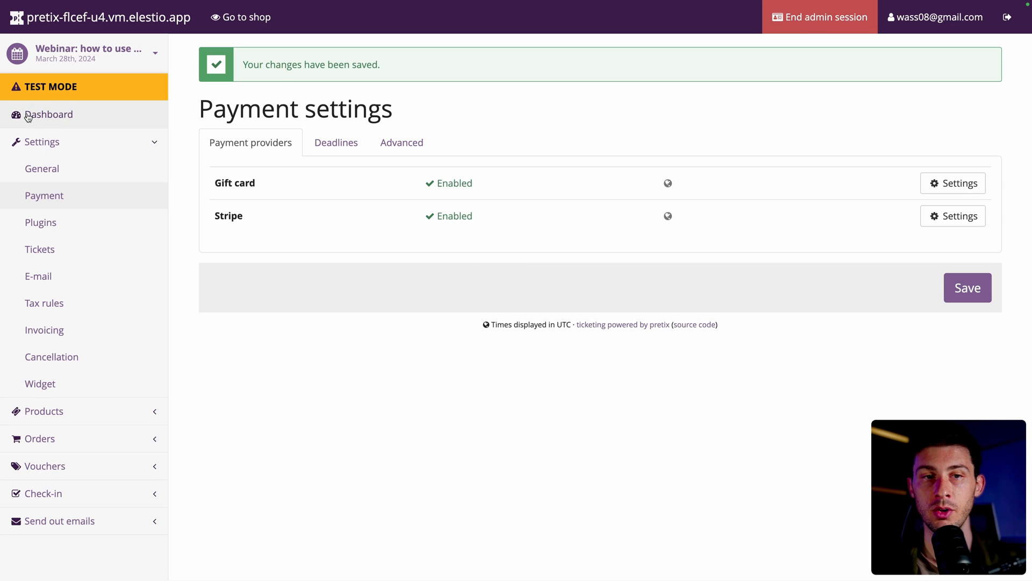
Open the public ticket shop and browse the Regular €35 and Reduced €29 tickets.
left_click(48, 114)
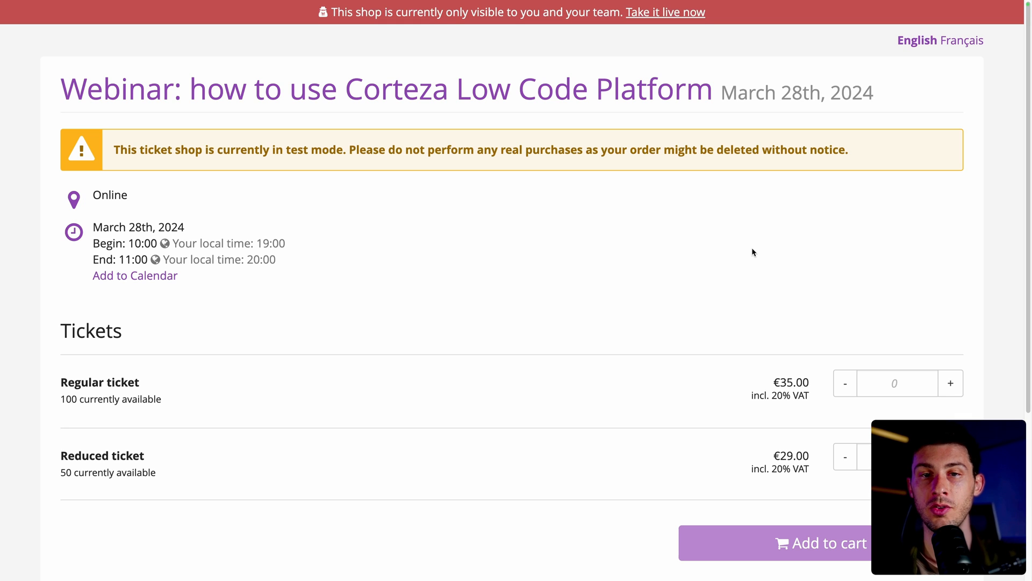
mouse_move(302, 24)
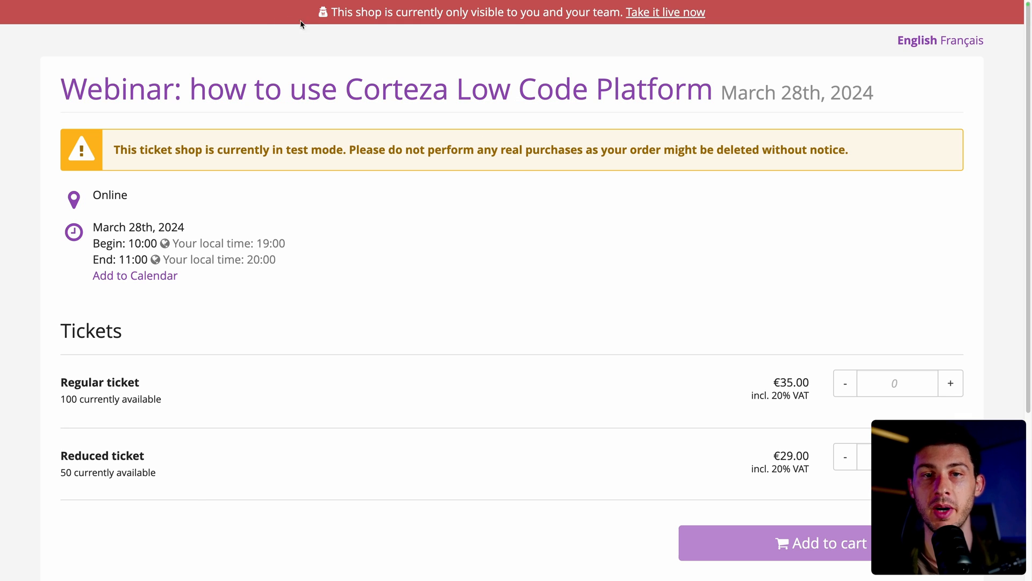
mouse_move(158, 123)
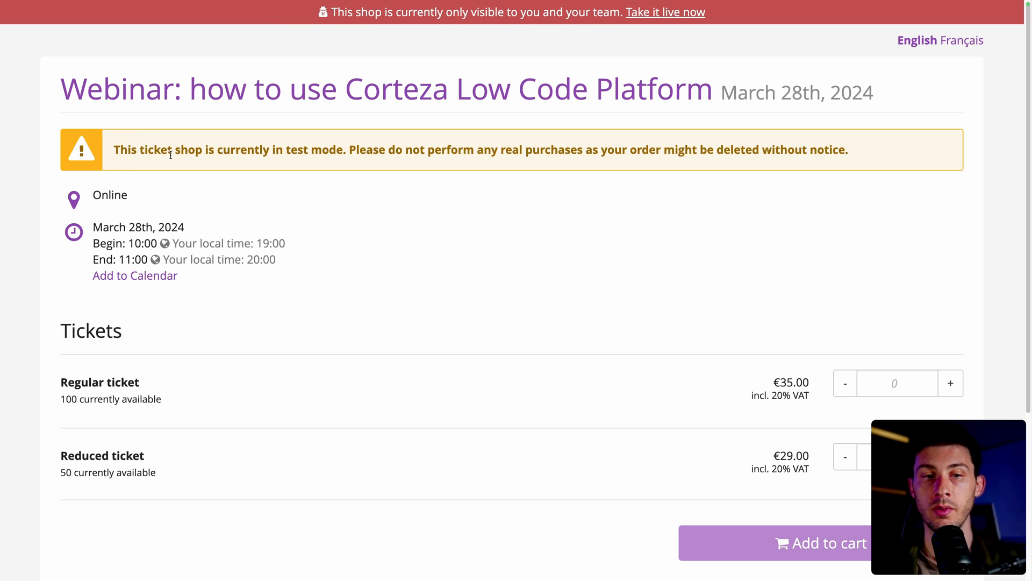
scroll("down", 3)
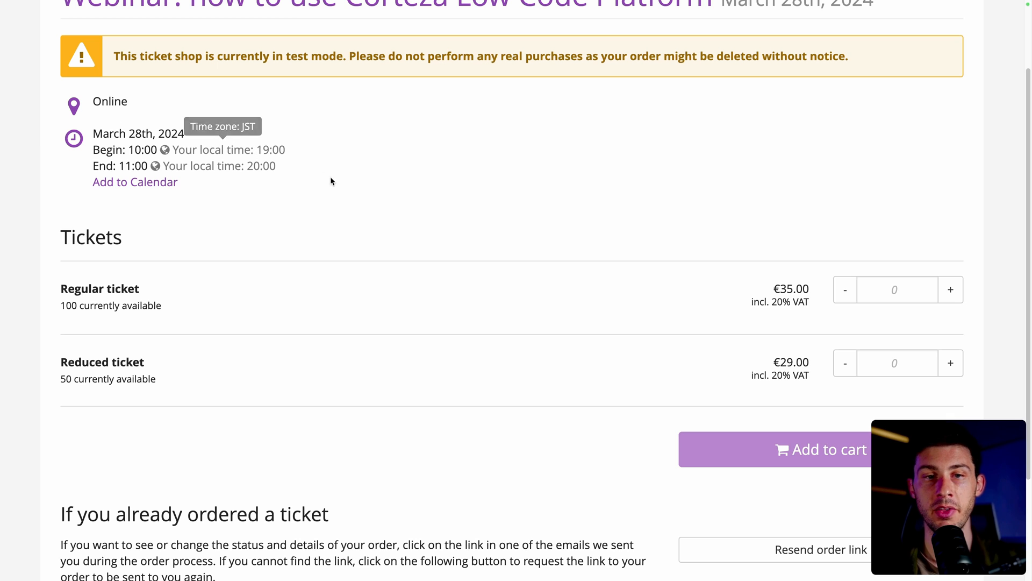
scroll("up", 3)
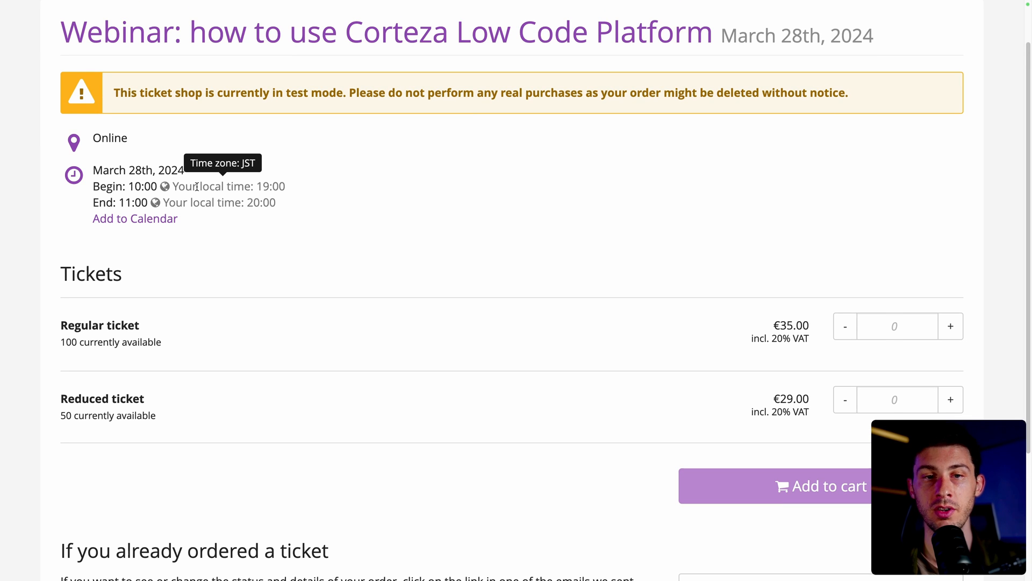
mouse_move(555, 204)
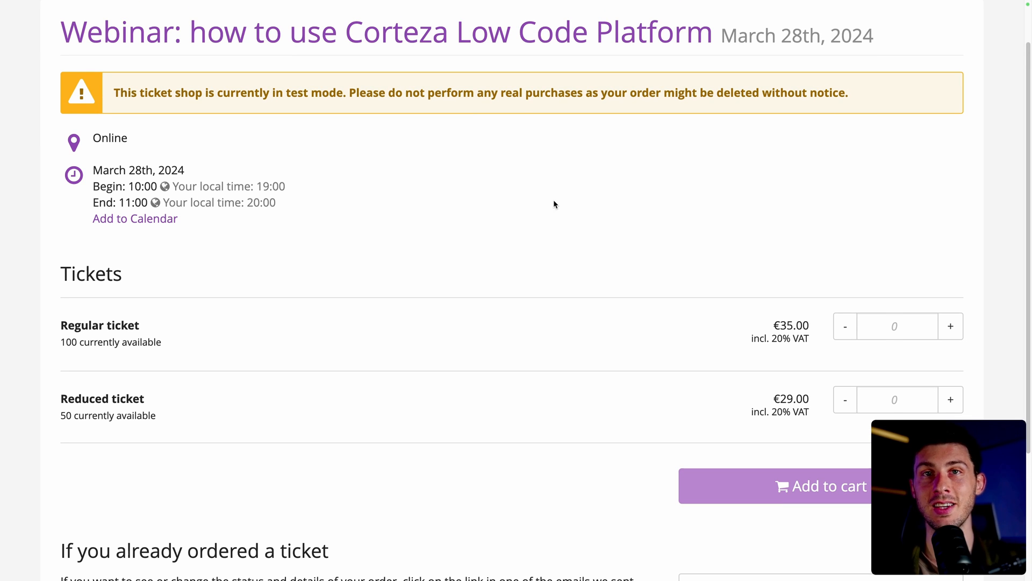
scroll("up", 3)
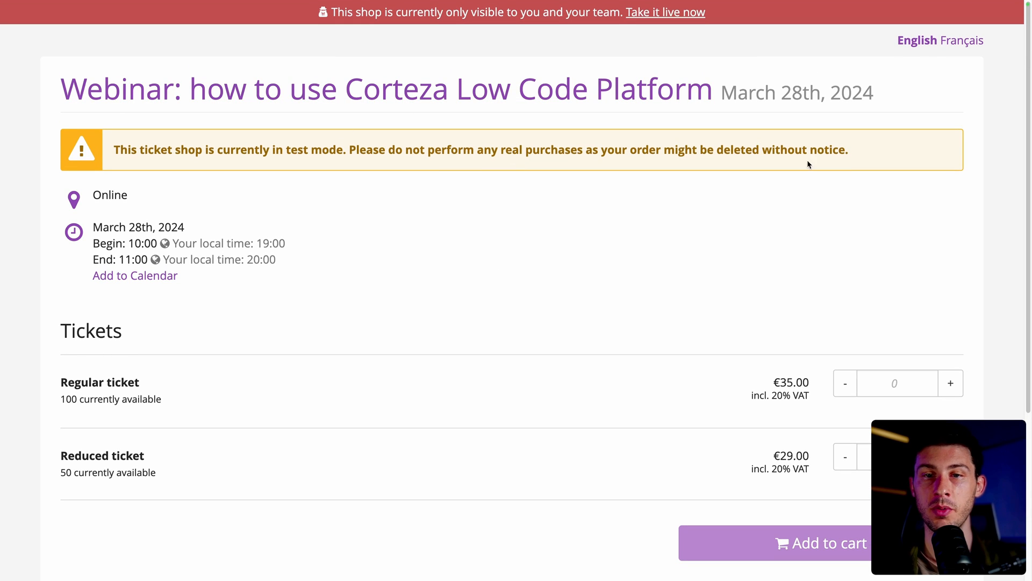
mouse_move(962, 40)
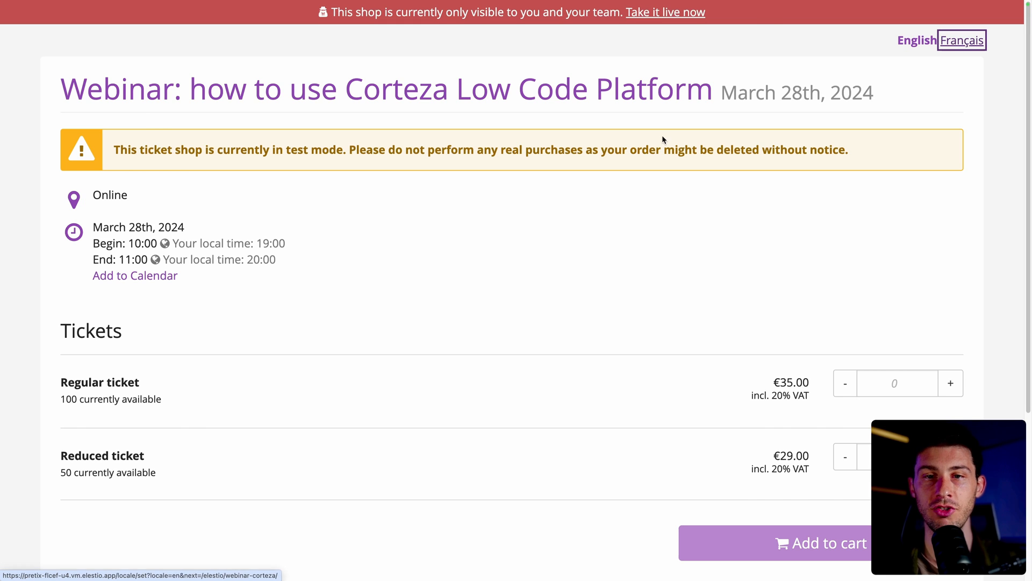
Switch the ticket shop to Français and scroll through the translated page.
left_click(961, 40)
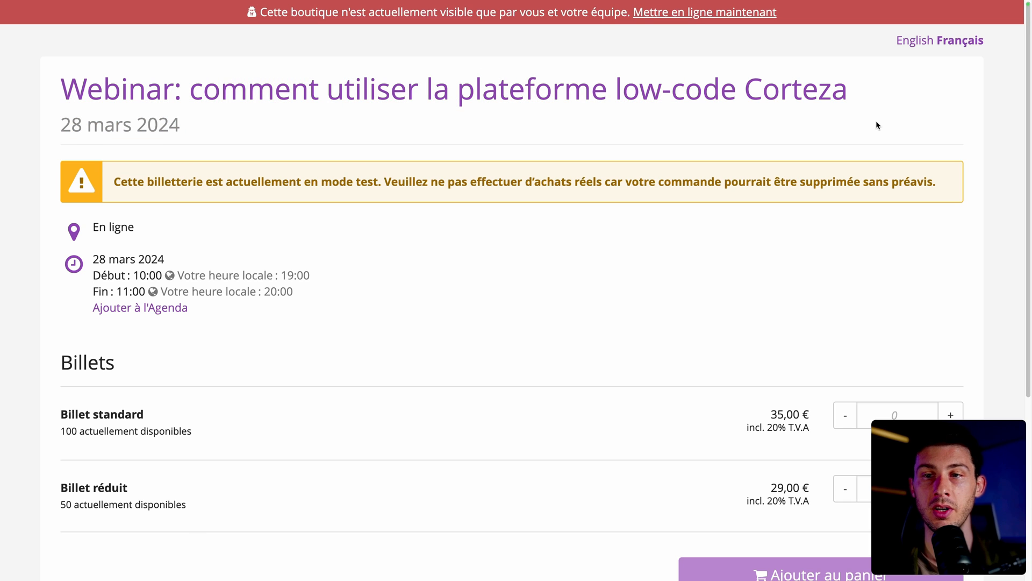
mouse_move(298, 24)
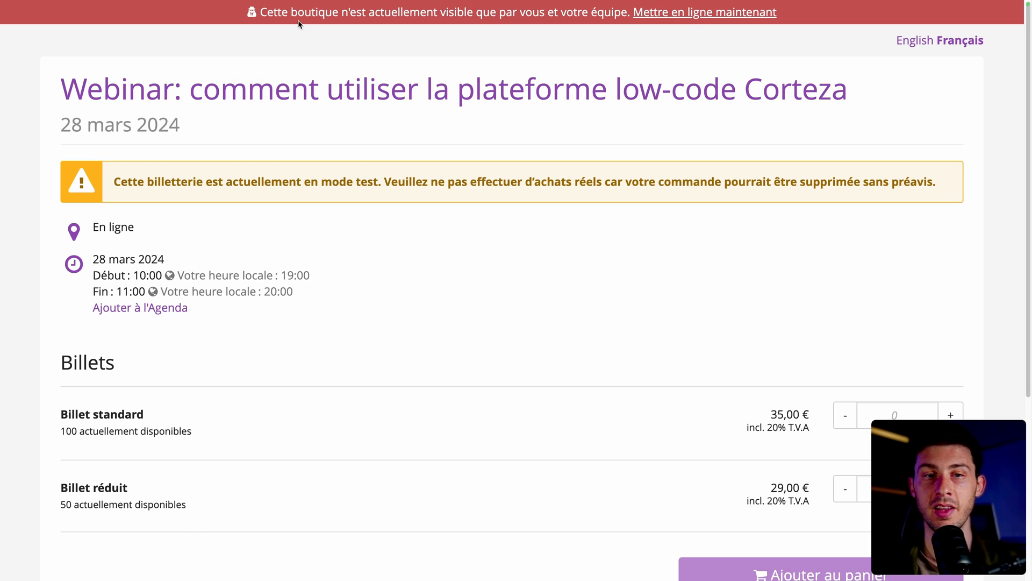
scroll("down", 3)
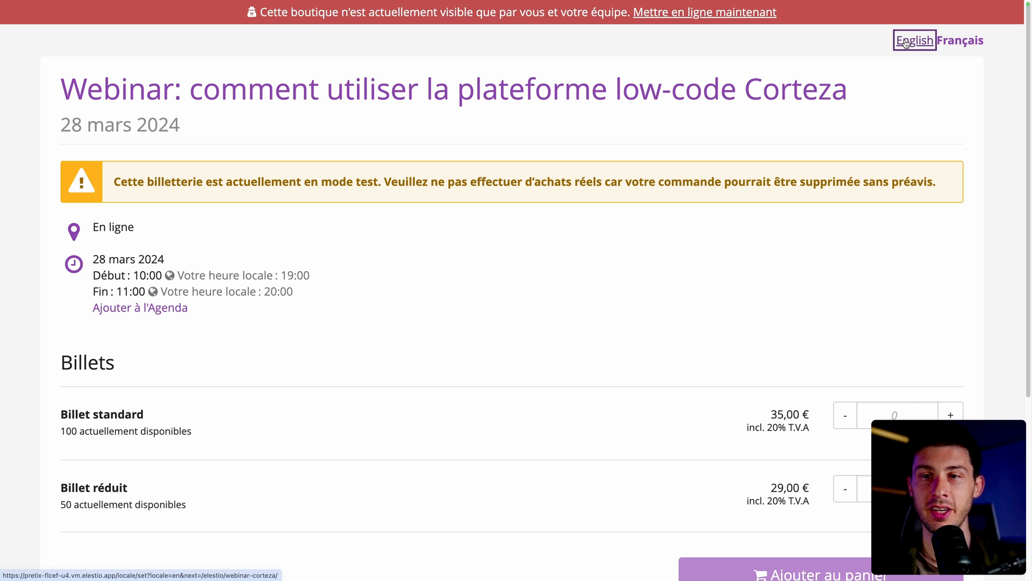
Switch back to English and add two Regular tickets totalling €70.00 to the cart.
left_click(914, 41)
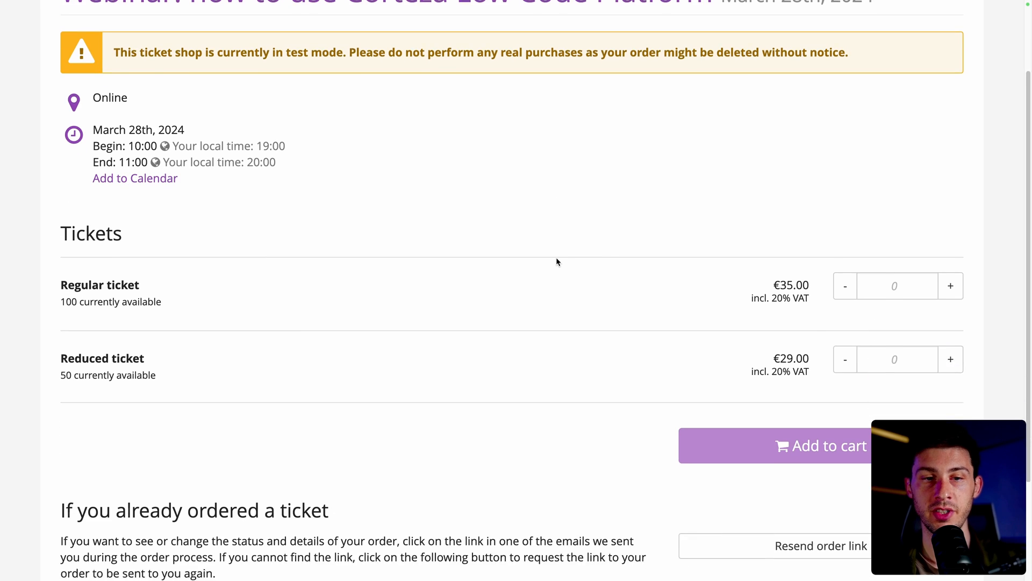
scroll("down", 3)
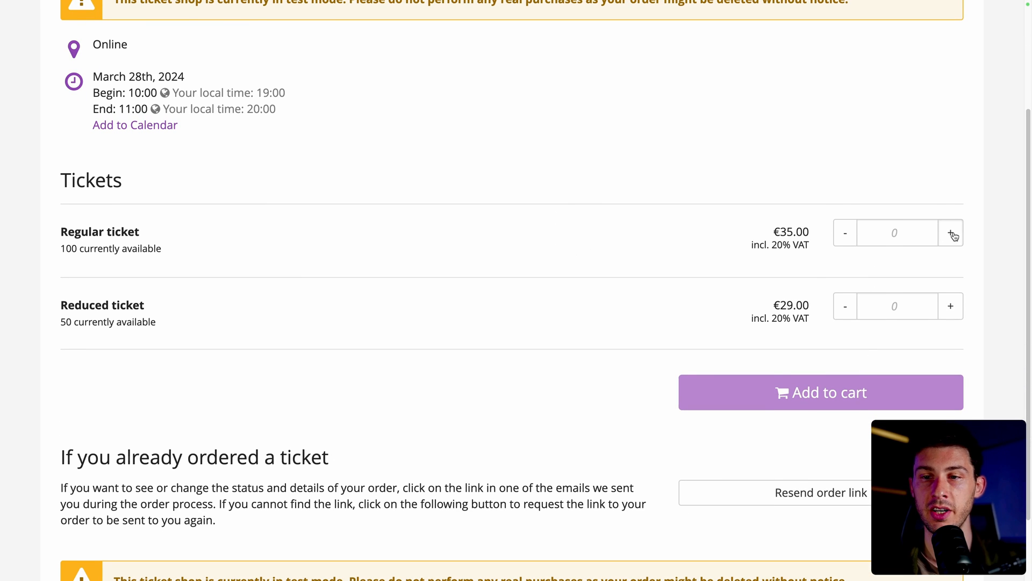
left_click(951, 233)
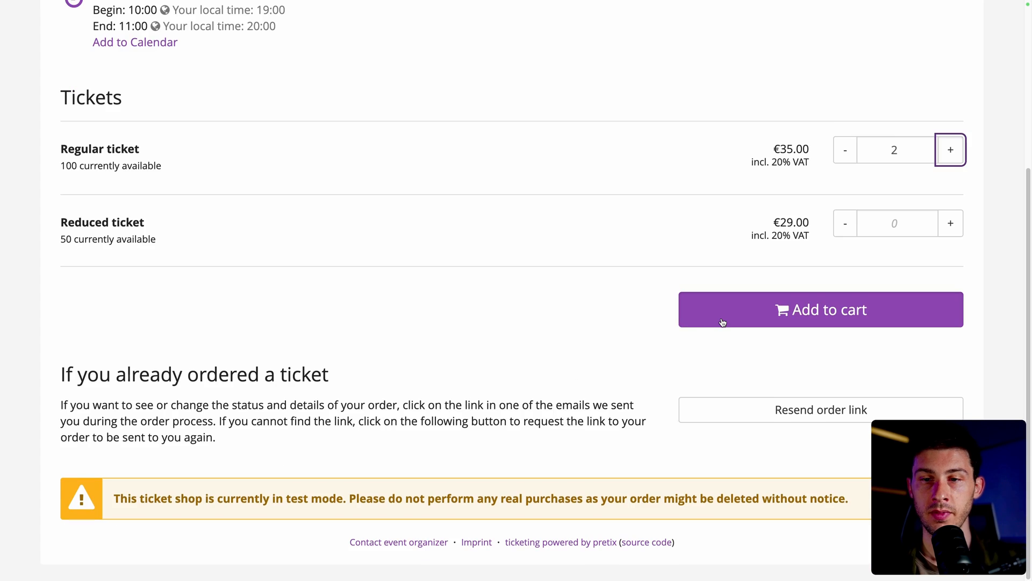
left_click(821, 310)
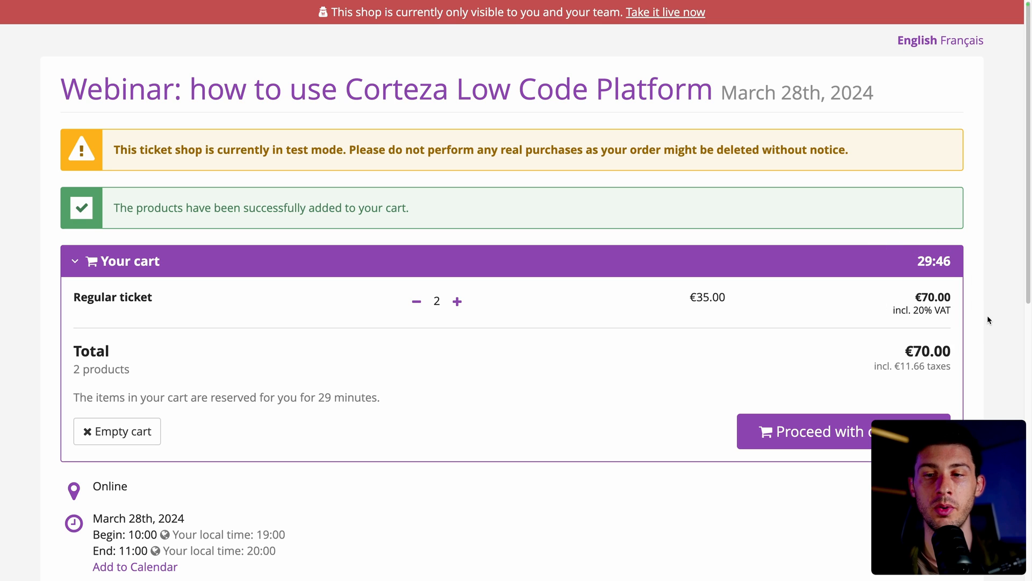
mouse_move(876, 360)
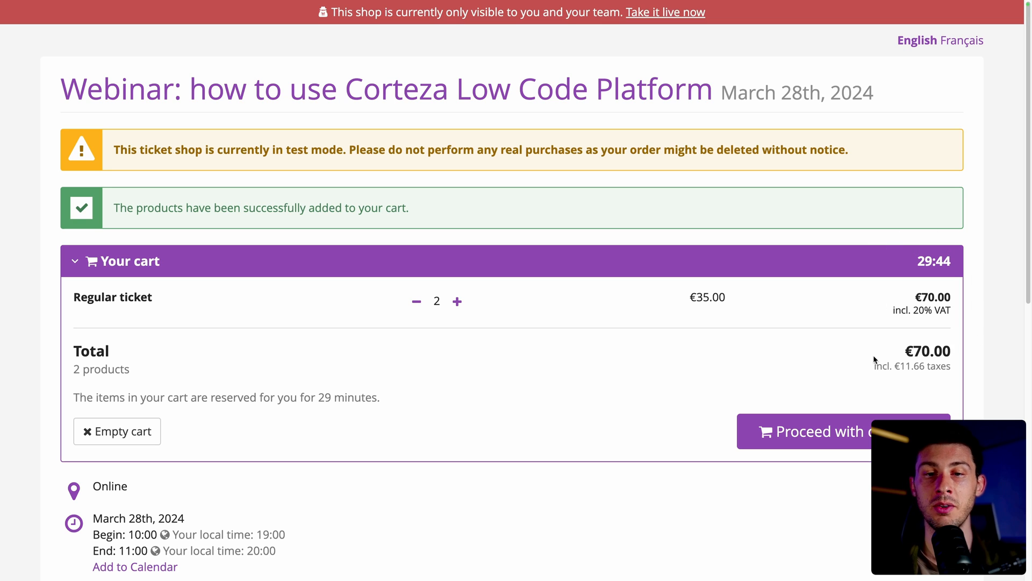
mouse_move(580, 385)
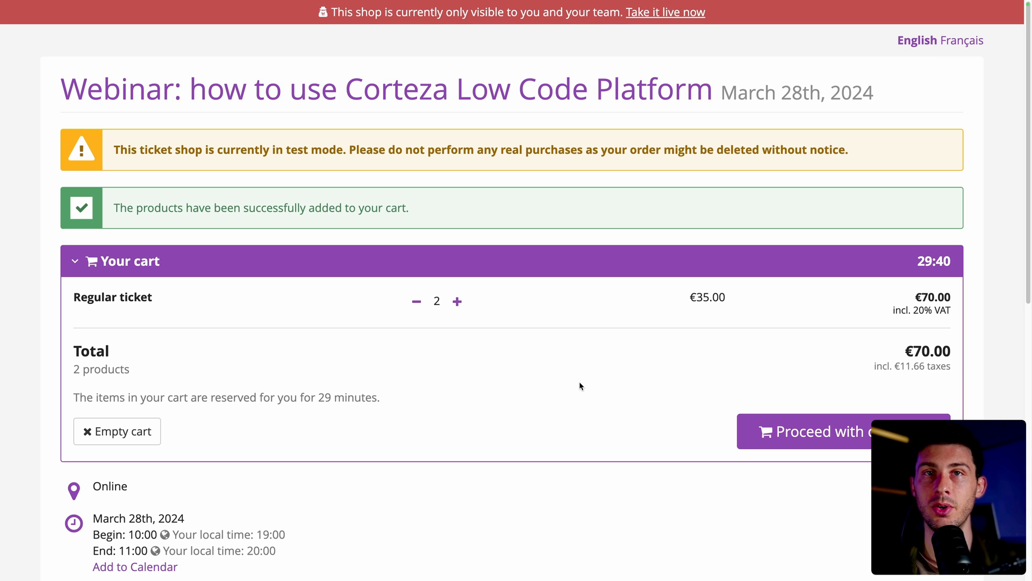
scroll("down", 3)
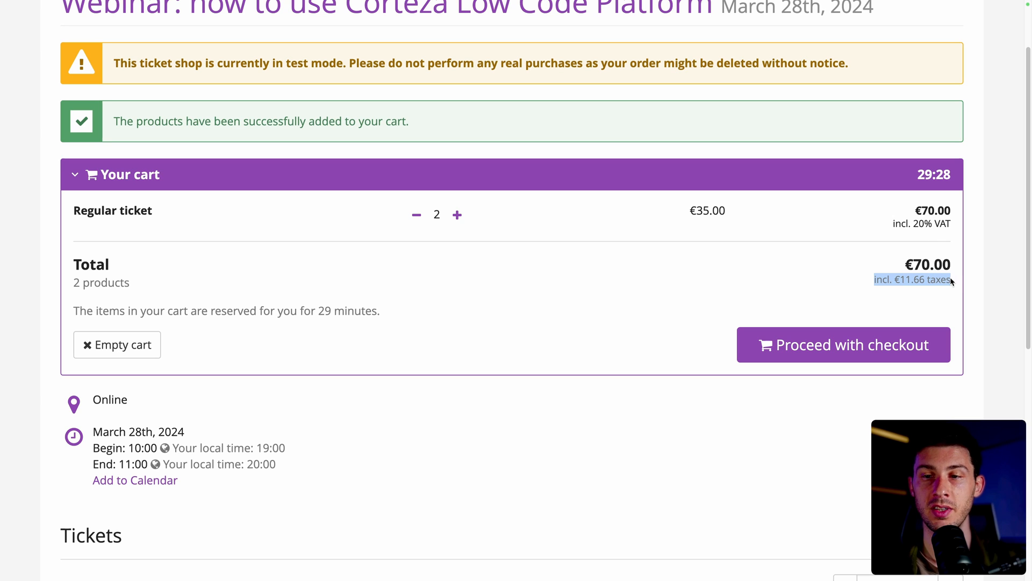
mouse_move(728, 319)
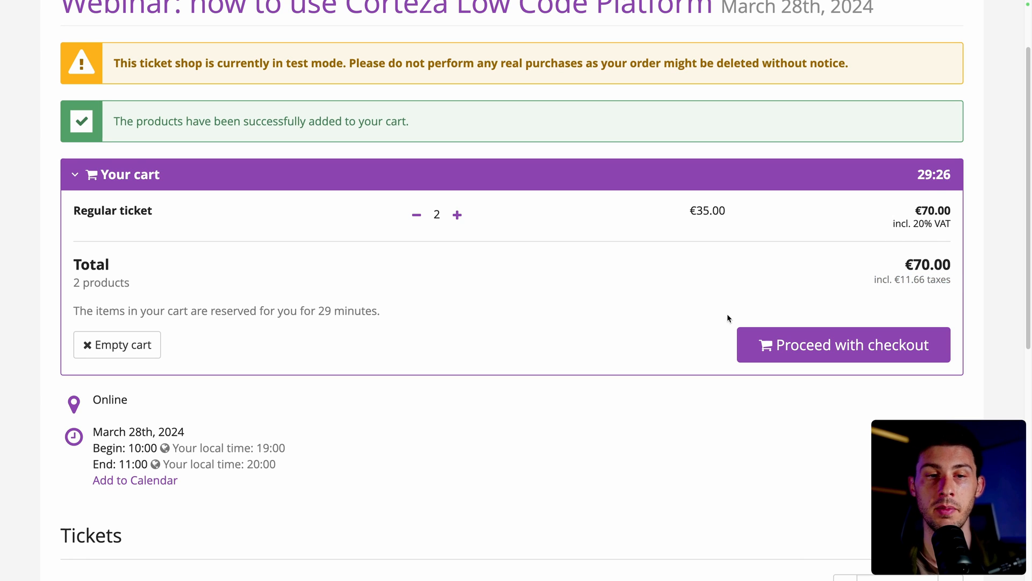
scroll("down", 3)
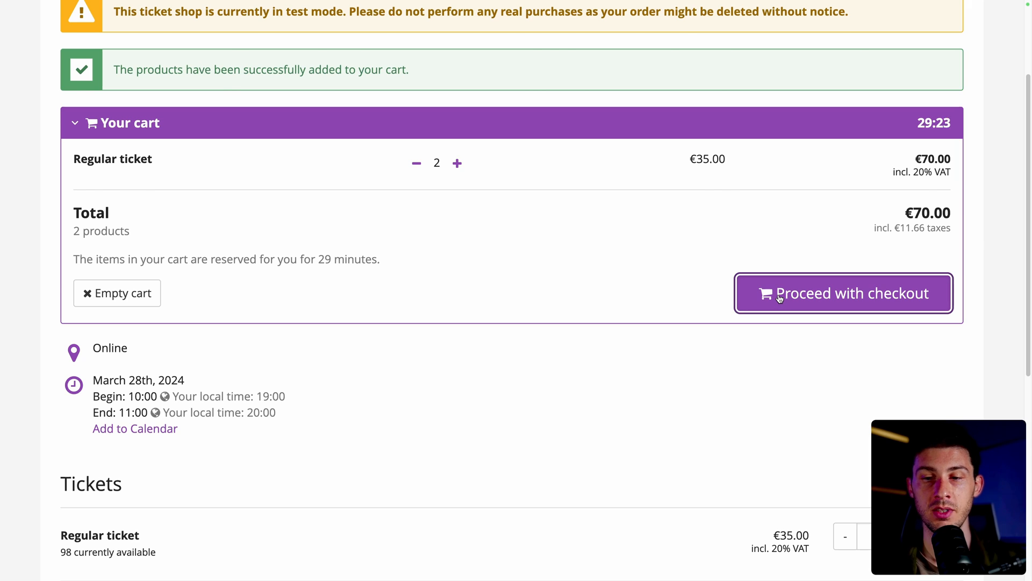
left_click(843, 293)
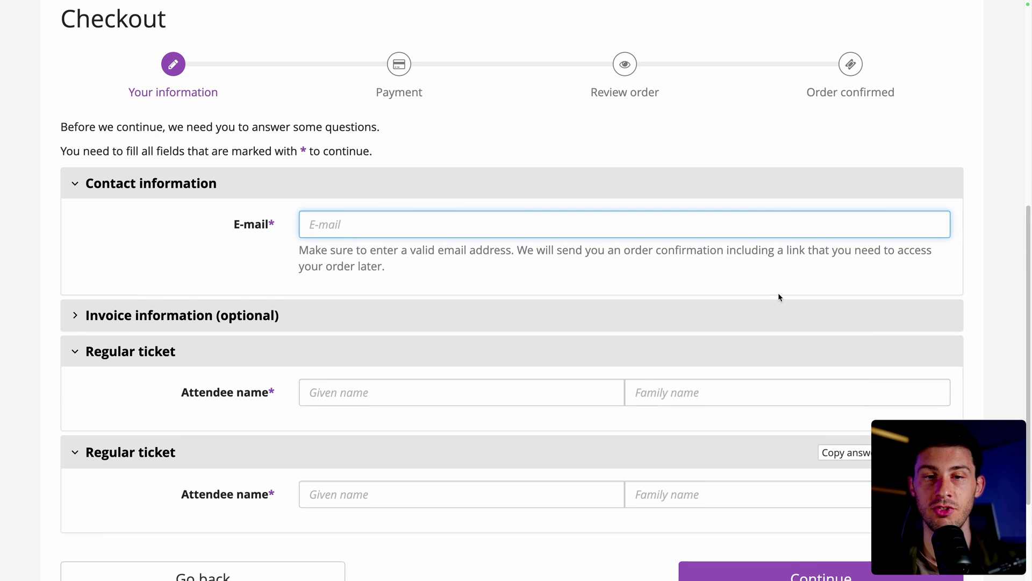
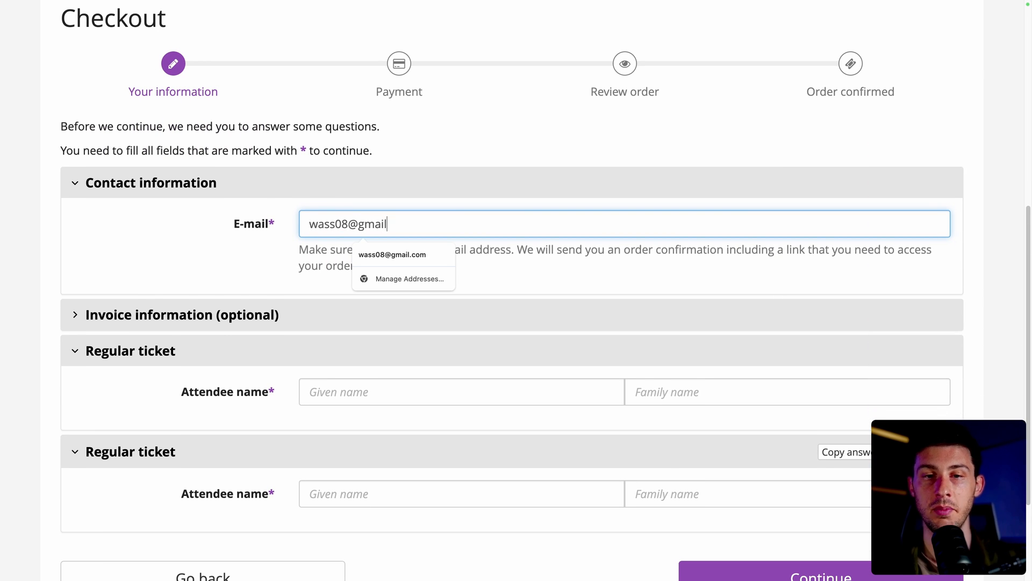
left_click(393, 255)
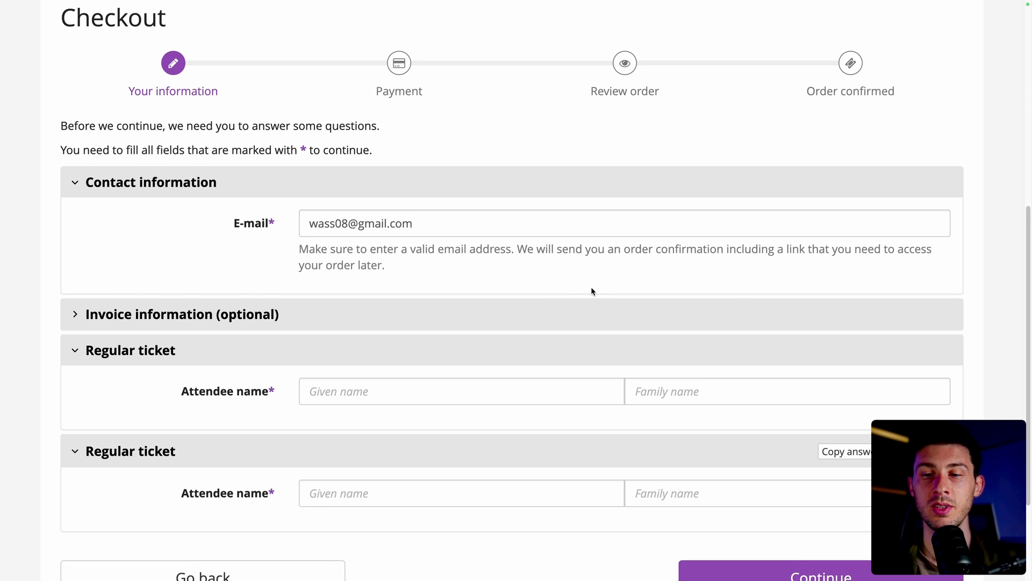
scroll("down", 3)
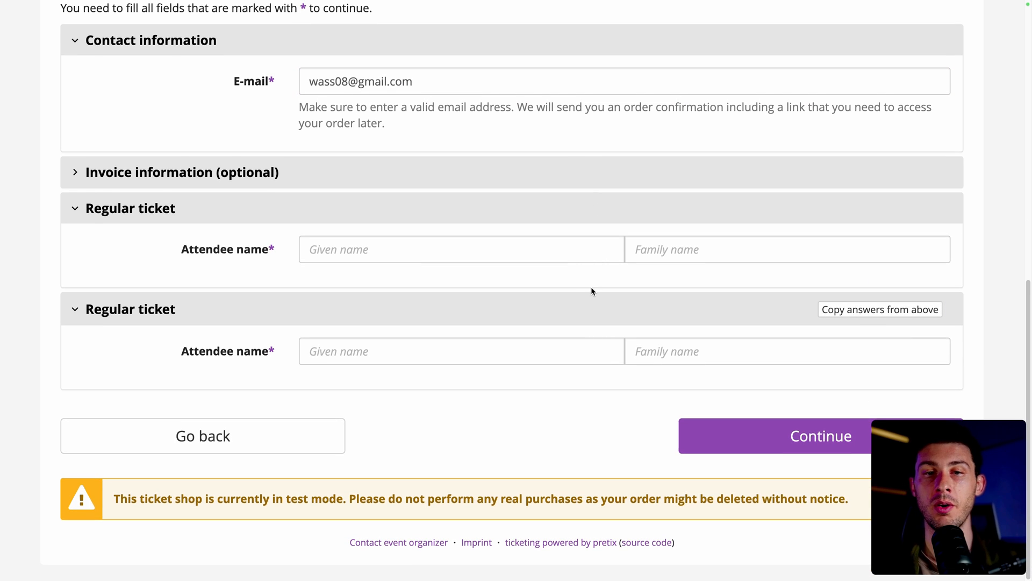
mouse_move(278, 382)
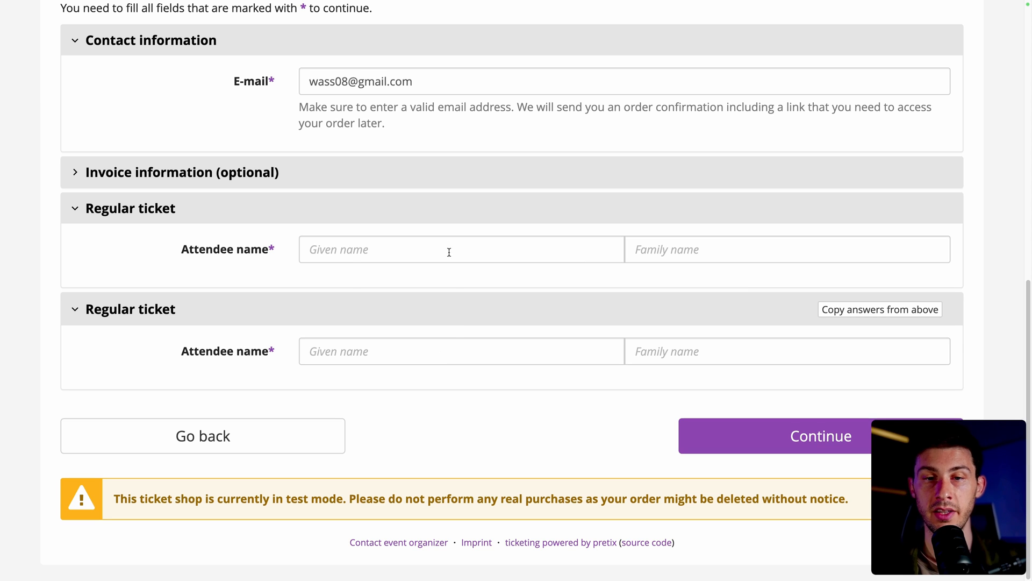
type("Wassim")
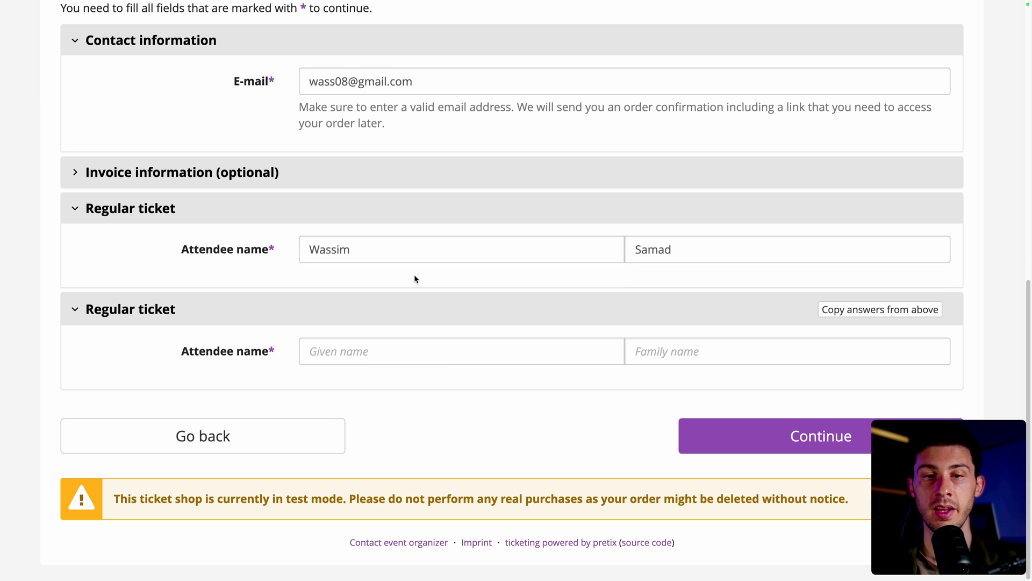
mouse_move(377, 458)
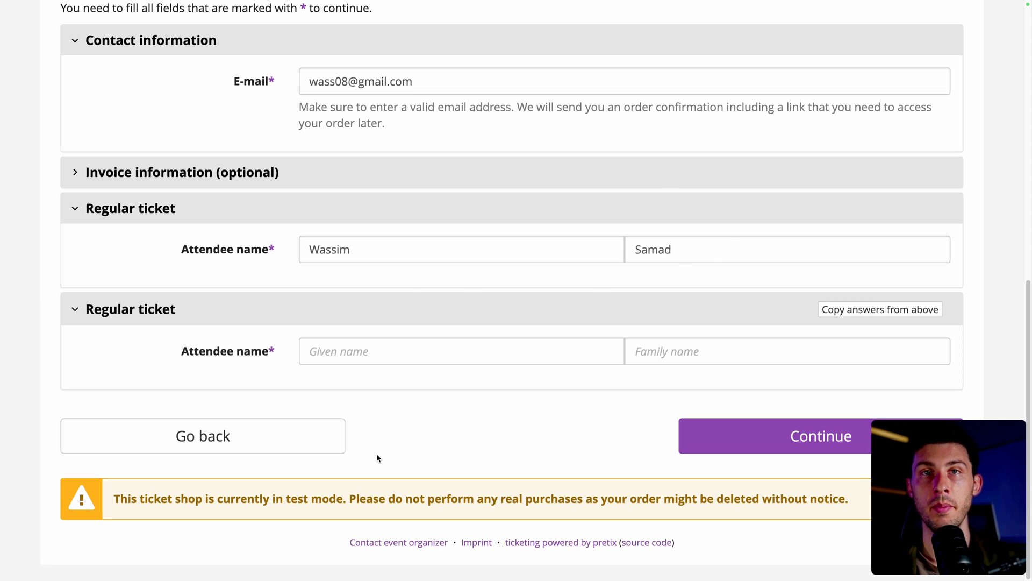
mouse_move(441, 332)
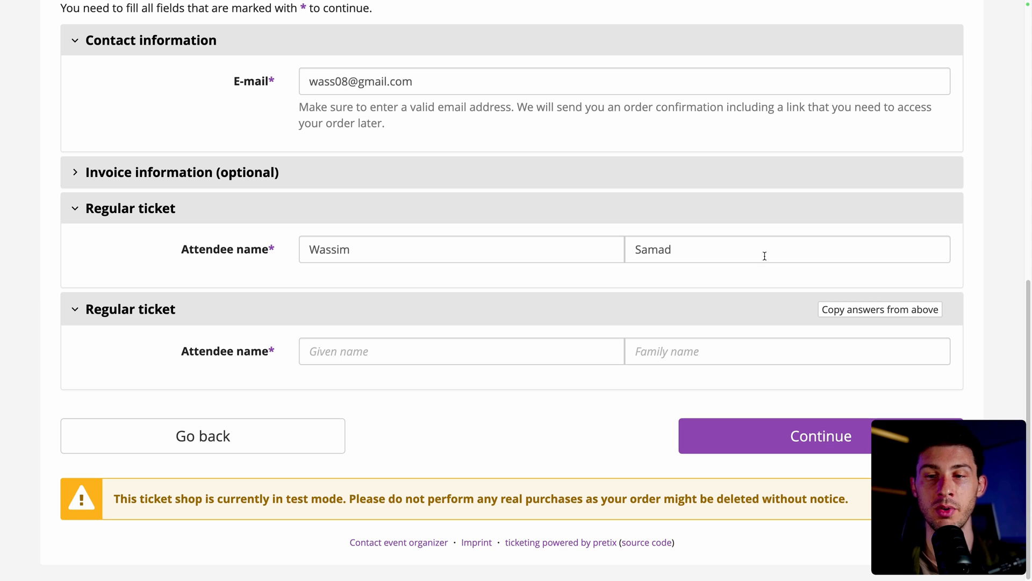
left_click(880, 308)
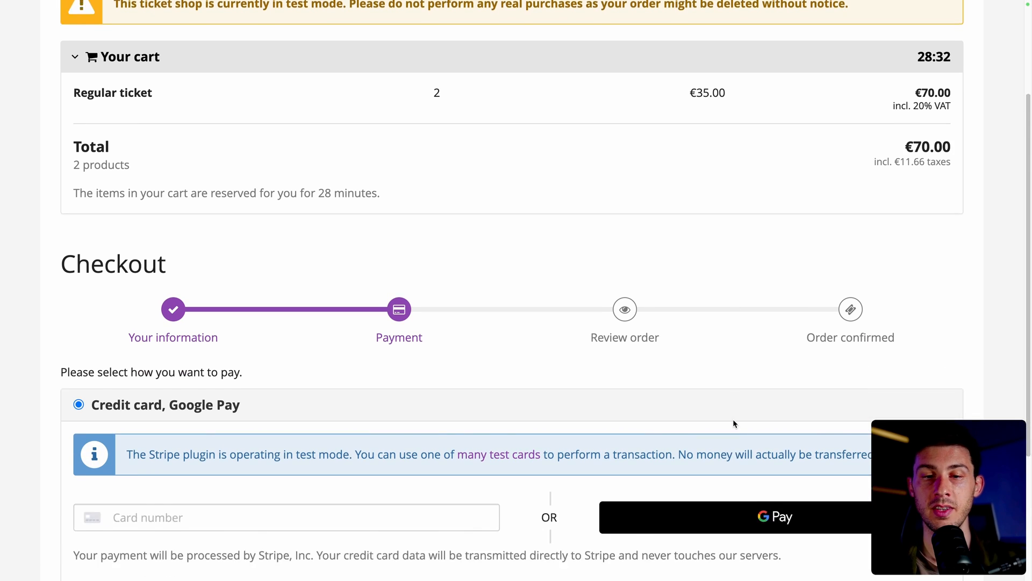
Pay with Stripe test card 4242 42…, expiry 42, CVC 123, ZIP 42000, and continue to review.
scroll("down", 3)
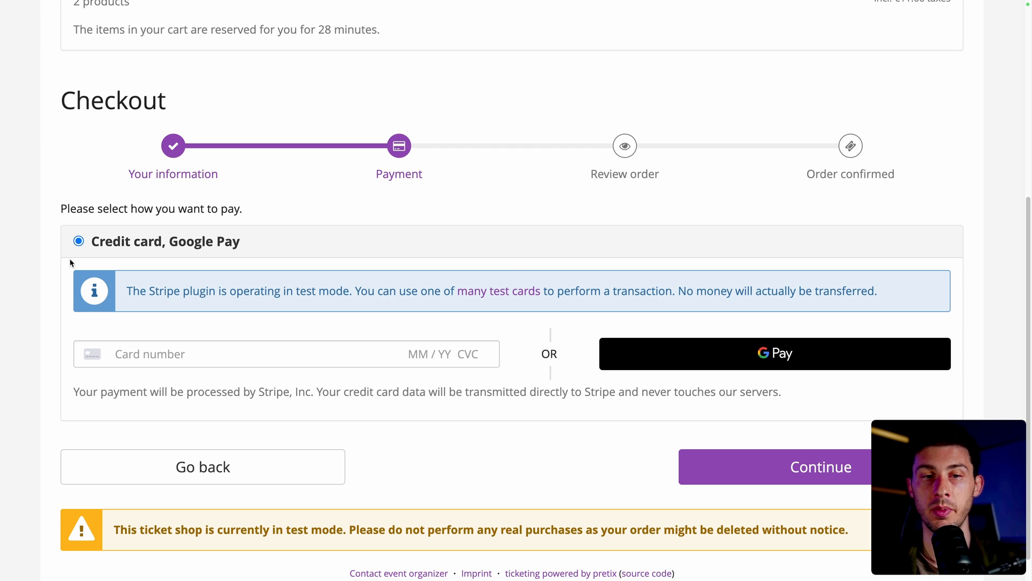
mouse_move(336, 365)
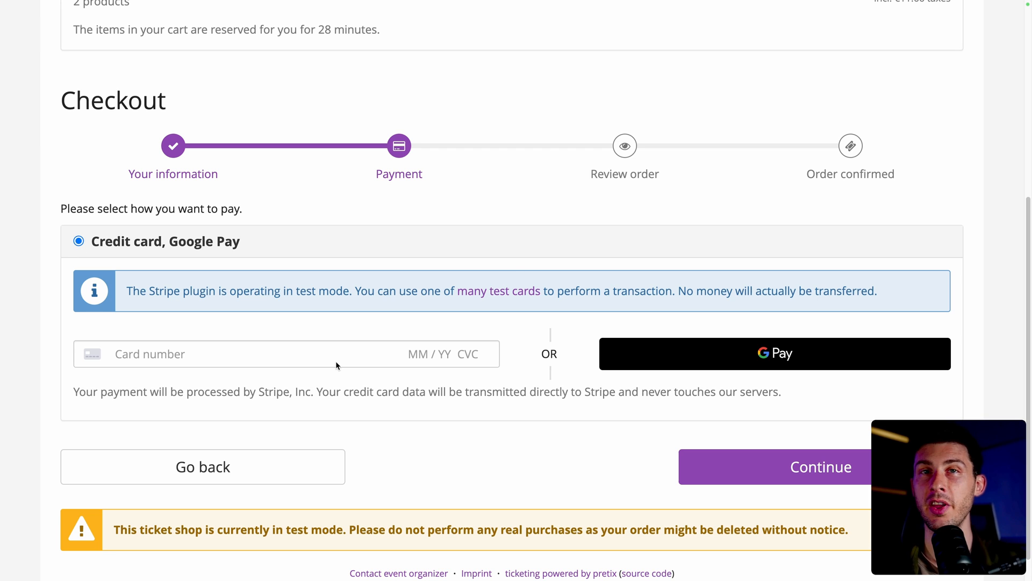
type("4242 4242 4242")
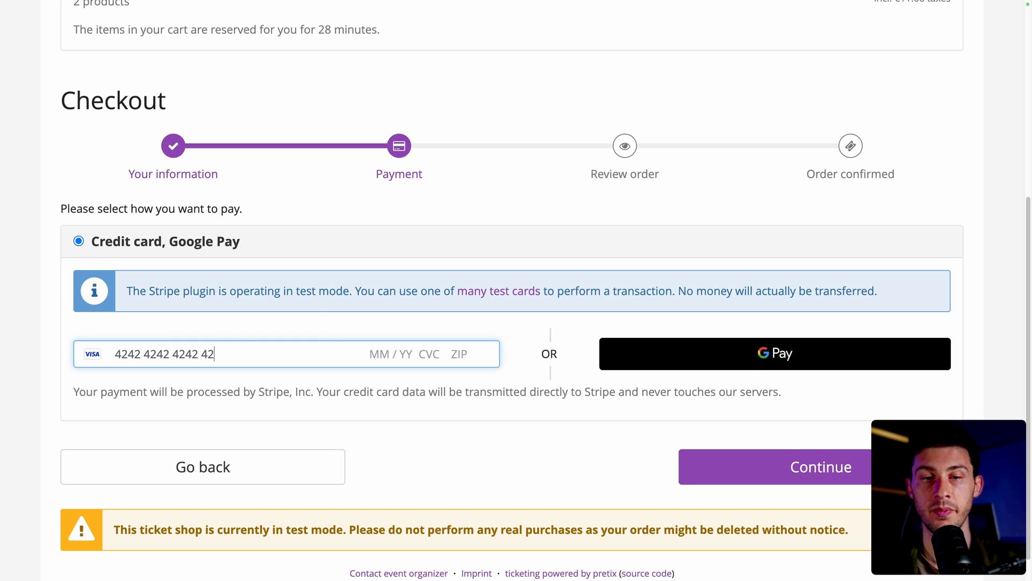
type("42")
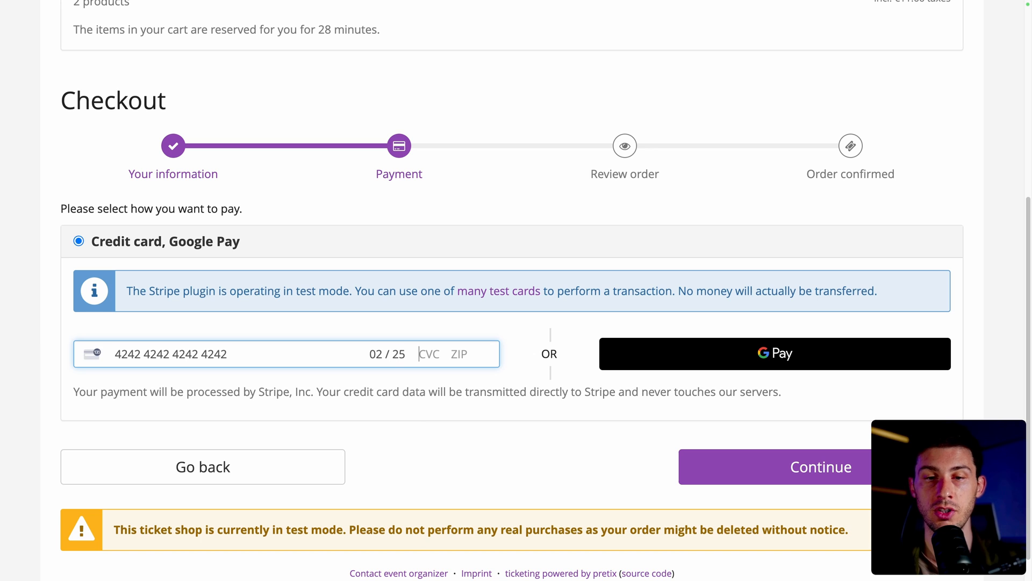
type("123")
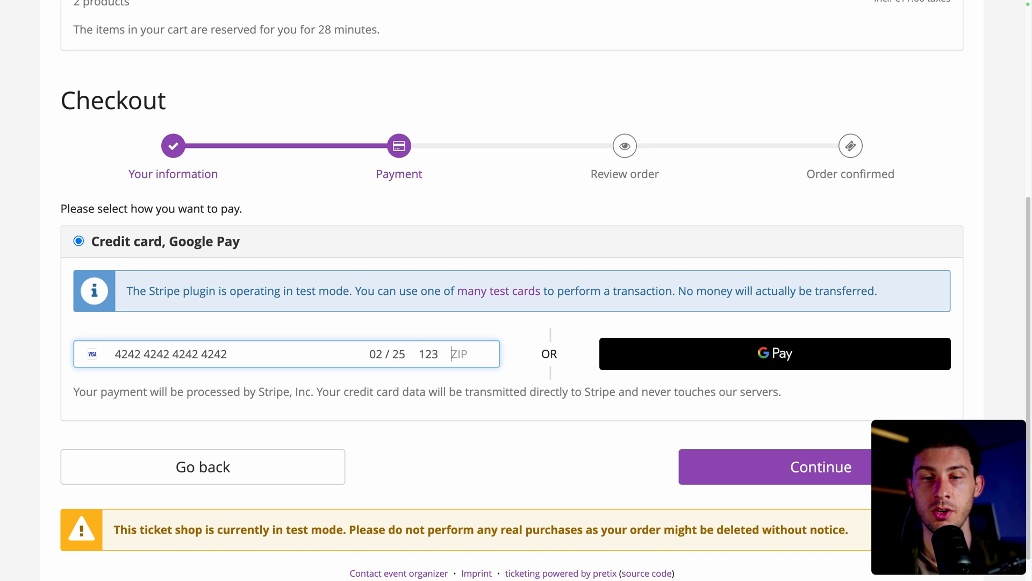
type("42000")
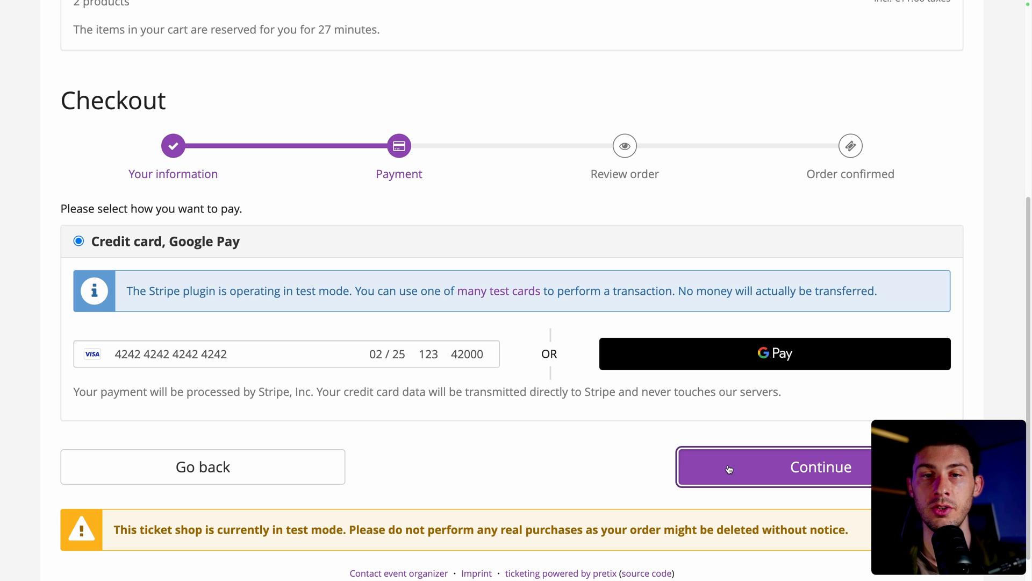
left_click(775, 467)
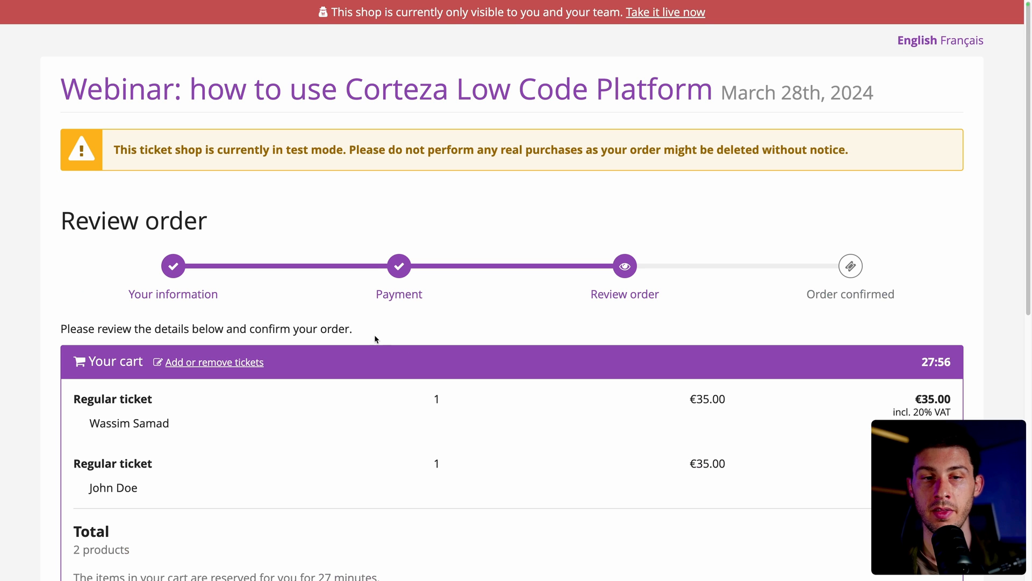
Place the binding order for the two Regular tickets.
scroll("down", 3)
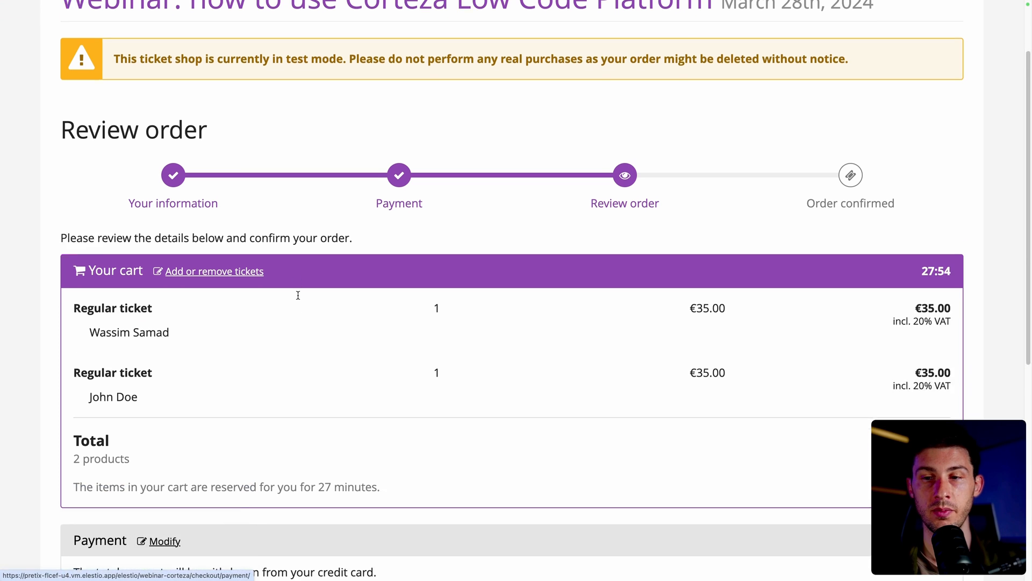
scroll("down", 3)
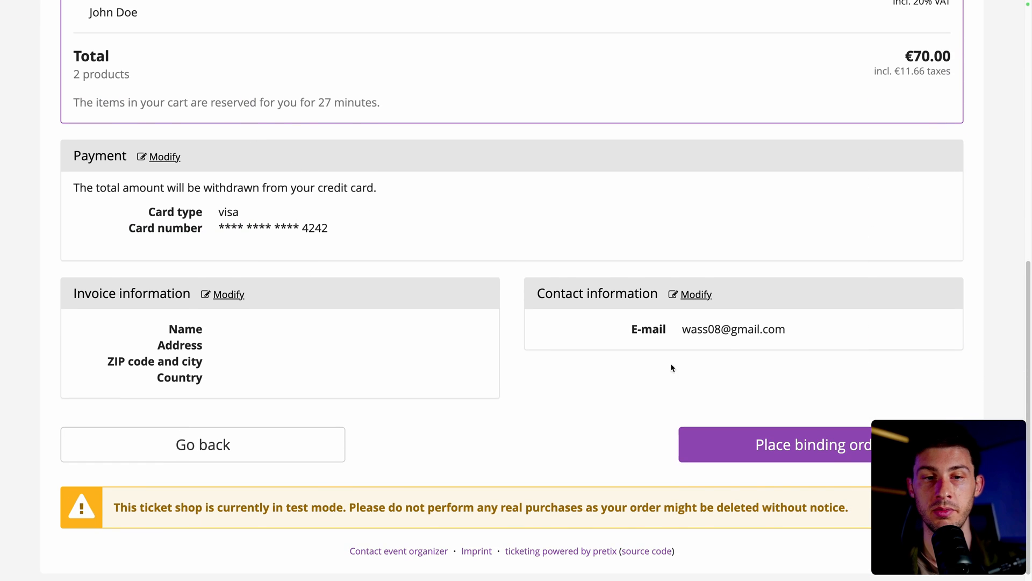
left_click(813, 444)
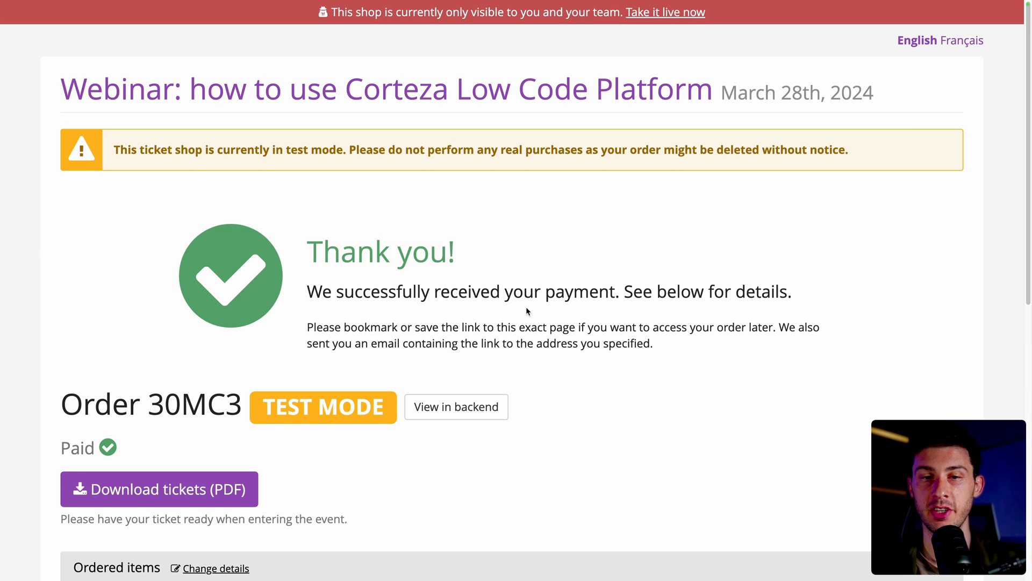
scroll("down", 3)
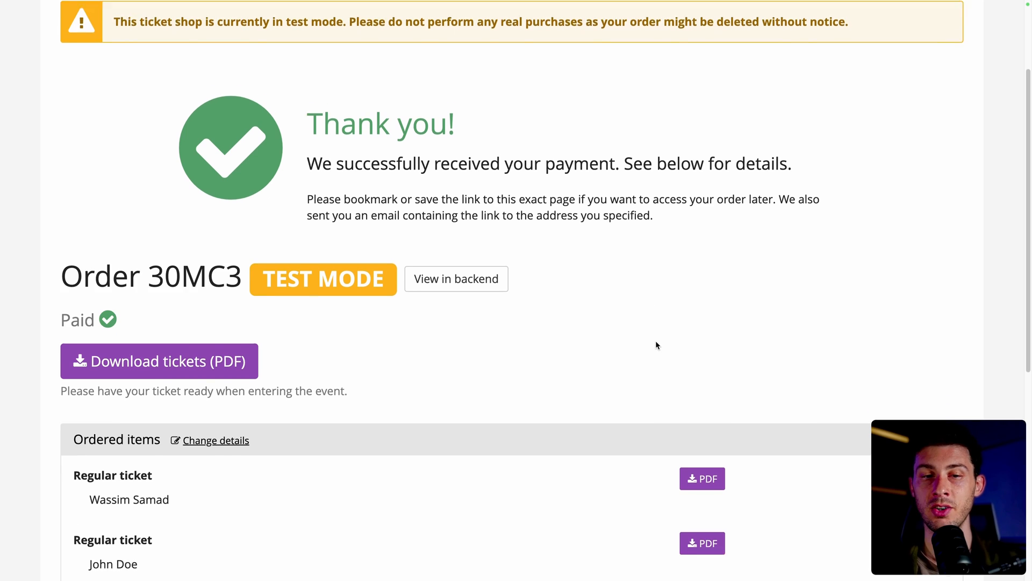
scroll("down", 3)
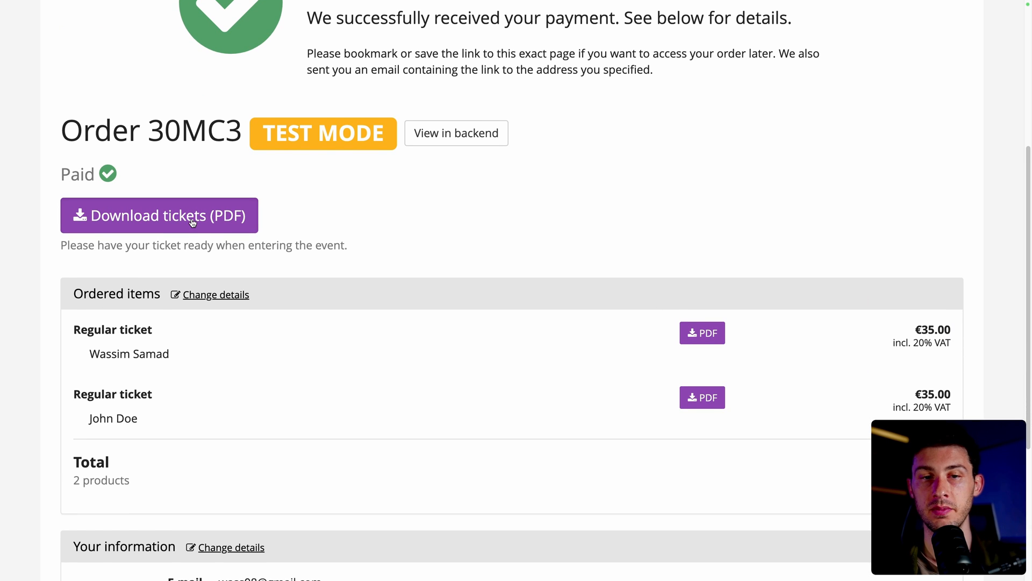
left_click(159, 215)
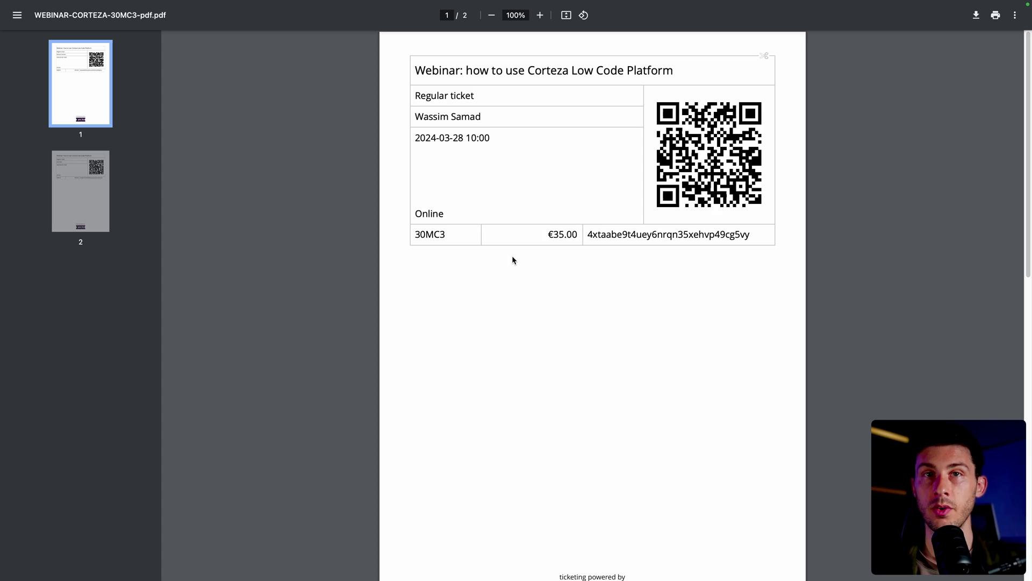
Review both attendee ticket pages of the 30MC3 PDF.
scroll("down", 3)
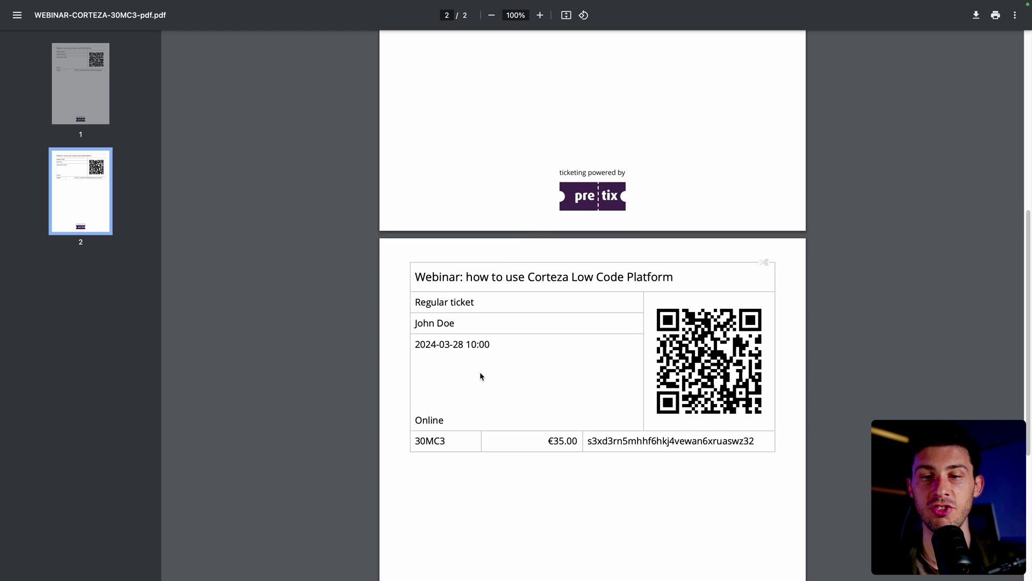
scroll("up", 3)
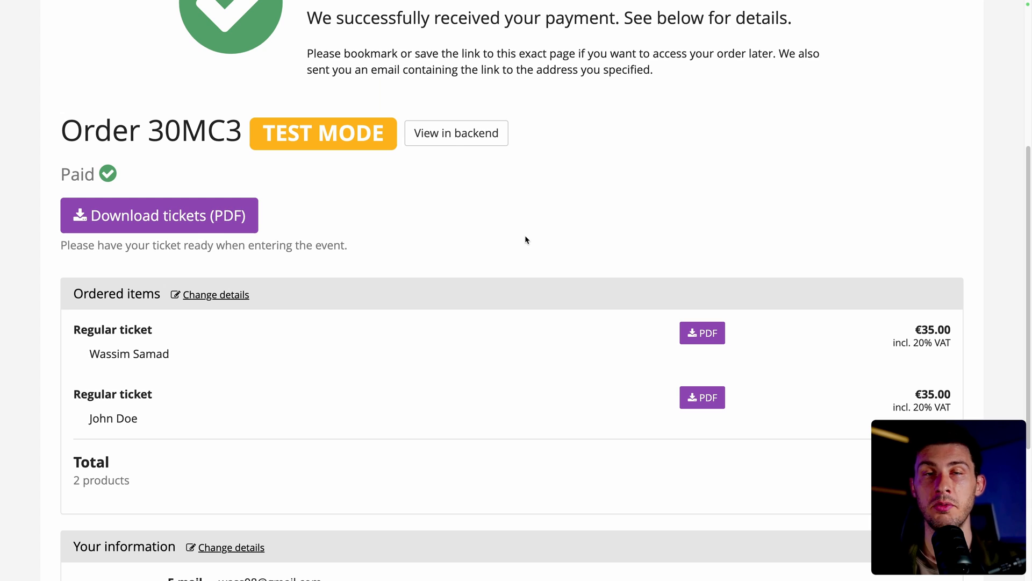
mouse_move(600, 222)
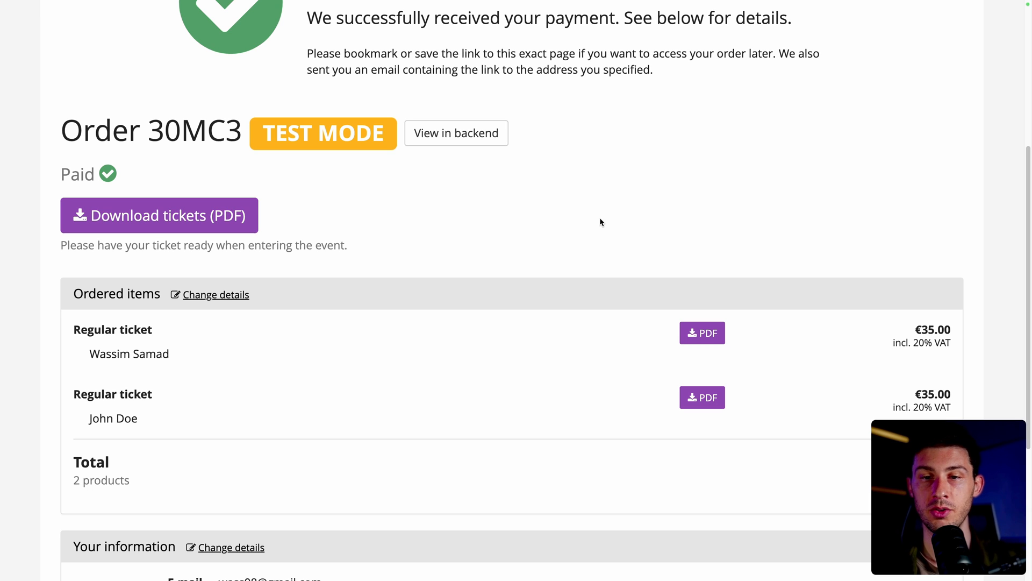
scroll("down", 3)
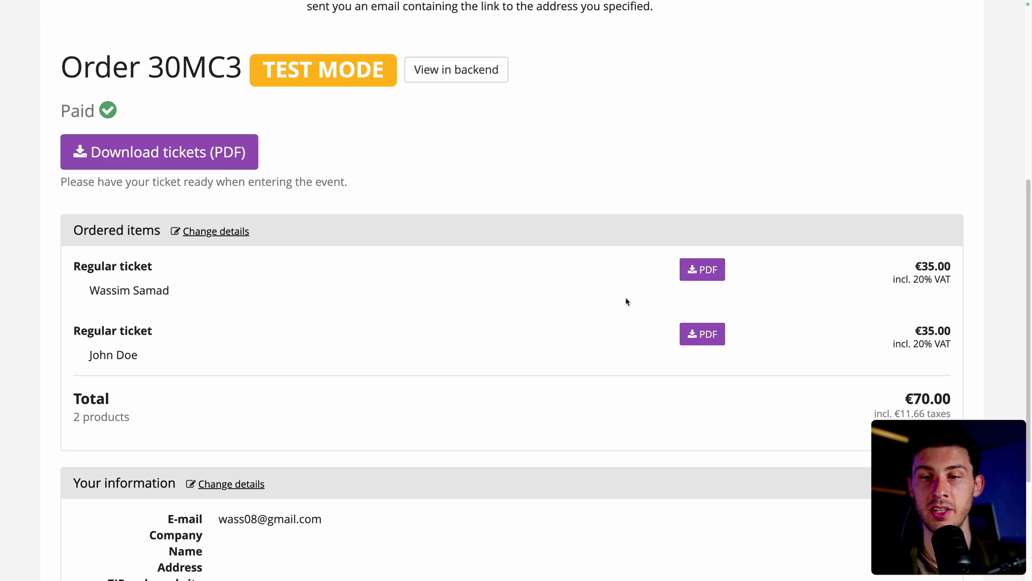
scroll("up", 3)
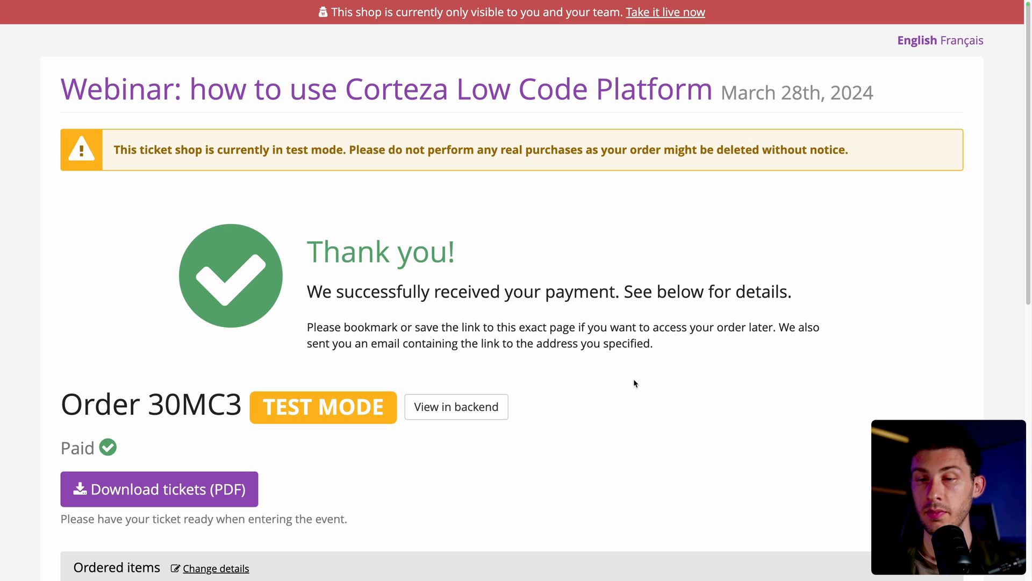
mouse_move(561, 211)
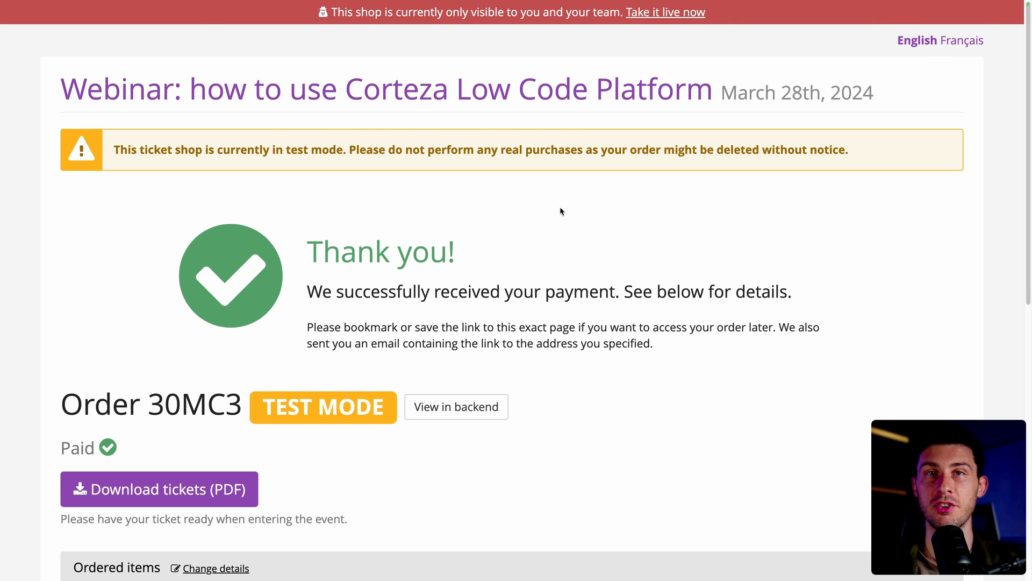
Open the event dashboard and check its stats: 2 paid attendees, 70.00 EUR revenue.
left_click(455, 406)
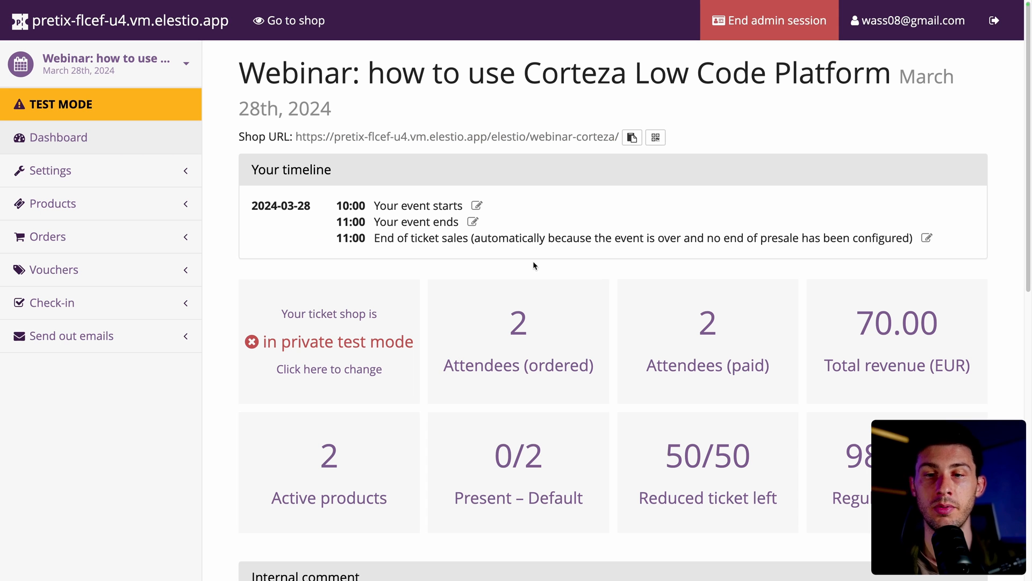
mouse_move(519, 355)
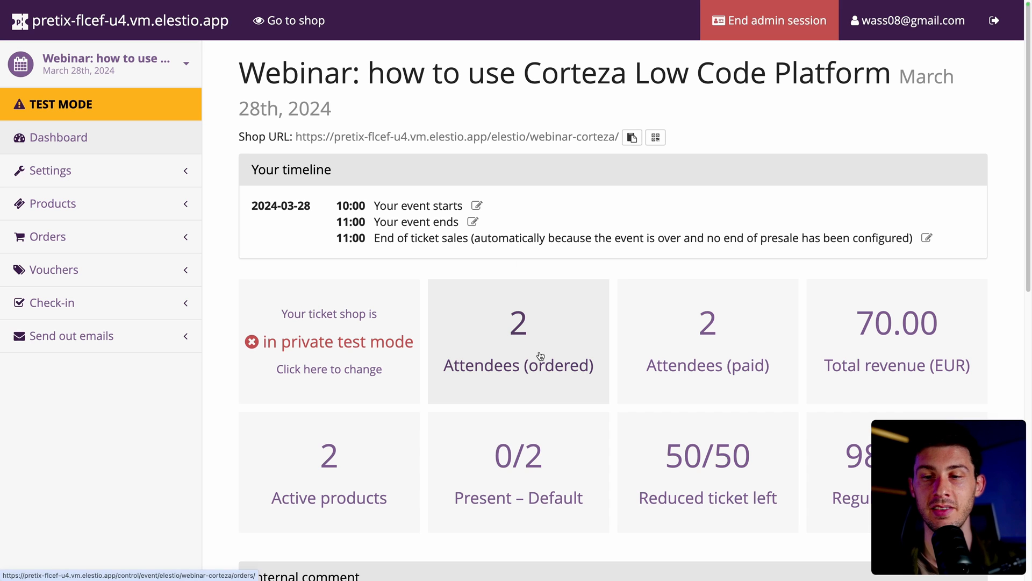
mouse_move(931, 287)
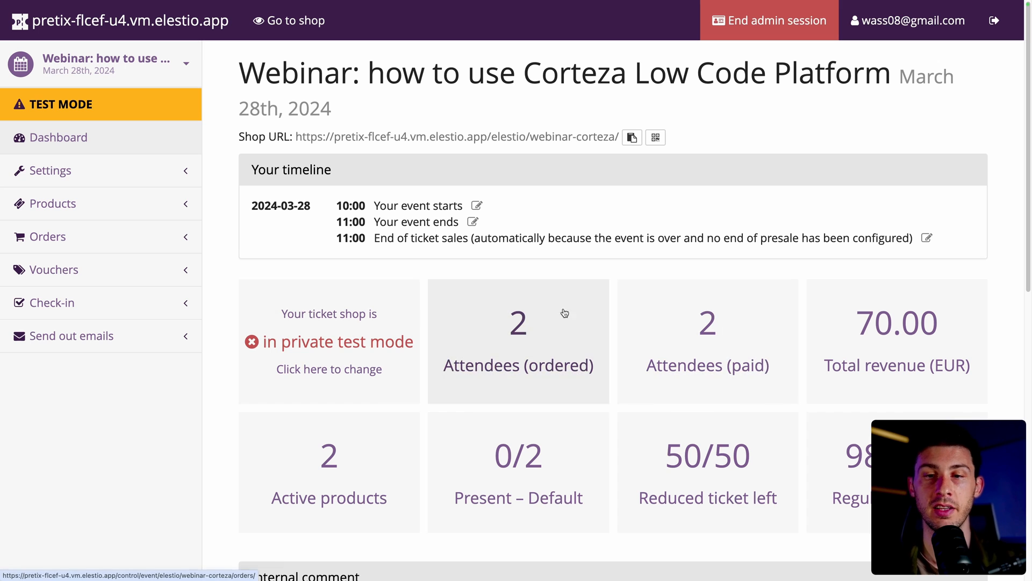
scroll("down", 3)
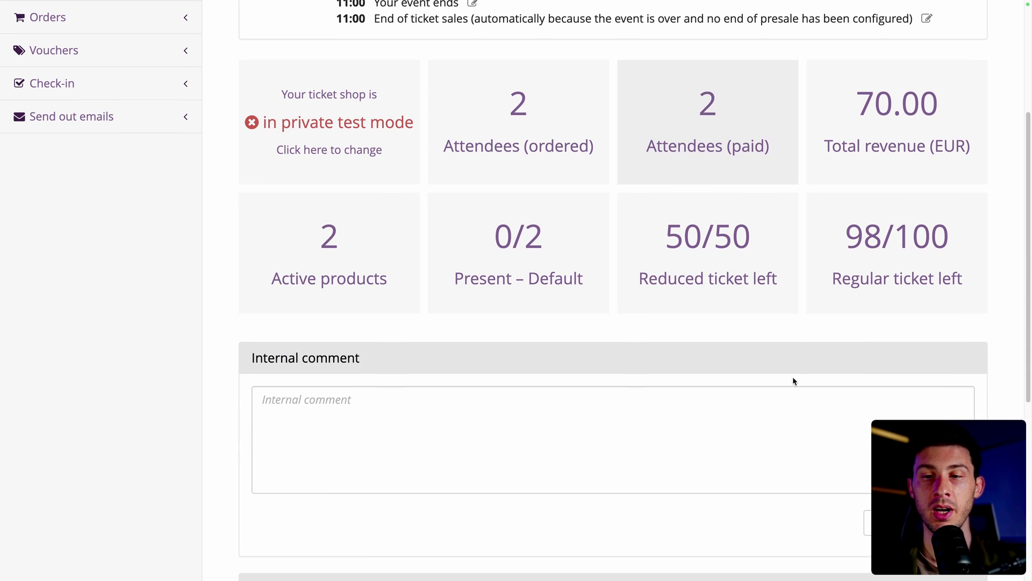
mouse_move(884, 281)
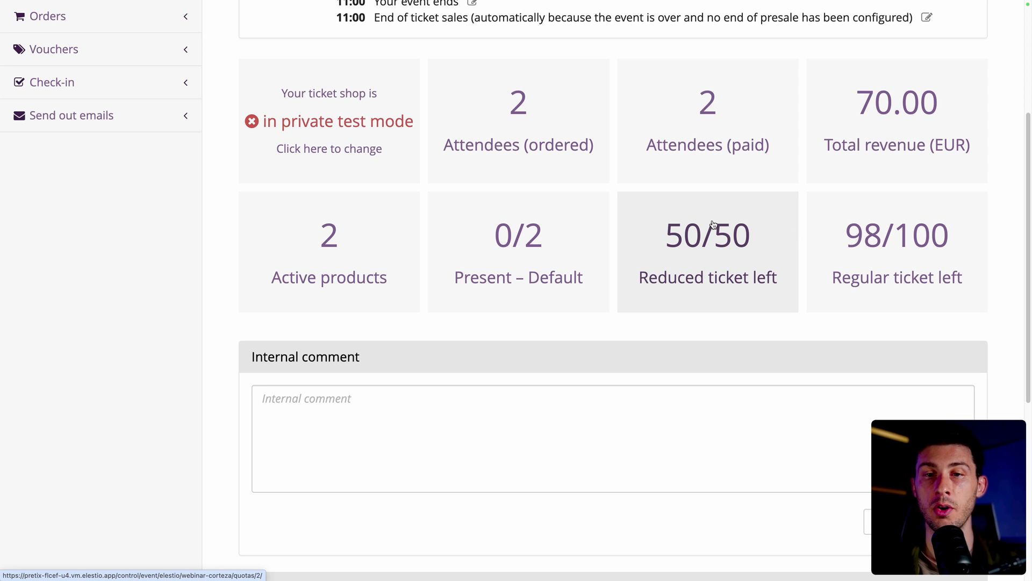
scroll("up", 3)
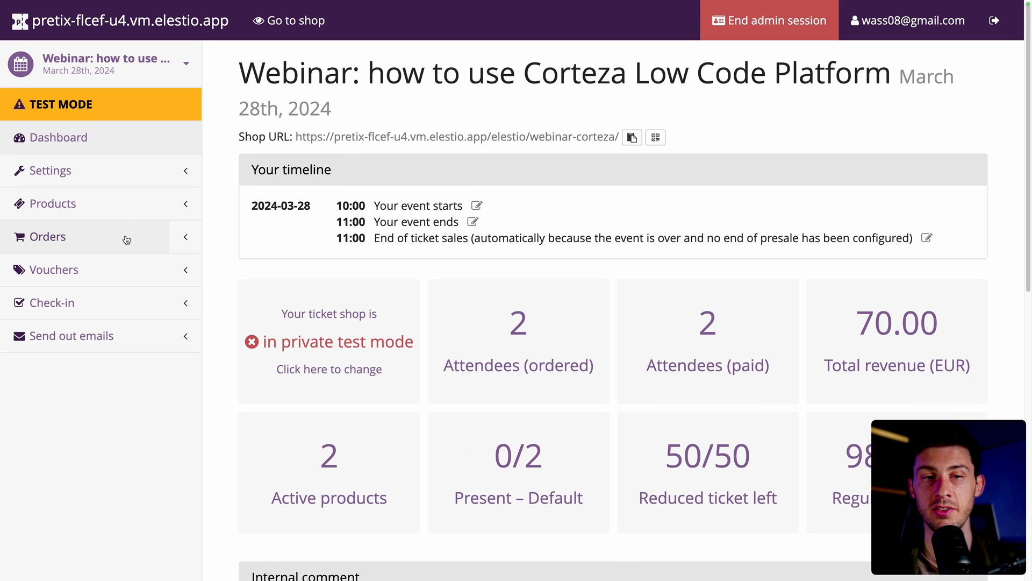
Open order 30MC3 from the orders list and review its two Regular tickets and Stripe payment.
left_click(48, 236)
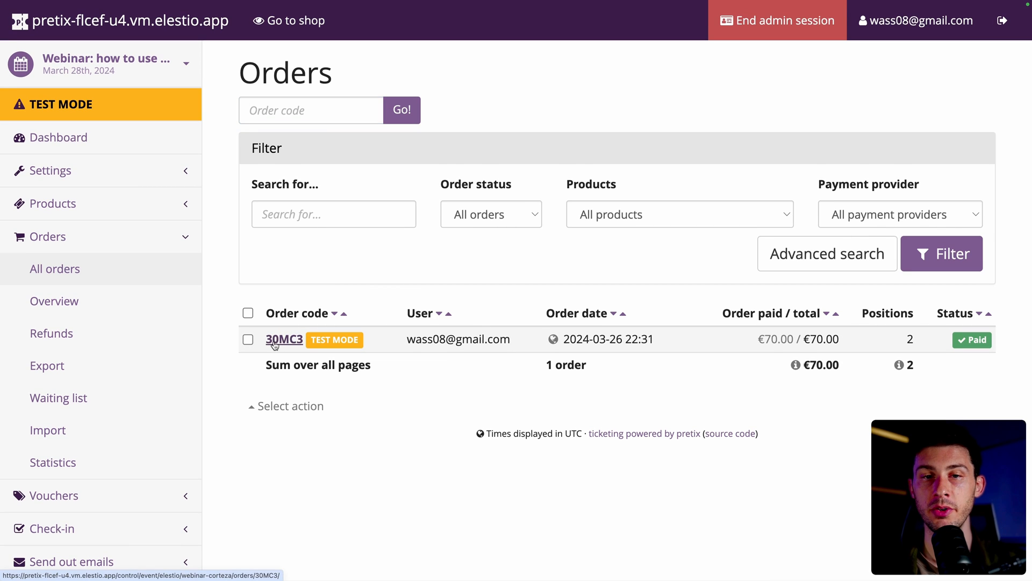
left_click(284, 340)
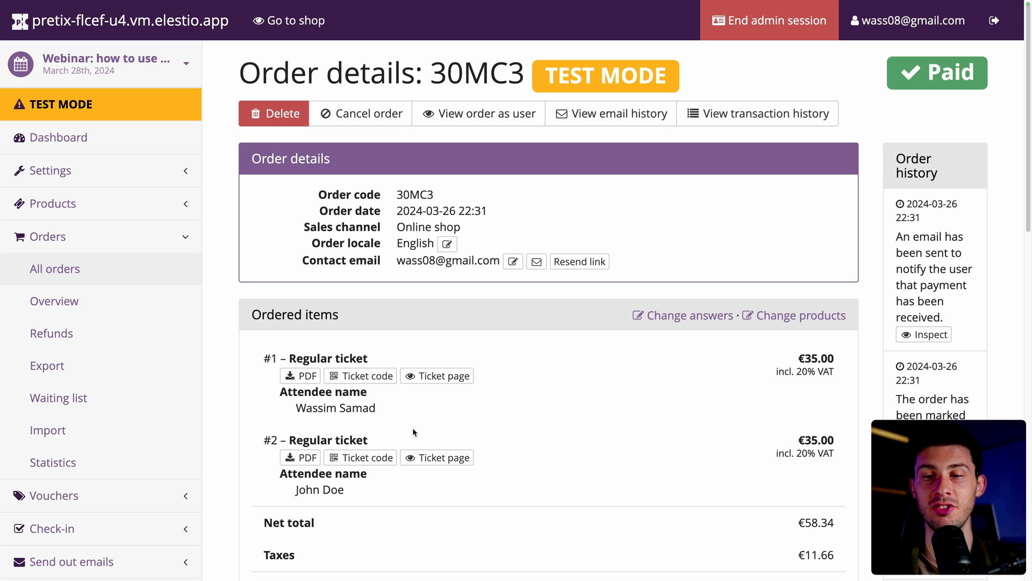
scroll("down", 3)
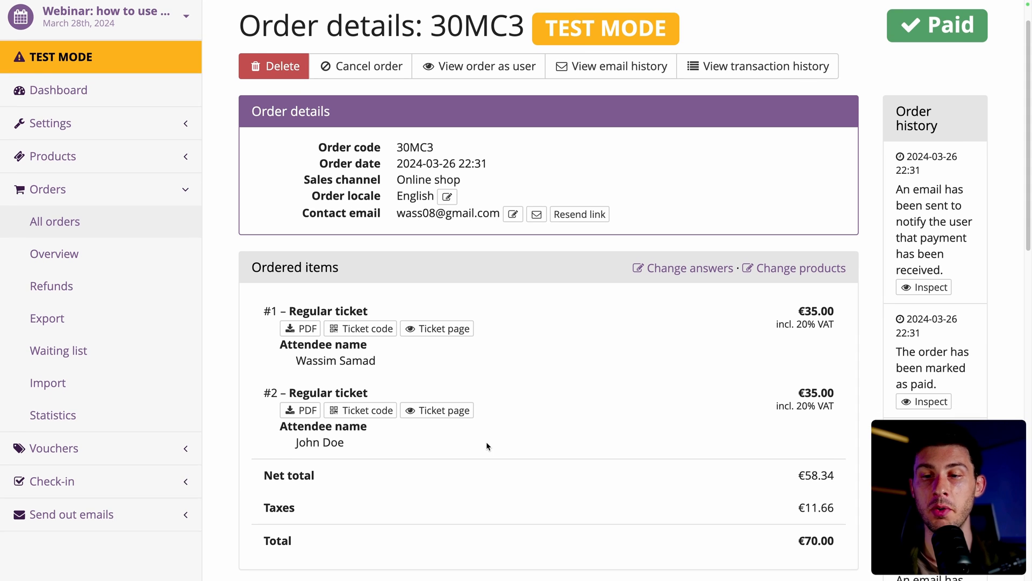
scroll("down", 3)
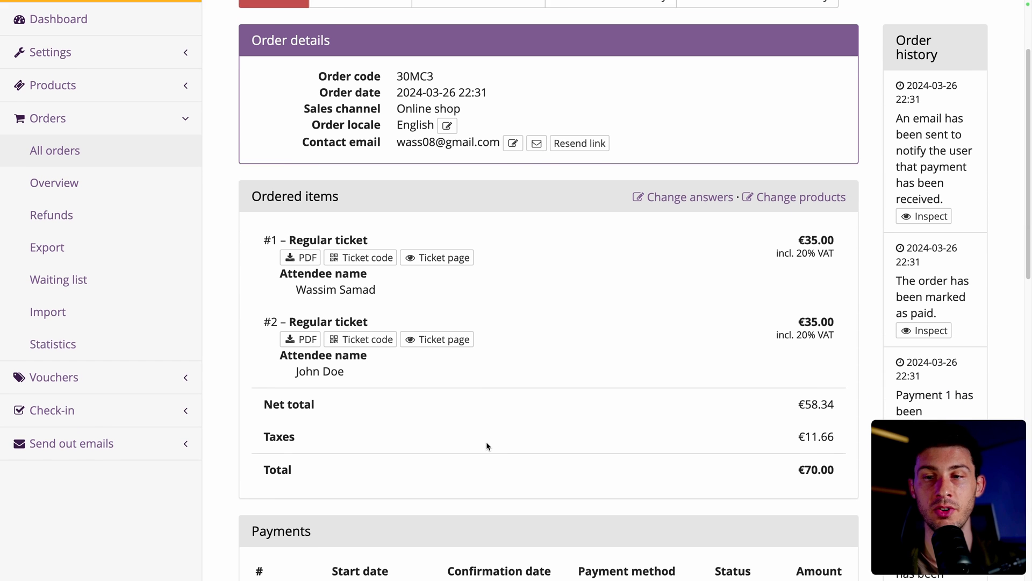
scroll("up", 3)
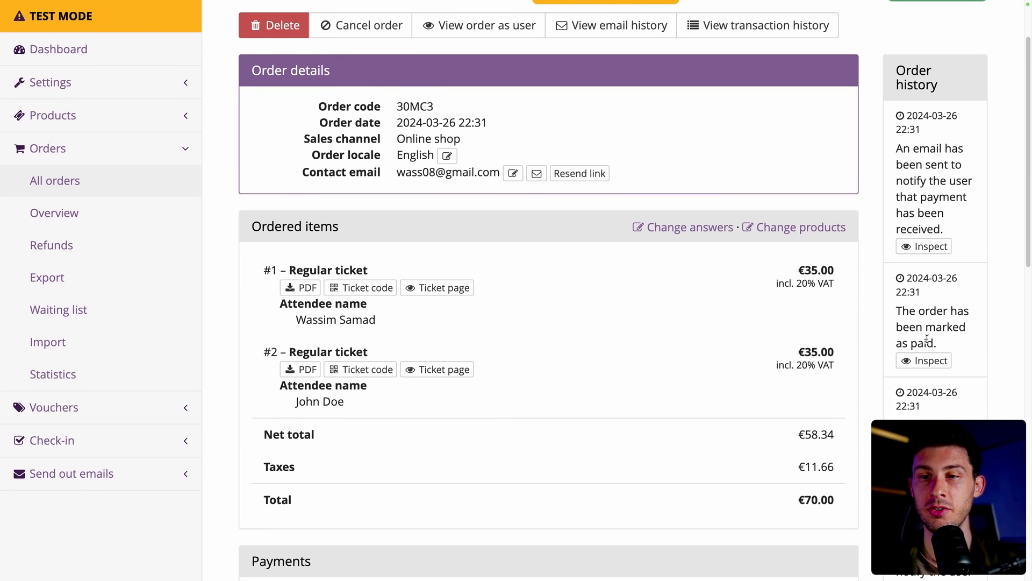
scroll("down", 3)
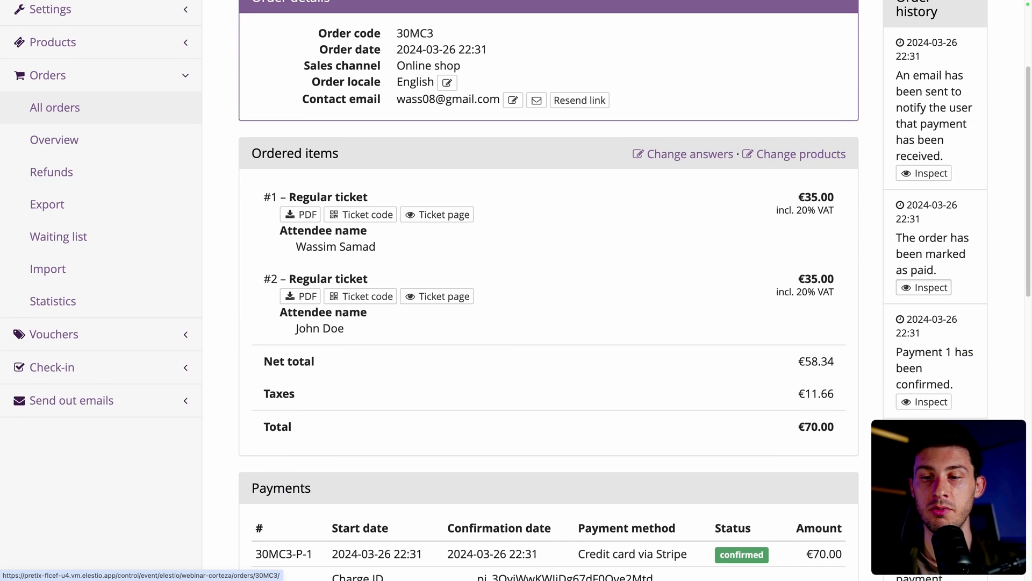
scroll("down", 3)
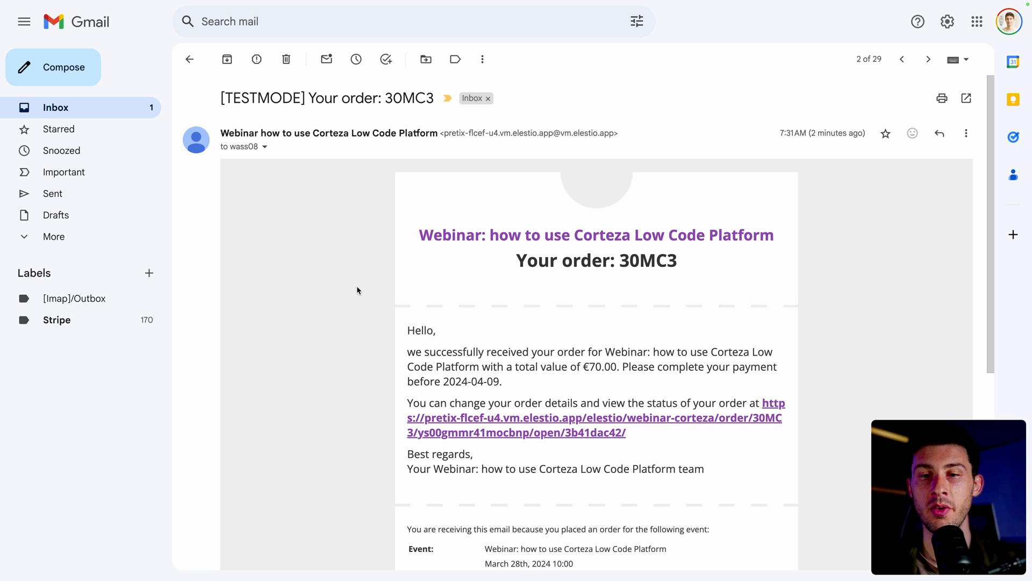
Read the 30MC3 confirmation email, then the 'Payment received for your order: 30MC3' email.
scroll("down", 3)
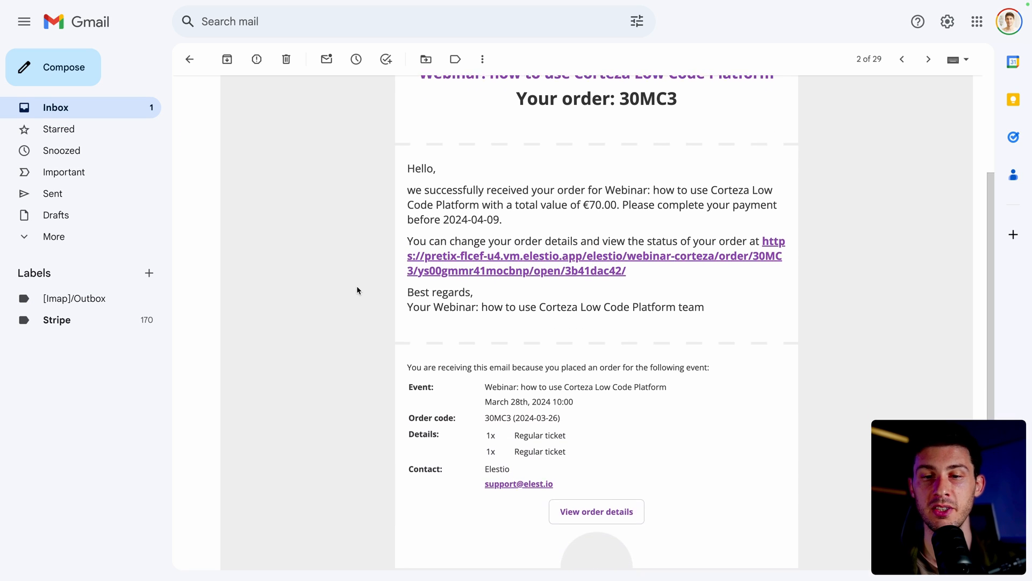
scroll("up", 3)
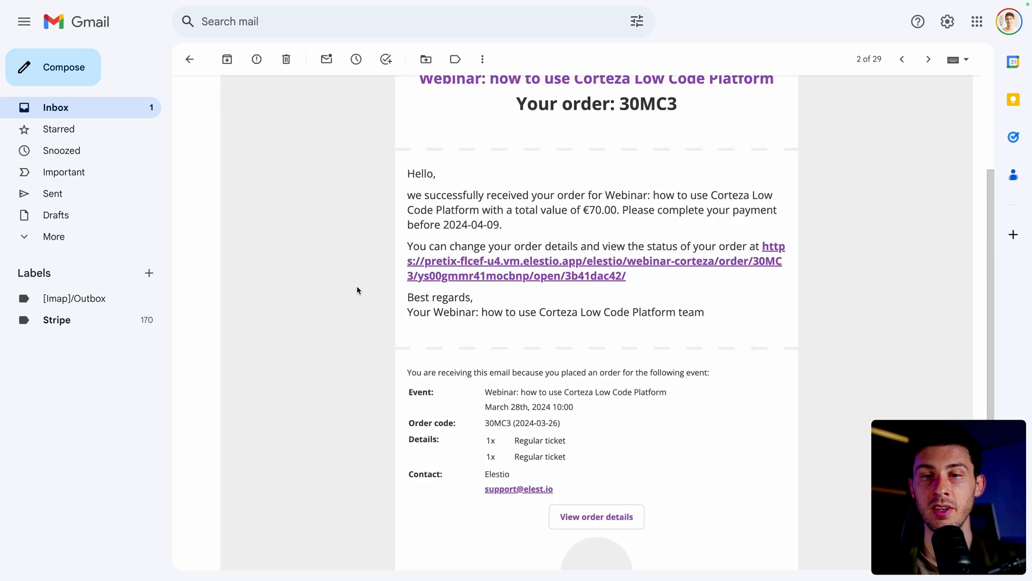
scroll("up", 3)
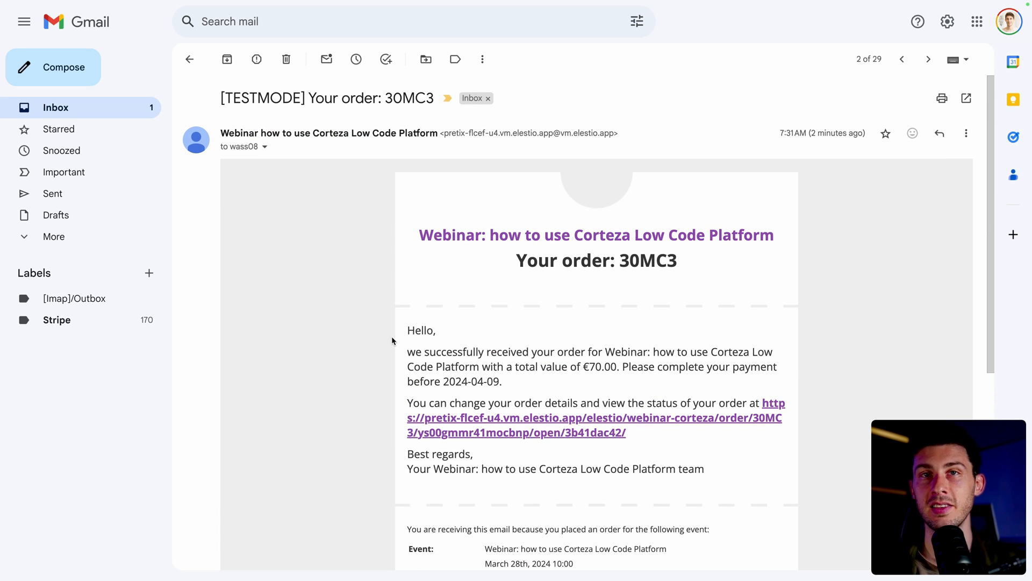
left_click(902, 60)
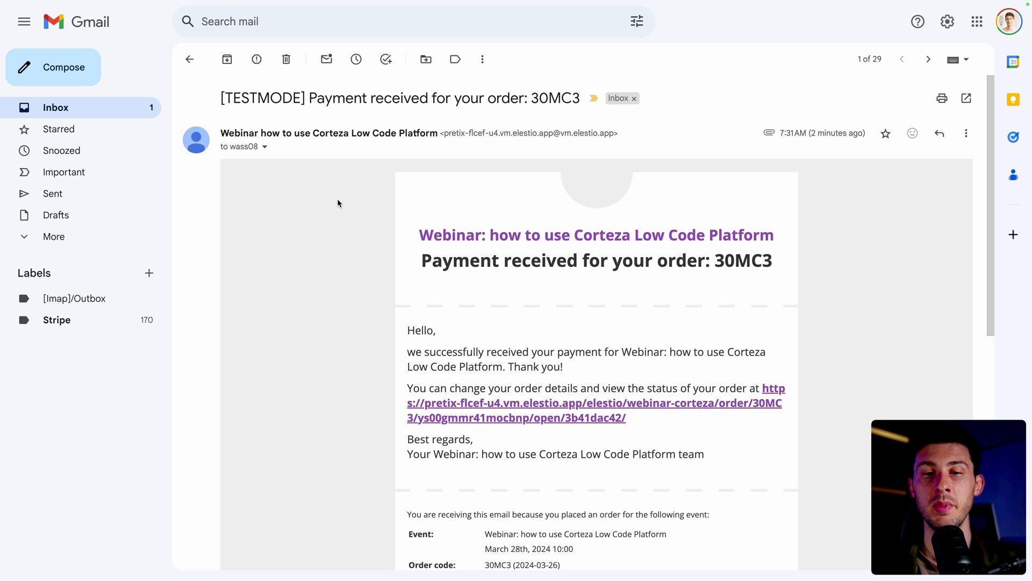
scroll("down", 3)
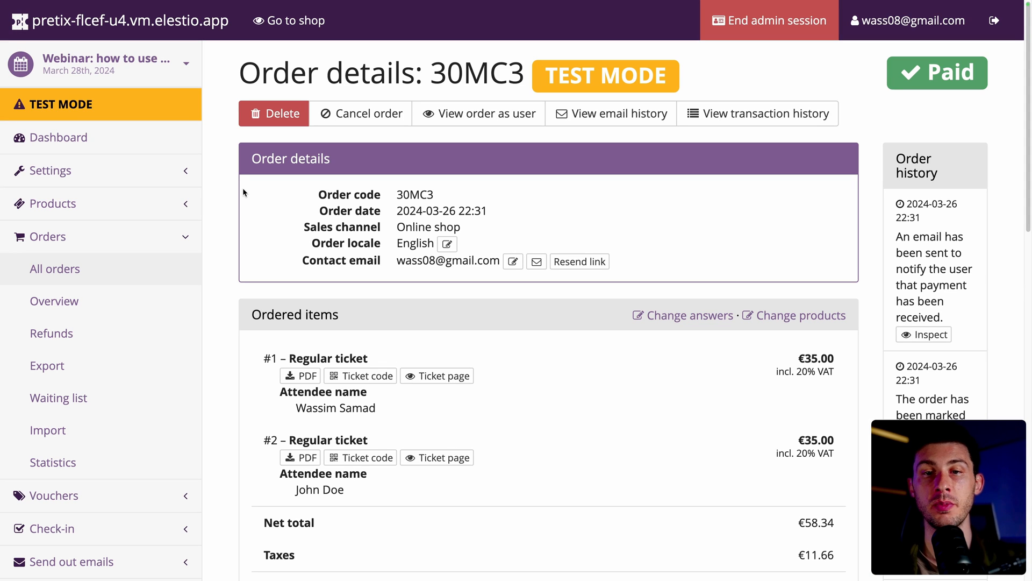
mouse_move(548, 152)
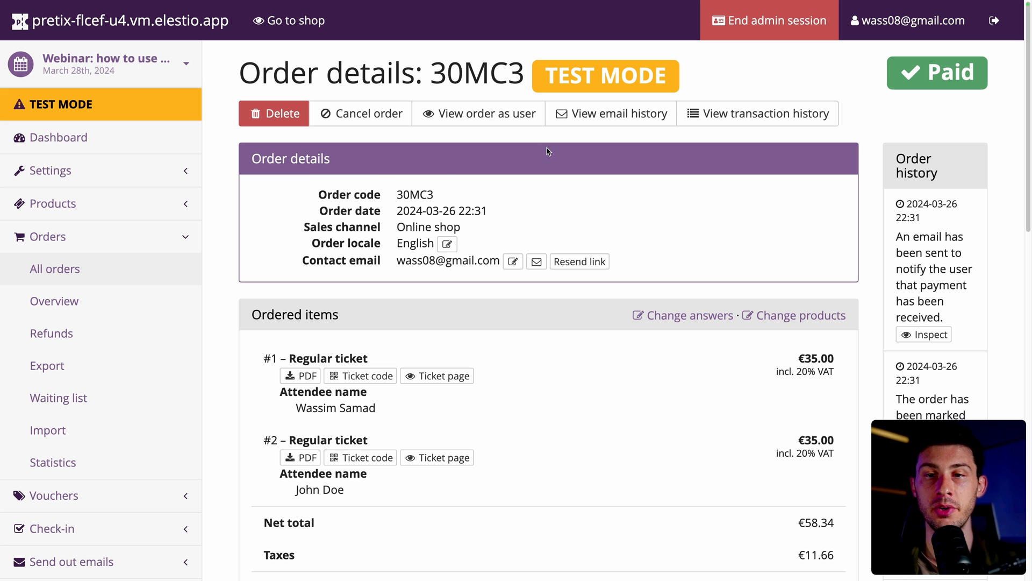
Enter the internal comment 'they choose chicken' on order 30MC3.
scroll("down", 3)
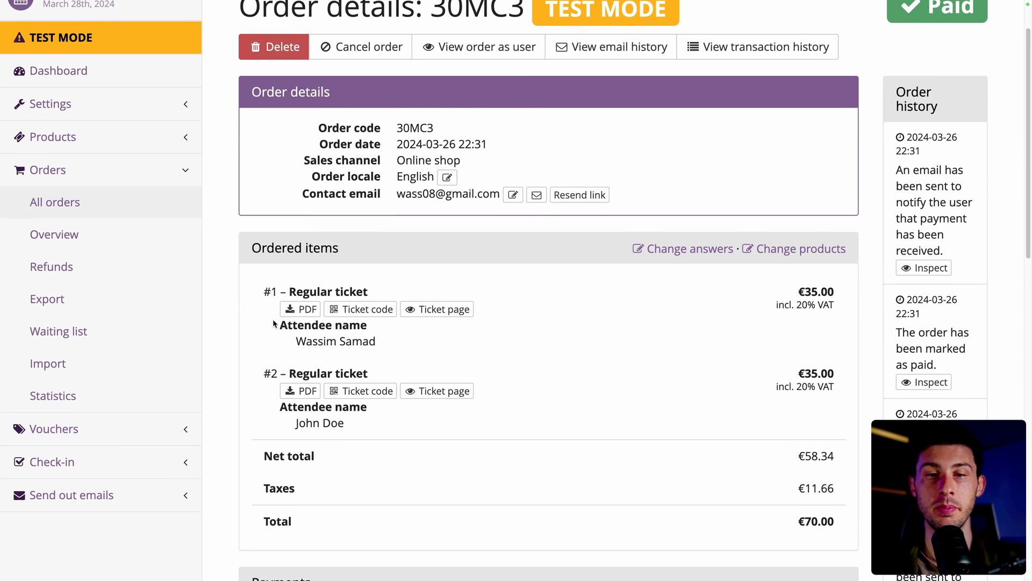
scroll("down", 3)
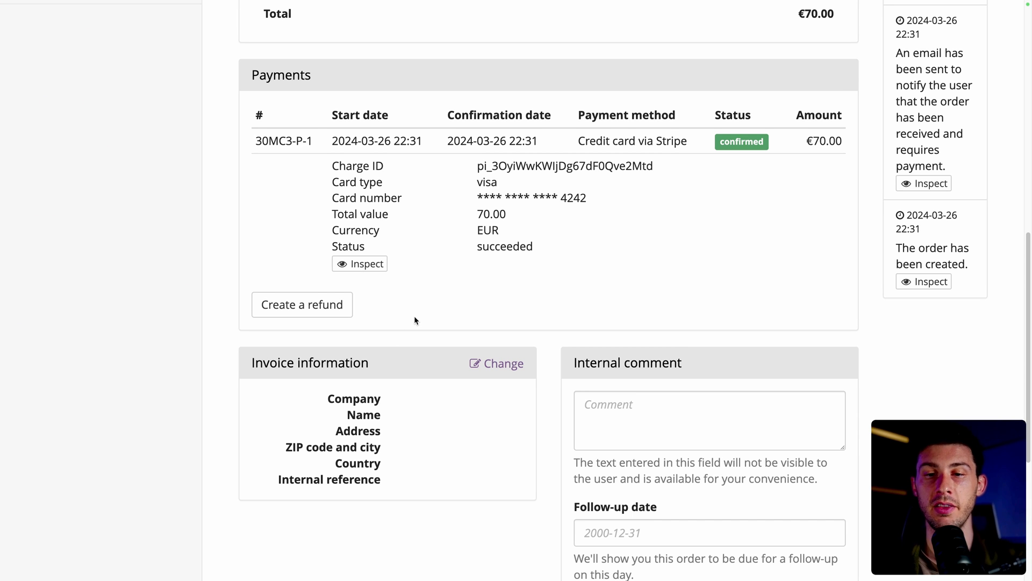
scroll("down", 3)
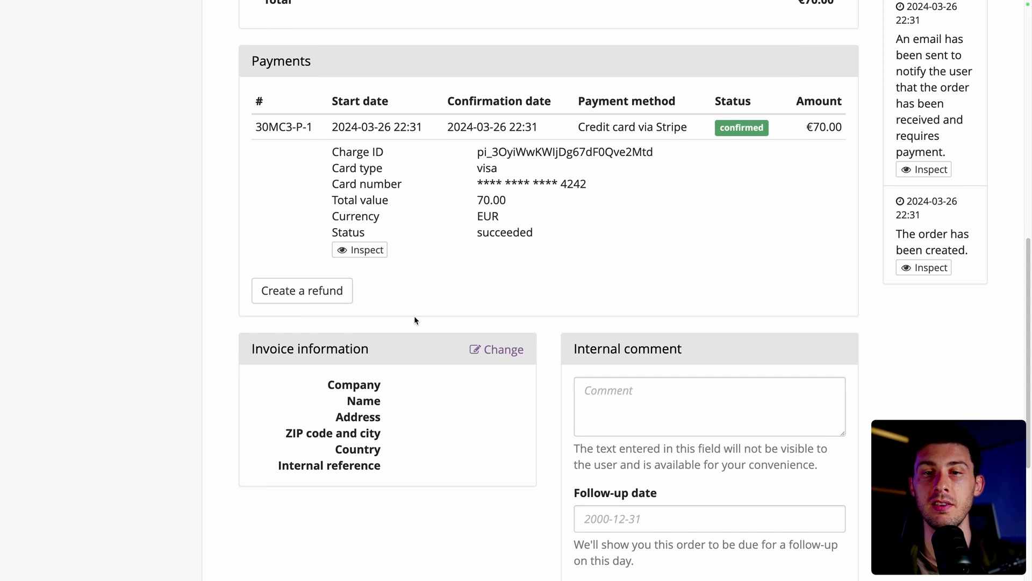
scroll("down", 3)
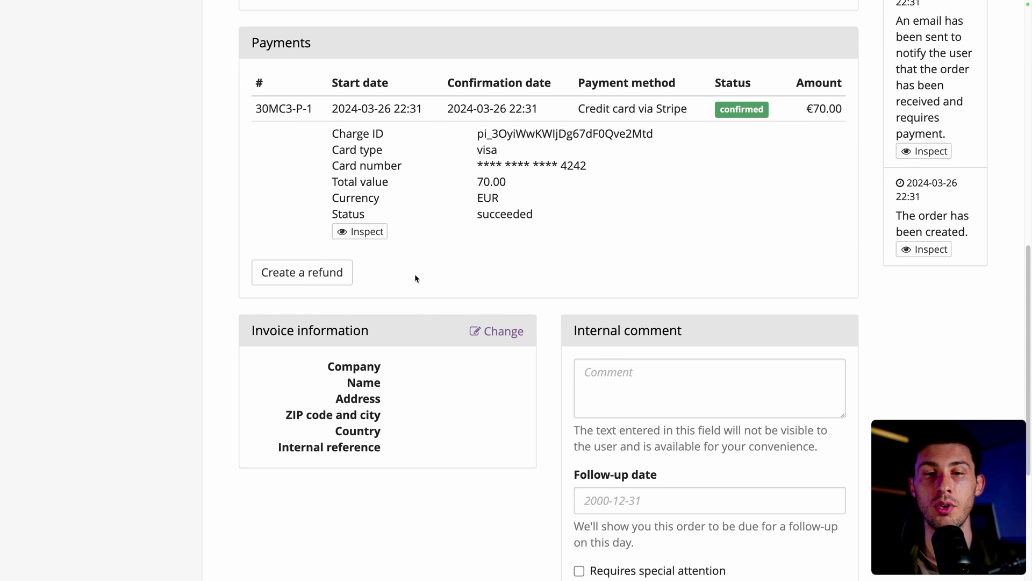
scroll("down", 3)
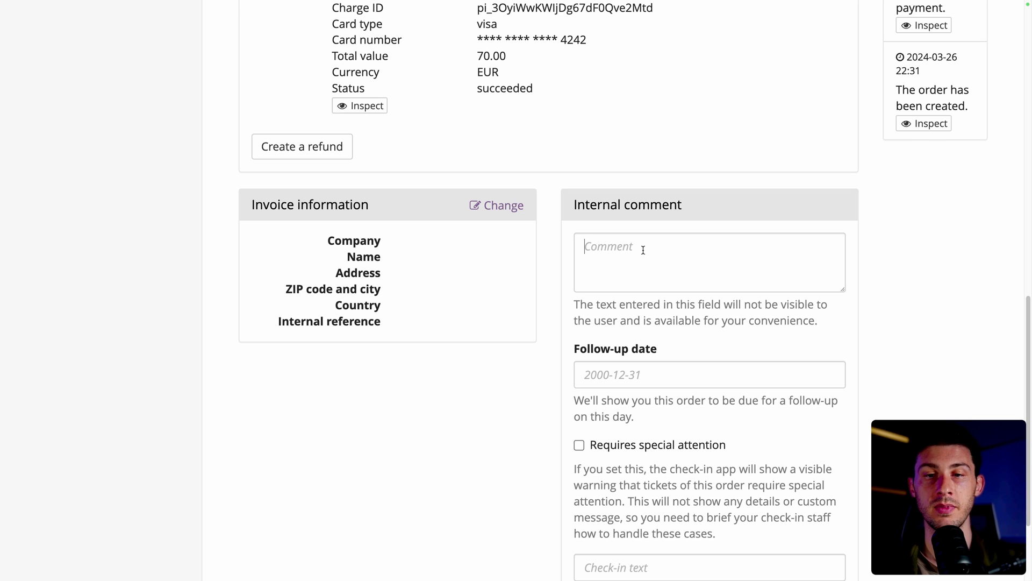
type("the")
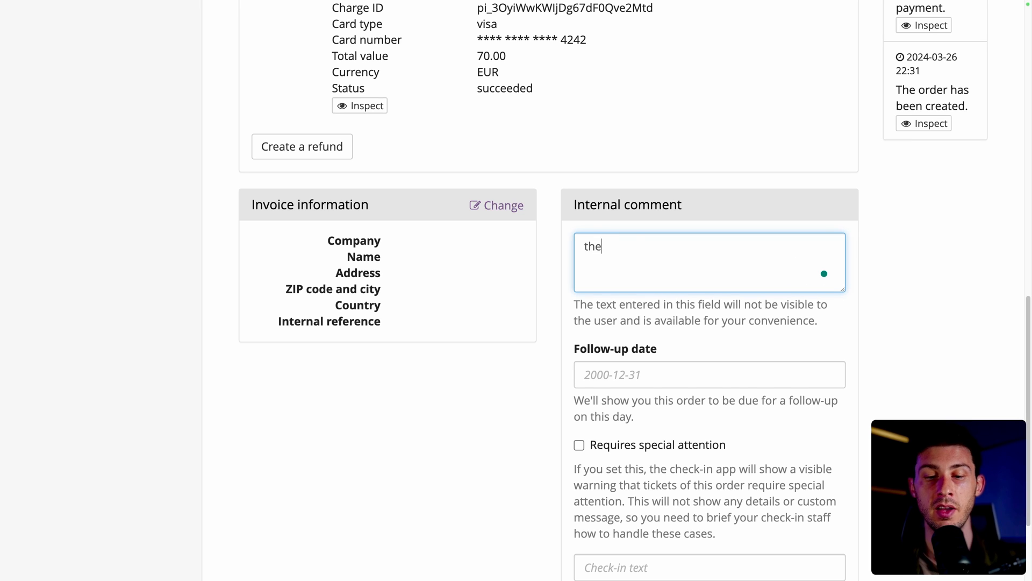
type("y choose chicken")
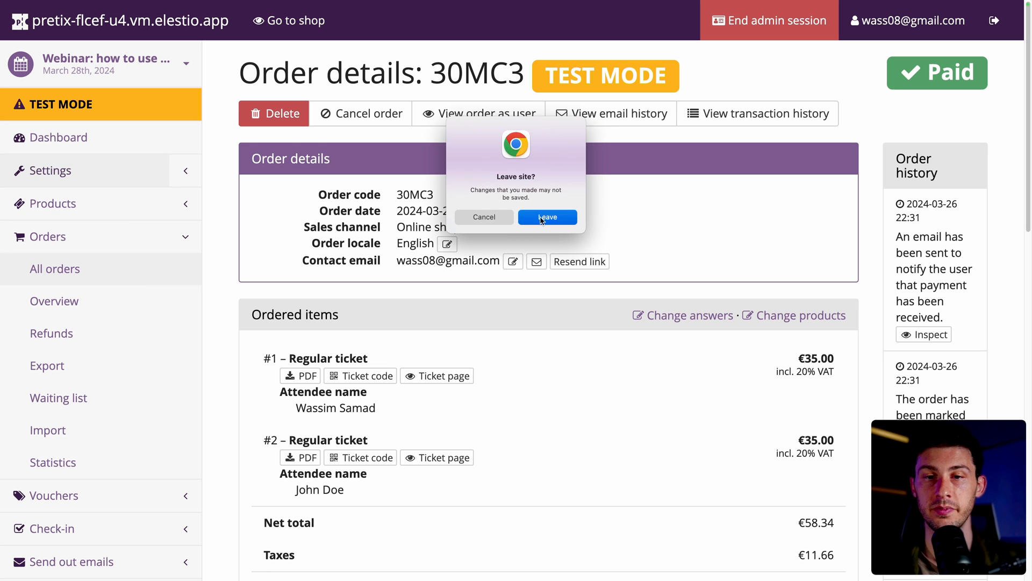
Leave the order page, review customer and attendee data settings, and start a new question.
left_click(546, 216)
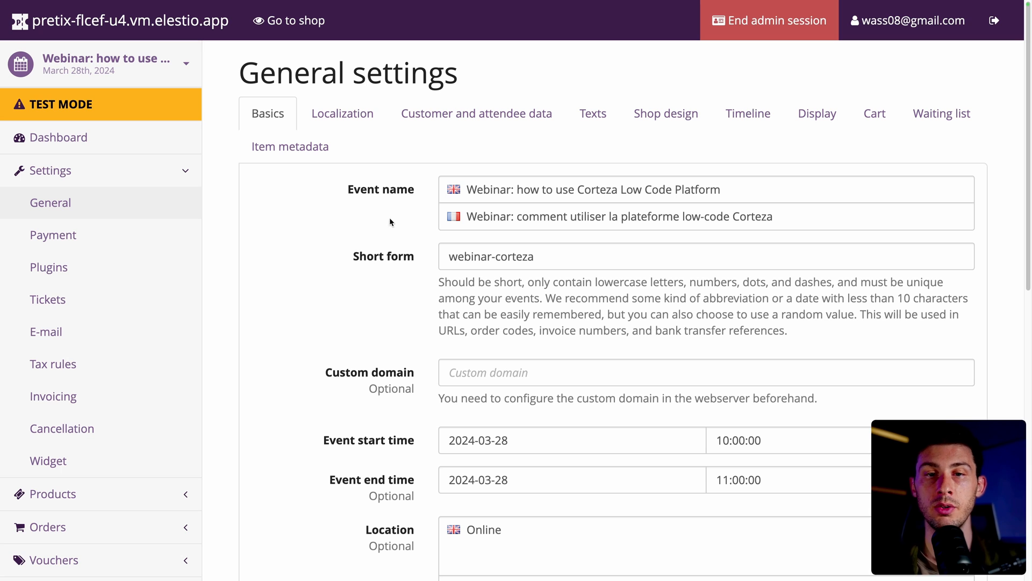
left_click(476, 114)
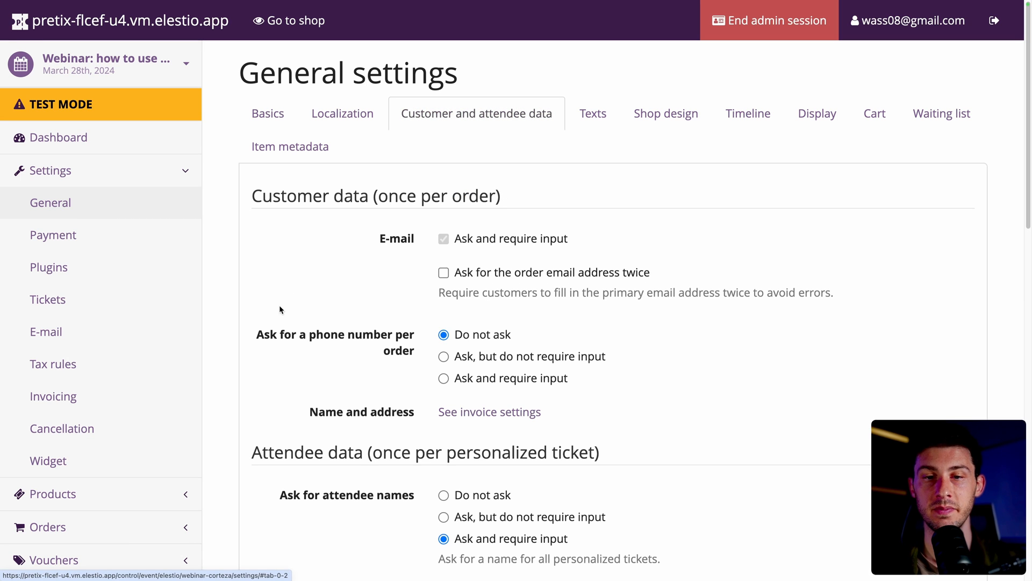
scroll("down", 3)
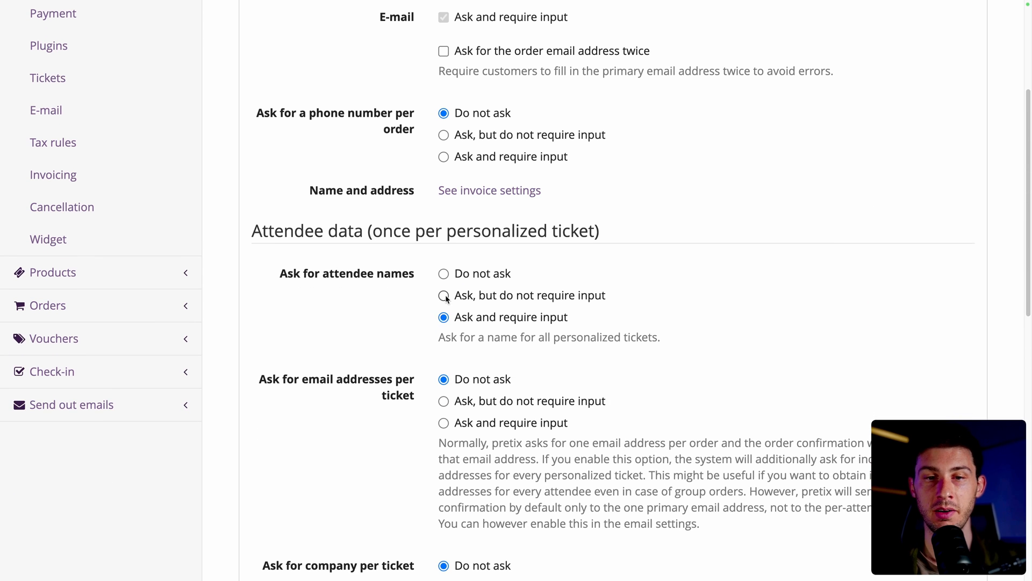
mouse_move(267, 291)
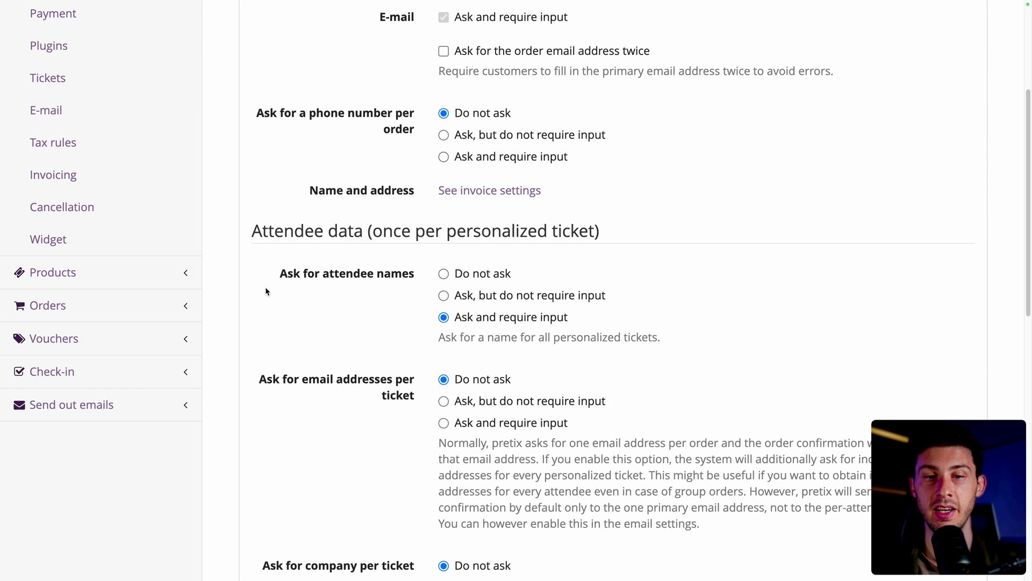
scroll("down", 3)
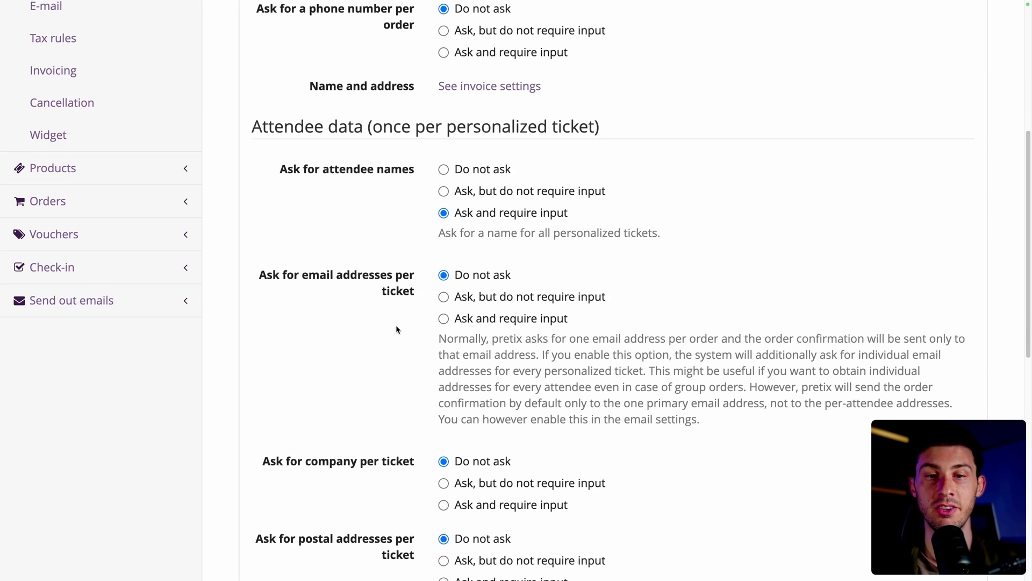
mouse_move(489, 254)
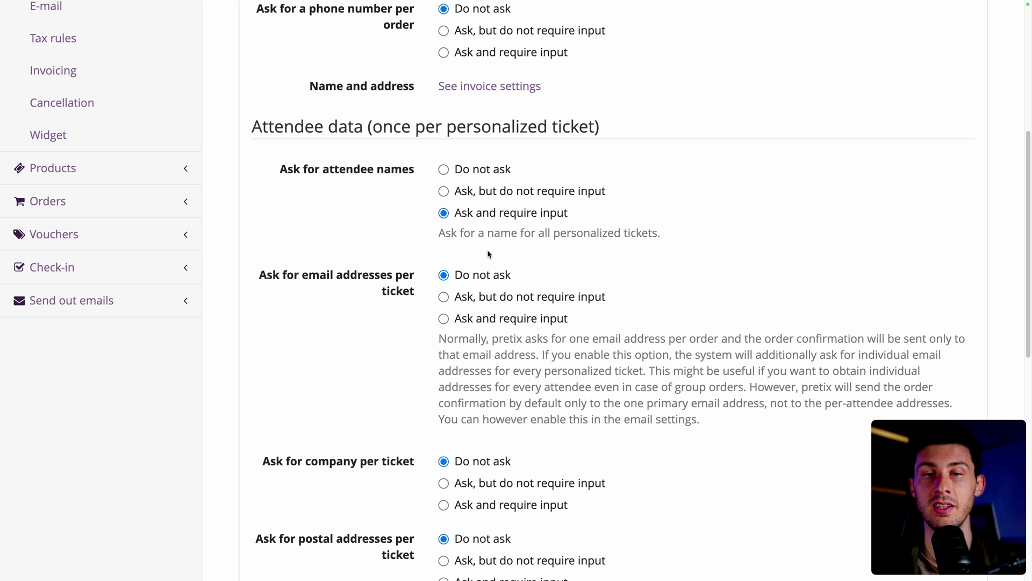
scroll("down", 3)
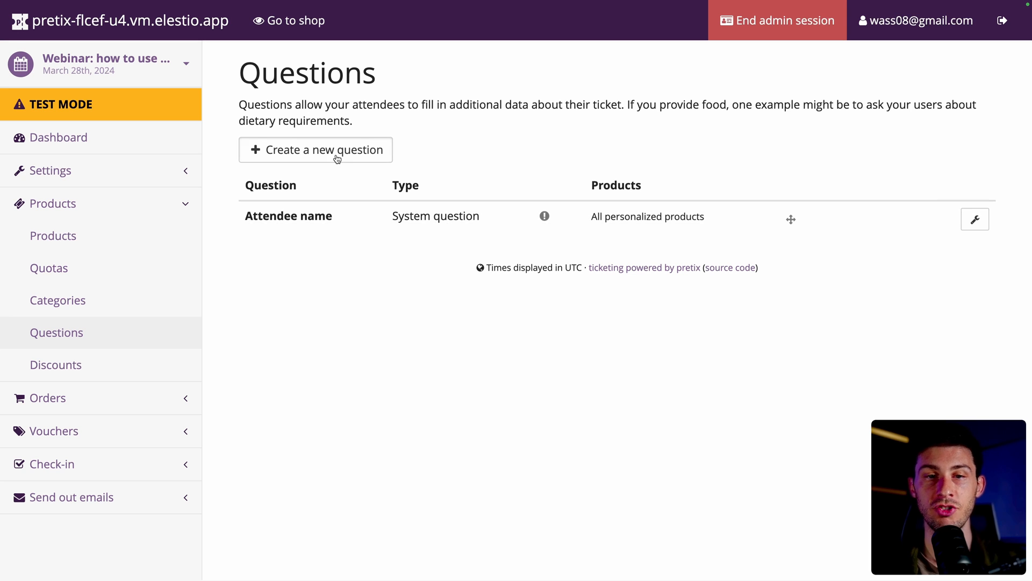
left_click(316, 149)
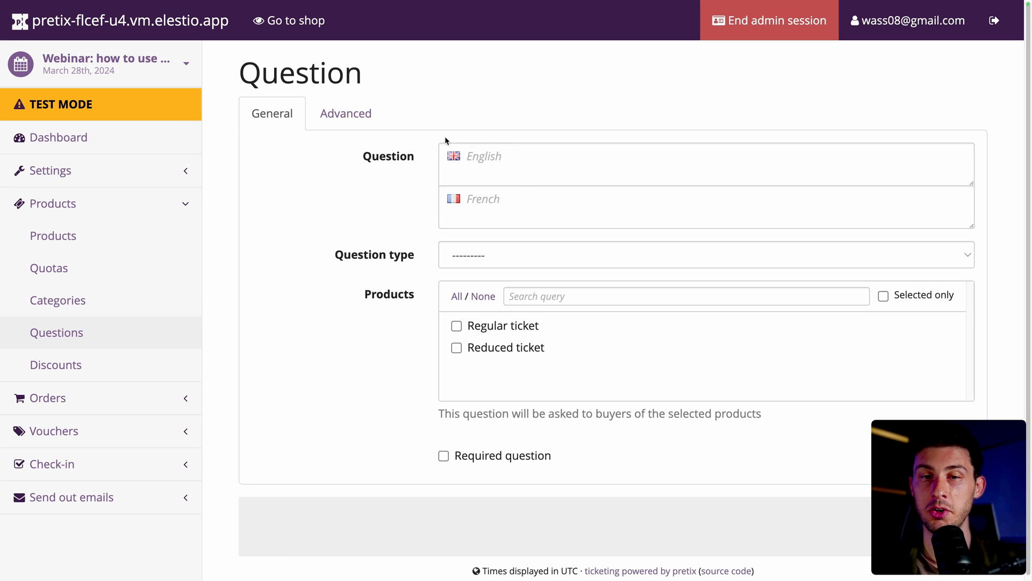
mouse_move(437, 150)
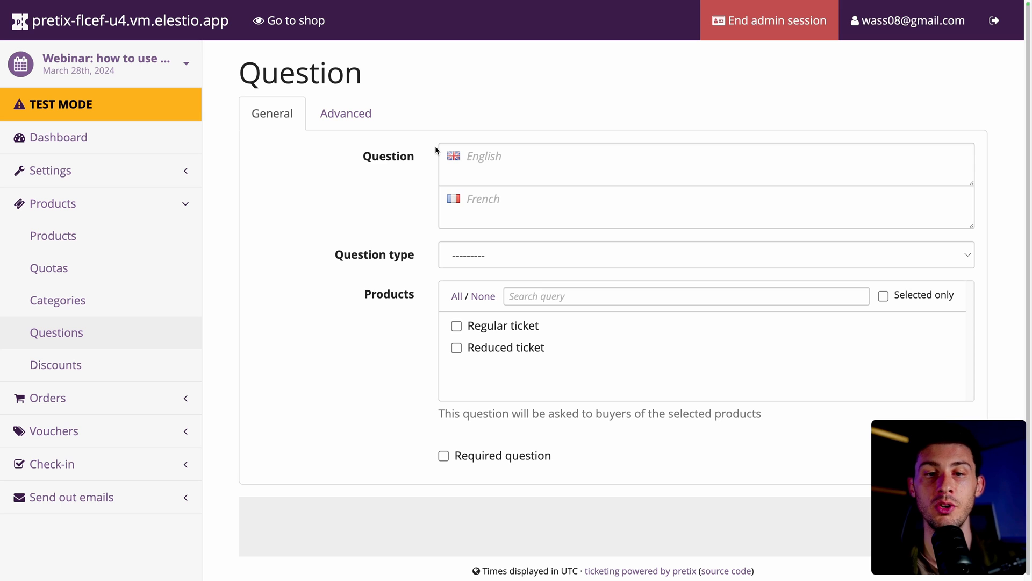
mouse_move(373, 253)
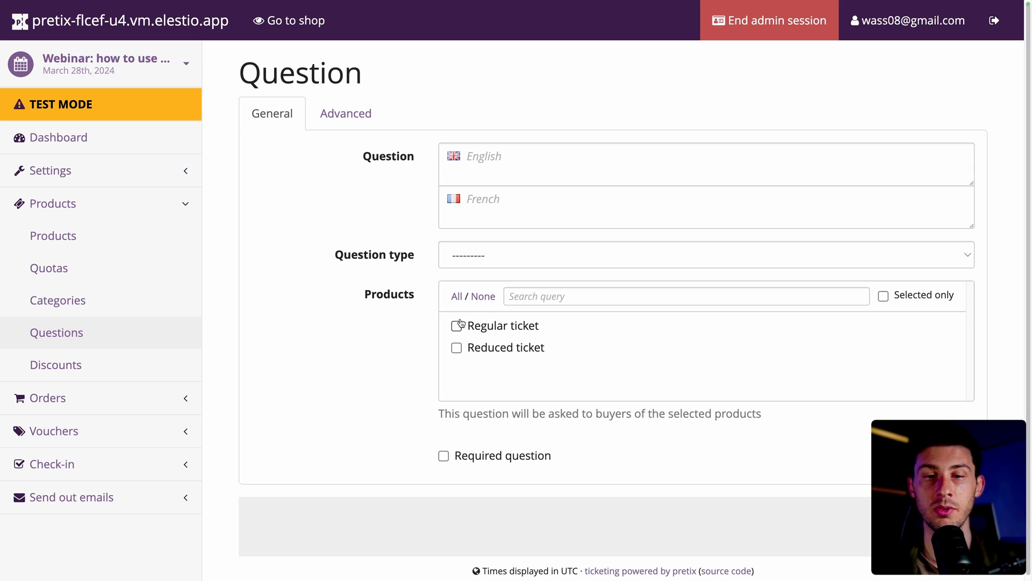
mouse_move(455, 347)
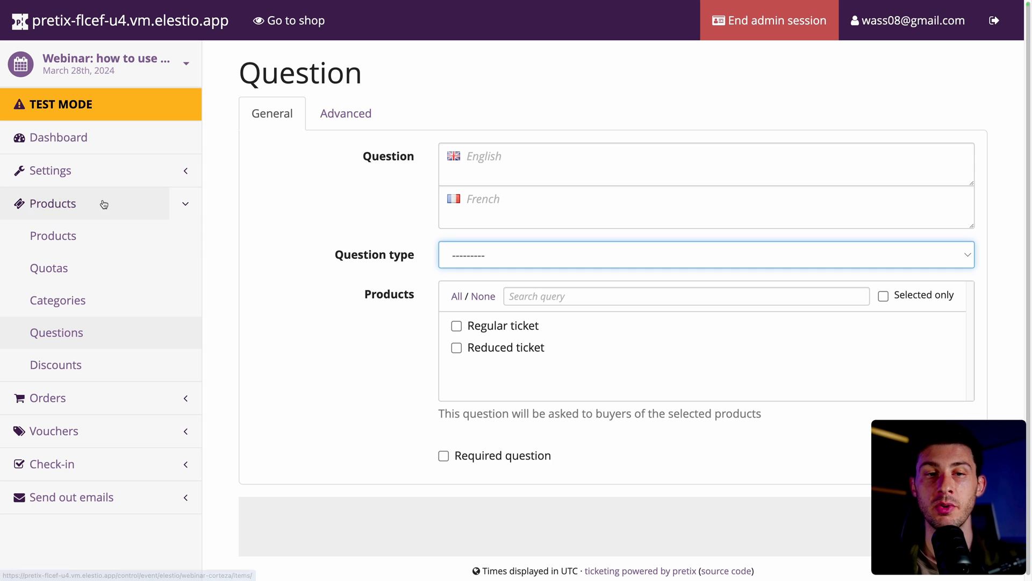
Enable the Badges plugin in the event's plugin settings and open its badge layouts.
left_click(49, 170)
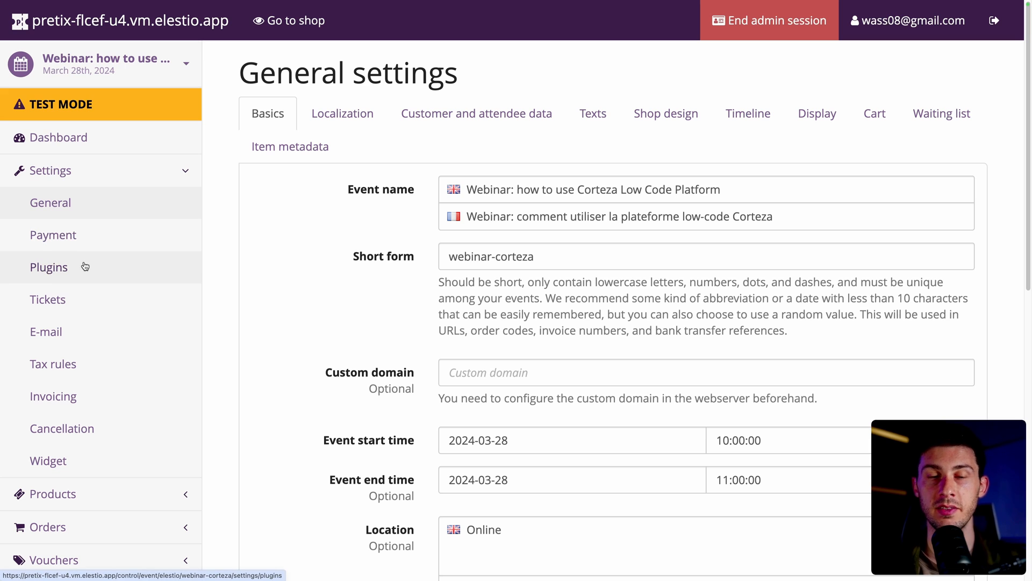
left_click(49, 267)
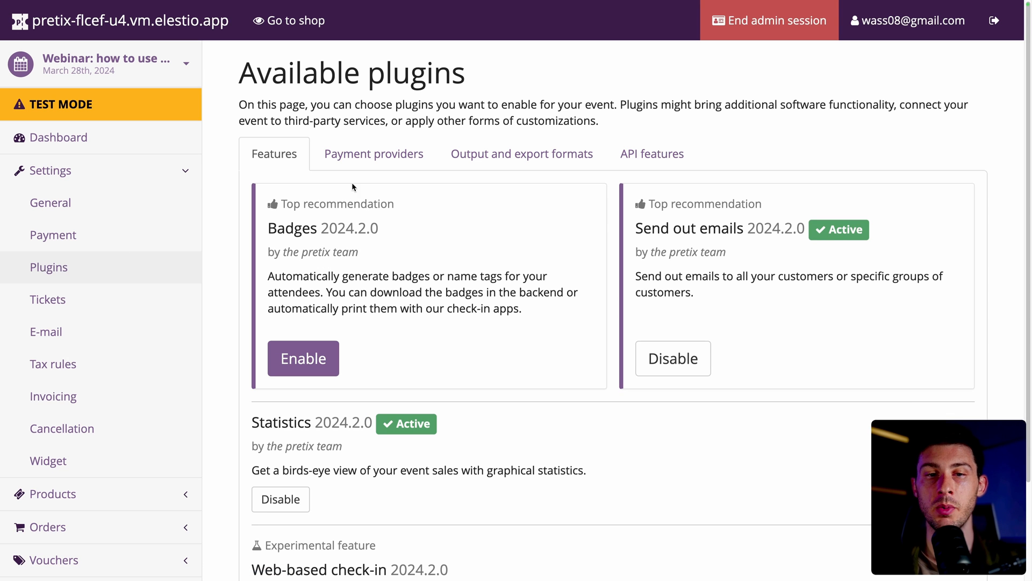
left_click(303, 358)
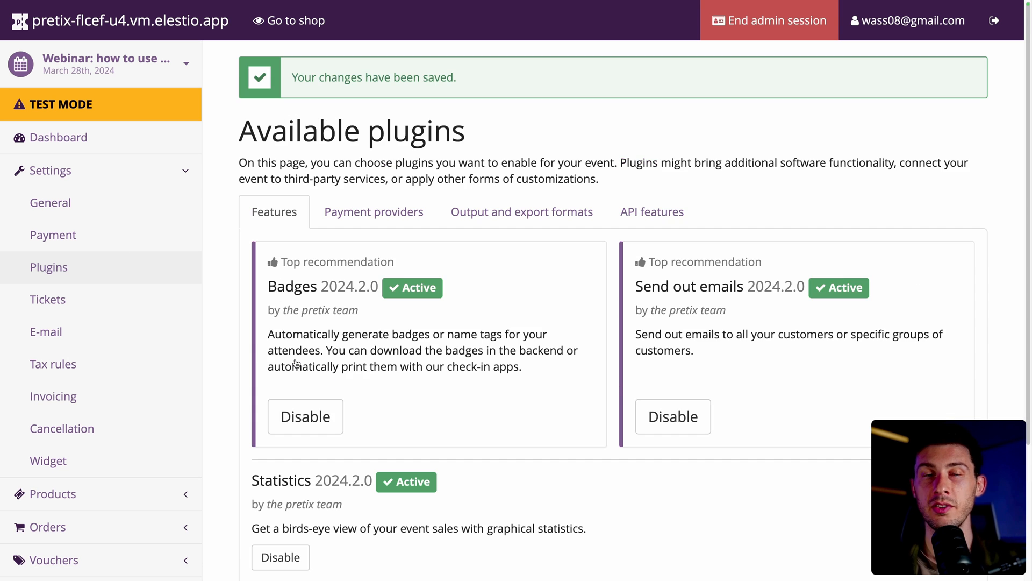
scroll("down", 3)
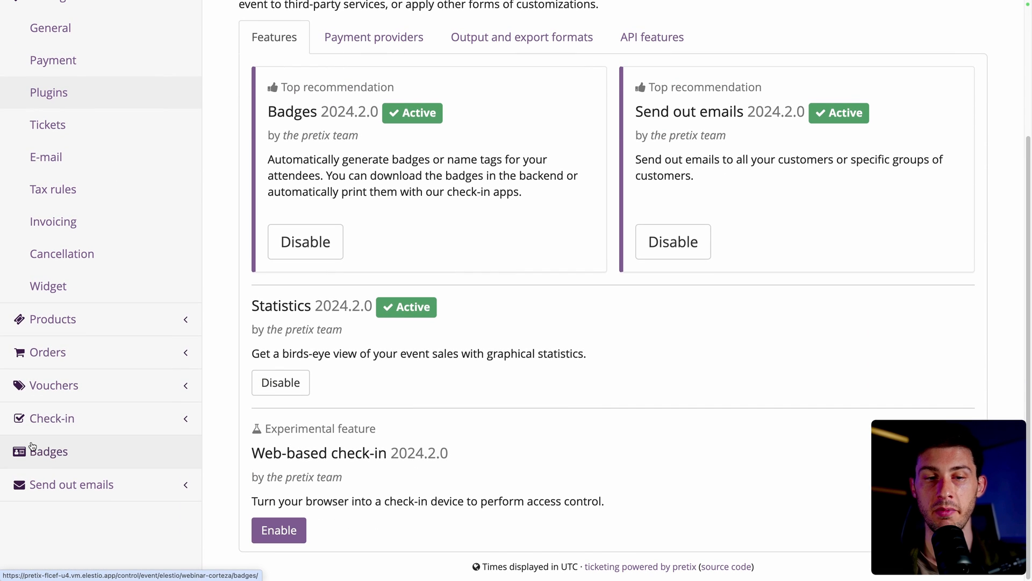
left_click(48, 451)
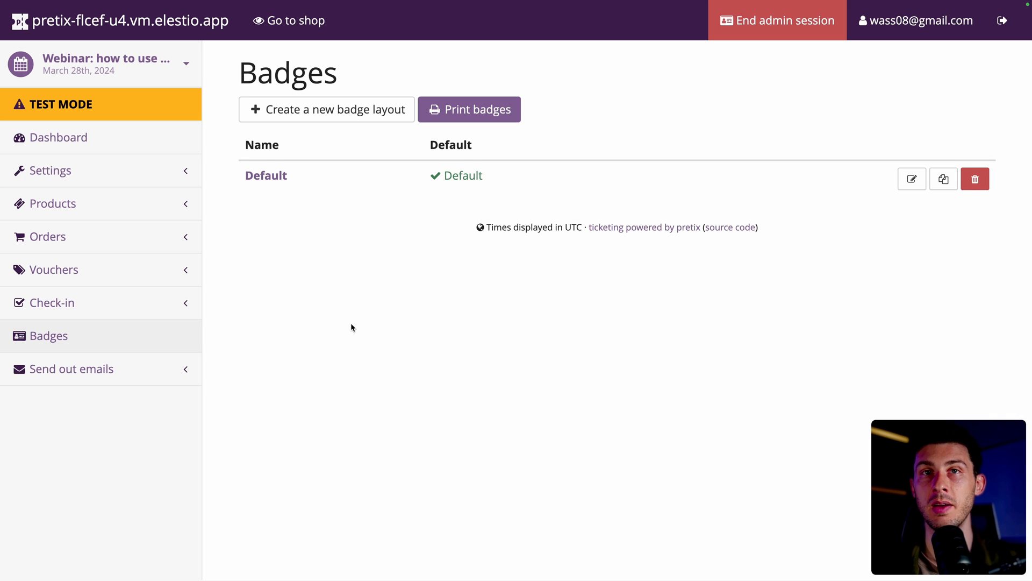
mouse_move(364, 304)
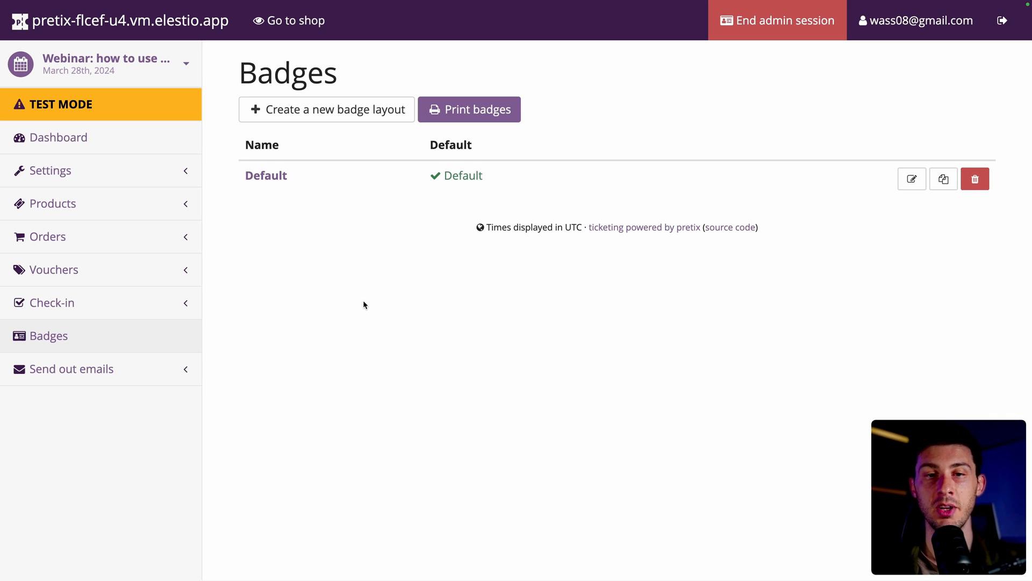
mouse_move(266, 175)
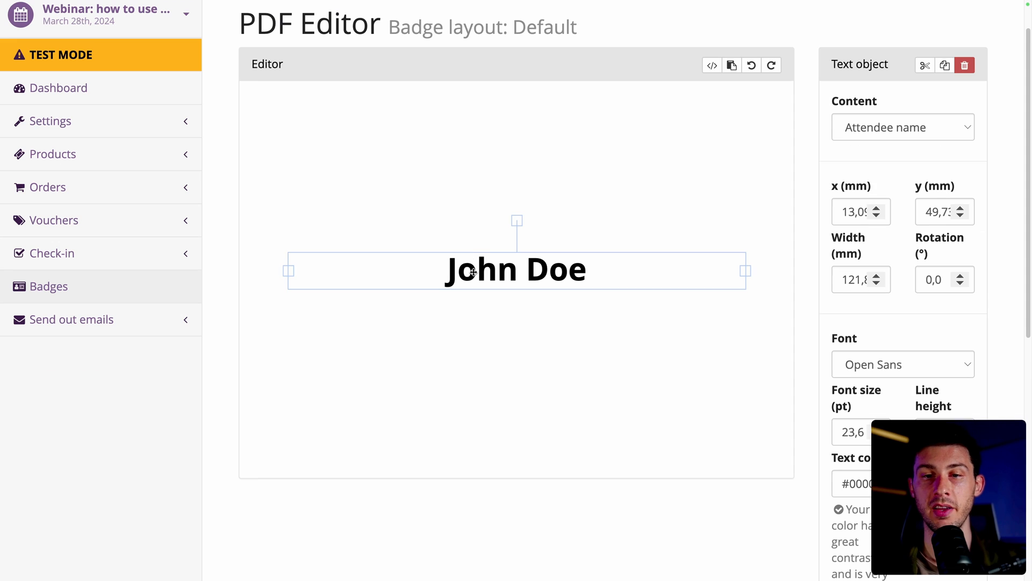
mouse_move(400, 215)
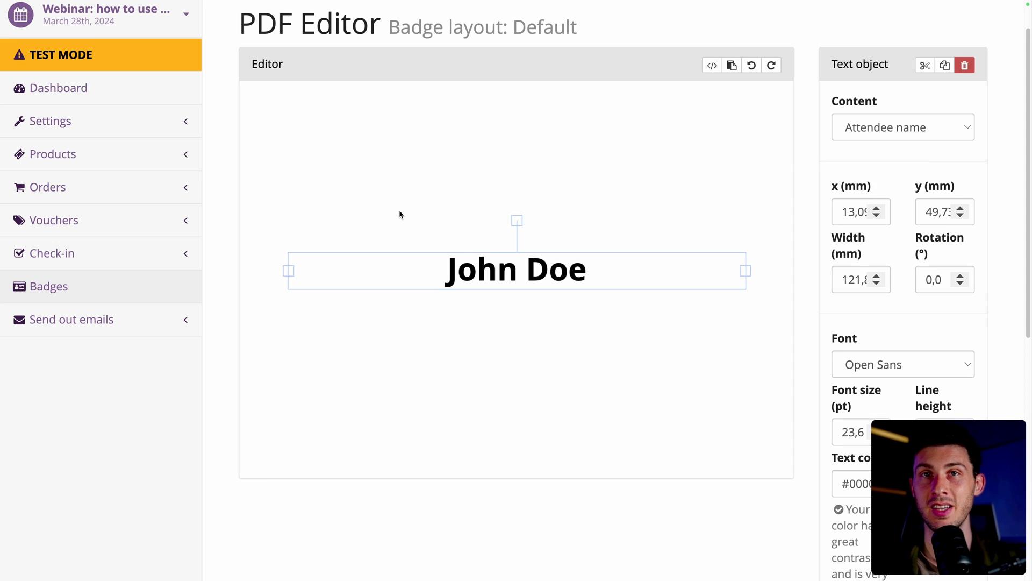
mouse_move(594, 212)
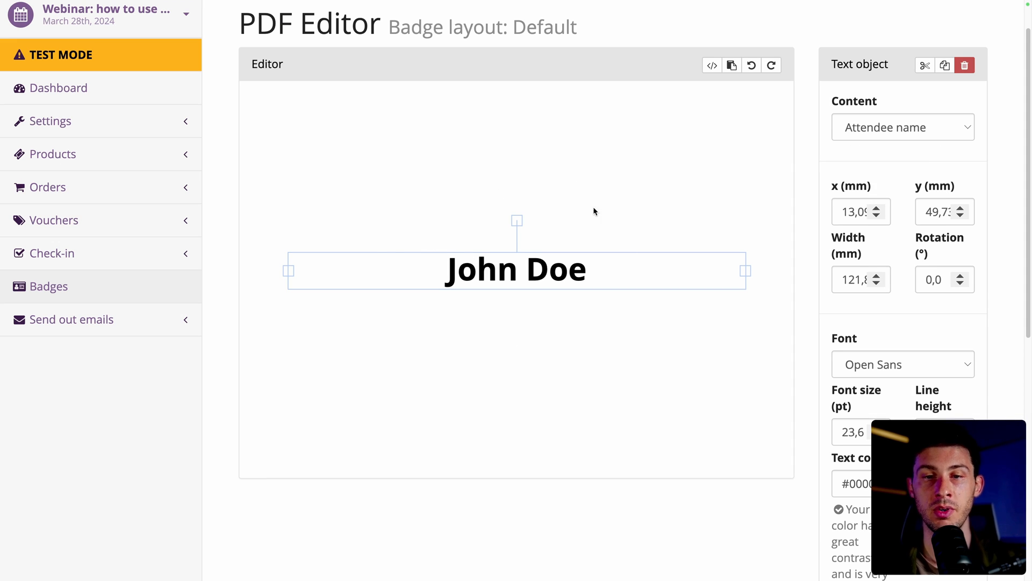
Deselect the attendee name and add a pretix logo at the badge's bottom-right.
left_click(553, 63)
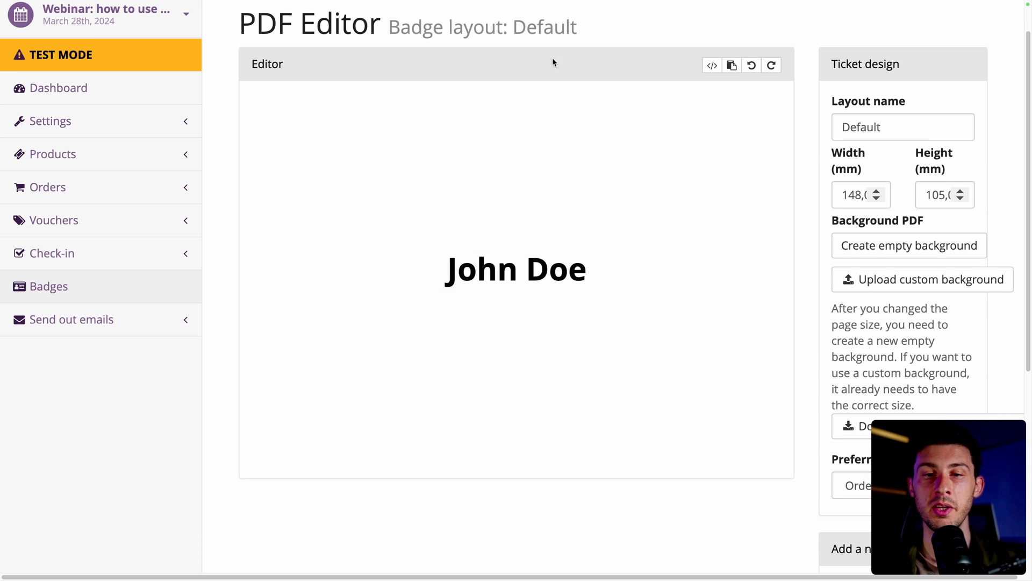
mouse_move(762, 250)
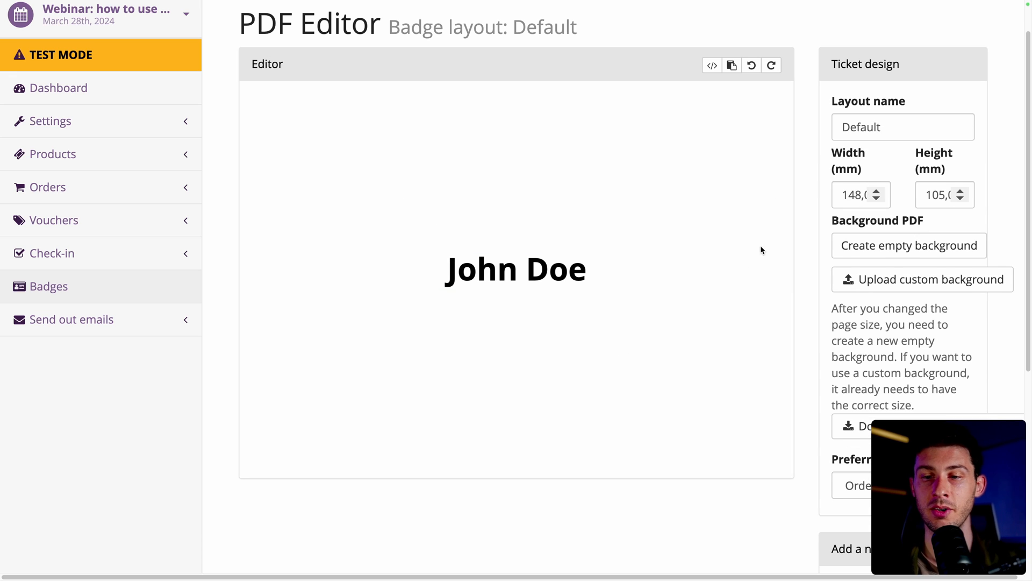
mouse_move(483, 99)
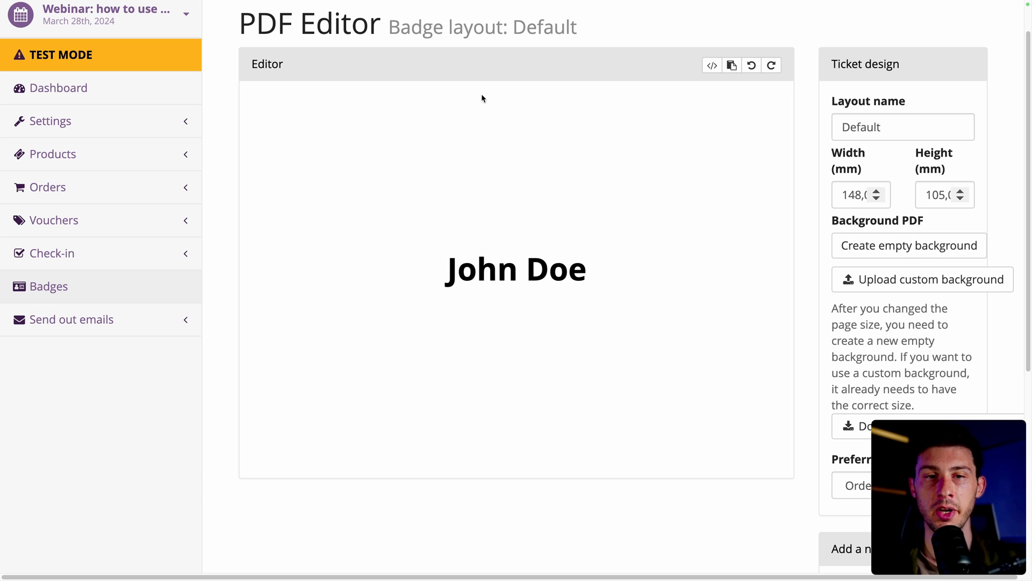
mouse_move(808, 296)
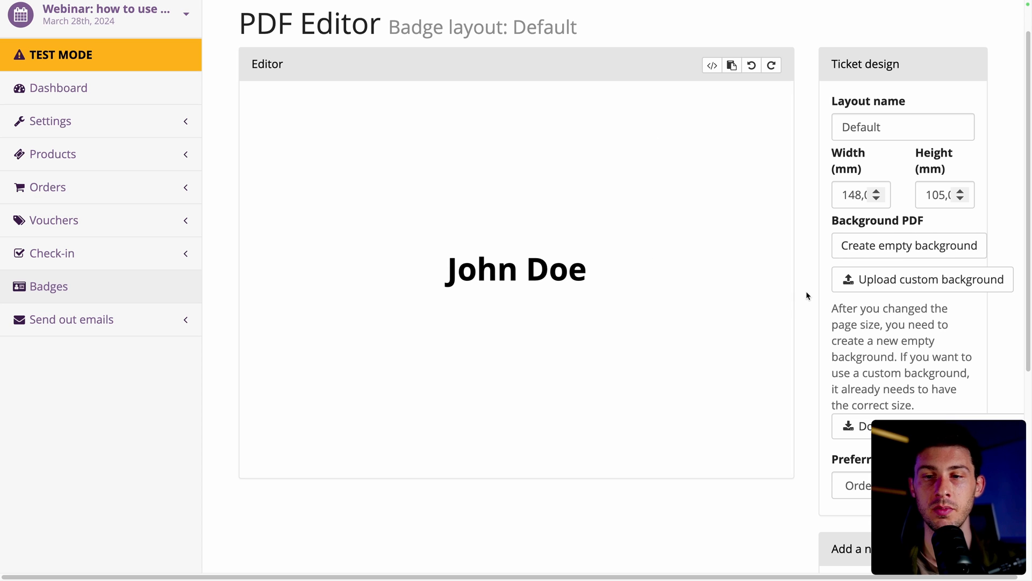
scroll("down", 3)
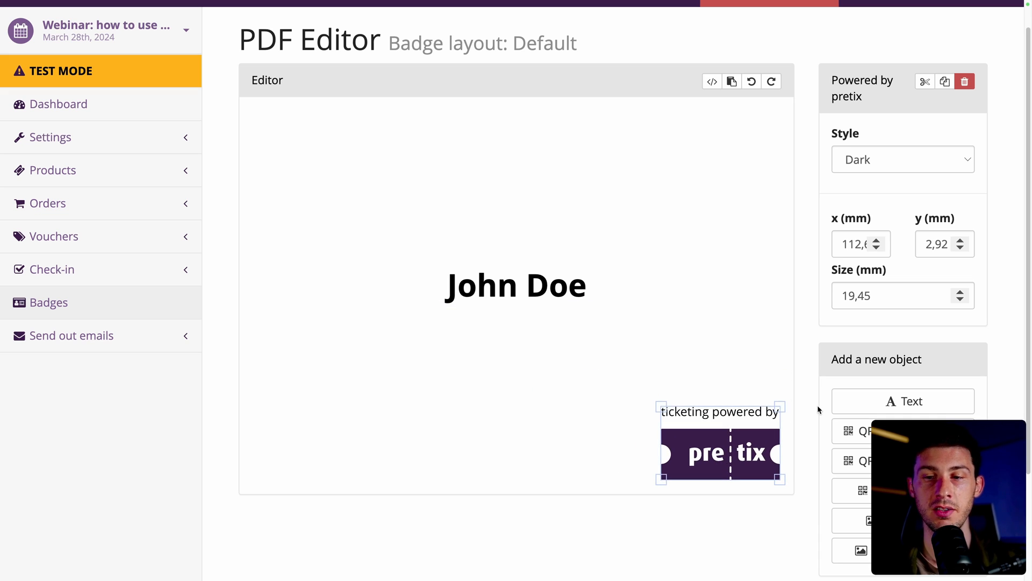
Place an Event name text object in the badge's top-left corner.
scroll("down", 3)
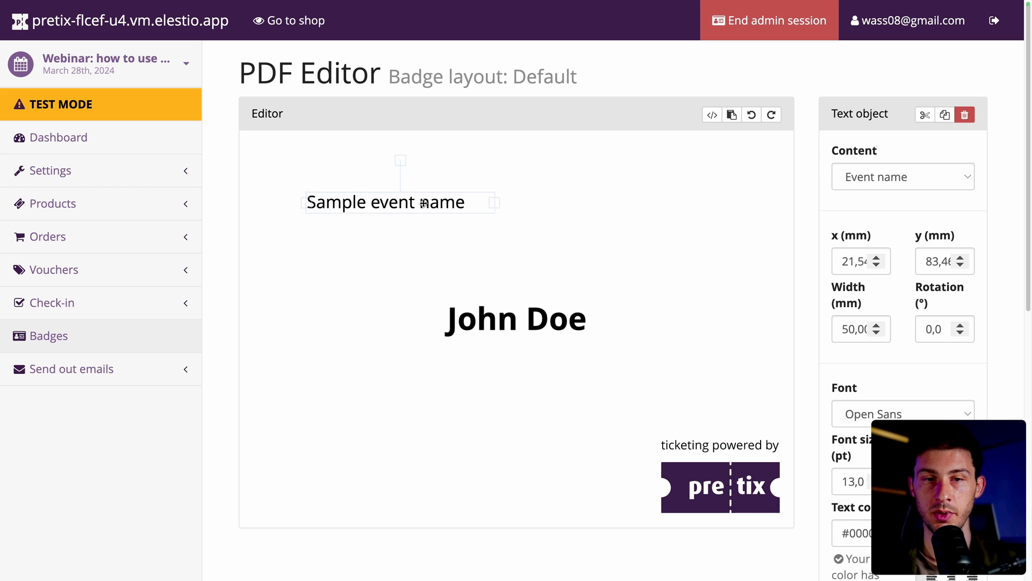
left_click_drag(399, 203, 349, 157)
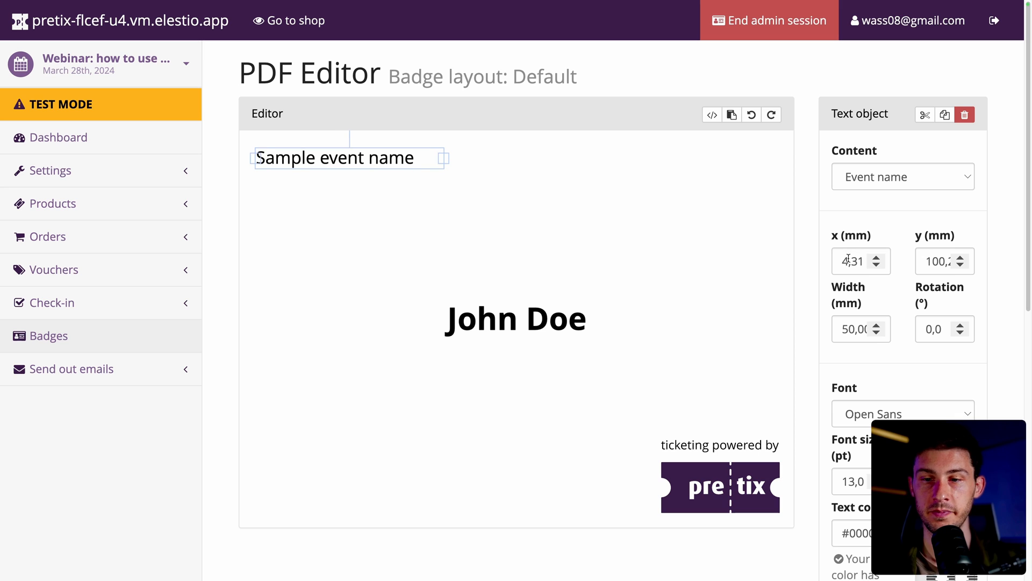
left_click(901, 176)
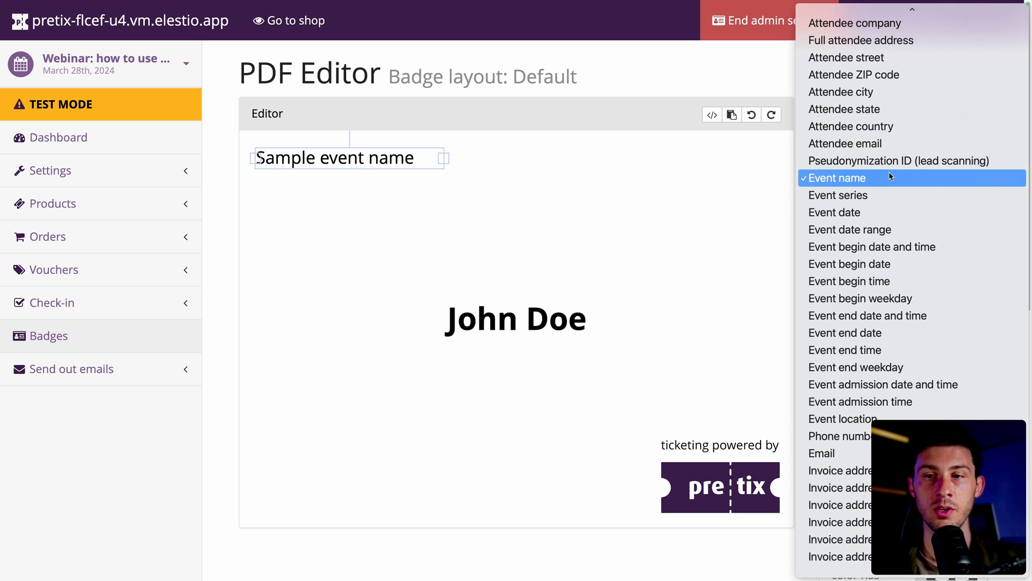
mouse_move(853, 74)
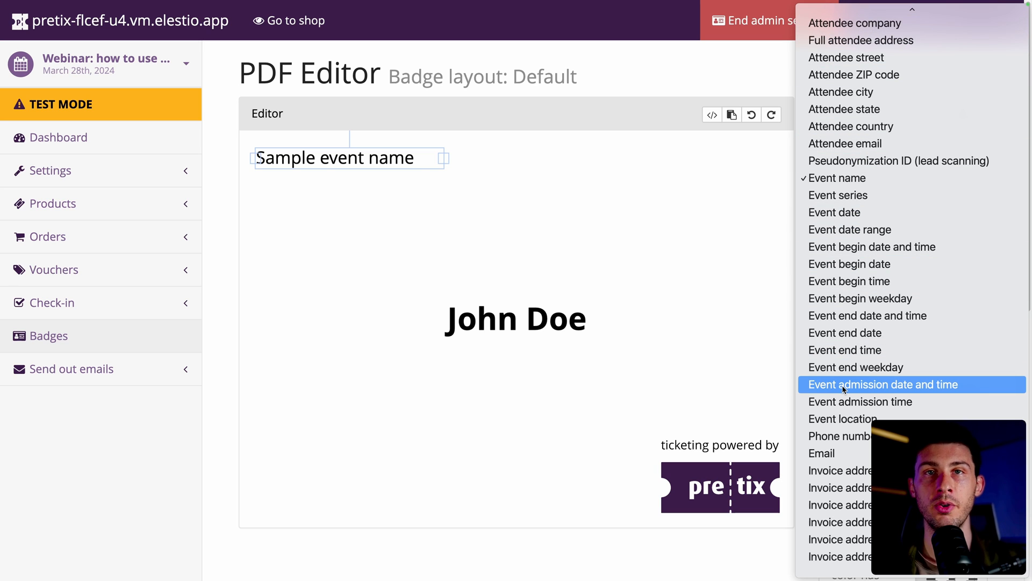
mouse_move(836, 178)
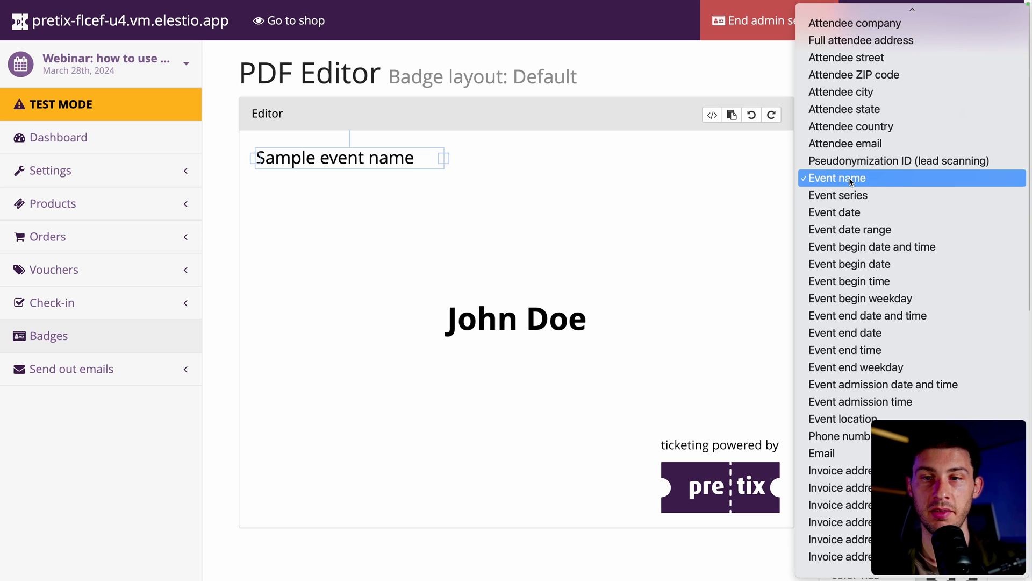
left_click(836, 178)
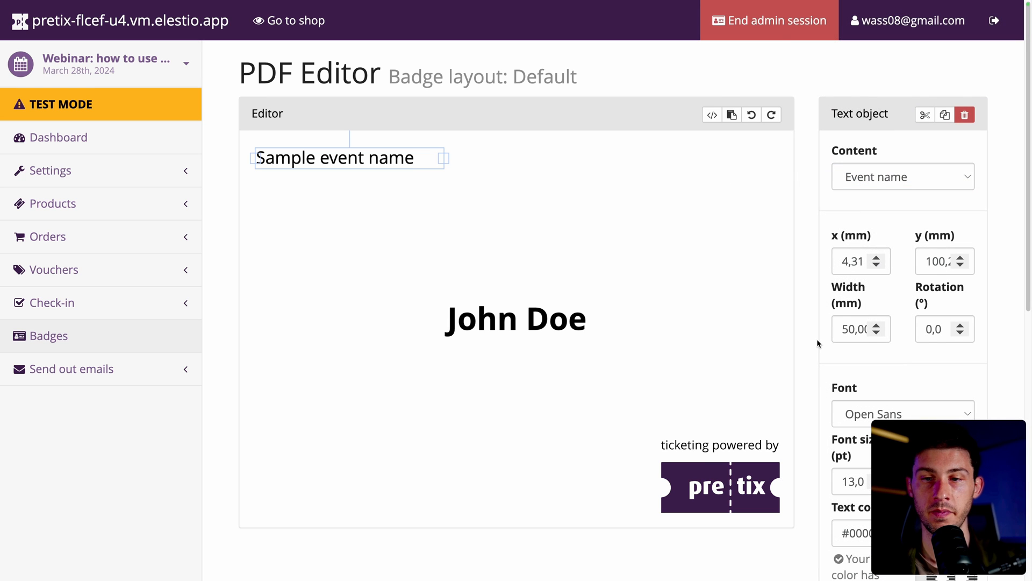
Make the lower-left text copy show the Event date.
scroll("down", 3)
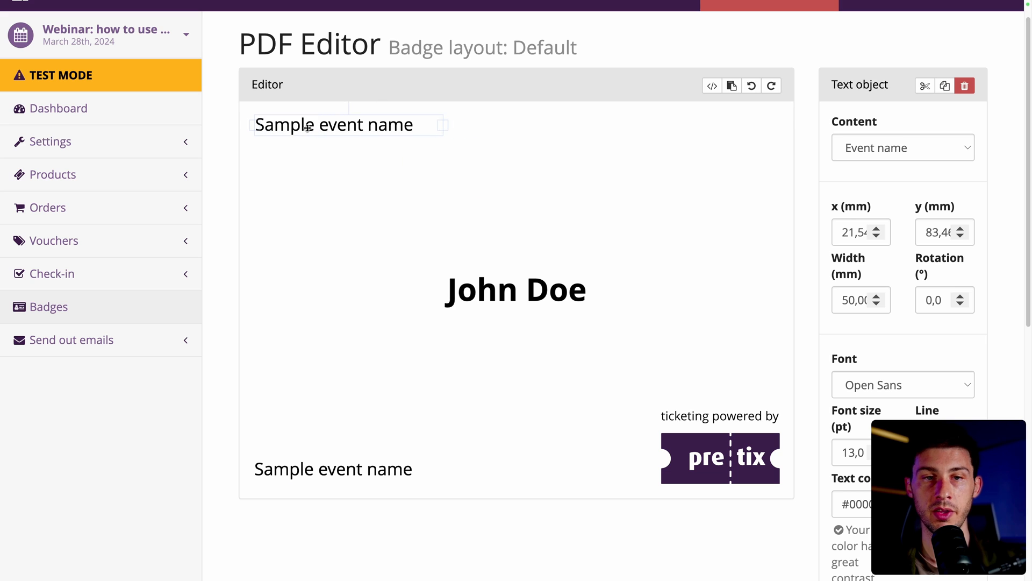
left_click(333, 469)
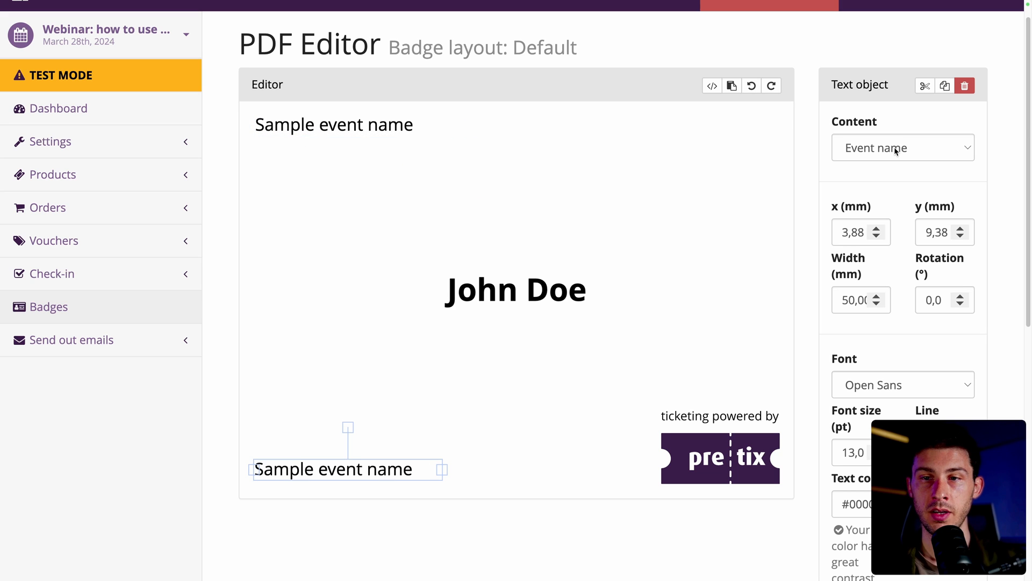
left_click(903, 147)
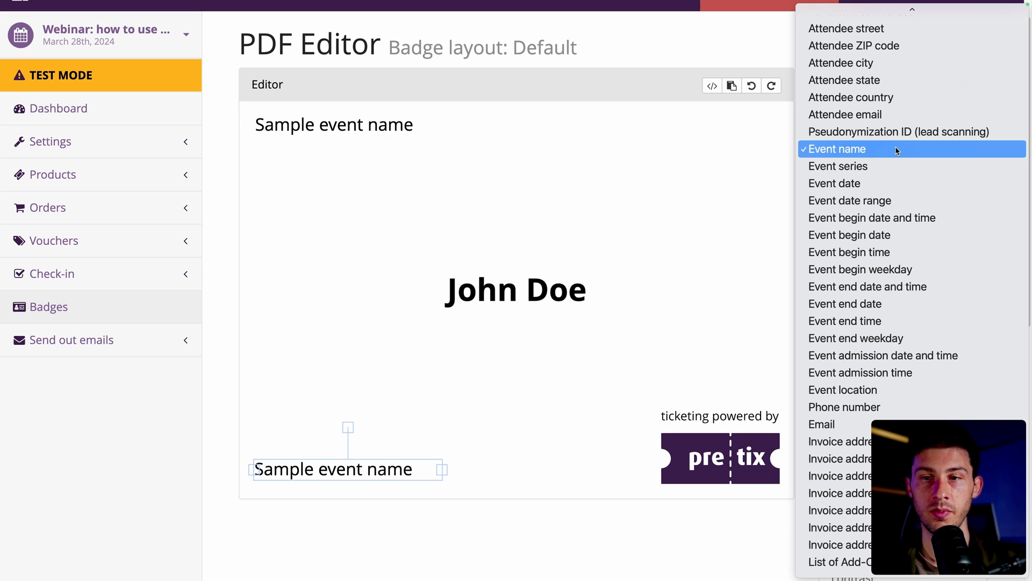
left_click(834, 183)
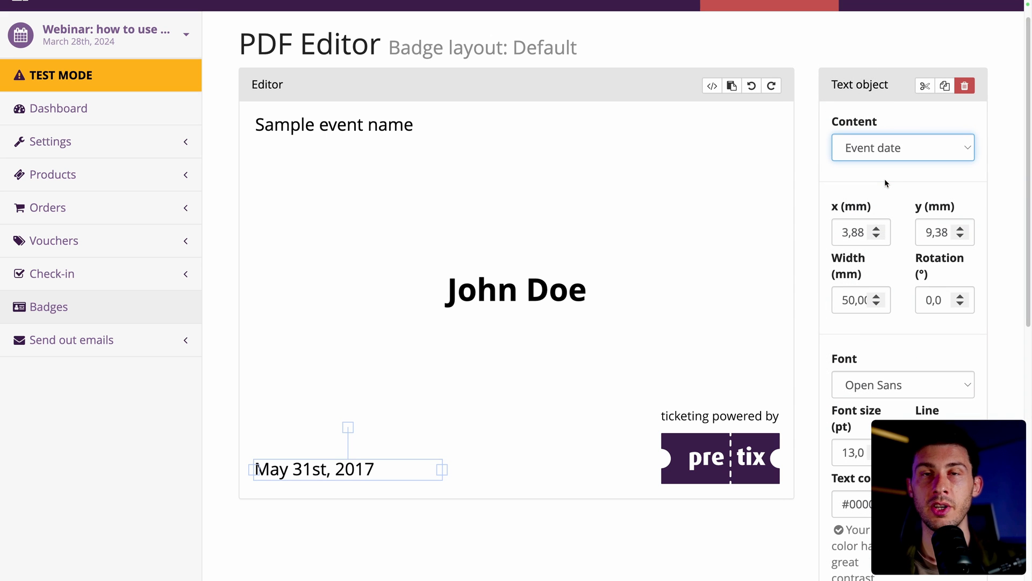
scroll("down", 3)
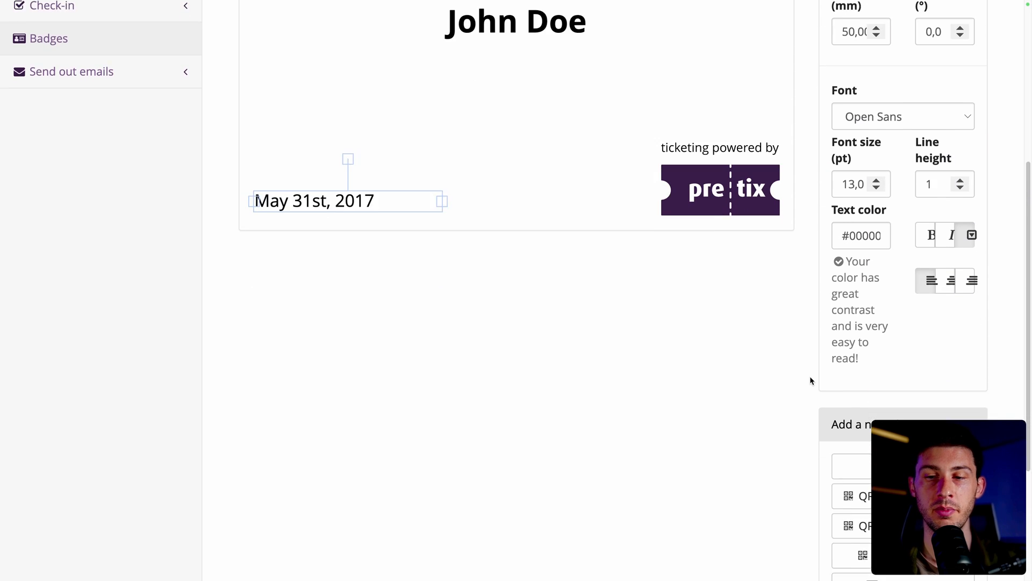
scroll("down", 3)
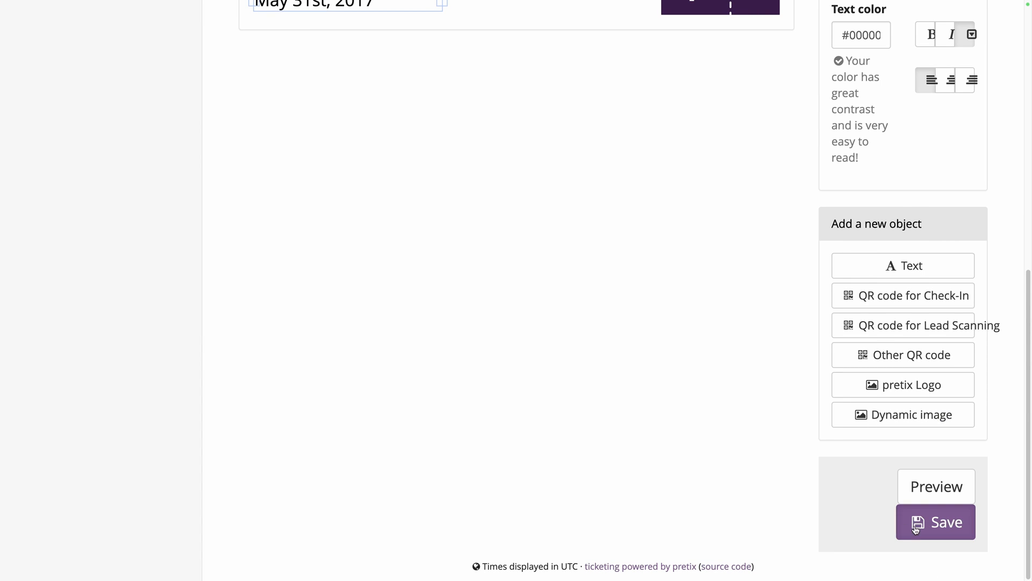
Leave the badge layout editor and go to the event's orders list.
scroll("up", 3)
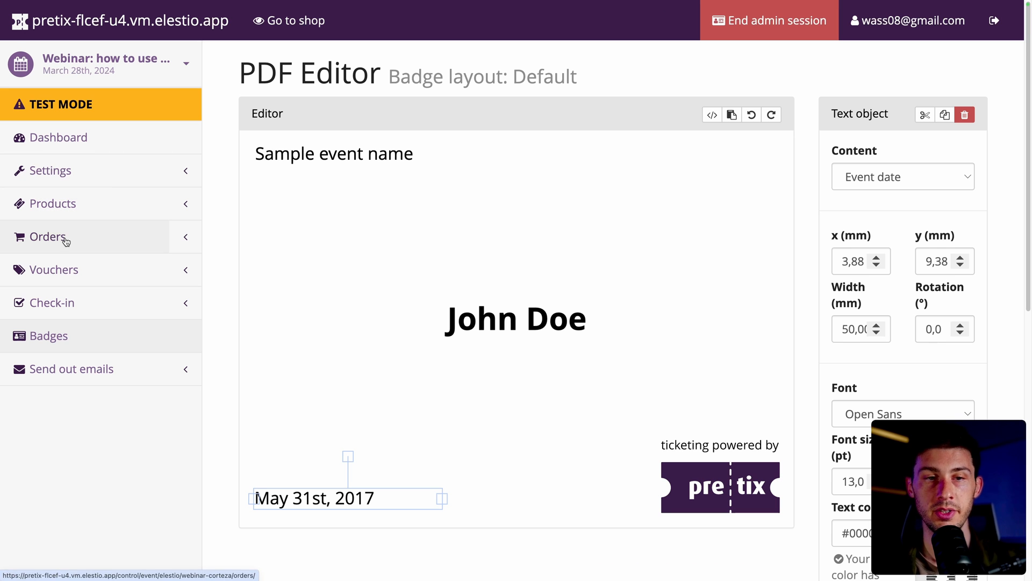
left_click(47, 237)
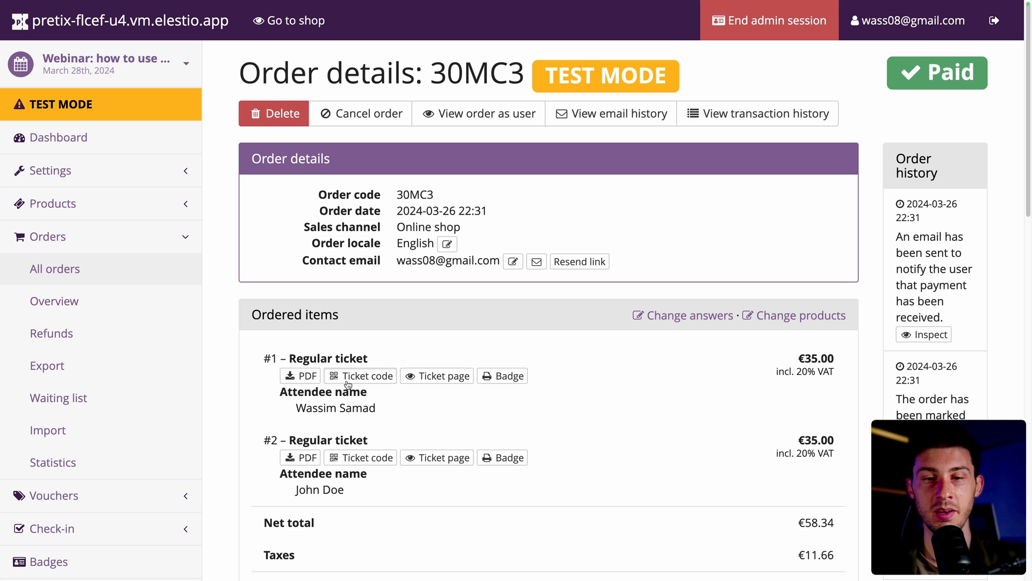
left_click(502, 375)
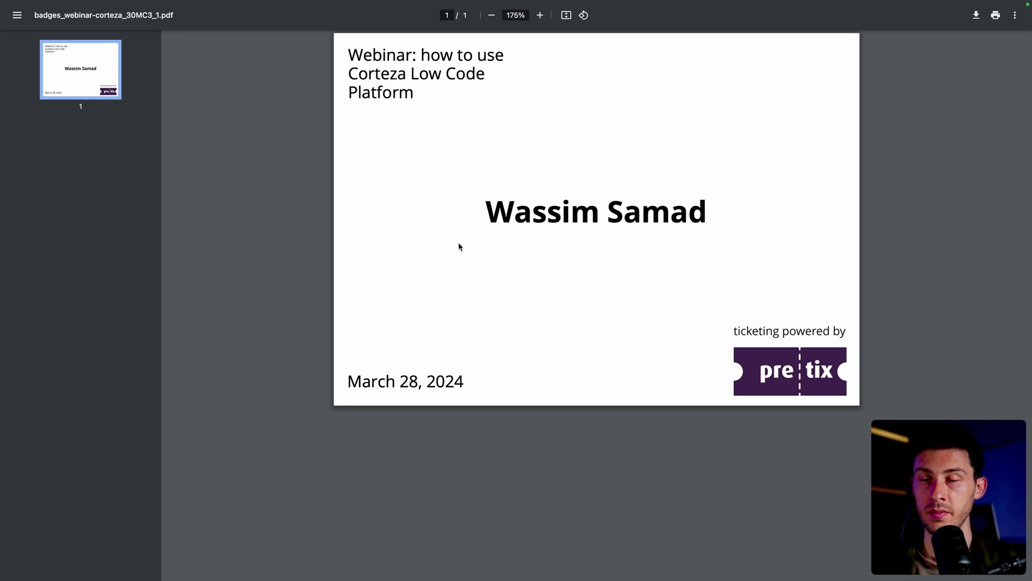
mouse_move(597, 118)
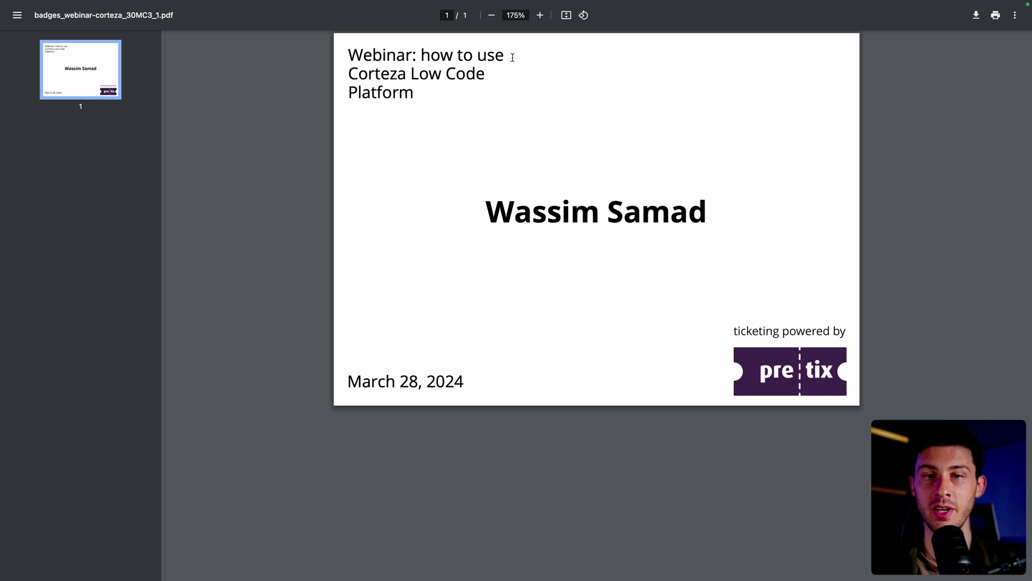
mouse_move(792, 78)
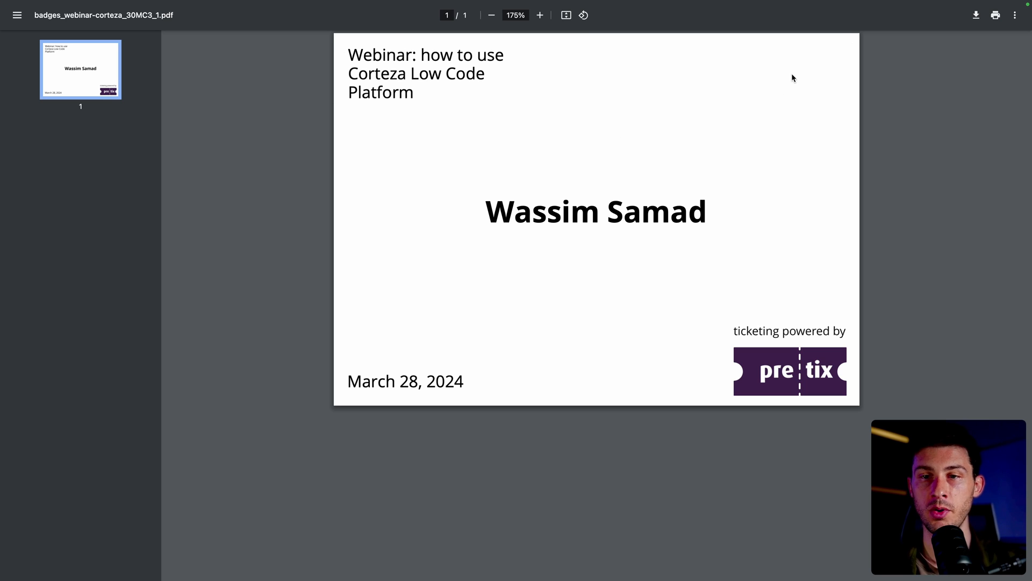
mouse_move(351, 68)
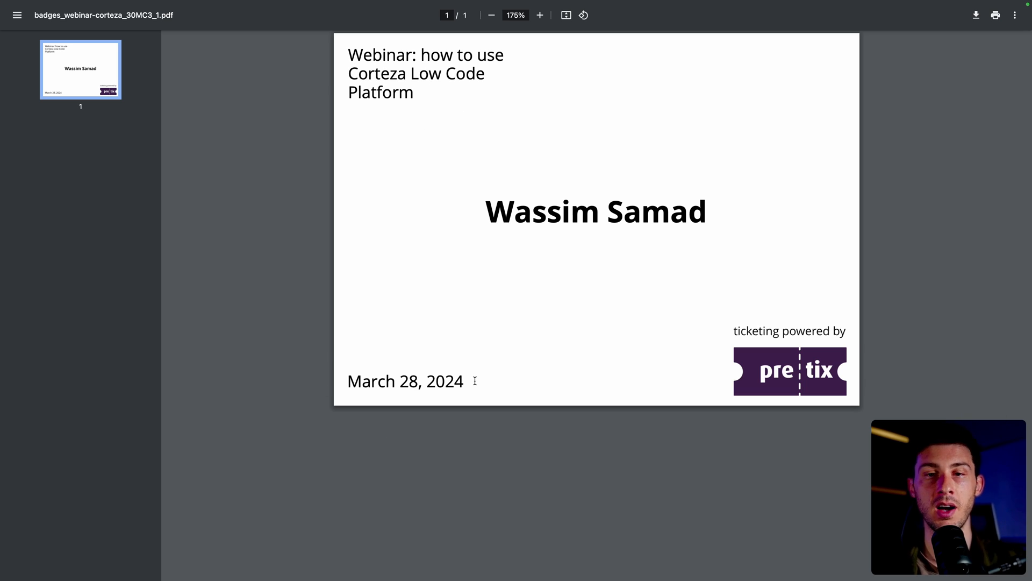
mouse_move(467, 398)
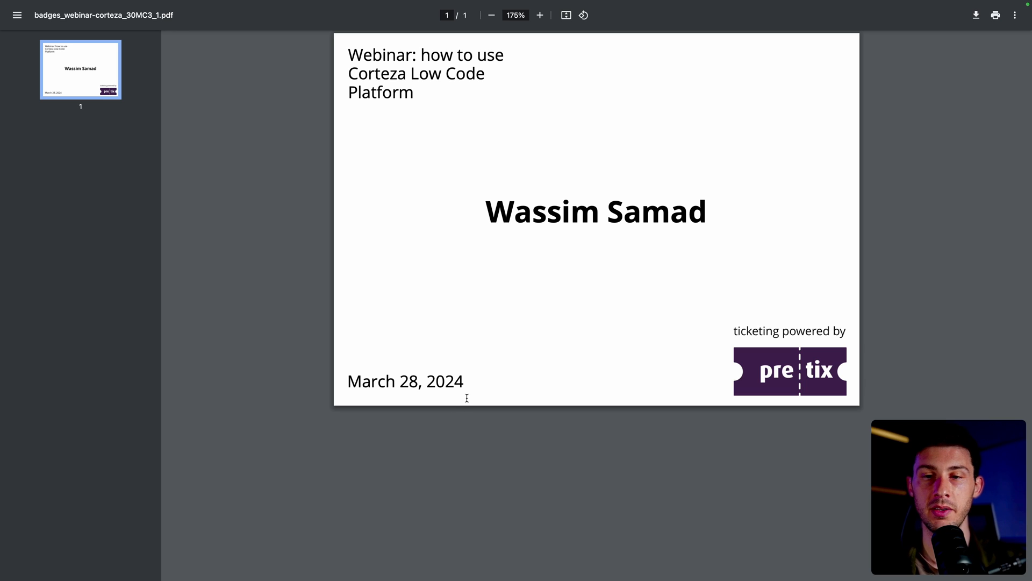
mouse_move(513, 193)
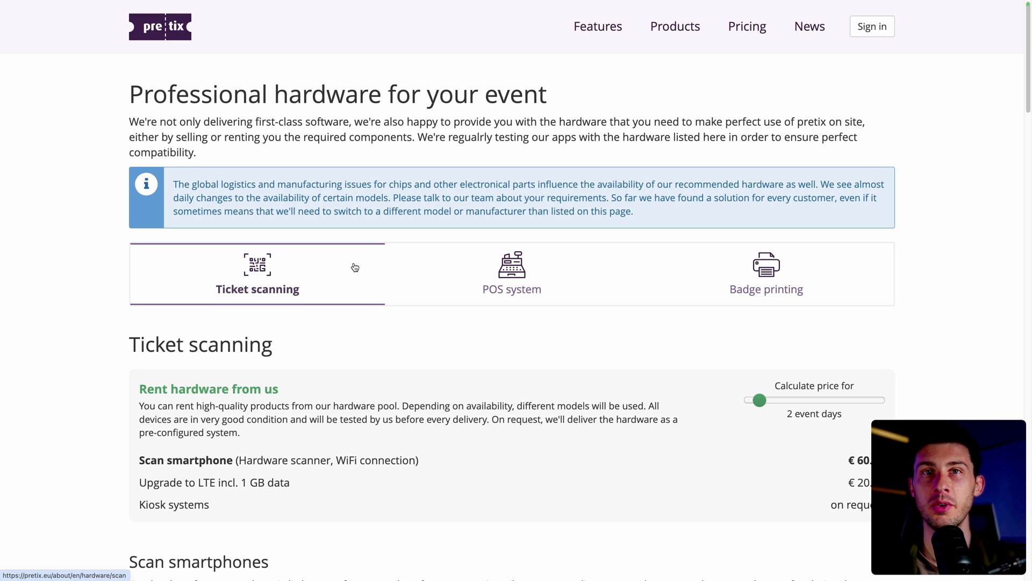
mouse_move(766, 273)
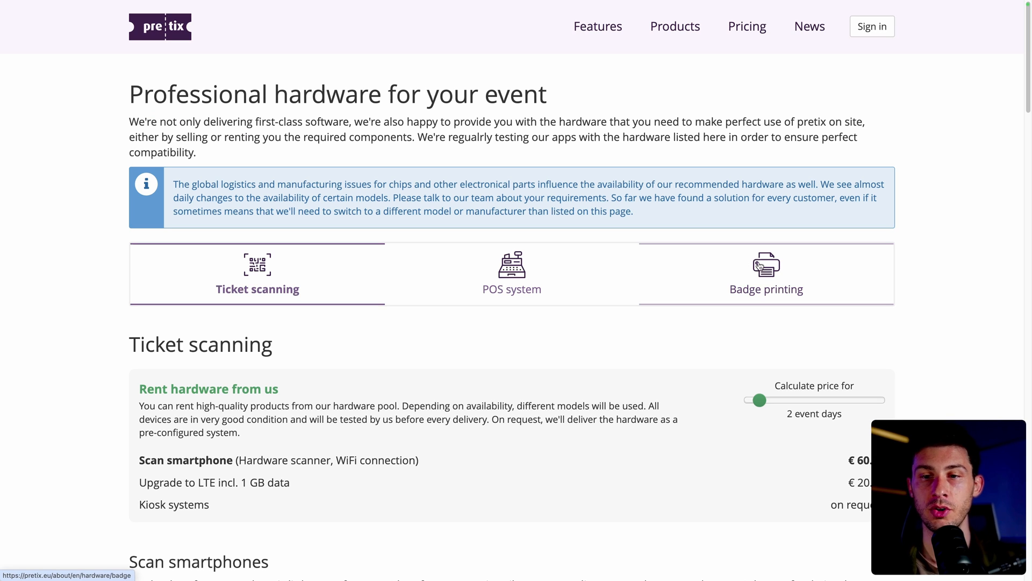
Show pretix.eu badge printing hardware and scroll to the thermal printer recommendations.
left_click(765, 274)
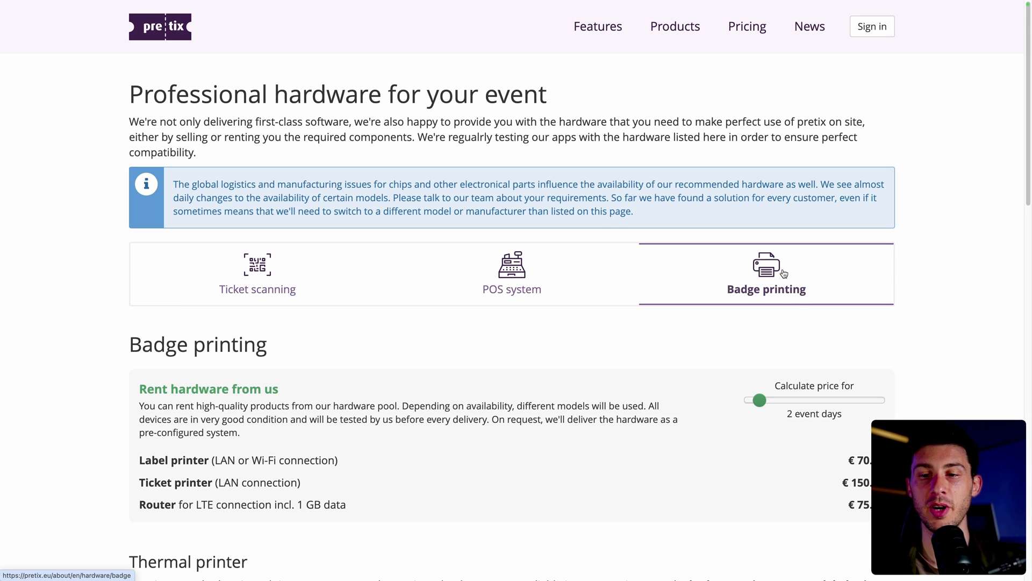
mouse_move(454, 458)
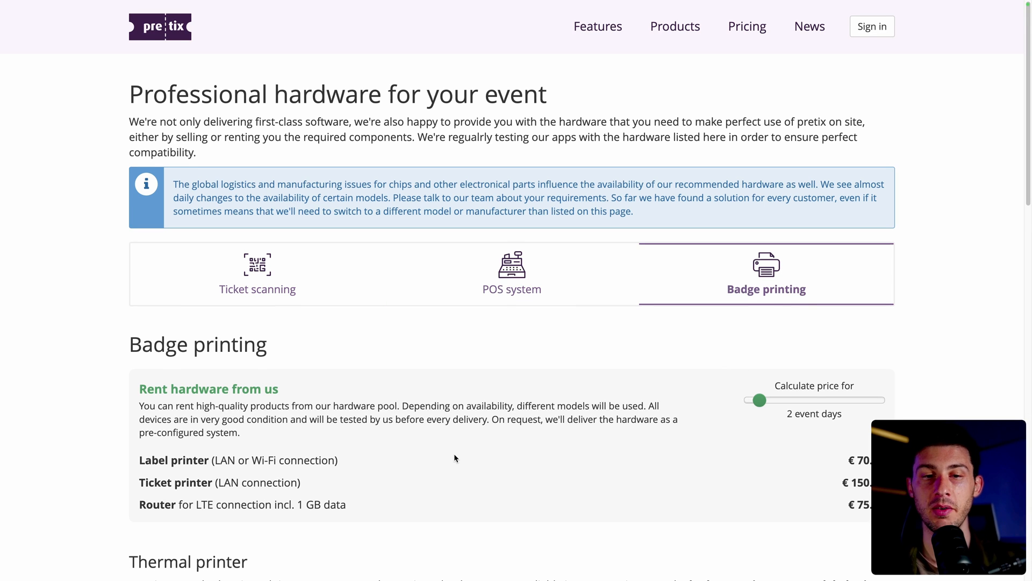
scroll("down", 3)
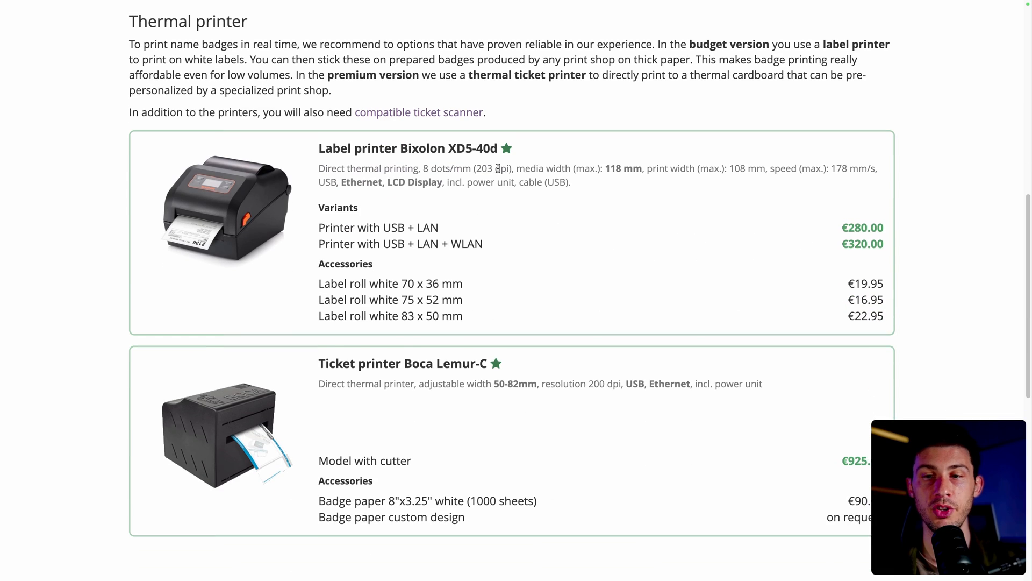
mouse_move(408, 341)
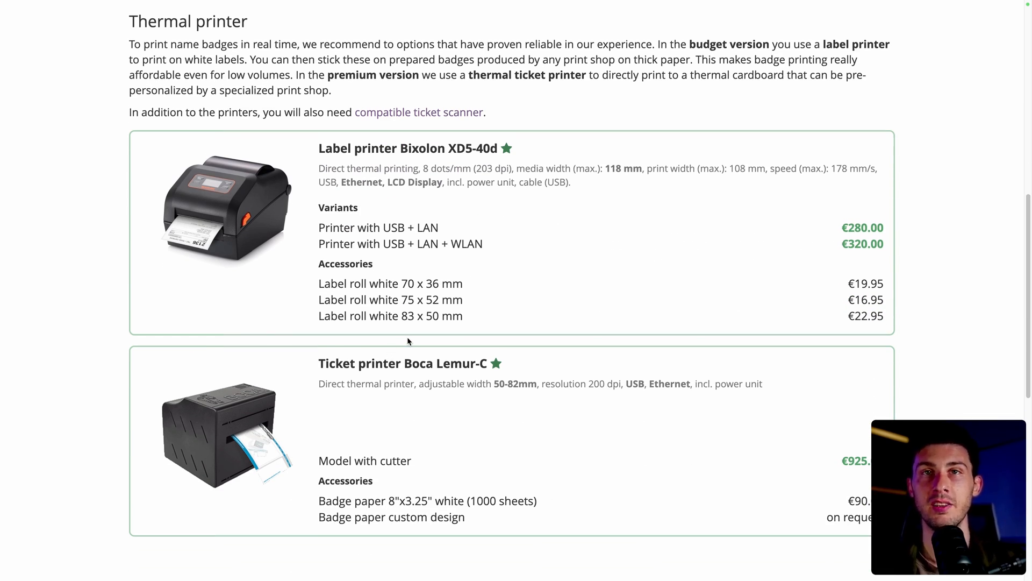
Create voucher EARLY_BIRD for 10 uses on Reduced ticket with percentage price reduction.
left_click(54, 269)
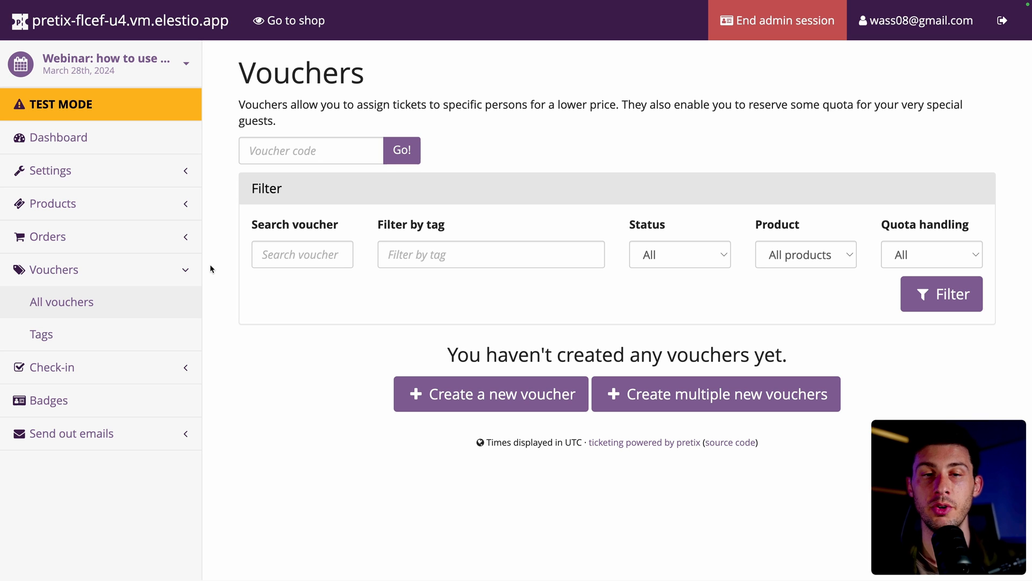
mouse_move(515, 393)
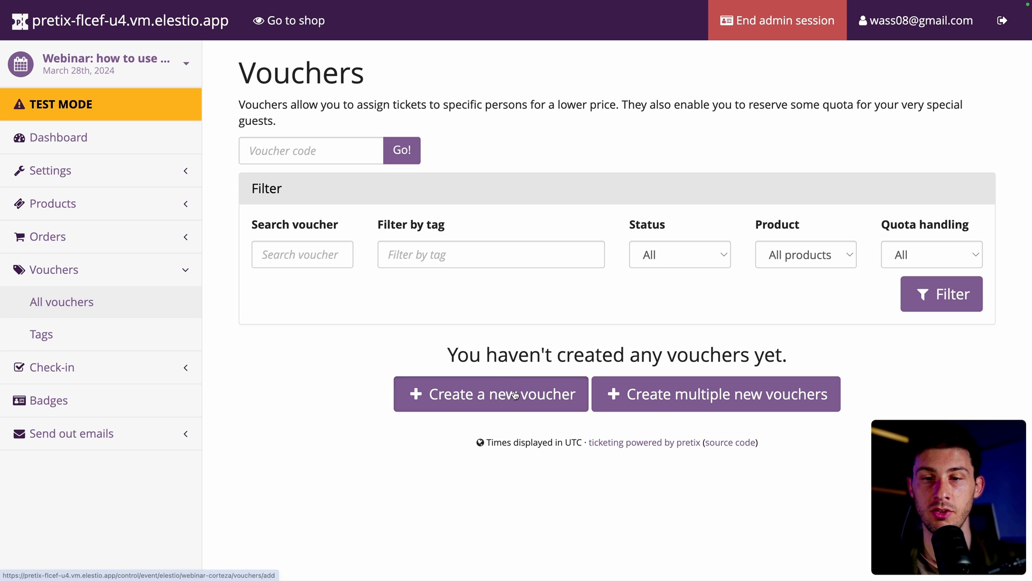
left_click(491, 394)
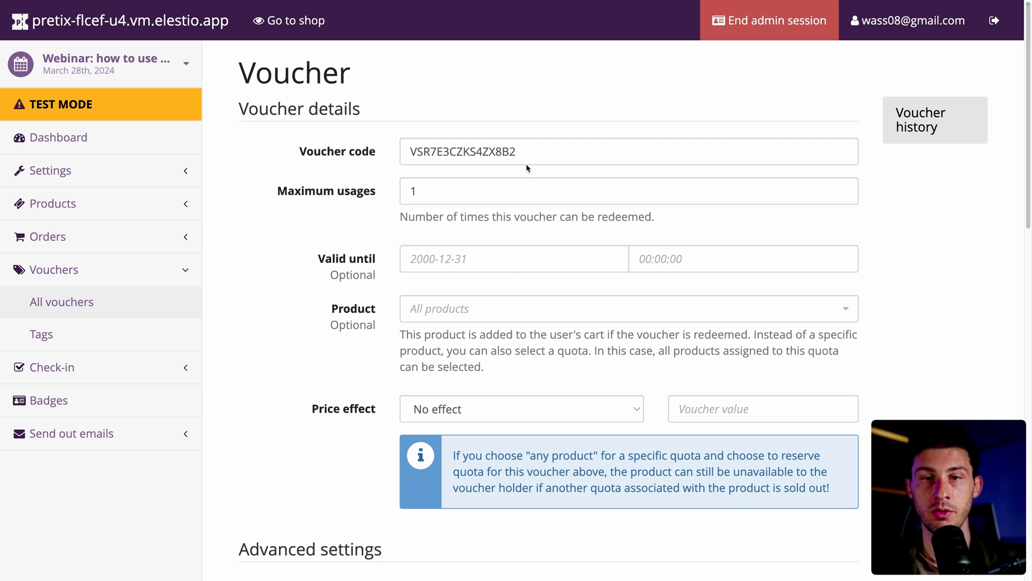
type("EARLY_BIRD")
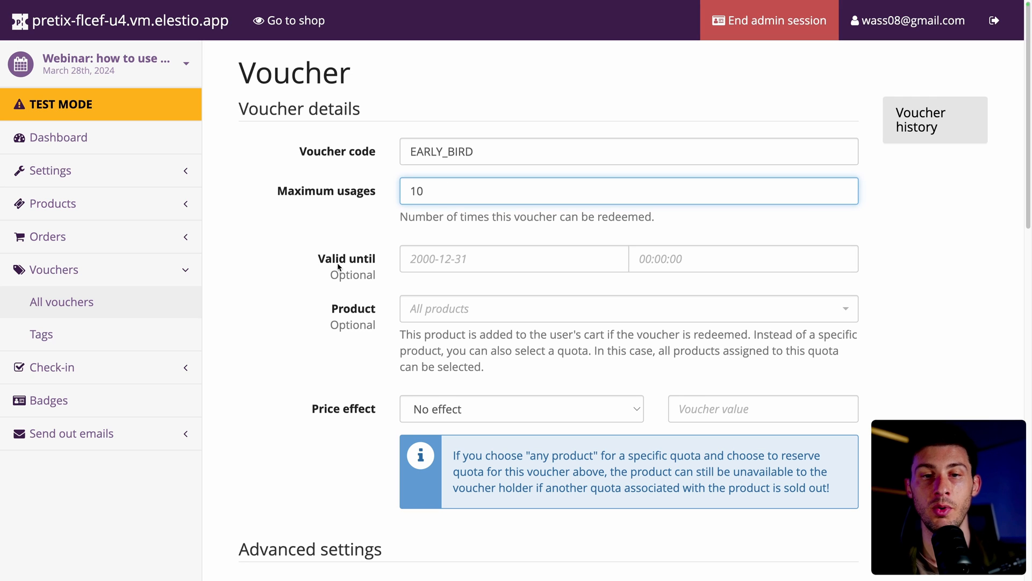
scroll("down", 3)
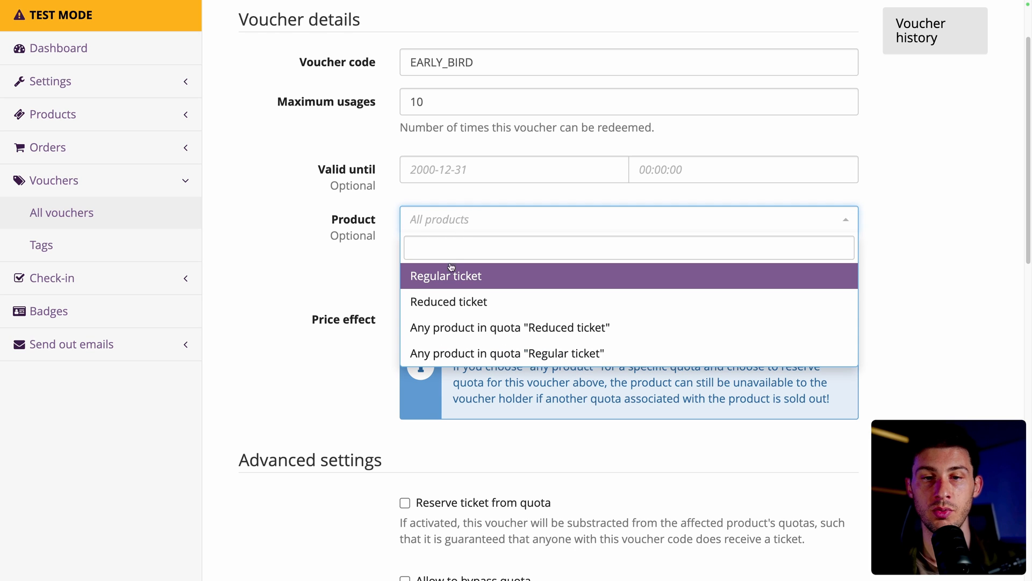
left_click(448, 301)
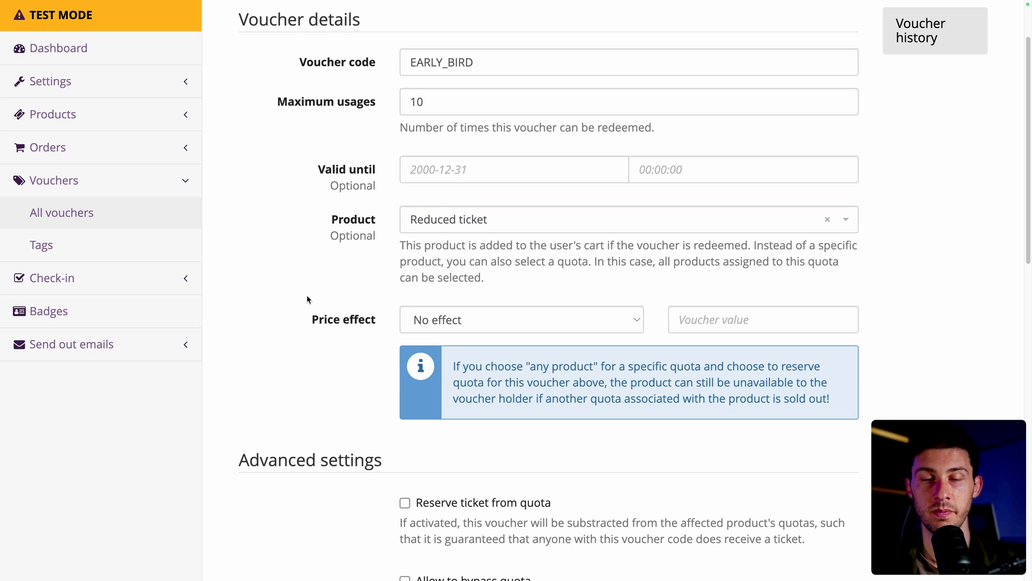
left_click(520, 319)
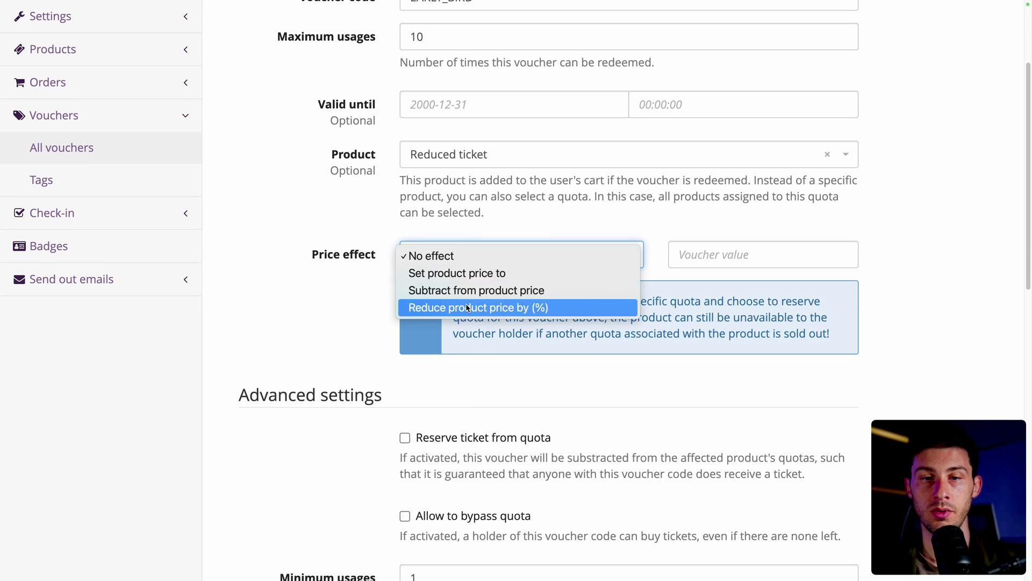
left_click(482, 307)
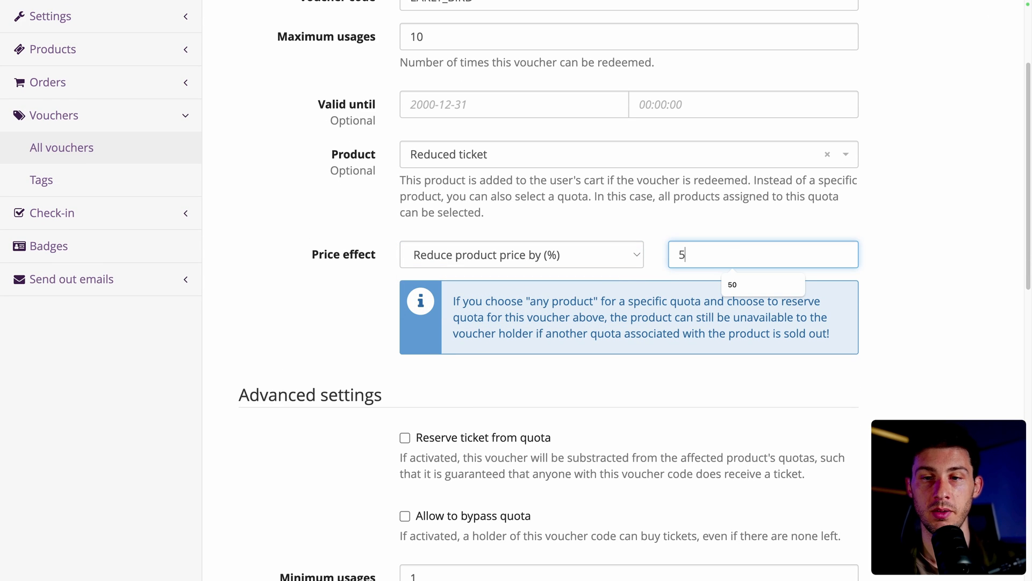
scroll("down", 3)
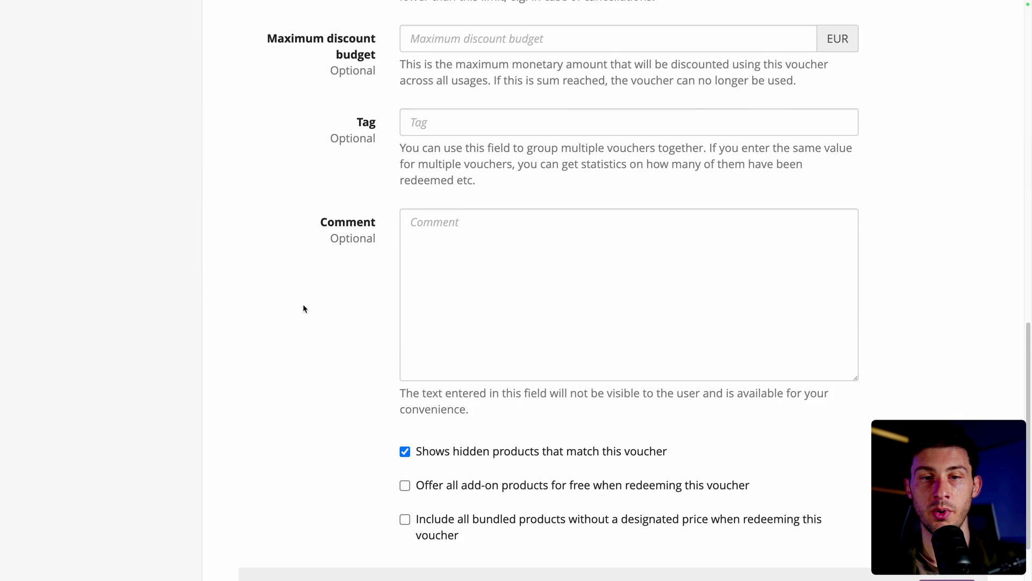
scroll("down", 3)
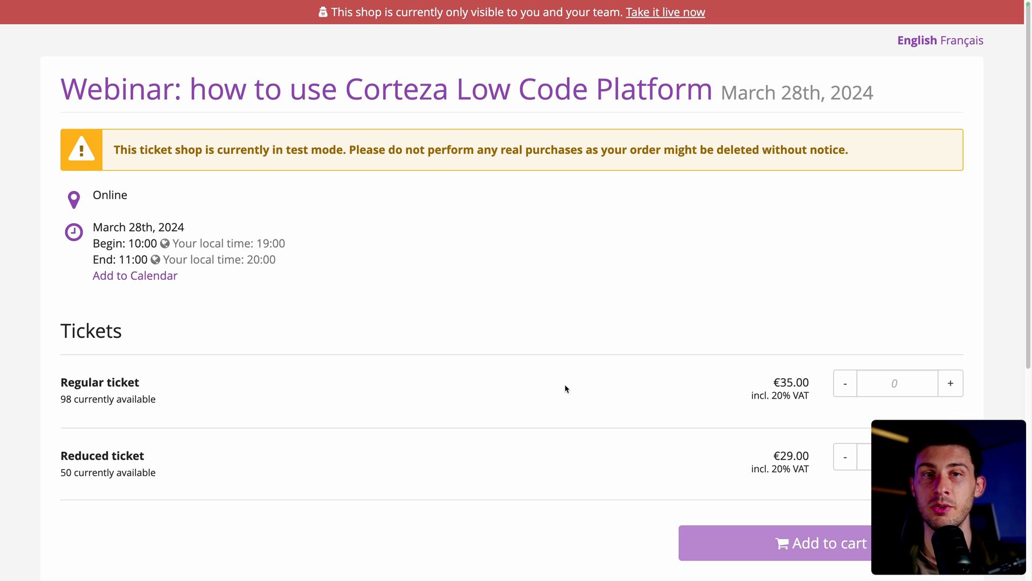
Redeem the EARLY_BIRD voucher for one Reduced ticket in the shop.
scroll("down", 3)
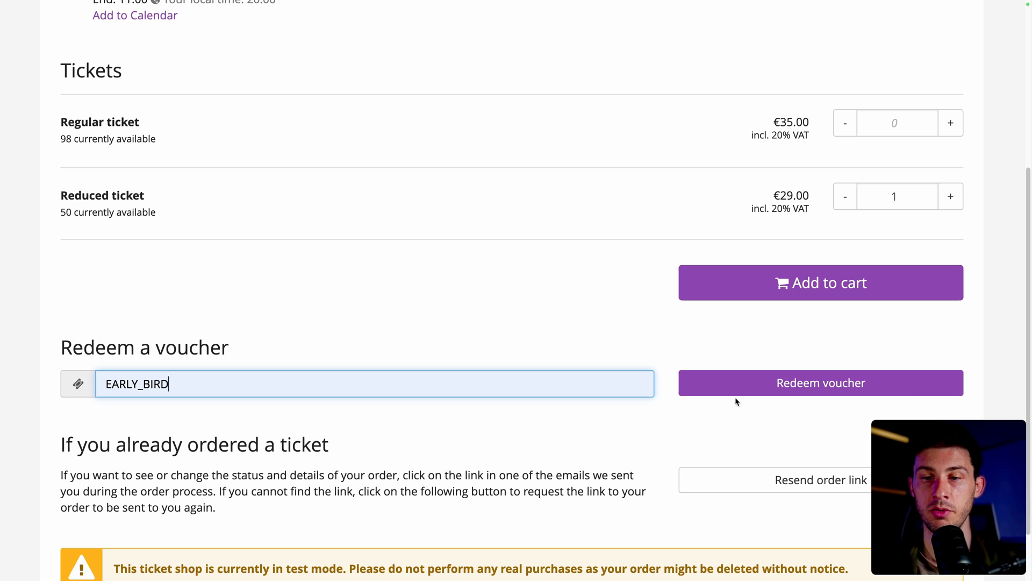
left_click(822, 382)
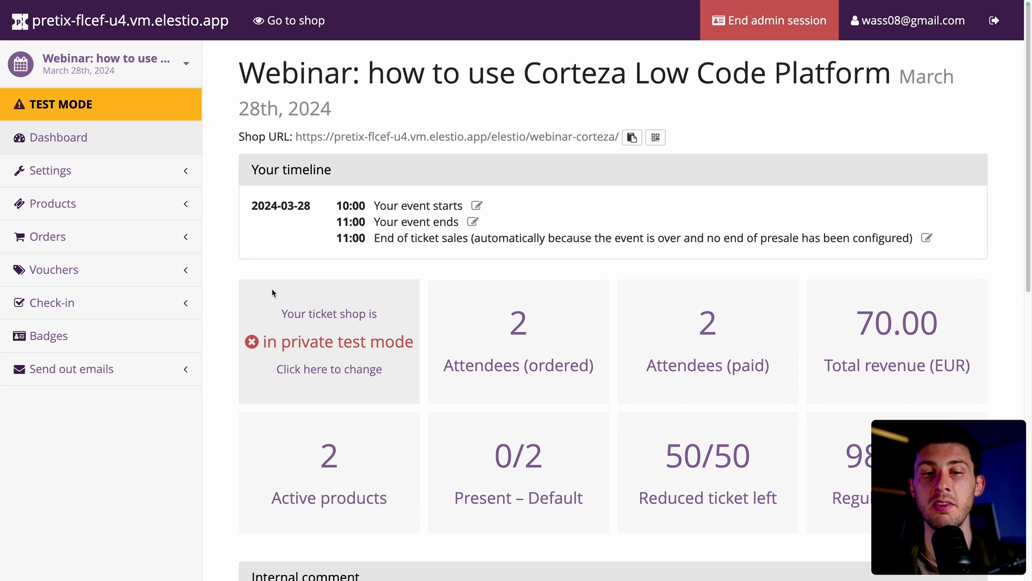
mouse_move(329, 369)
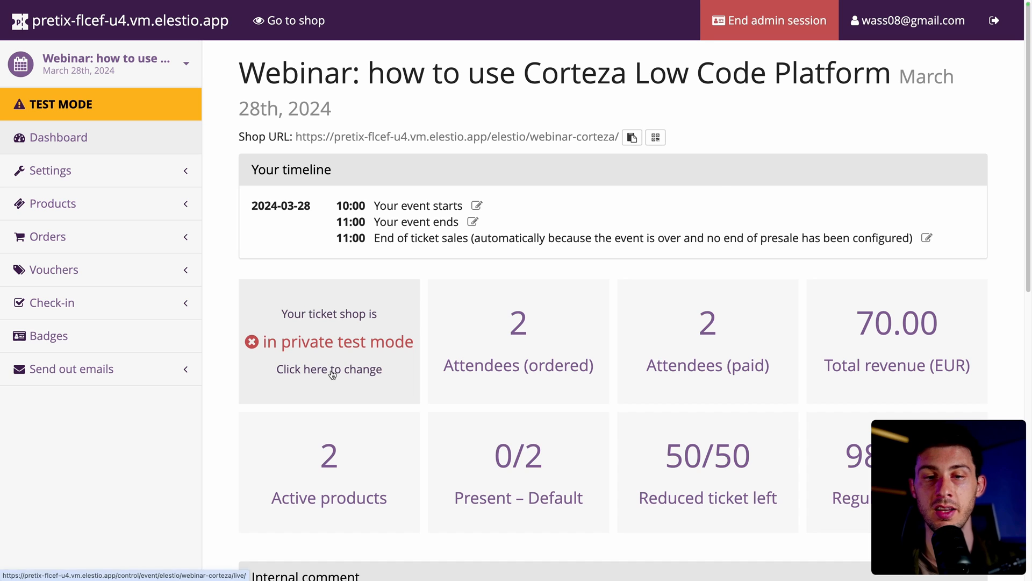
Disable test mode, permanently deleting all orders created in test mode.
left_click(329, 369)
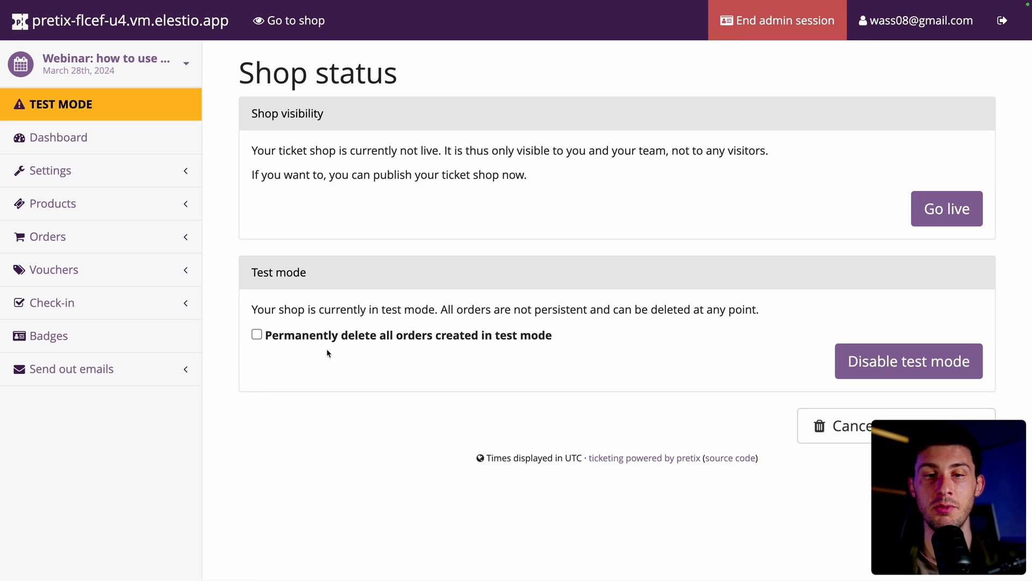
mouse_move(325, 381)
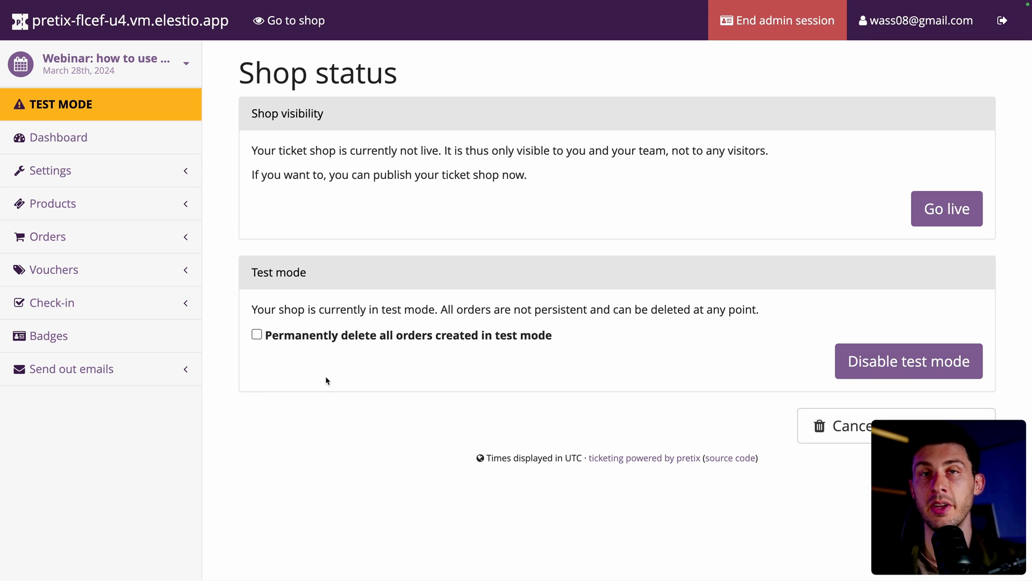
left_click(255, 335)
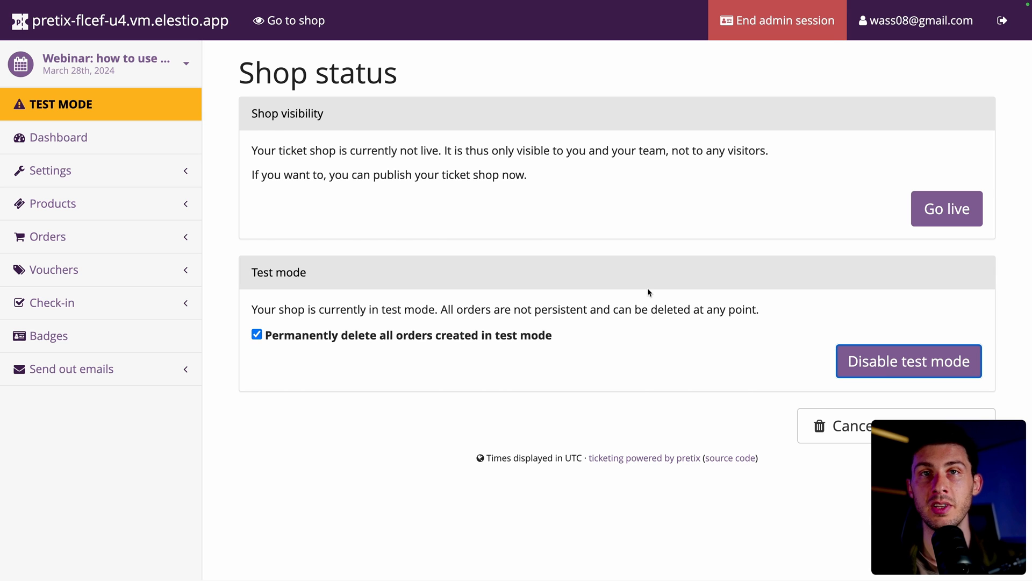
left_click(908, 360)
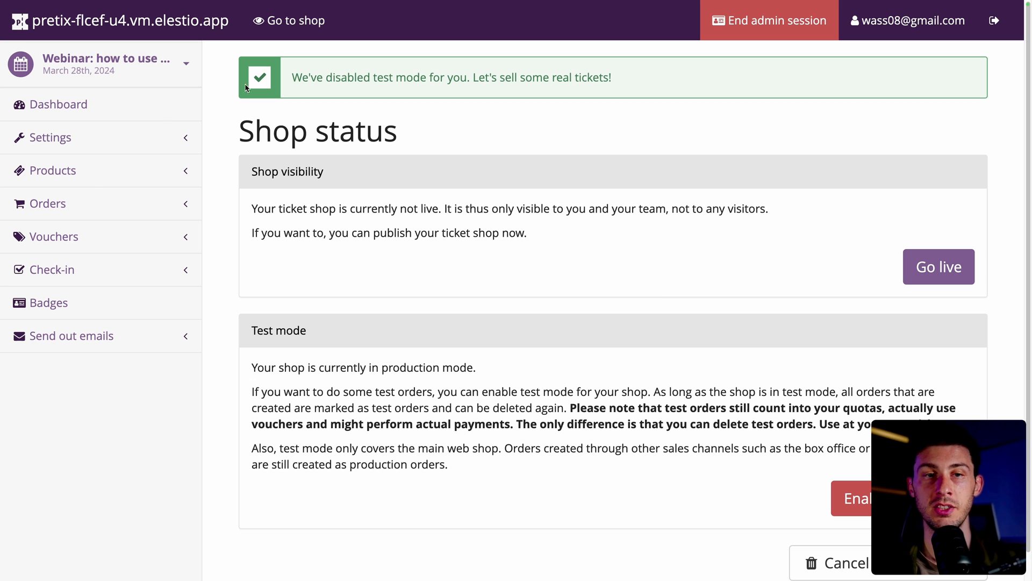
mouse_move(84, 179)
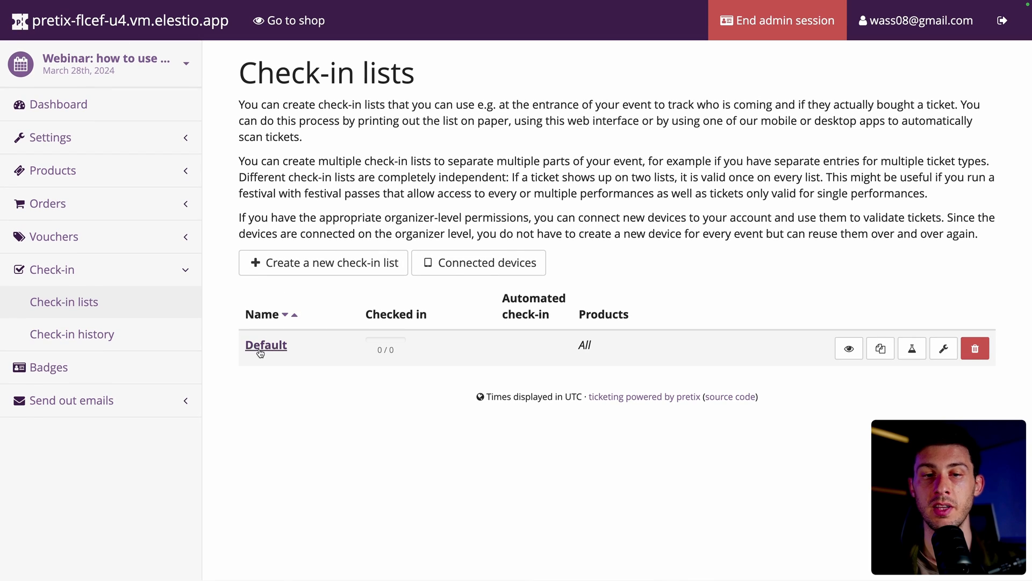
View the Default check-in list, then return to the main admin dashboard.
left_click(266, 345)
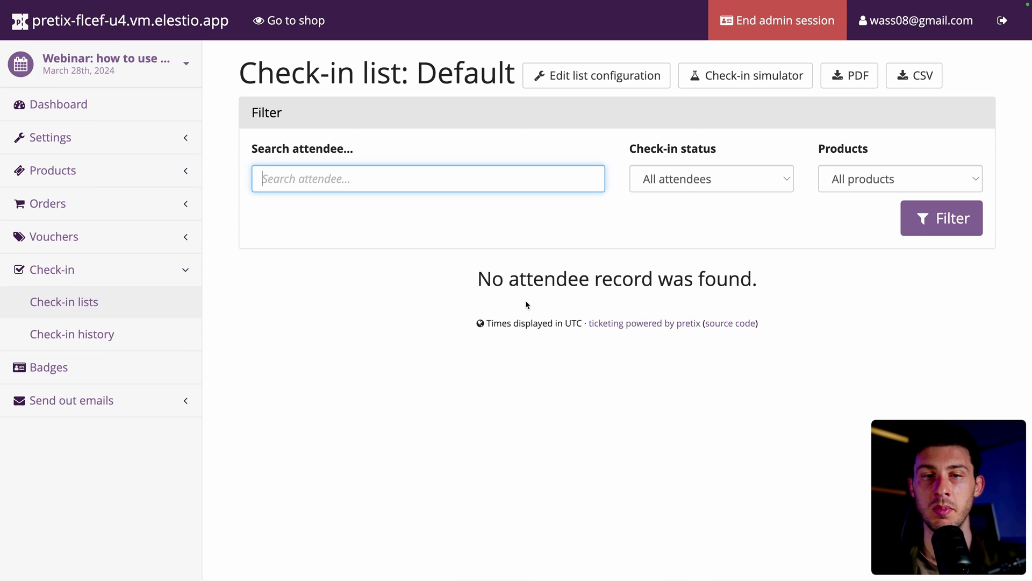
mouse_move(437, 144)
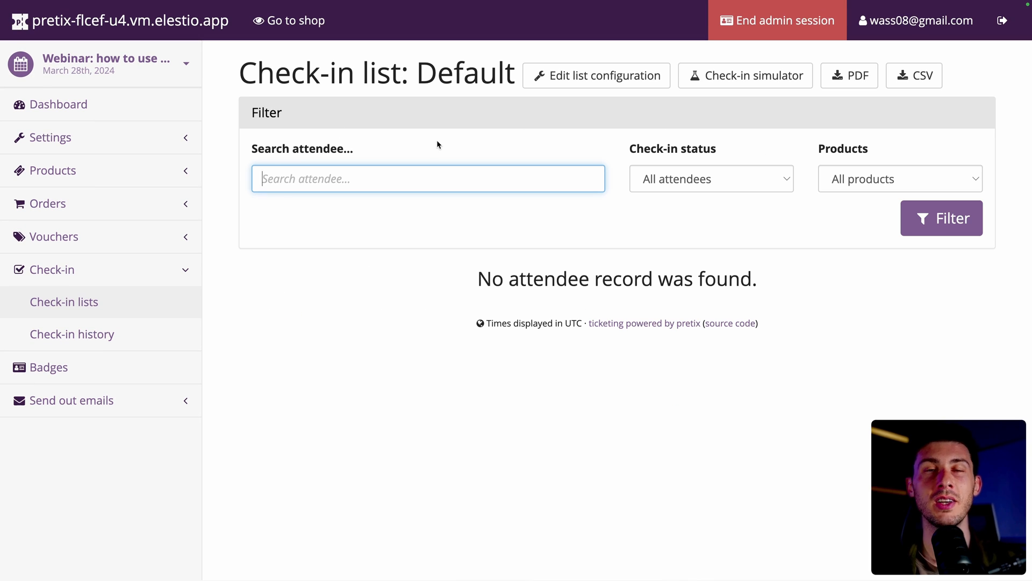
mouse_move(291, 230)
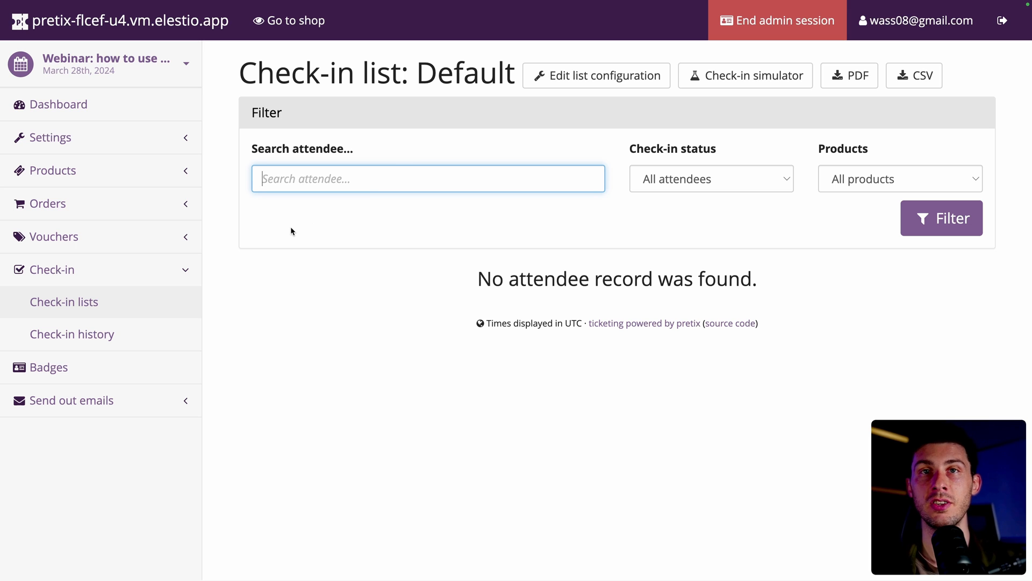
mouse_move(269, 346)
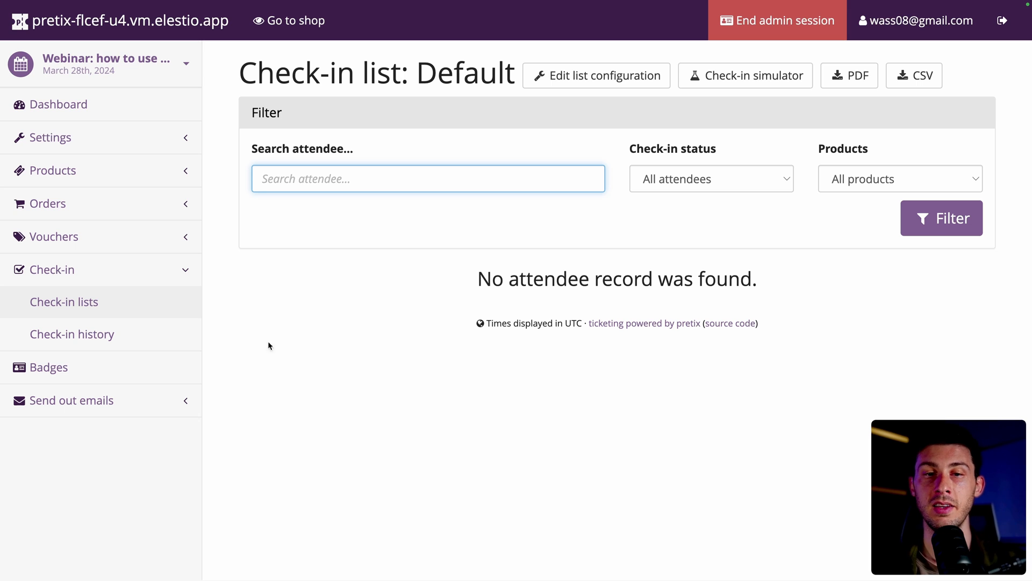
mouse_move(433, 261)
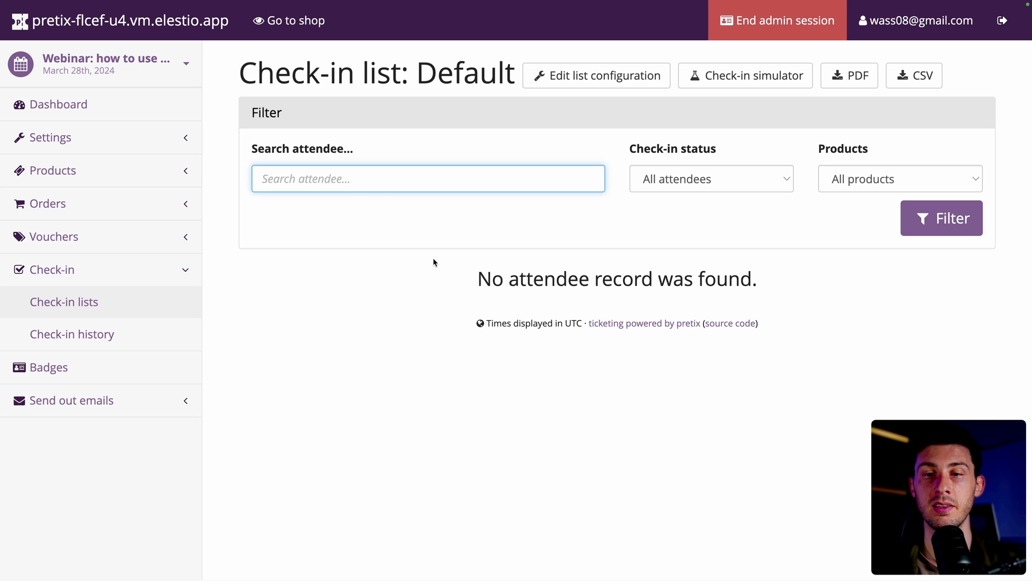
mouse_move(601, 240)
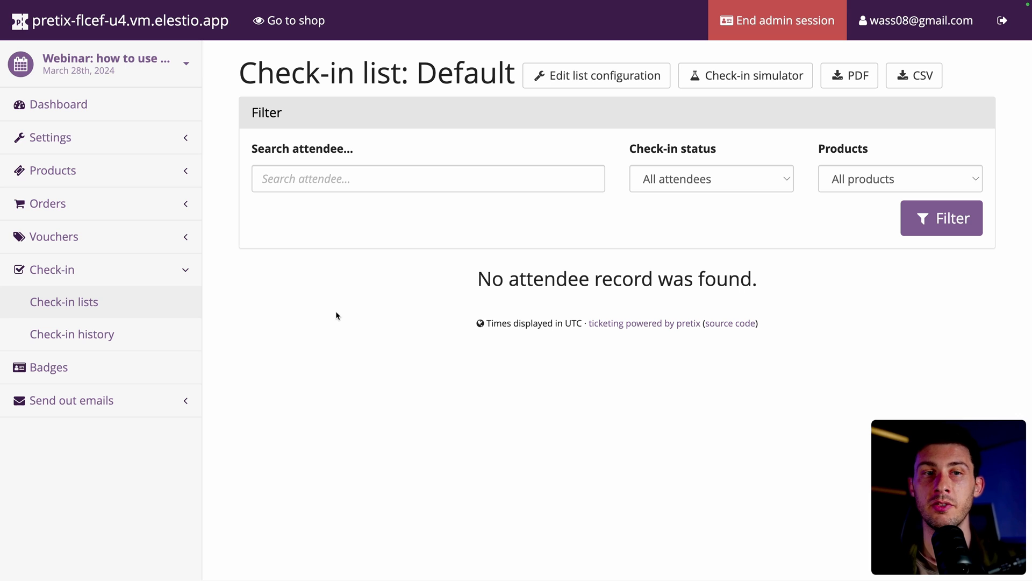
left_click(186, 64)
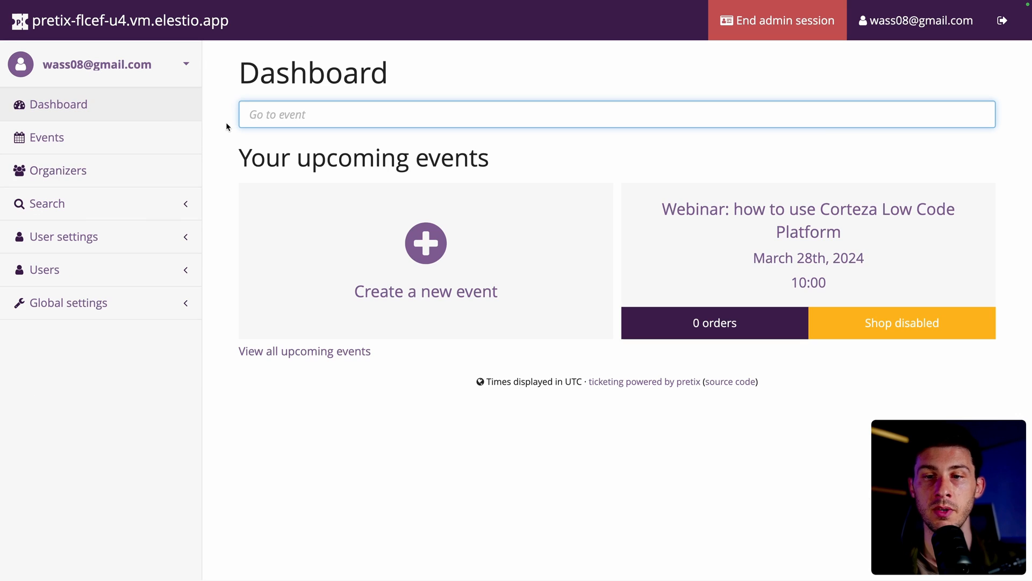
mouse_move(572, 377)
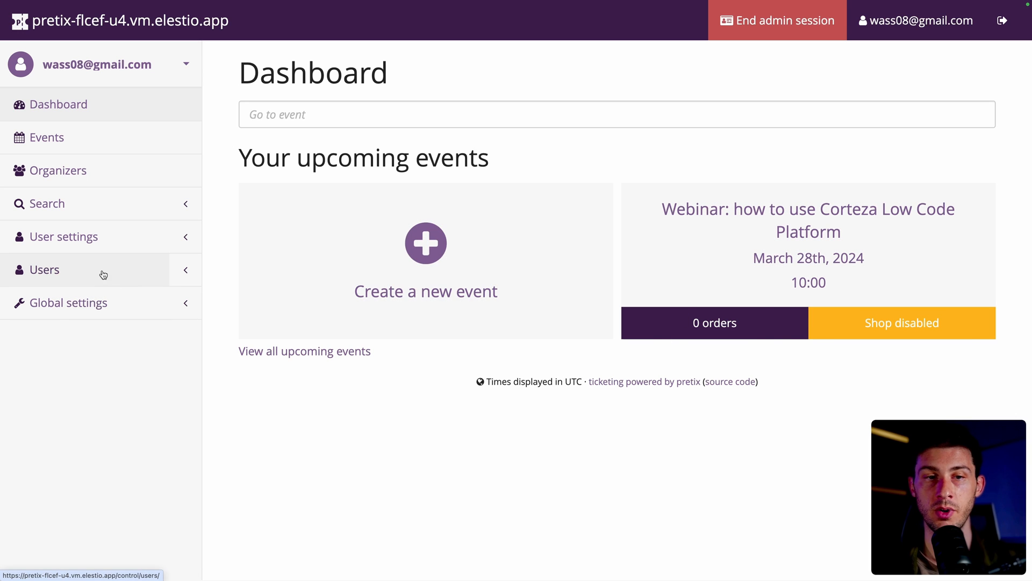
Open the pretix documentation overview from the dashboard.
left_click(44, 270)
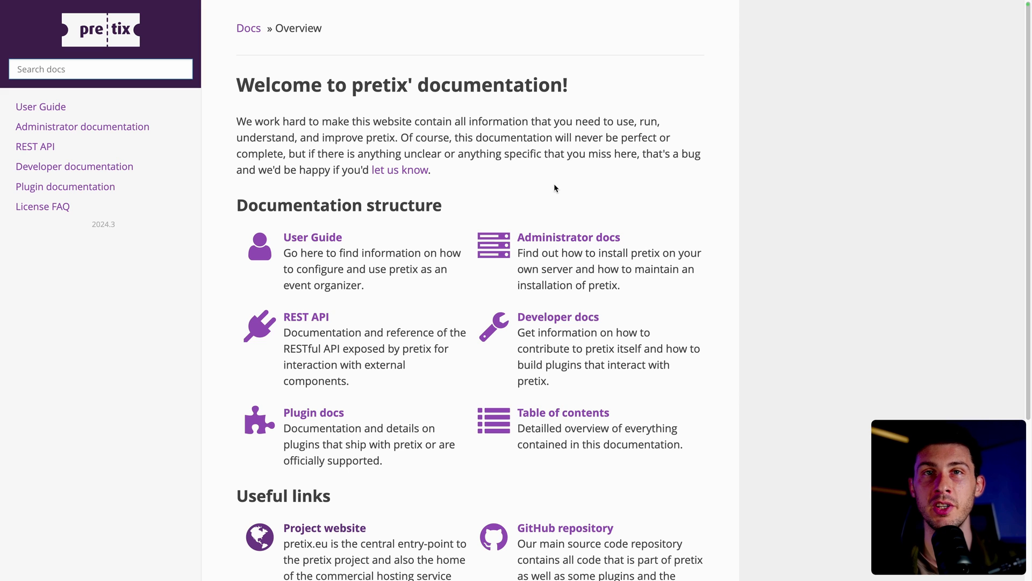
Scroll the documentation overview down to the Useful links section.
scroll("down", 3)
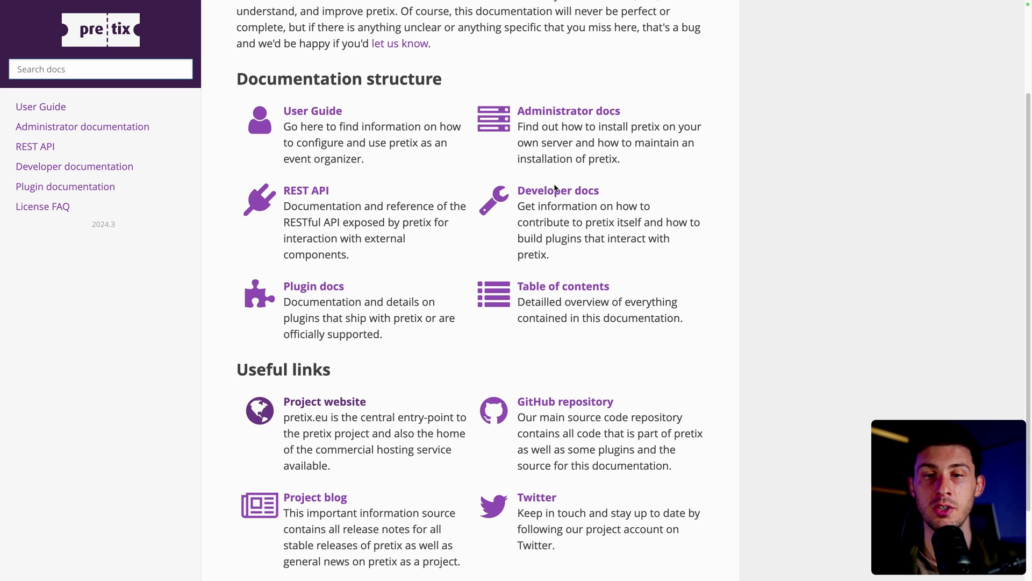
scroll("down", 3)
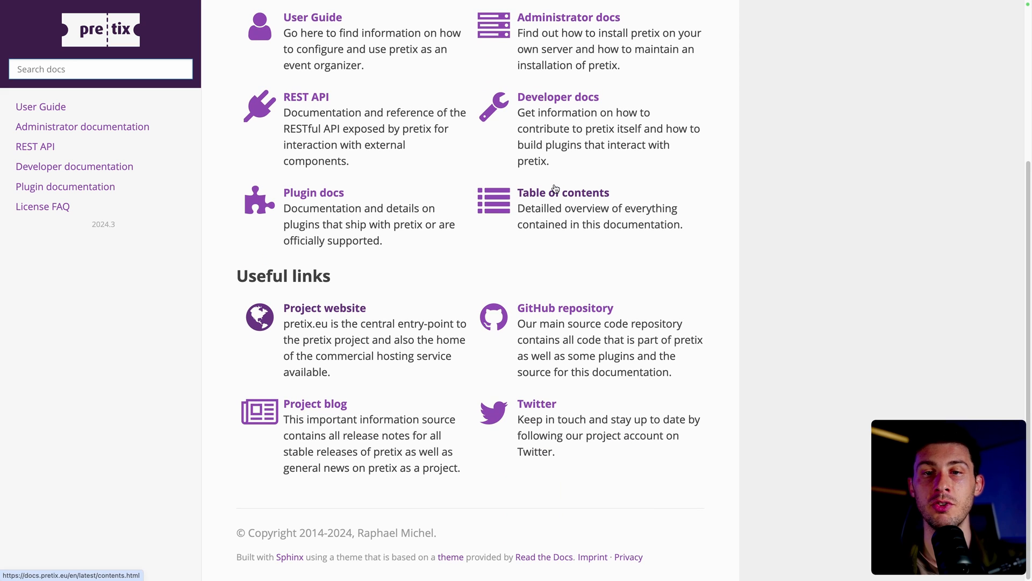